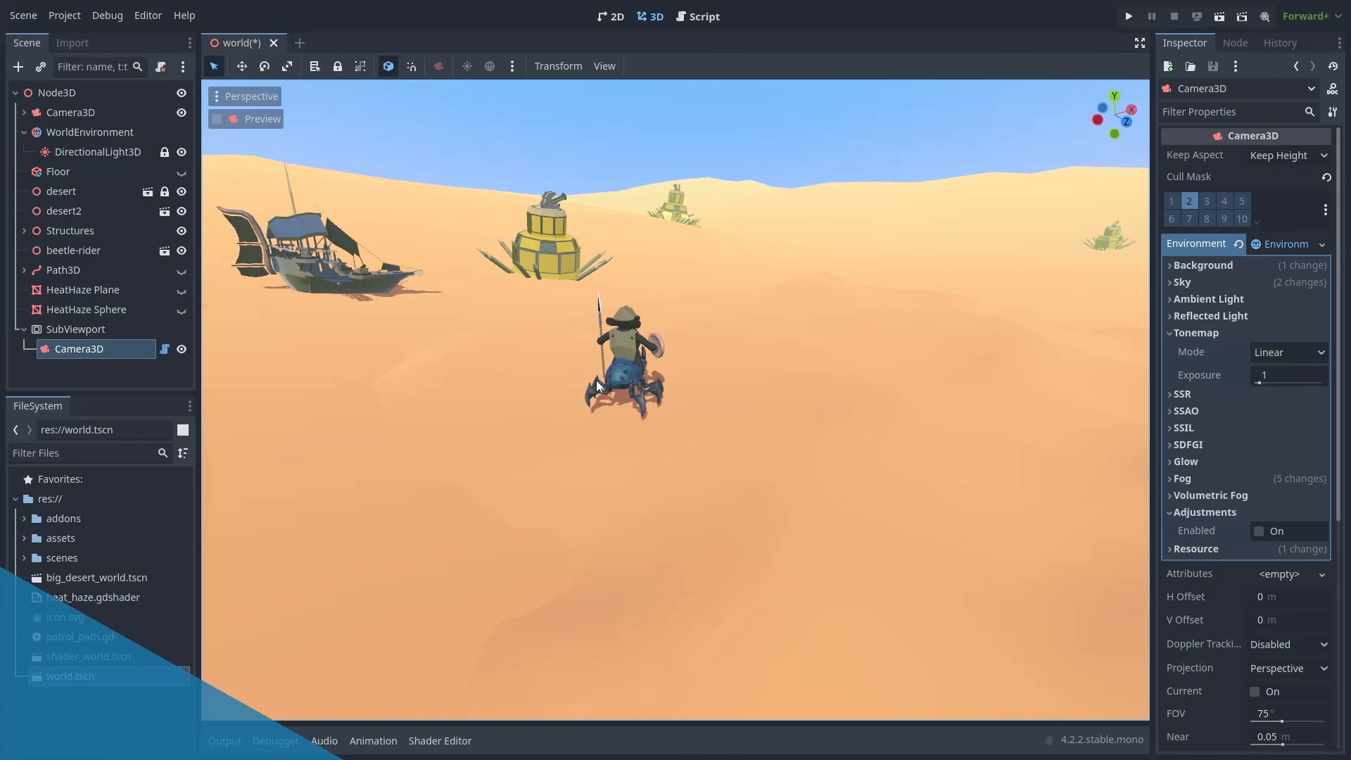
Step: Open the Project menu in the nearly empty test project
left_click(64, 15)
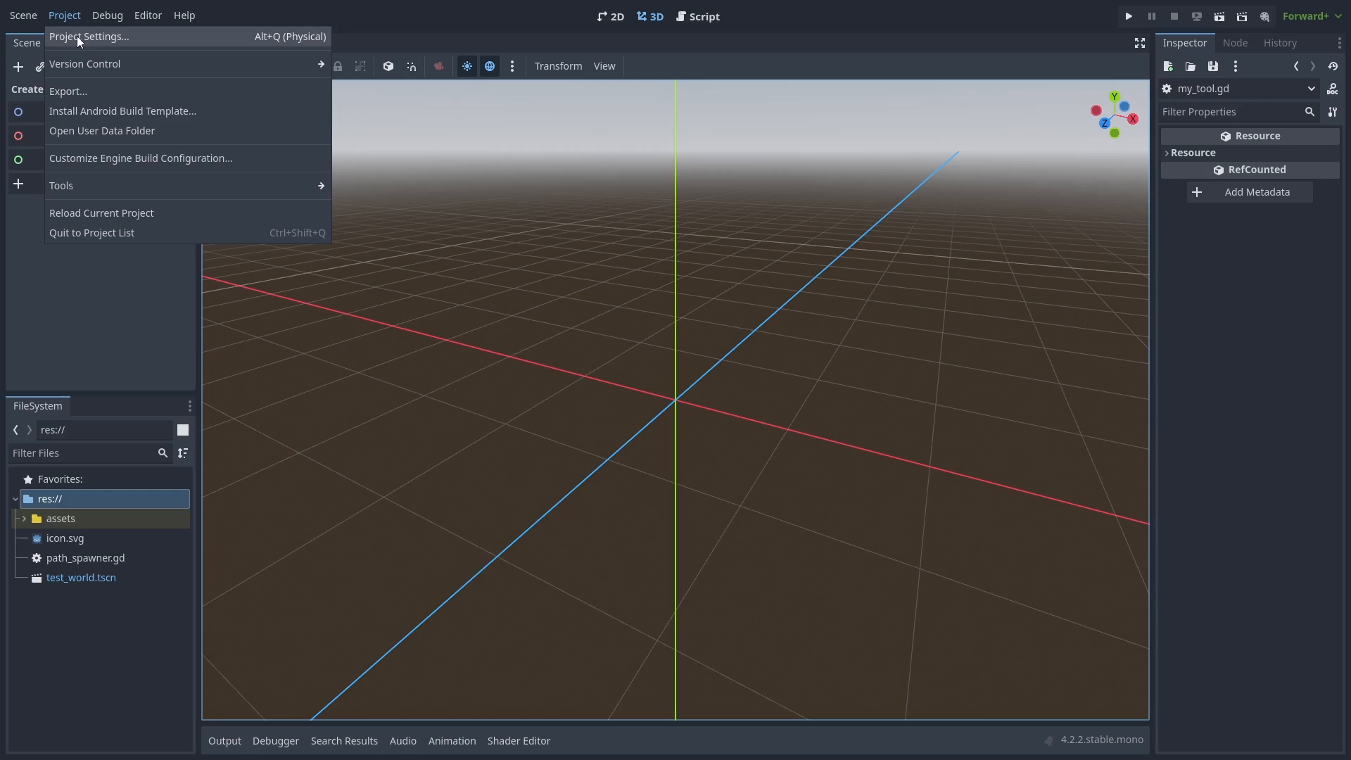
Step: Create a new GDScript editor plugin named 'My tool' with its author filled in
left_click(88, 36)
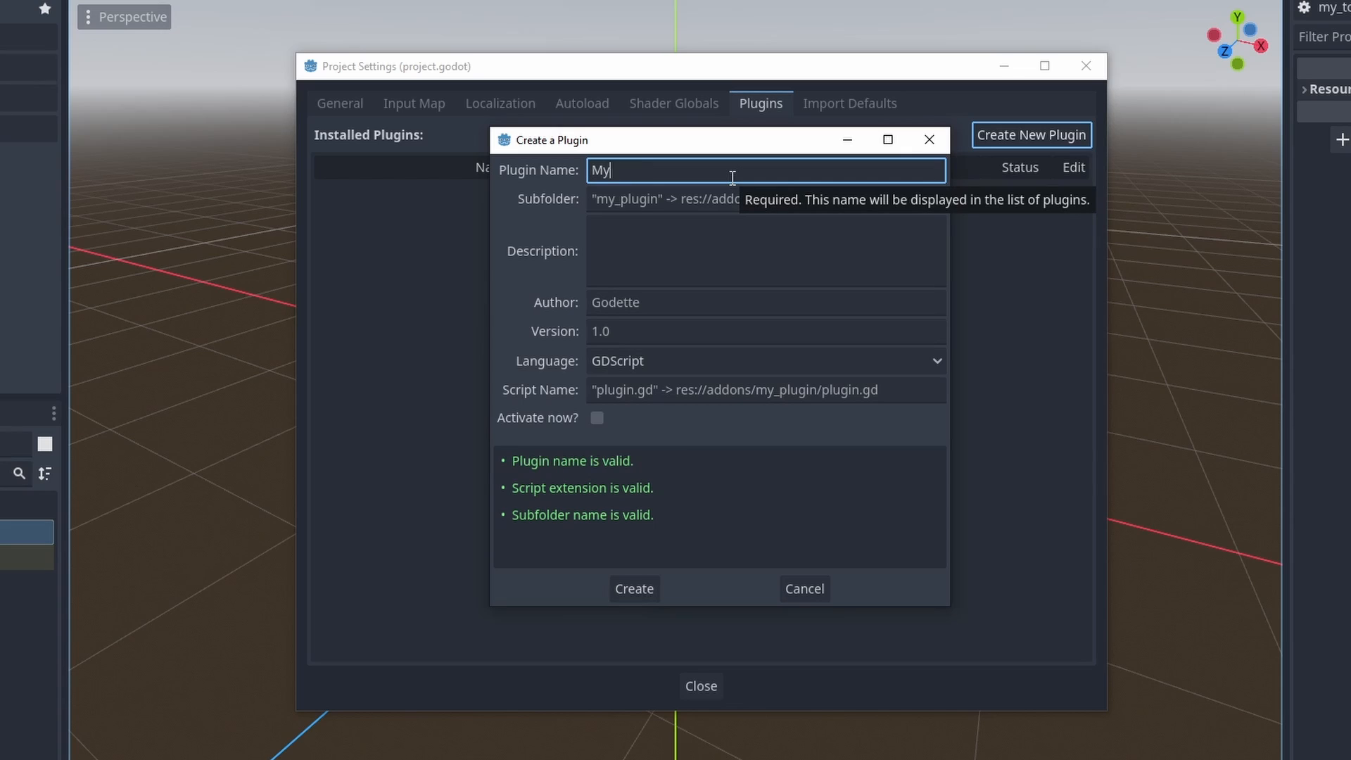
type("tool")
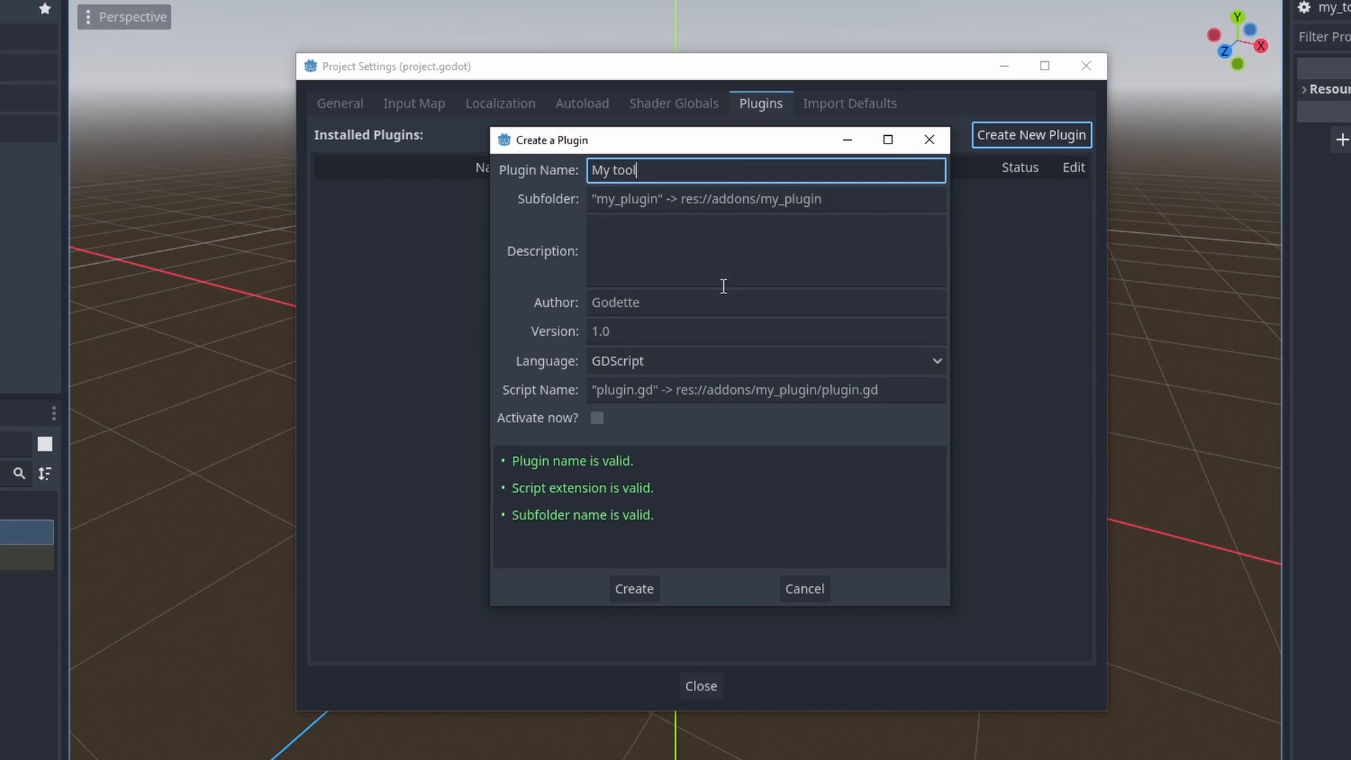
type("Octodemy")
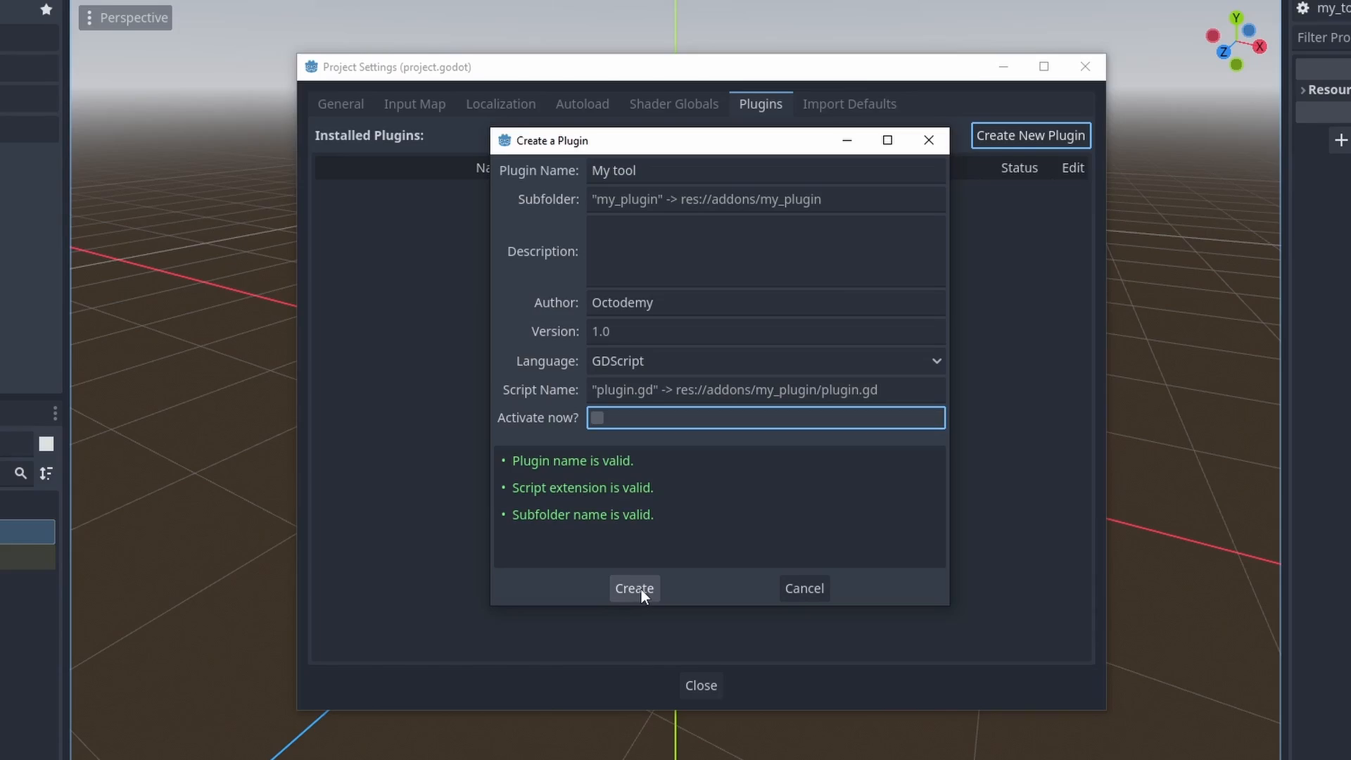
left_click(634, 588)
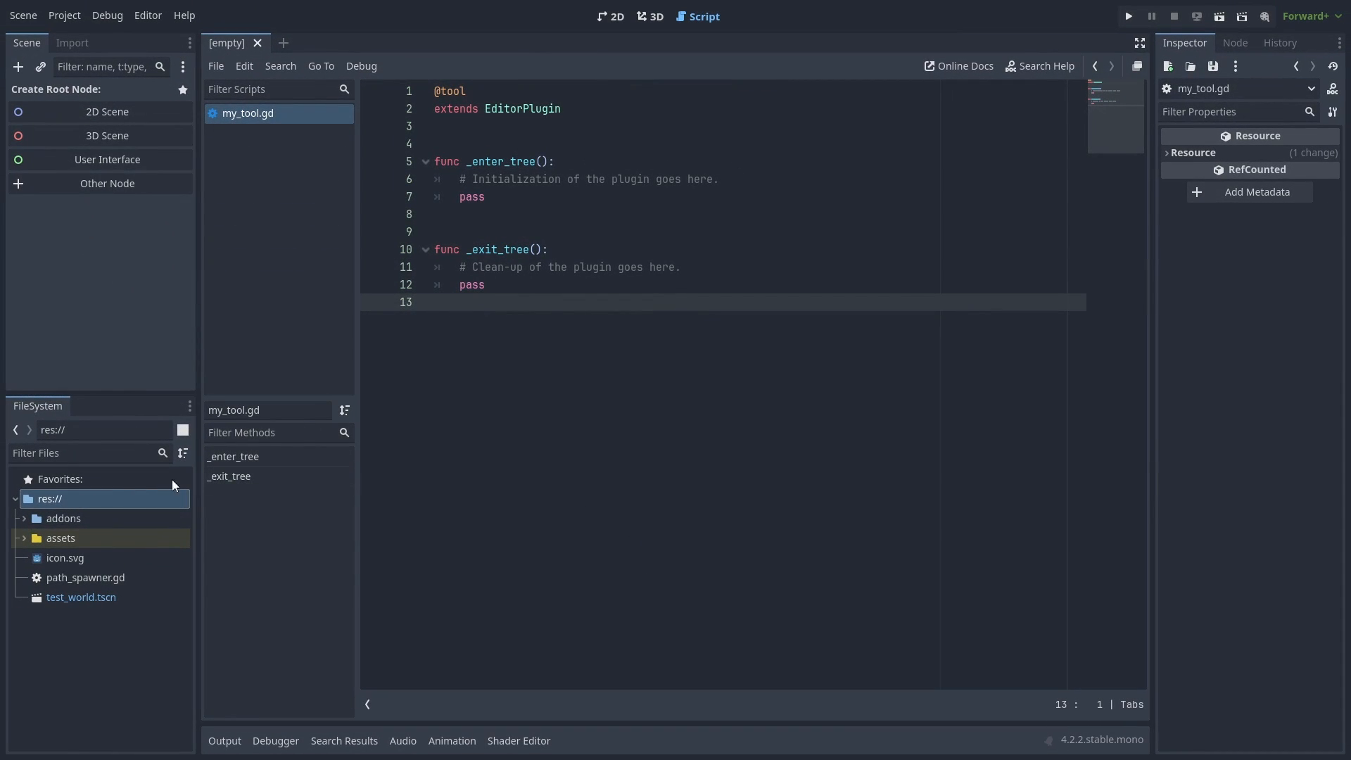
Step: Expand addons/my_tool, review plugin.cfg, then return to the my_tool.gd script
left_click(26, 518)
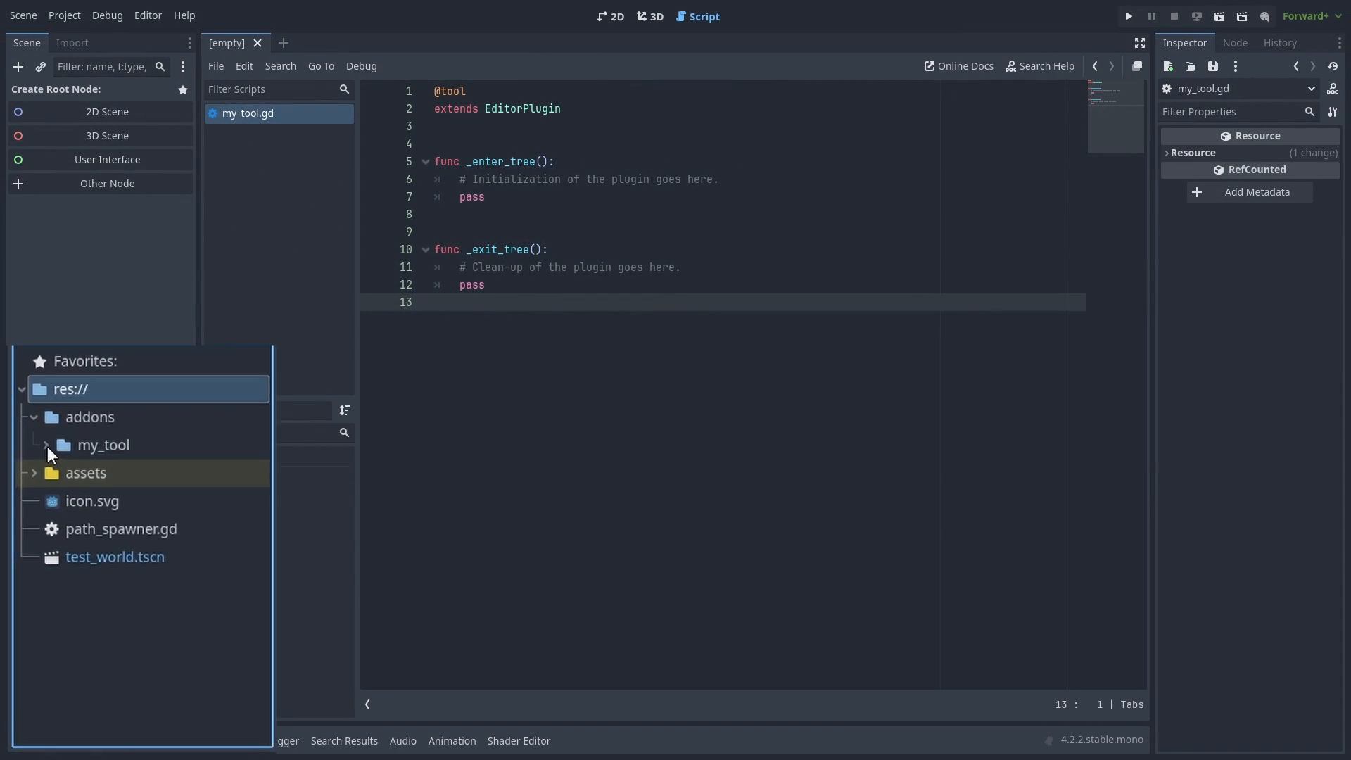
left_click(46, 444)
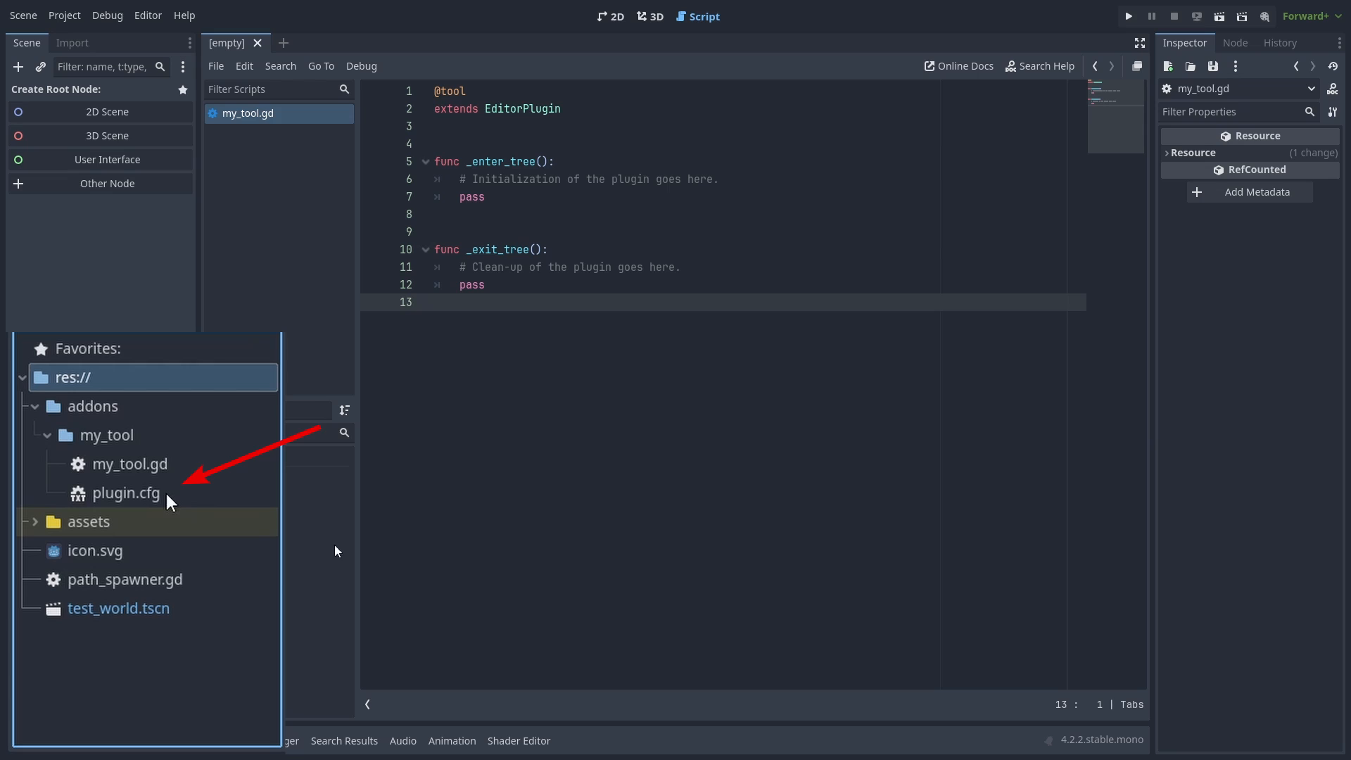
double_click(126, 492)
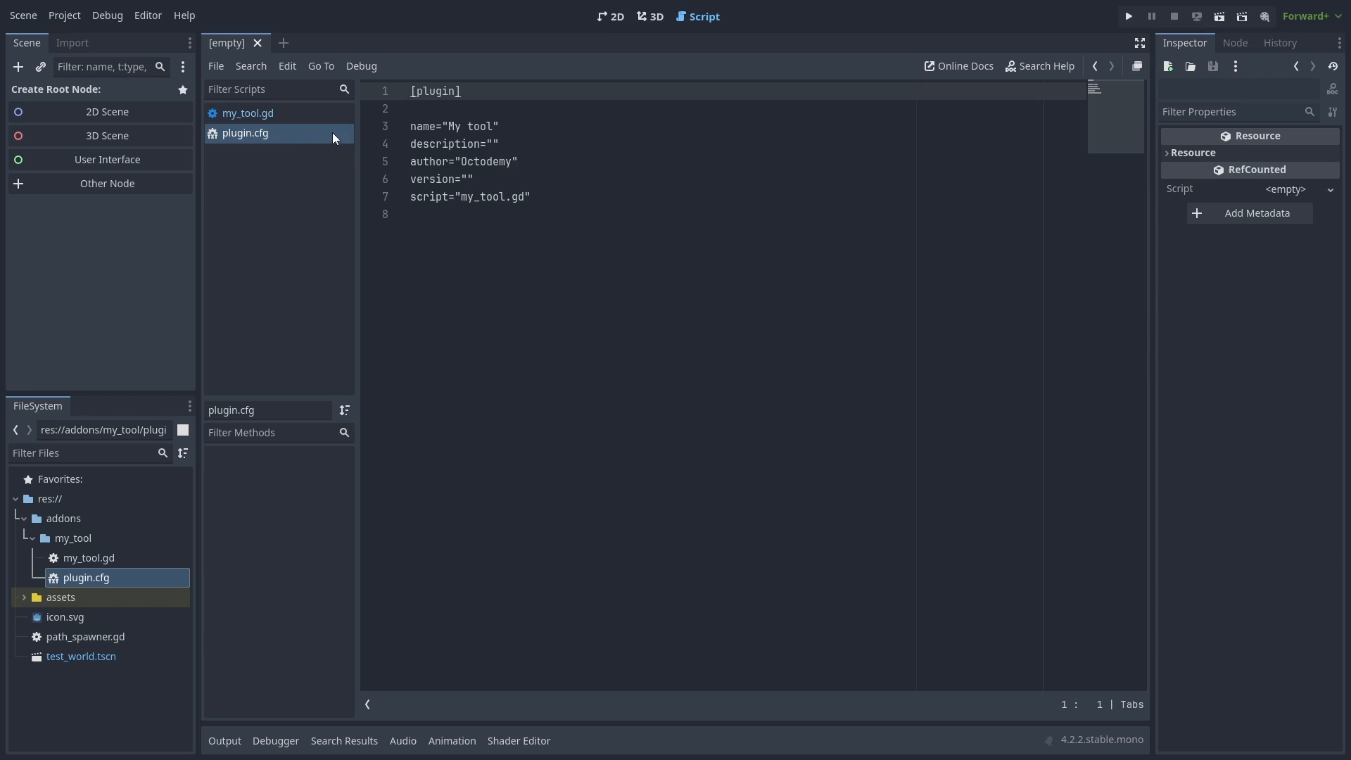
left_click(249, 113)
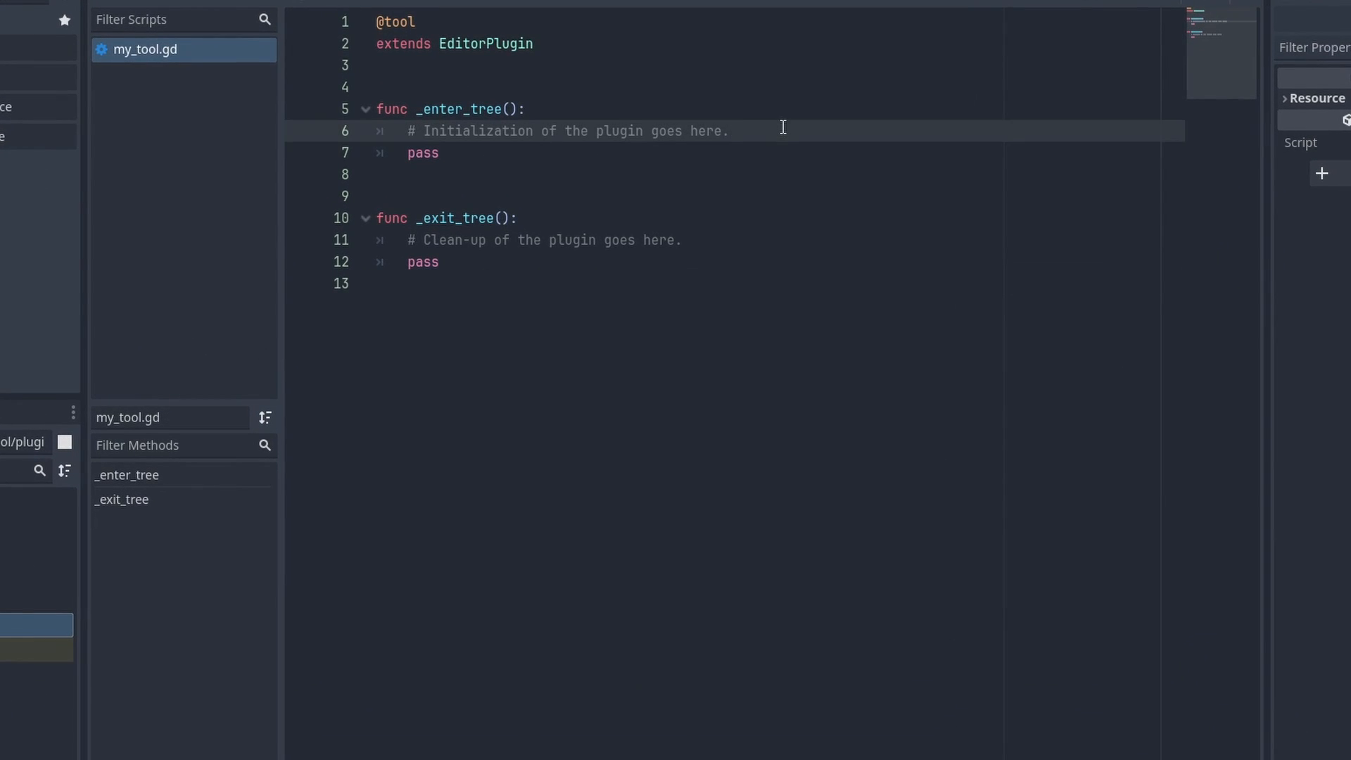
Step: Delete the initialization placeholder comment in _enter_tree, leaving only pass
left_click(729, 130)
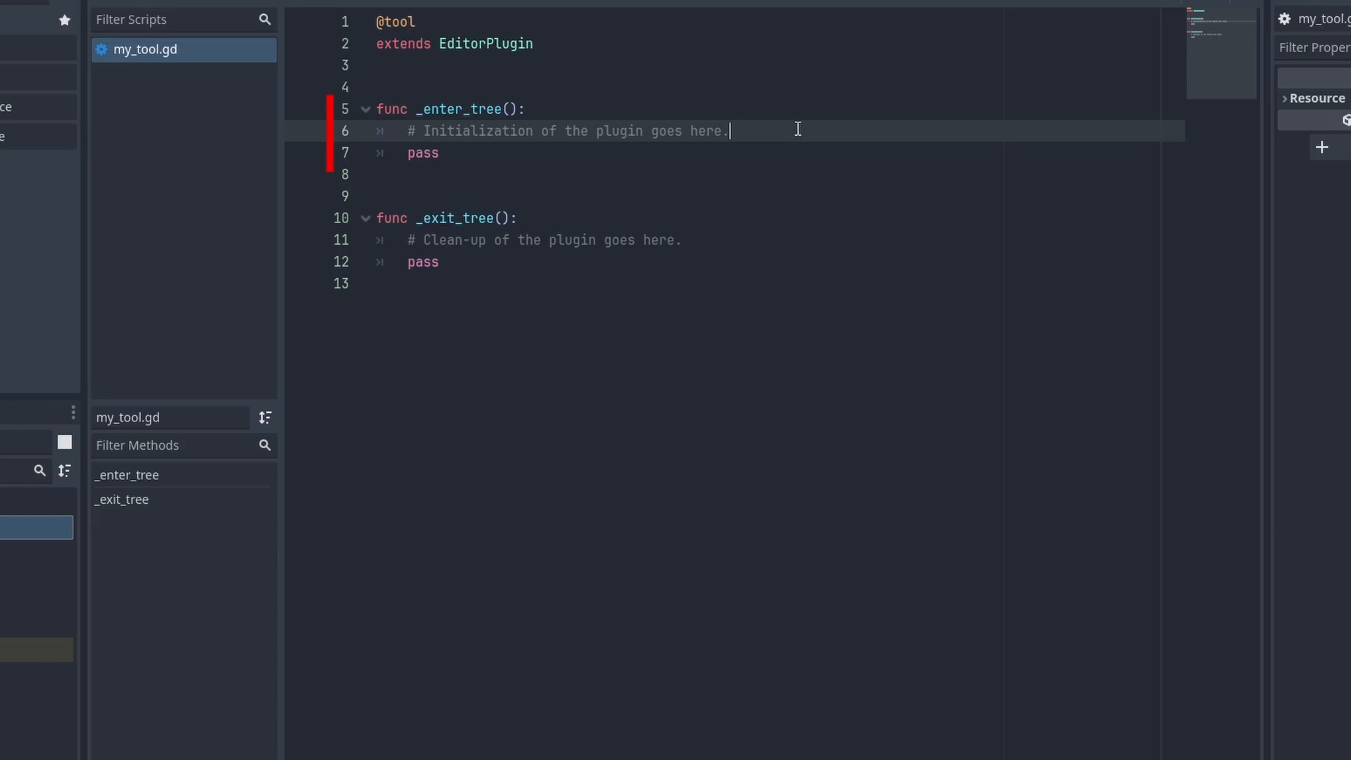
key("ctrl+s")
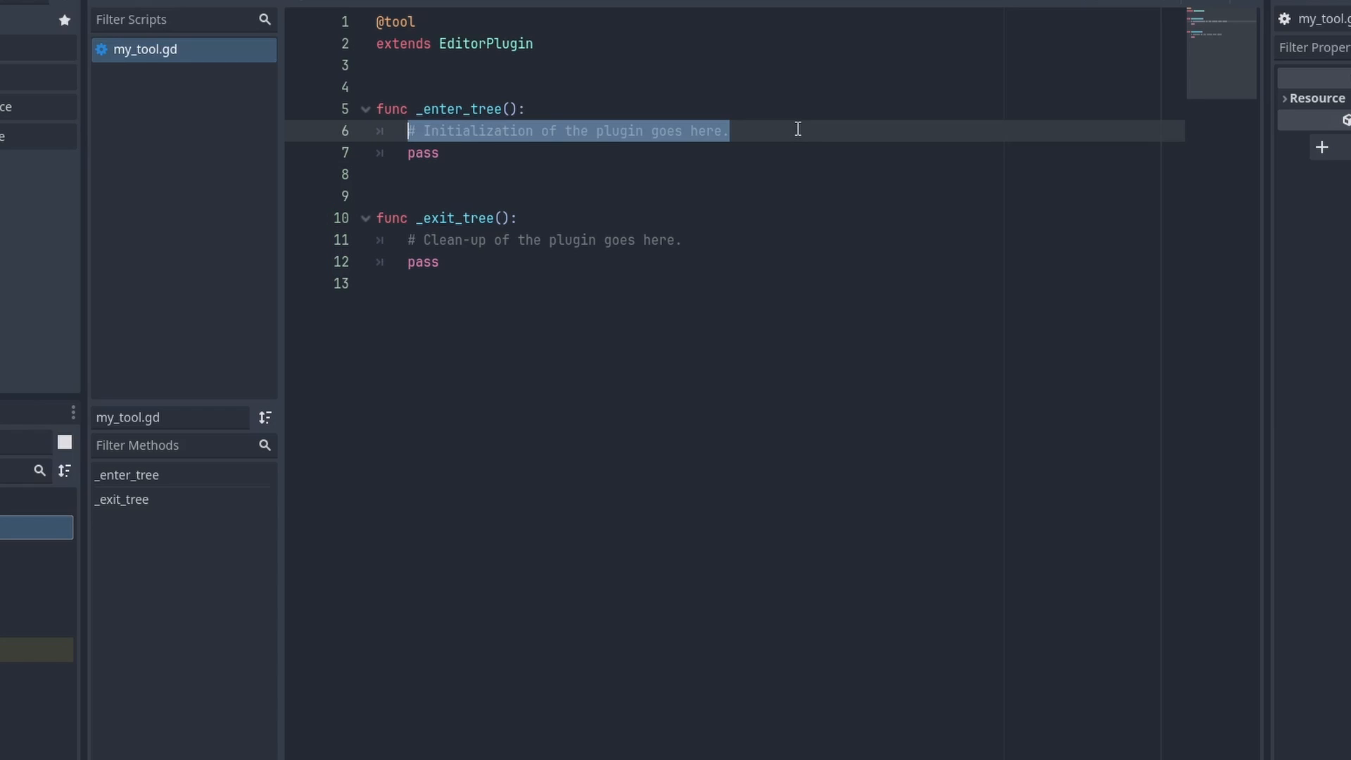
type("add_contr")
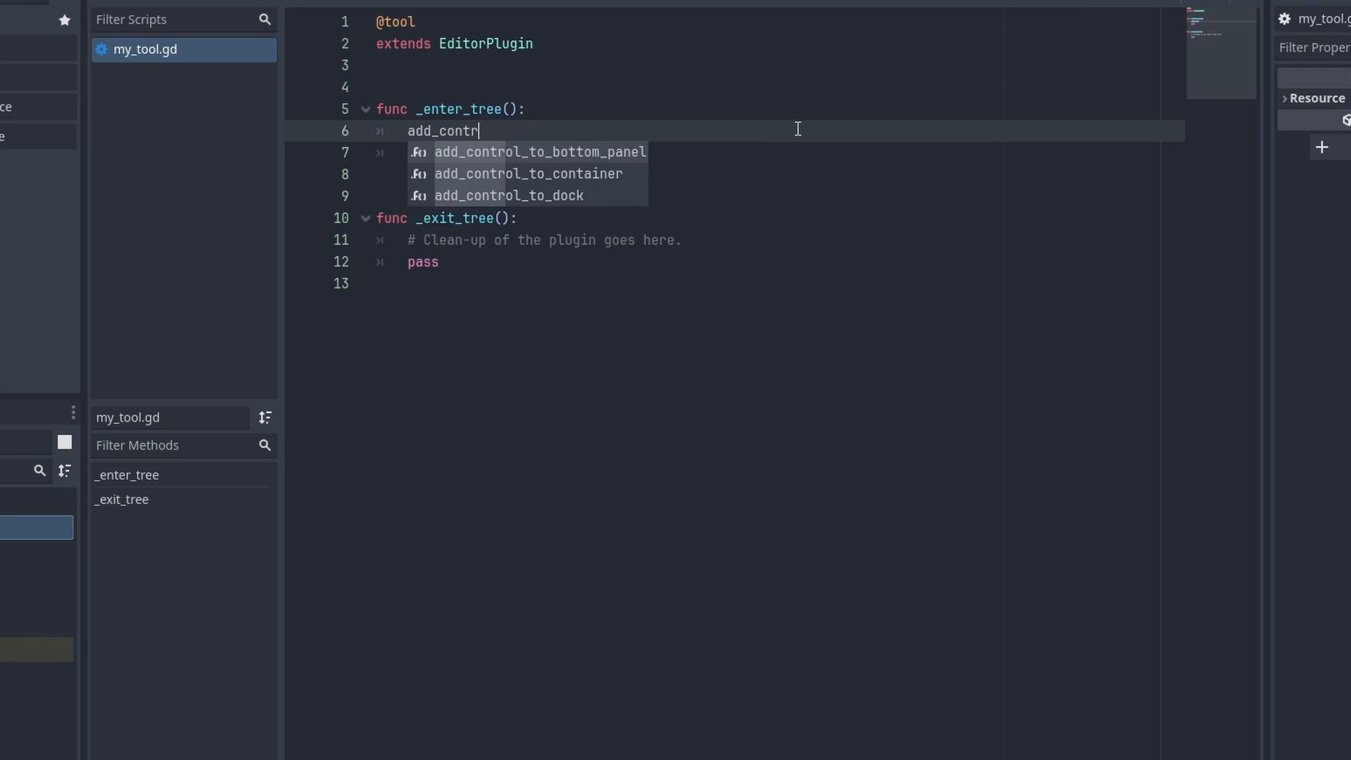
type("o")
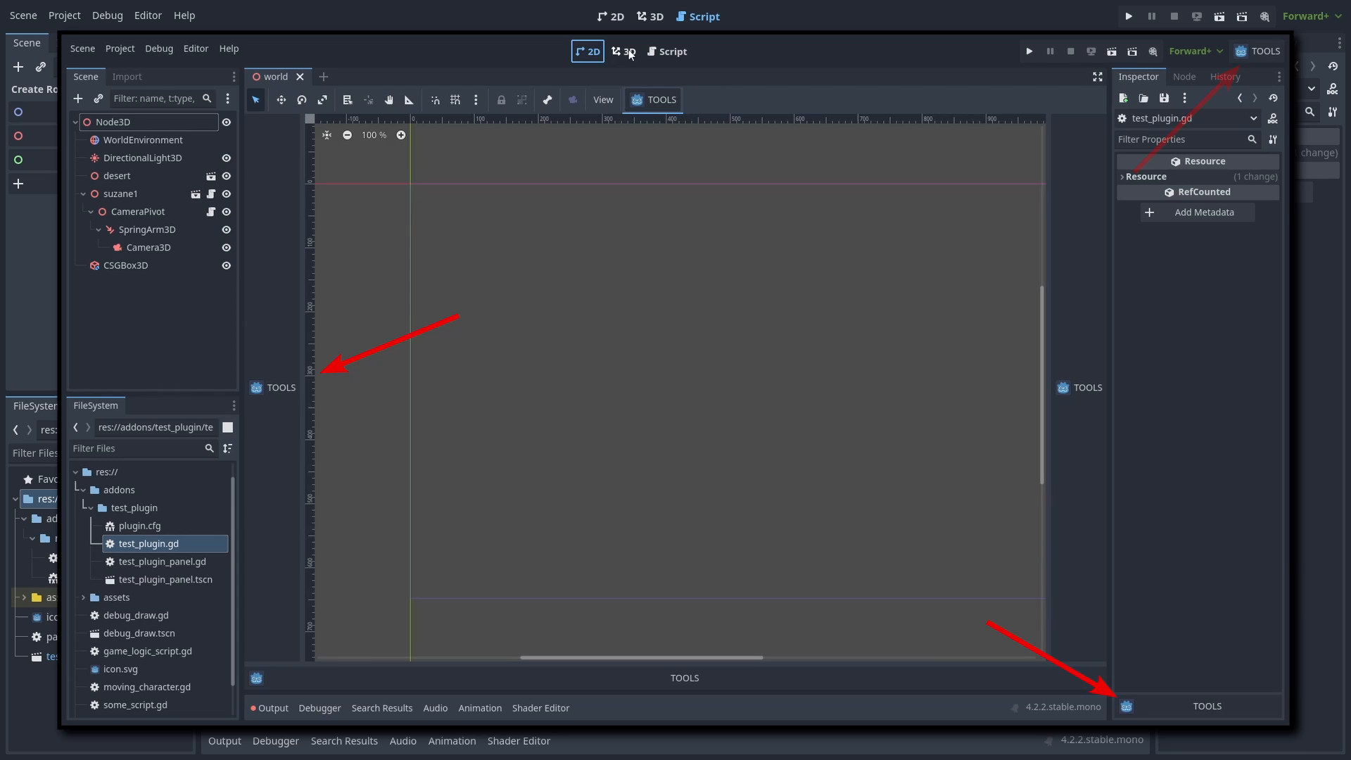
left_click(623, 51)
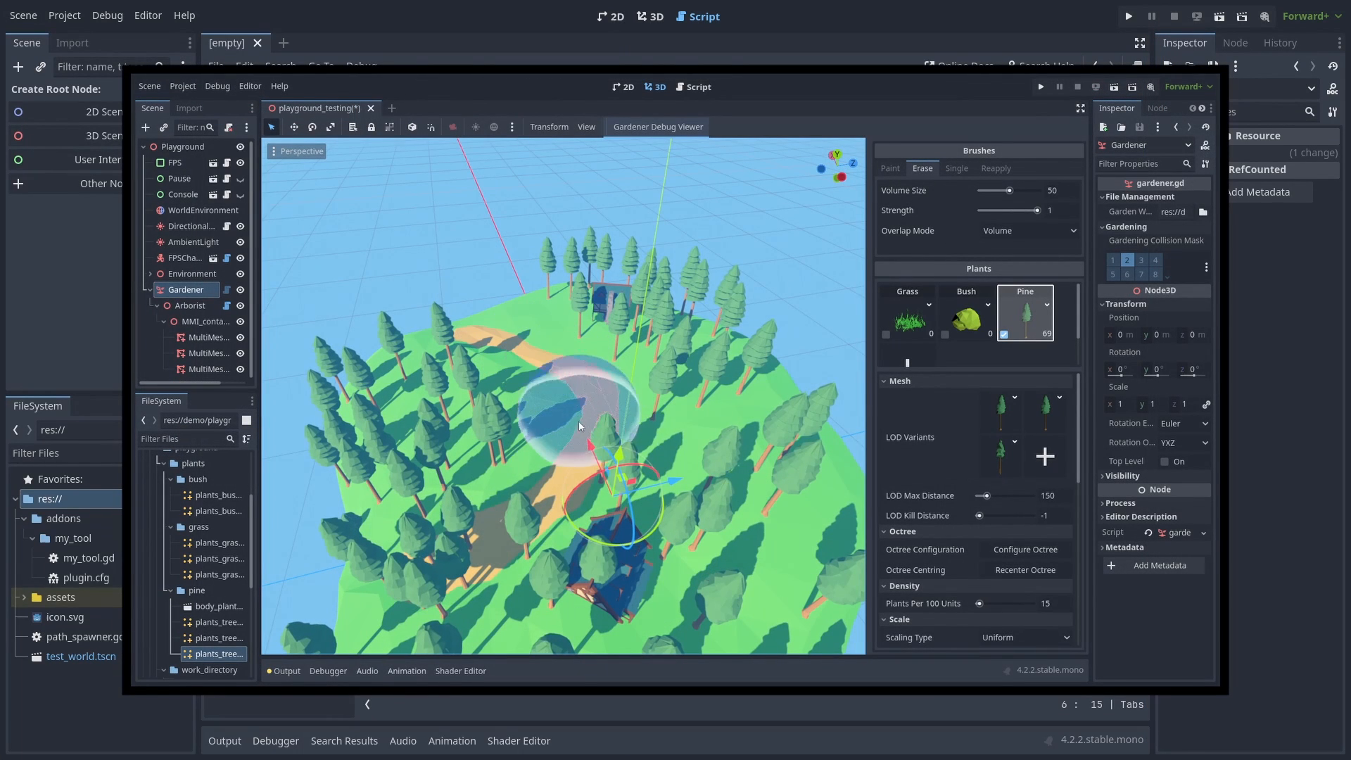
left_click(889, 168)
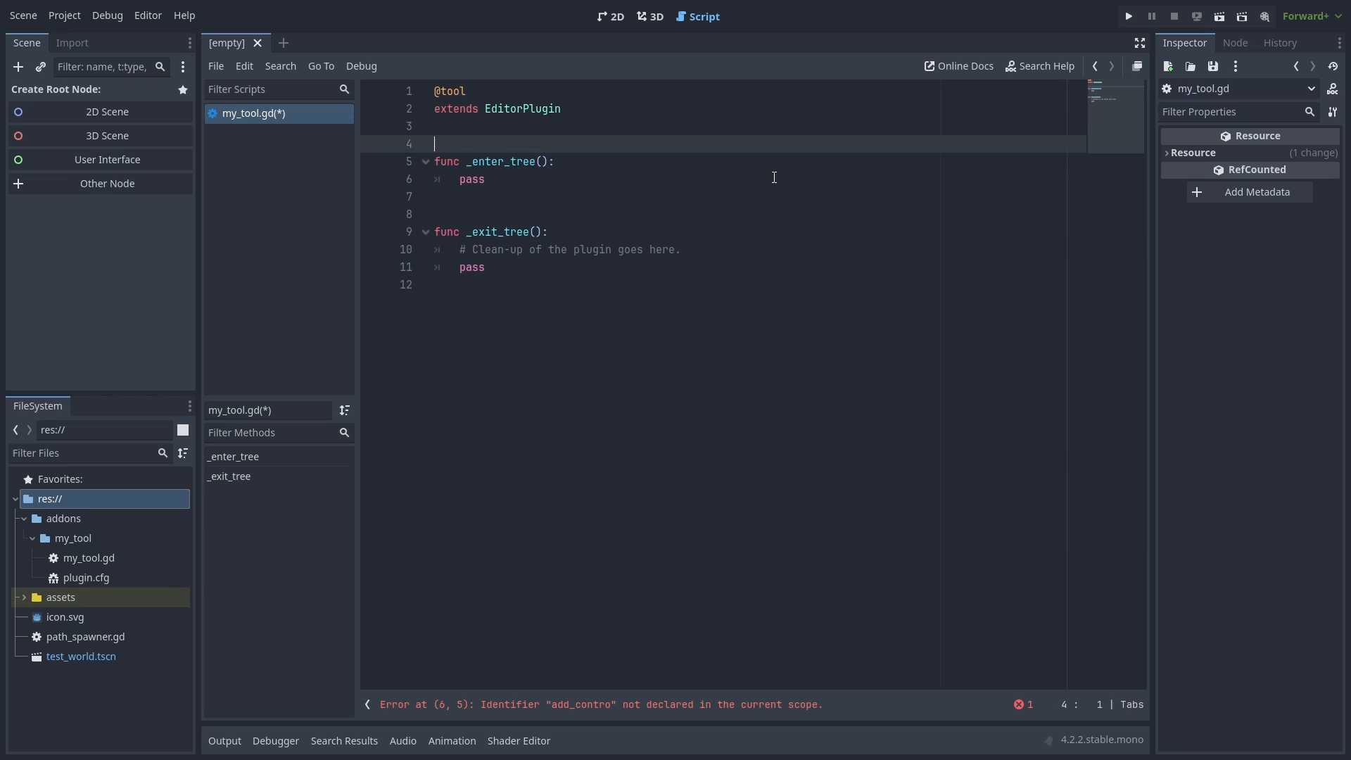
Step: Create a 'My tool button' Button docked in _enter_tree, and remove and queue_free it in _exit_tree
type("var button : Button")
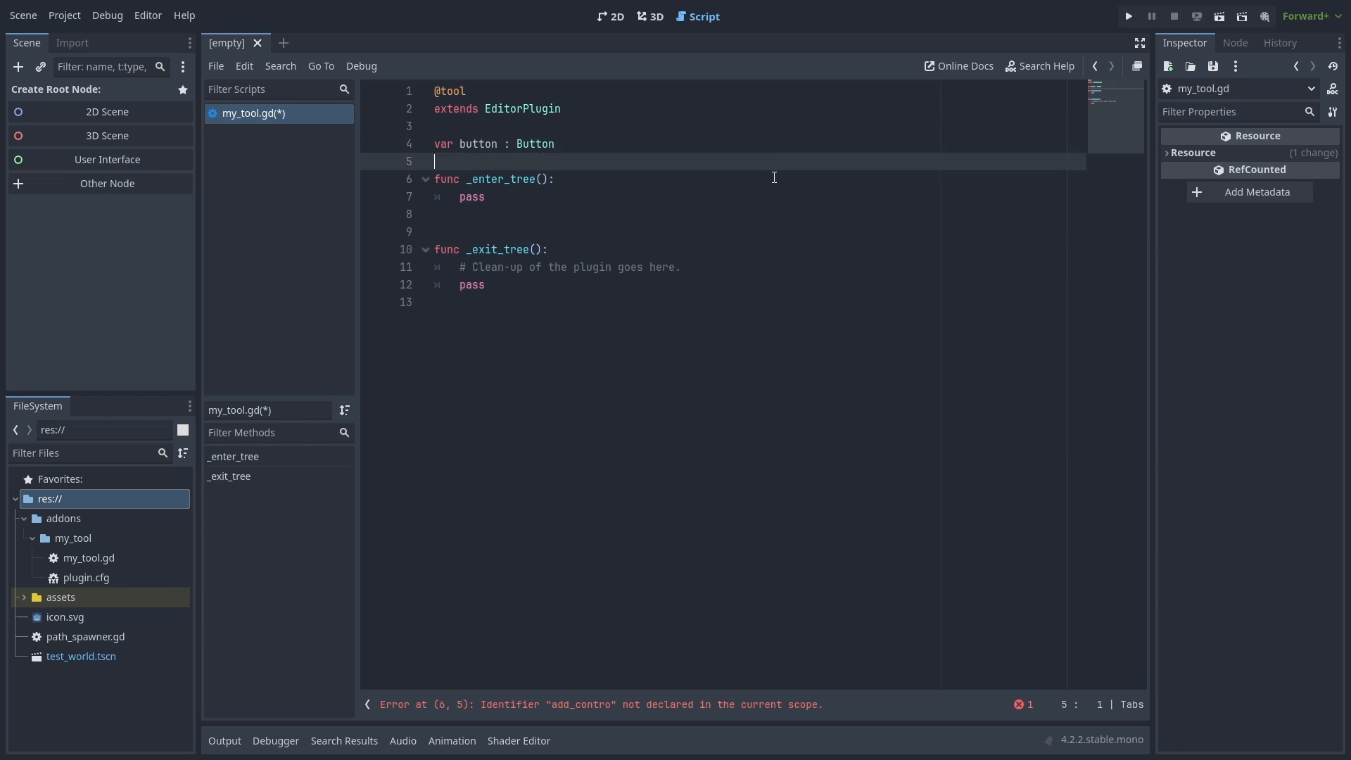
type("button = Button.new(")
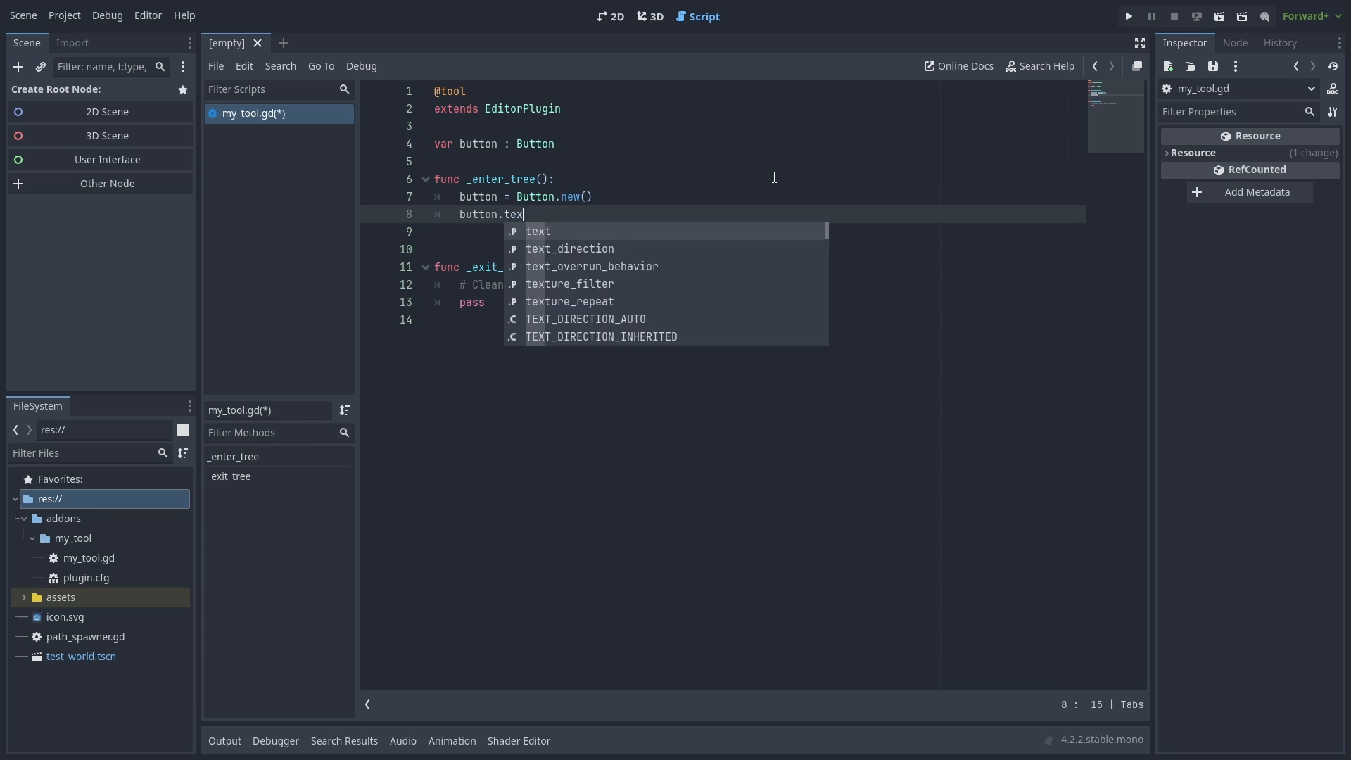
type("= \"My tool button\"")
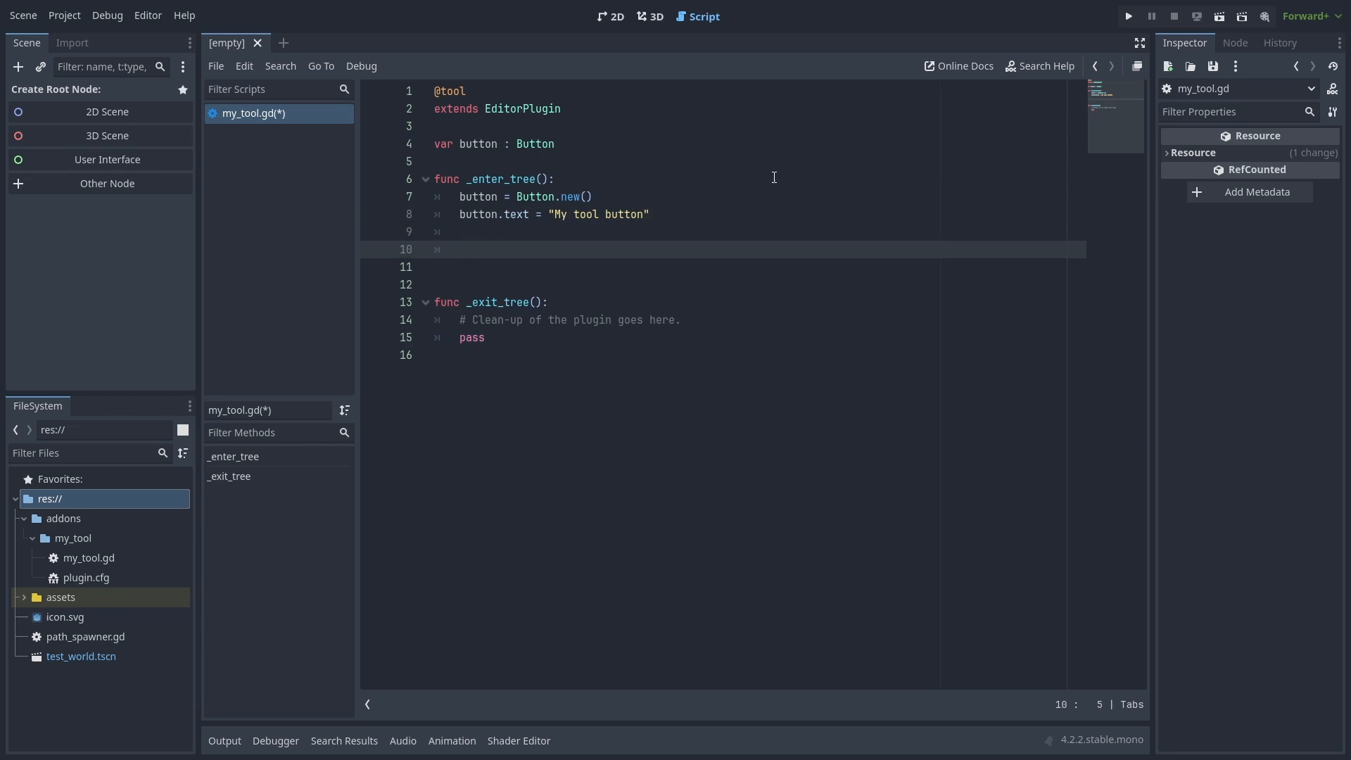
type("add_control_to_dock(EditorPlugin.DOCK_SLOT_LEFT_BL, button")
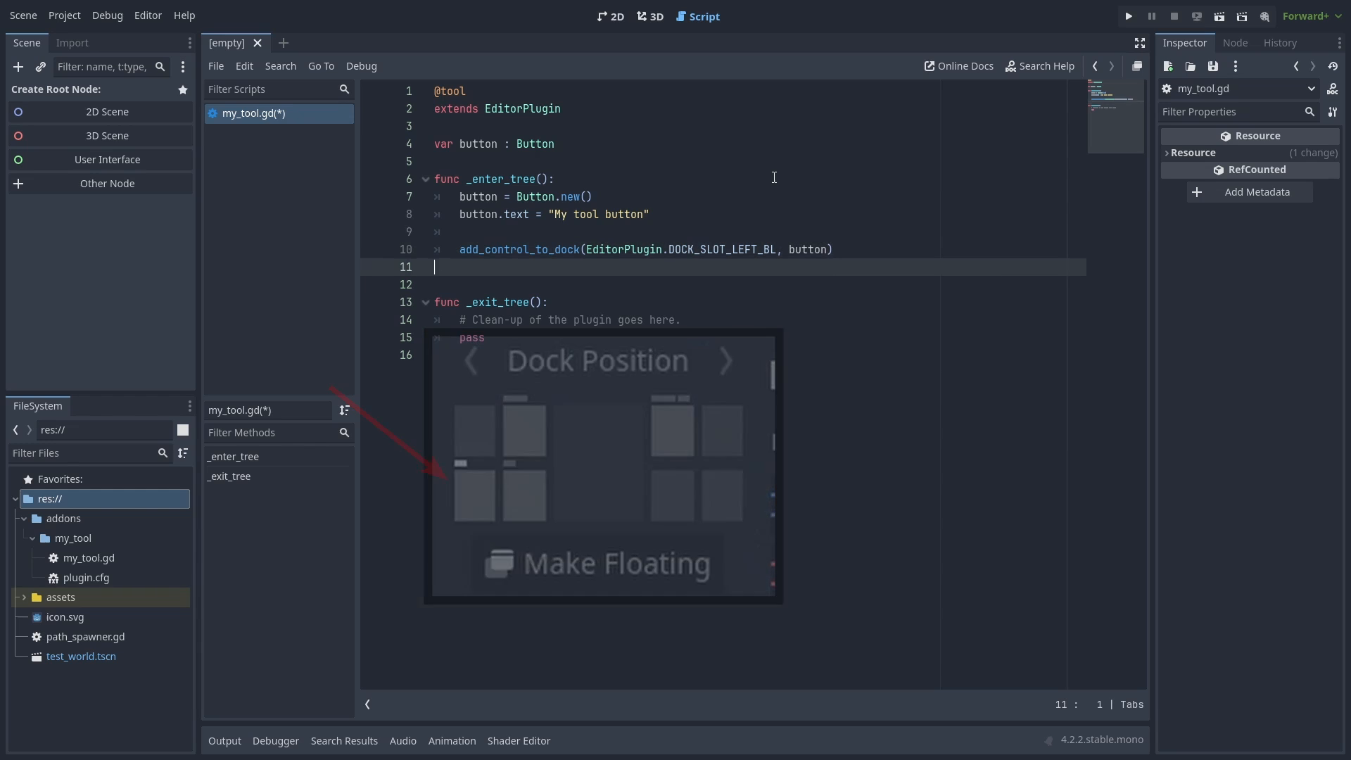
type("remove_control_from_docks(button")
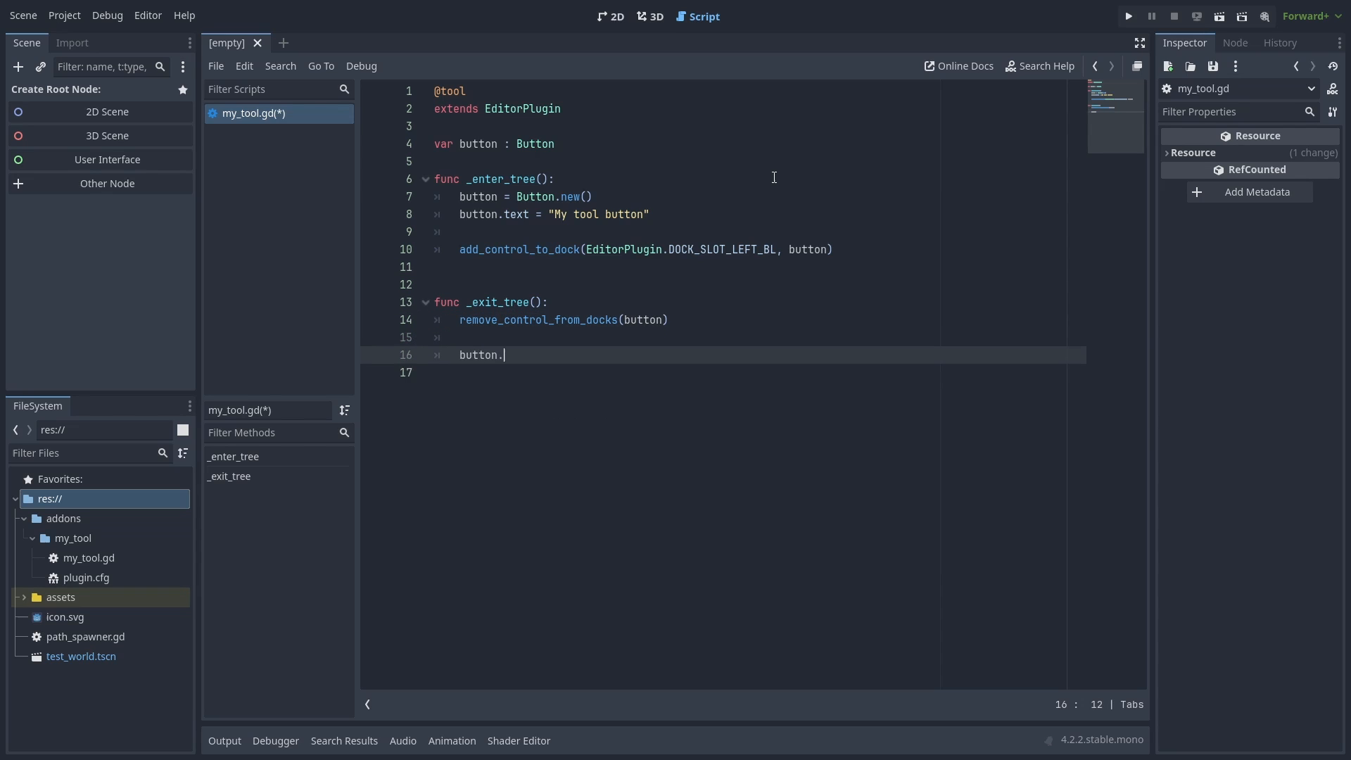
type("queue_free()")
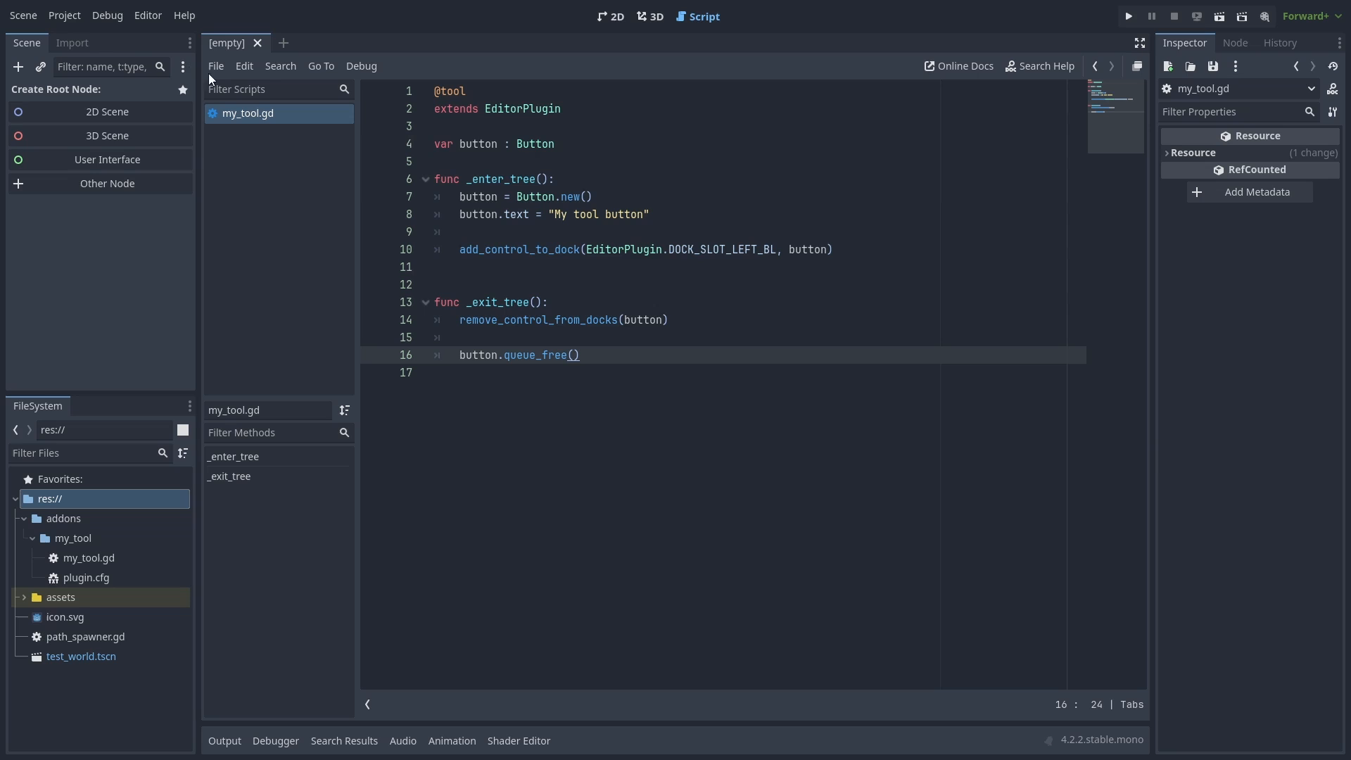
Step: Enable the My tool plugin in Project Settings so its button dock appears
left_click(64, 15)
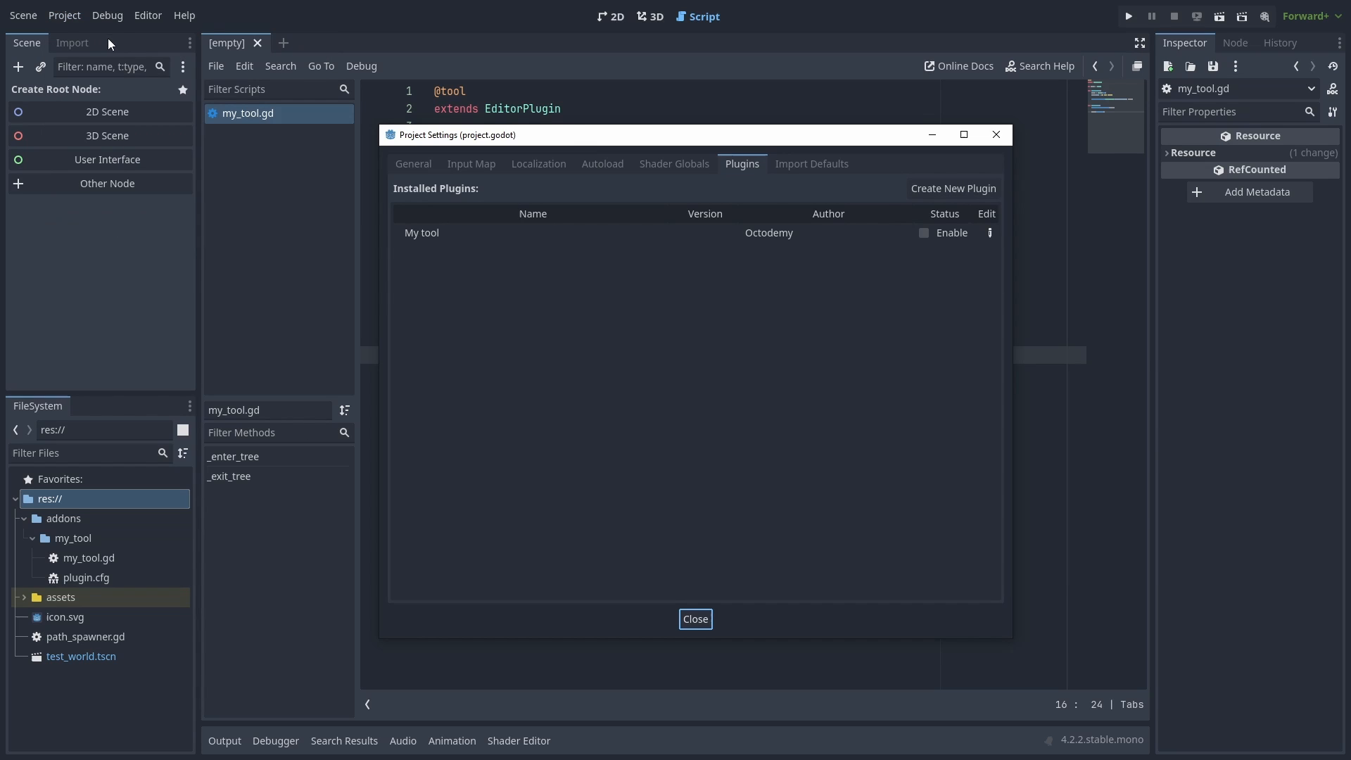
left_click(924, 232)
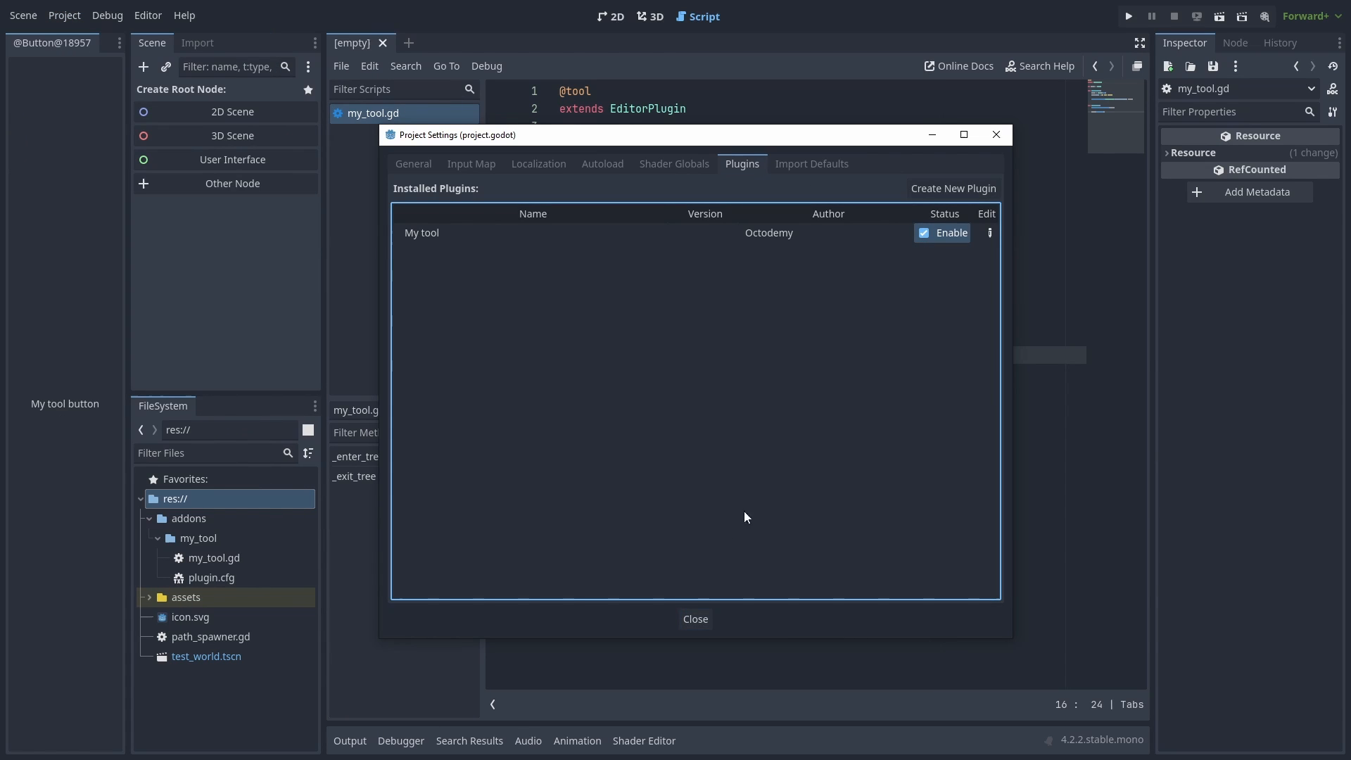
left_click(694, 618)
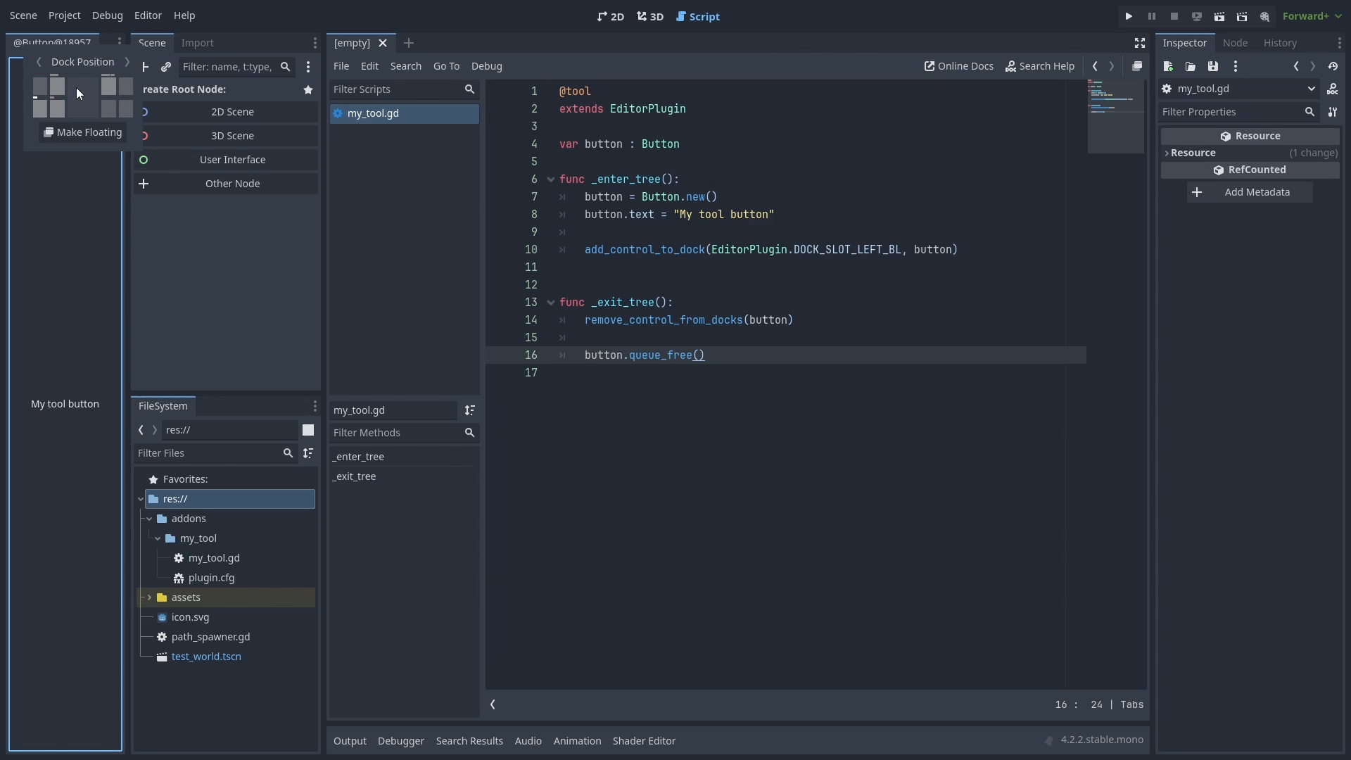
Step: Reopen the plugin settings and toggle My tool off and back on to test
left_click(63, 15)
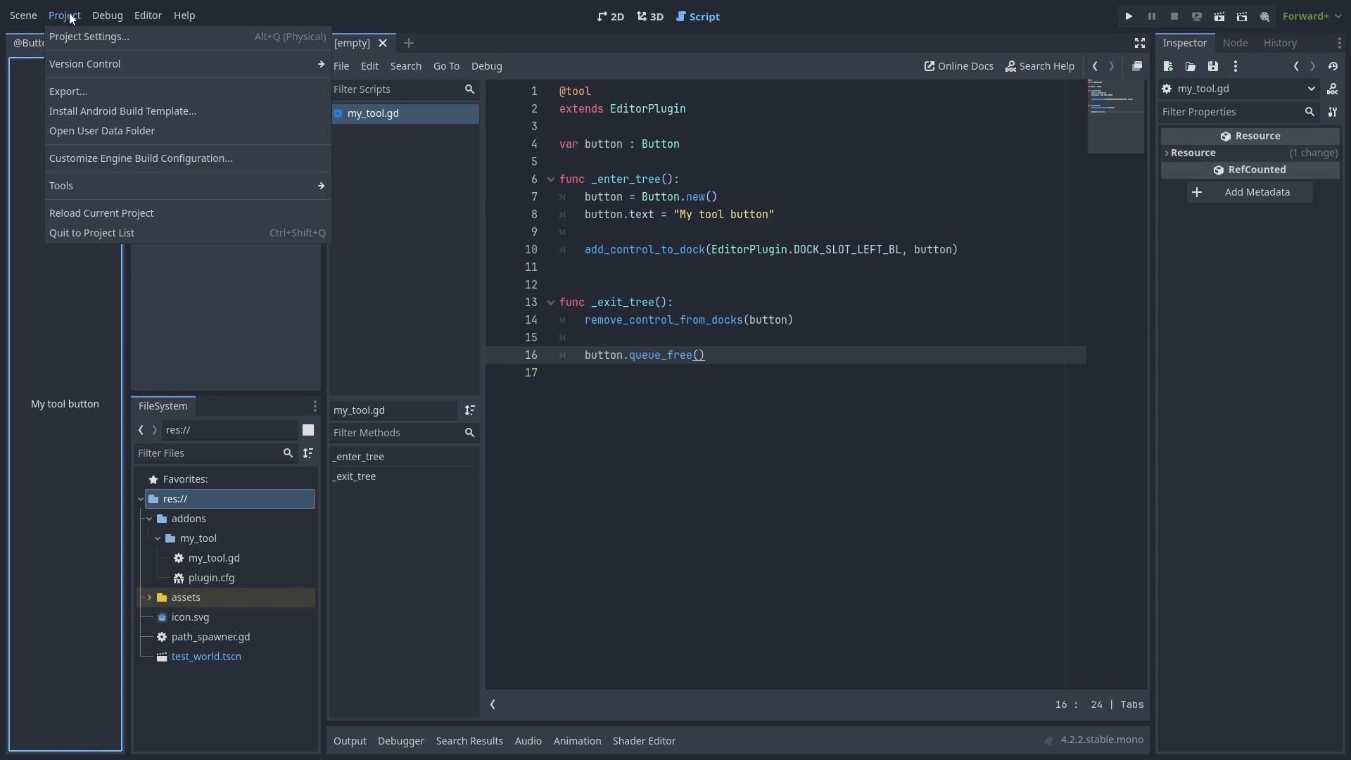
left_click(88, 36)
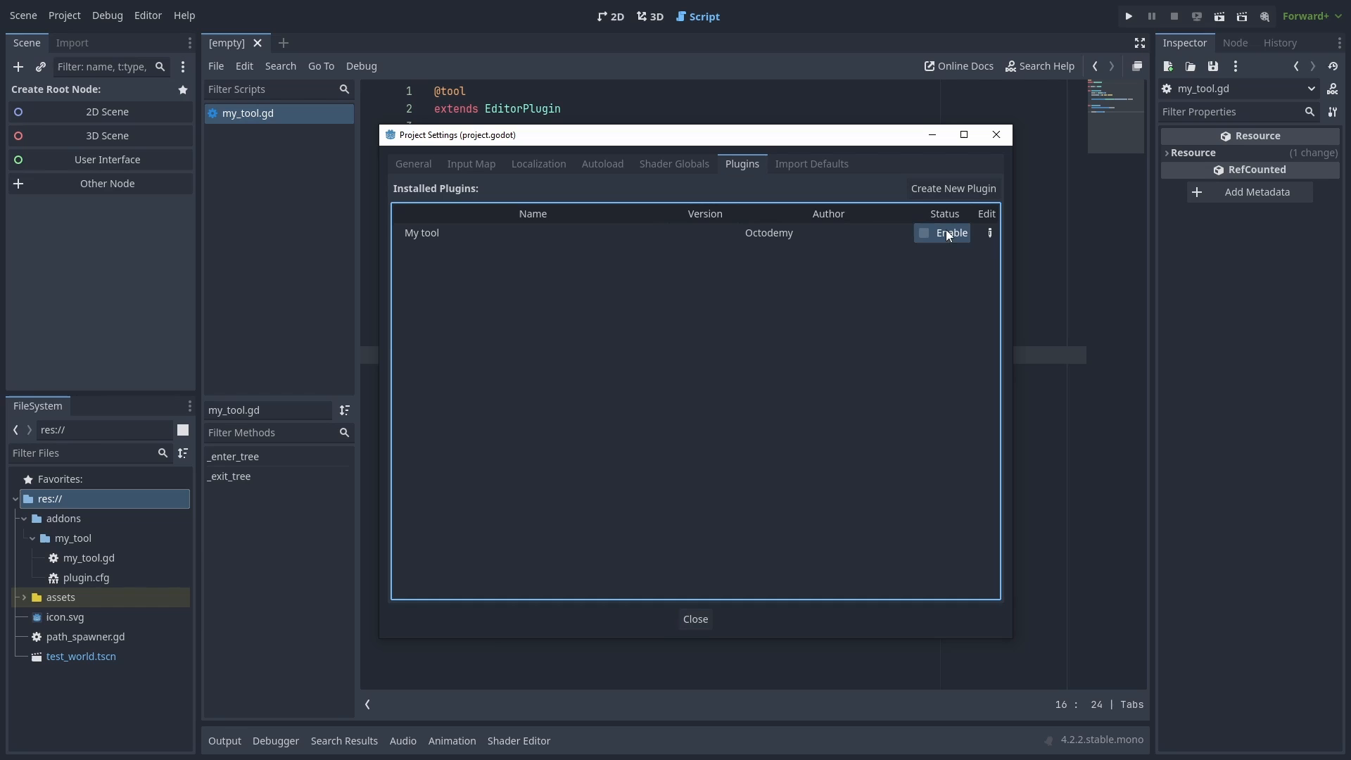
left_click(924, 232)
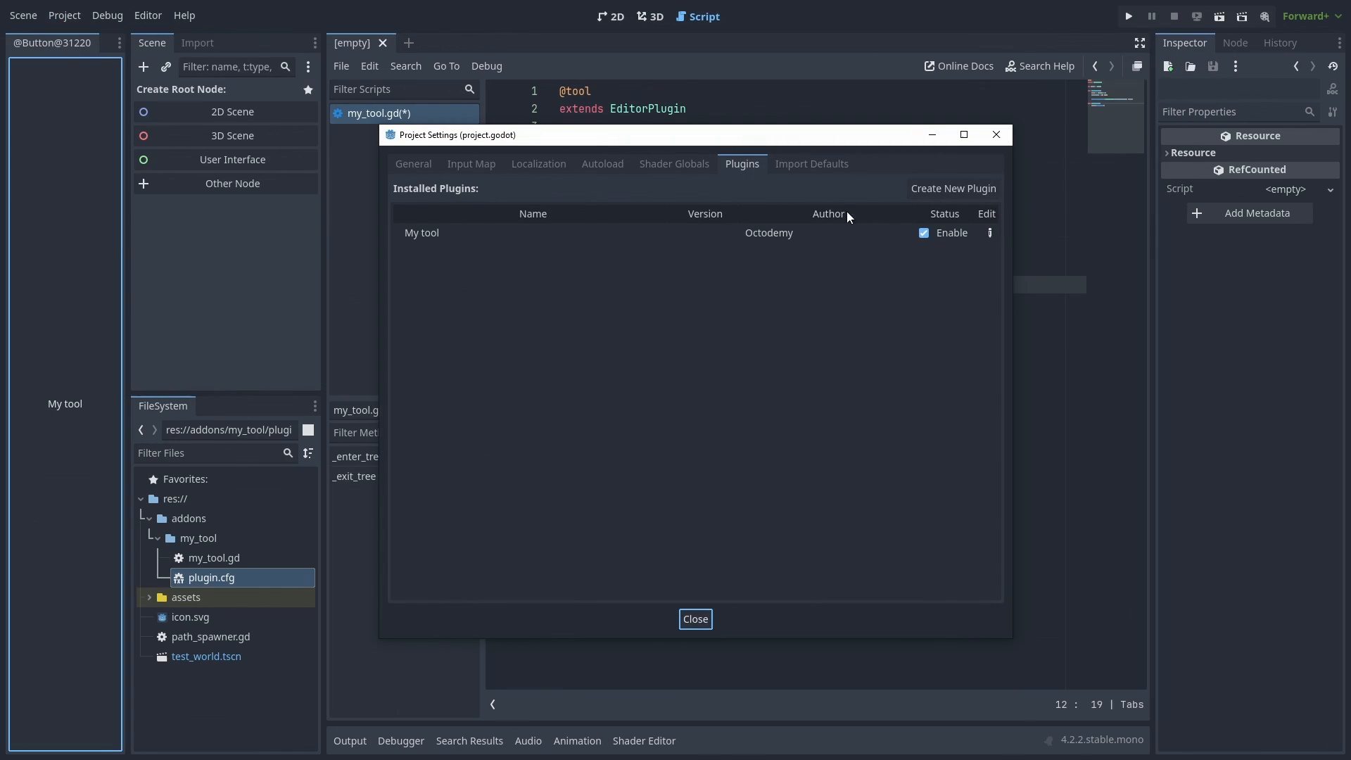
left_click(924, 233)
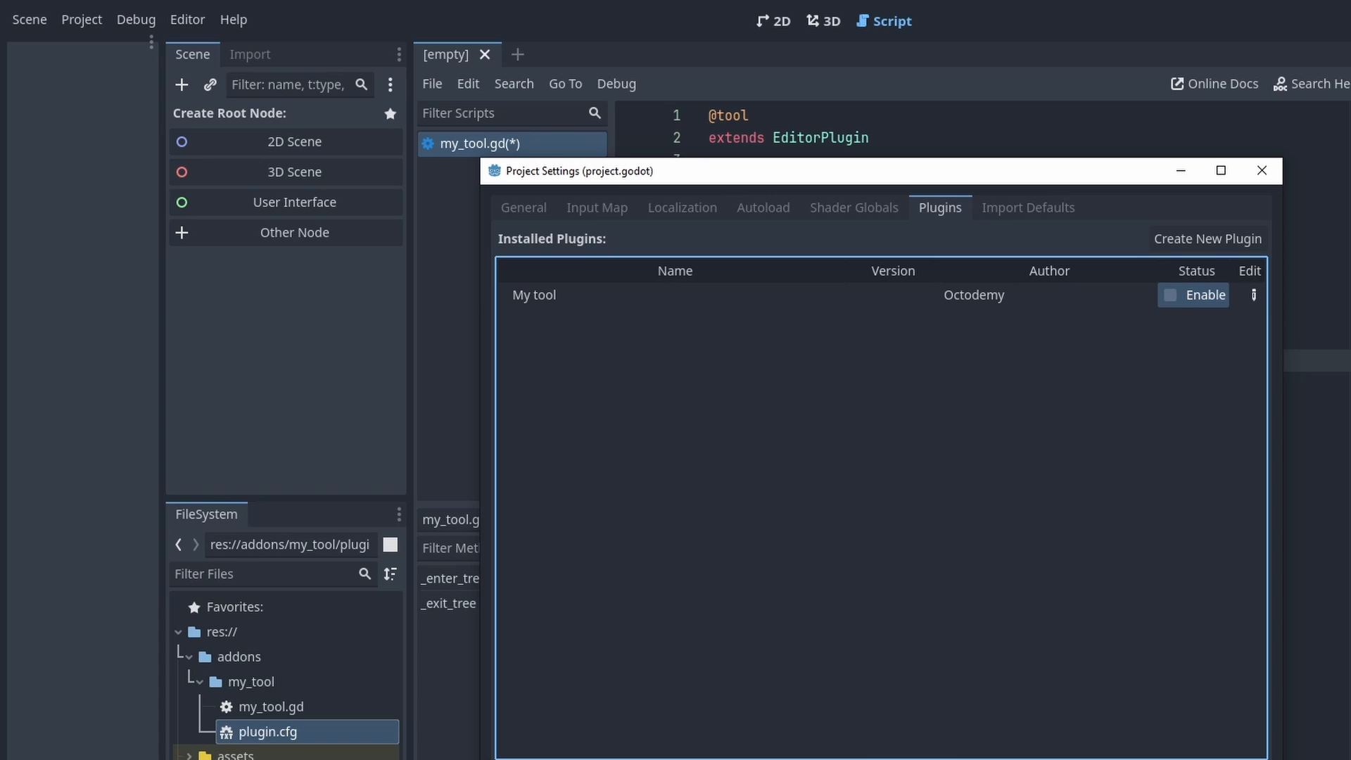
left_click(1262, 170)
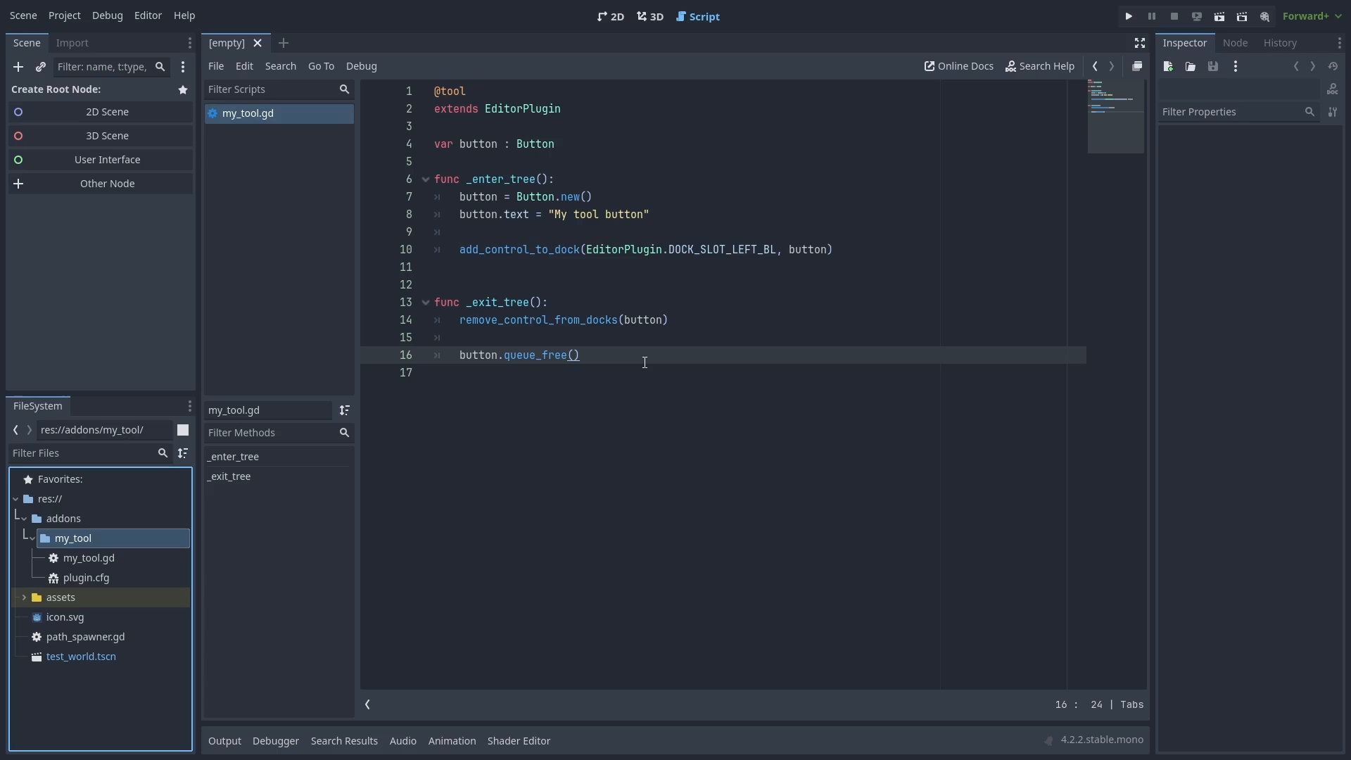
Step: Create scene 'tool_panel' in the my_tool folder with a VBoxContainer root named ToolPanel
right_click(72, 537)
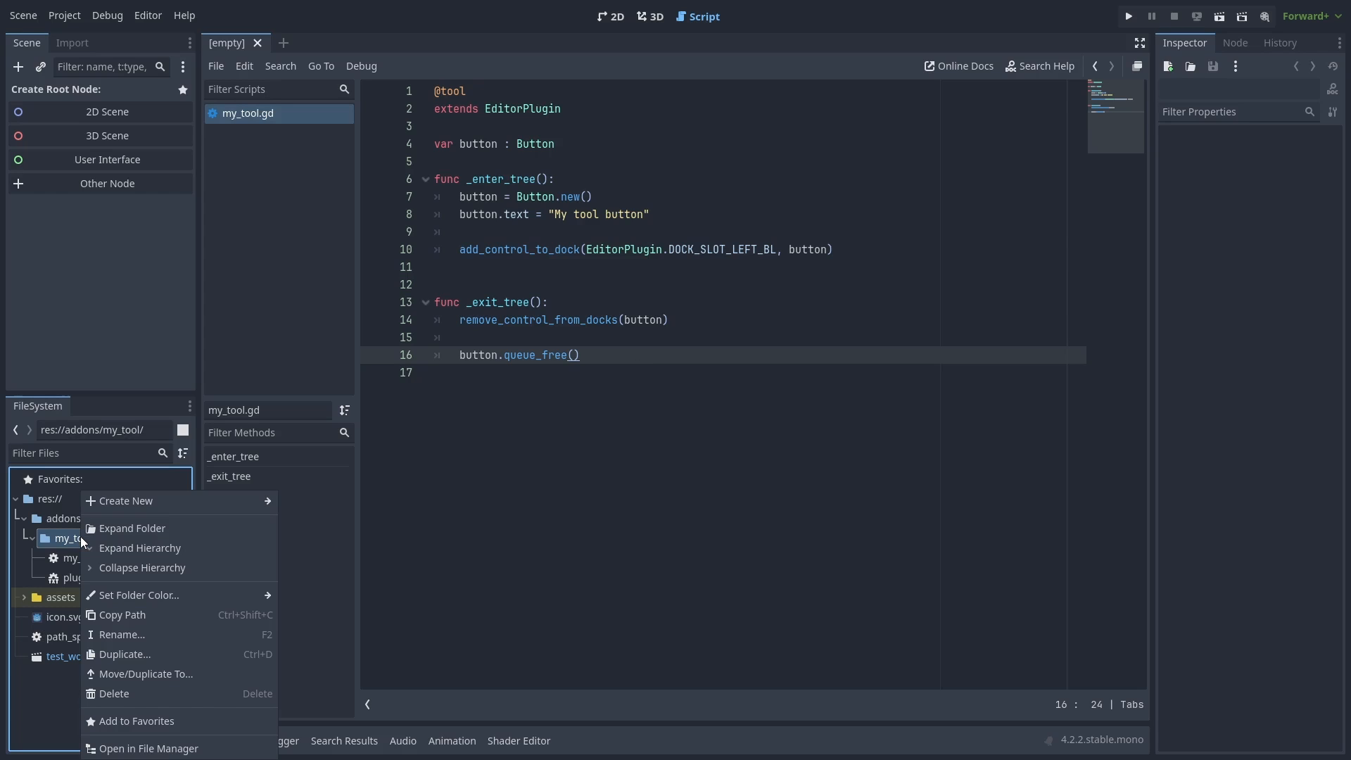
left_click(126, 500)
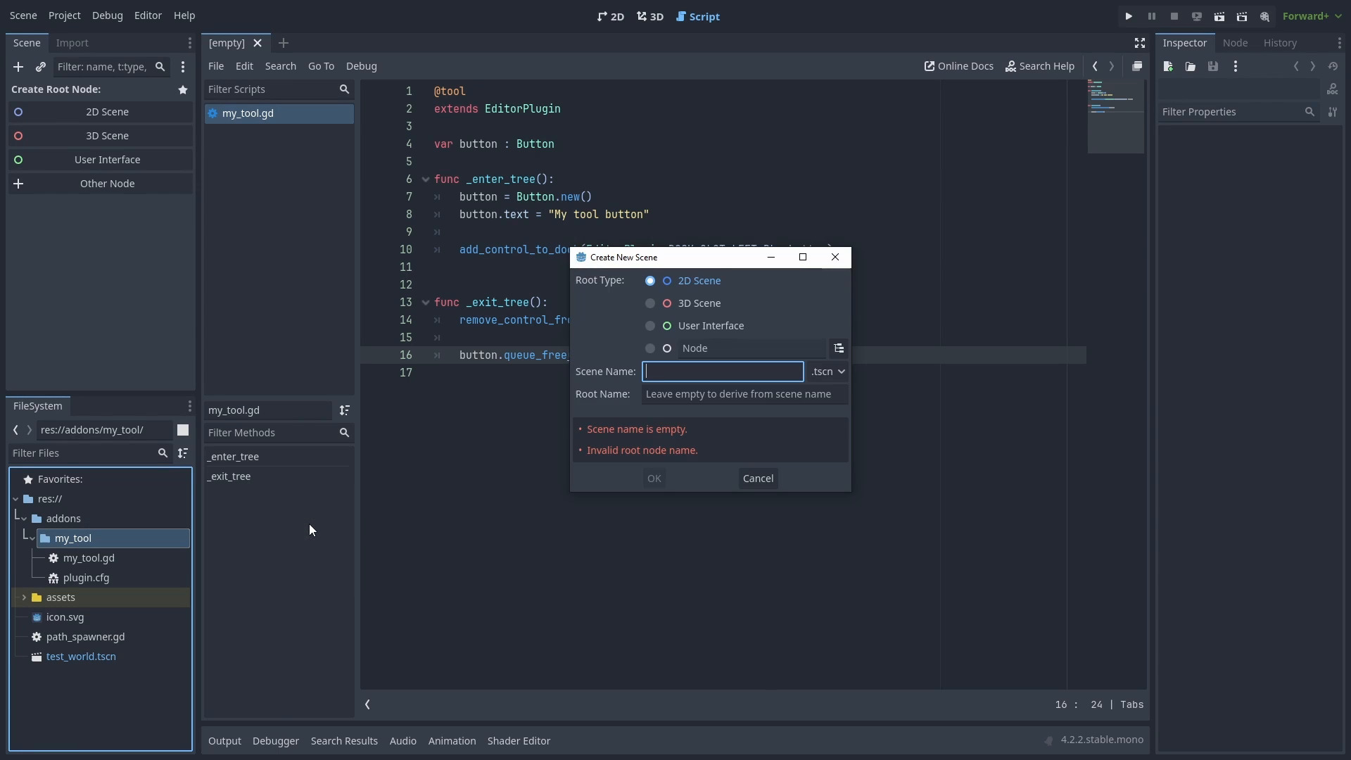
type("tool_panel")
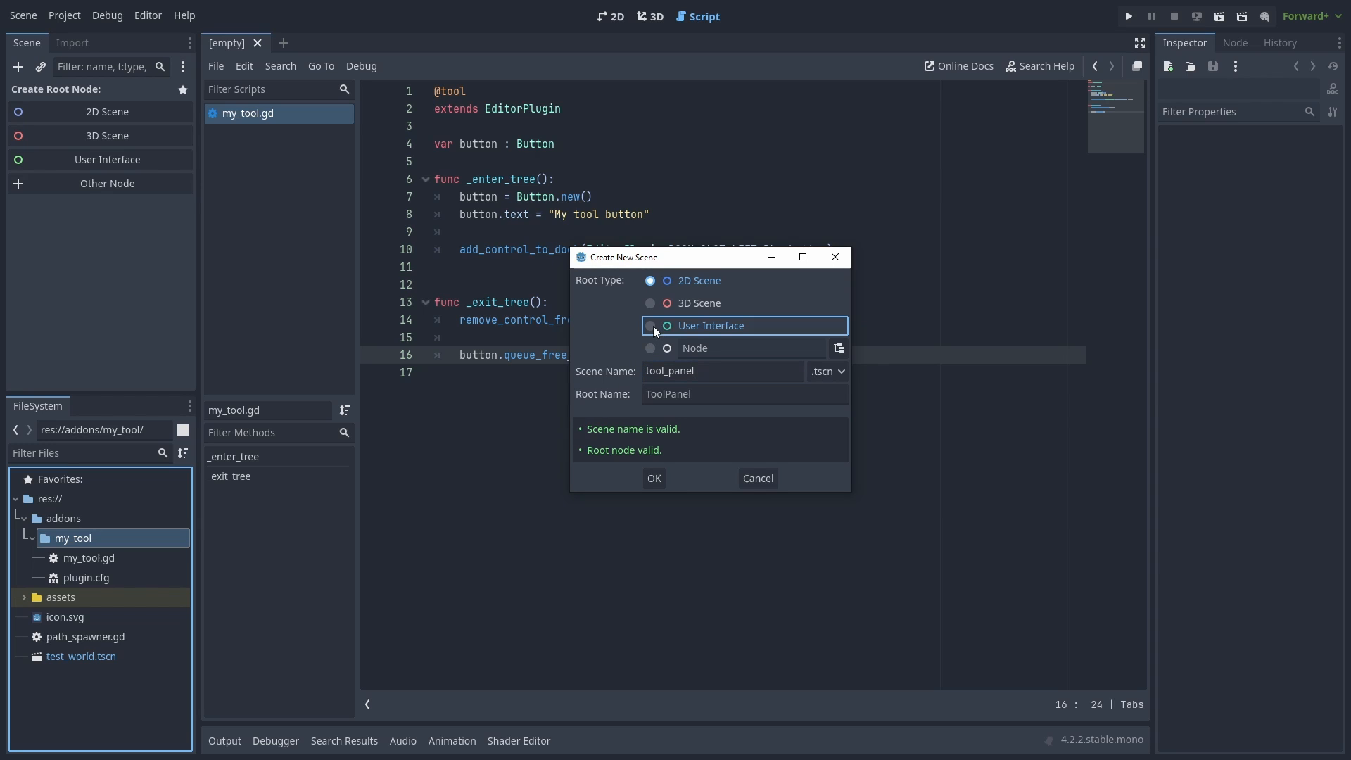
left_click(649, 325)
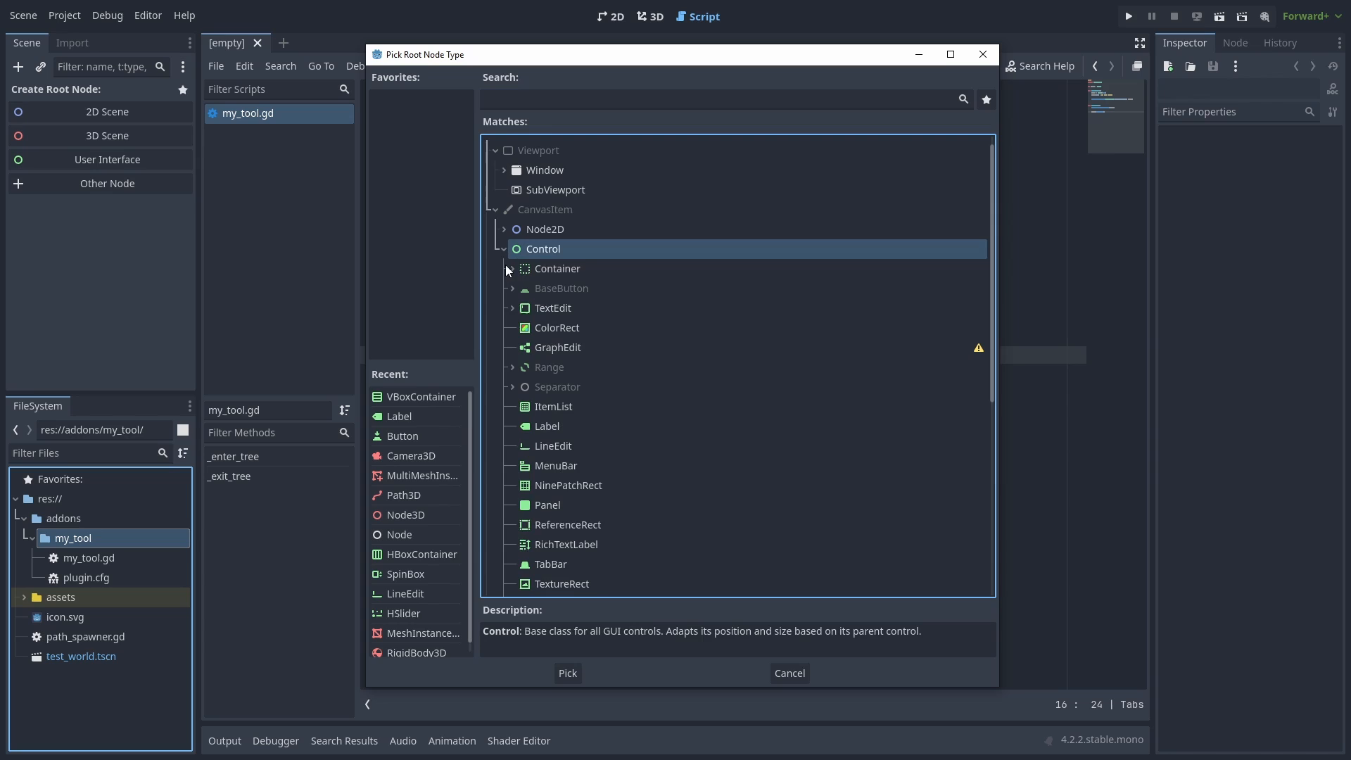
left_click(514, 268)
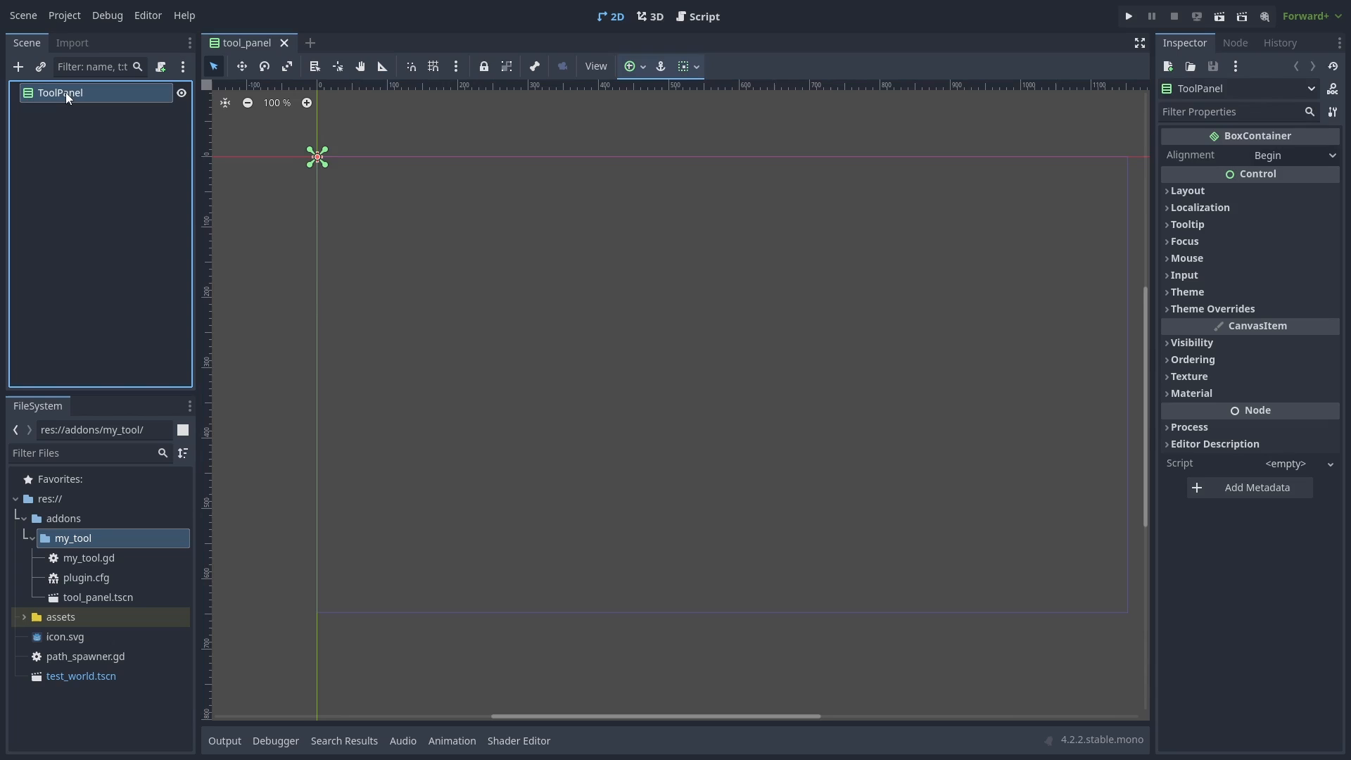
Step: Add a Label child under ToolPanel with its text set to 'My tool'
left_click(16, 66)
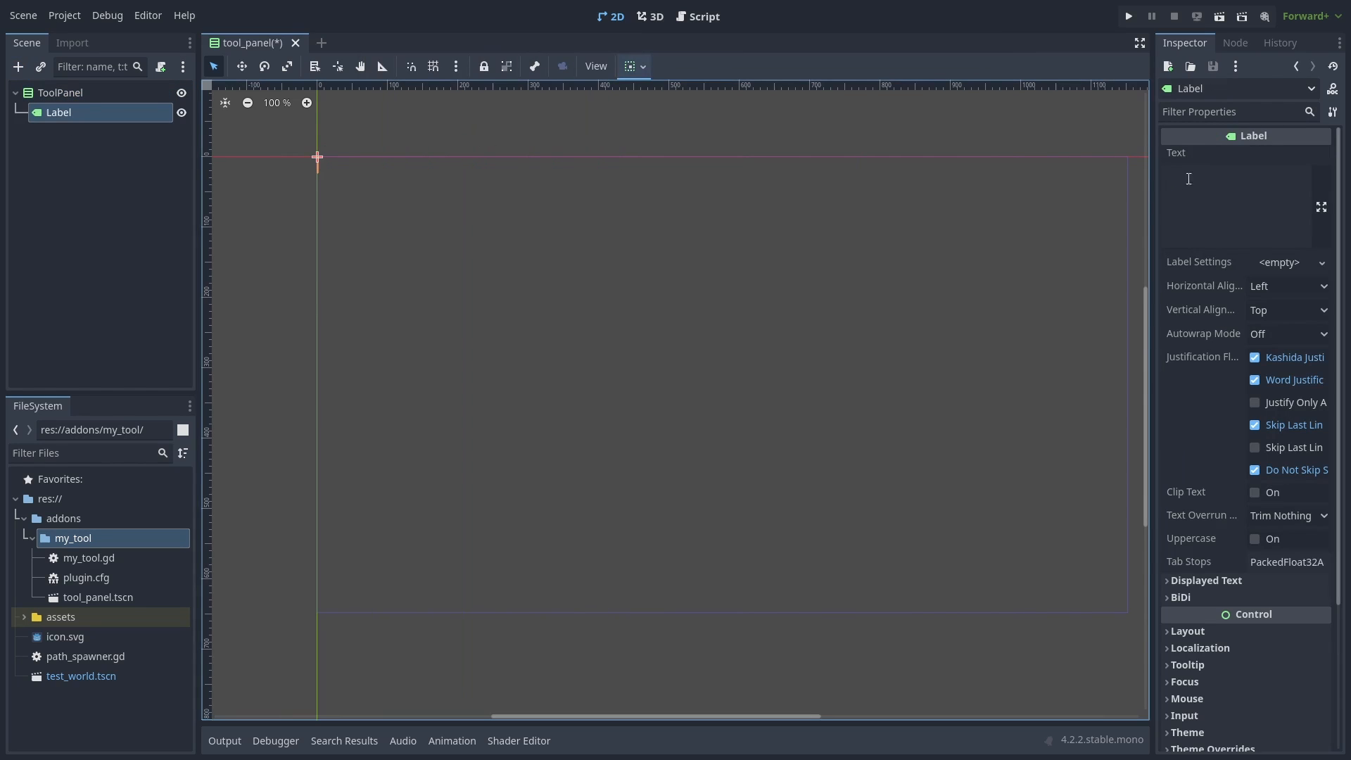
type("My tool")
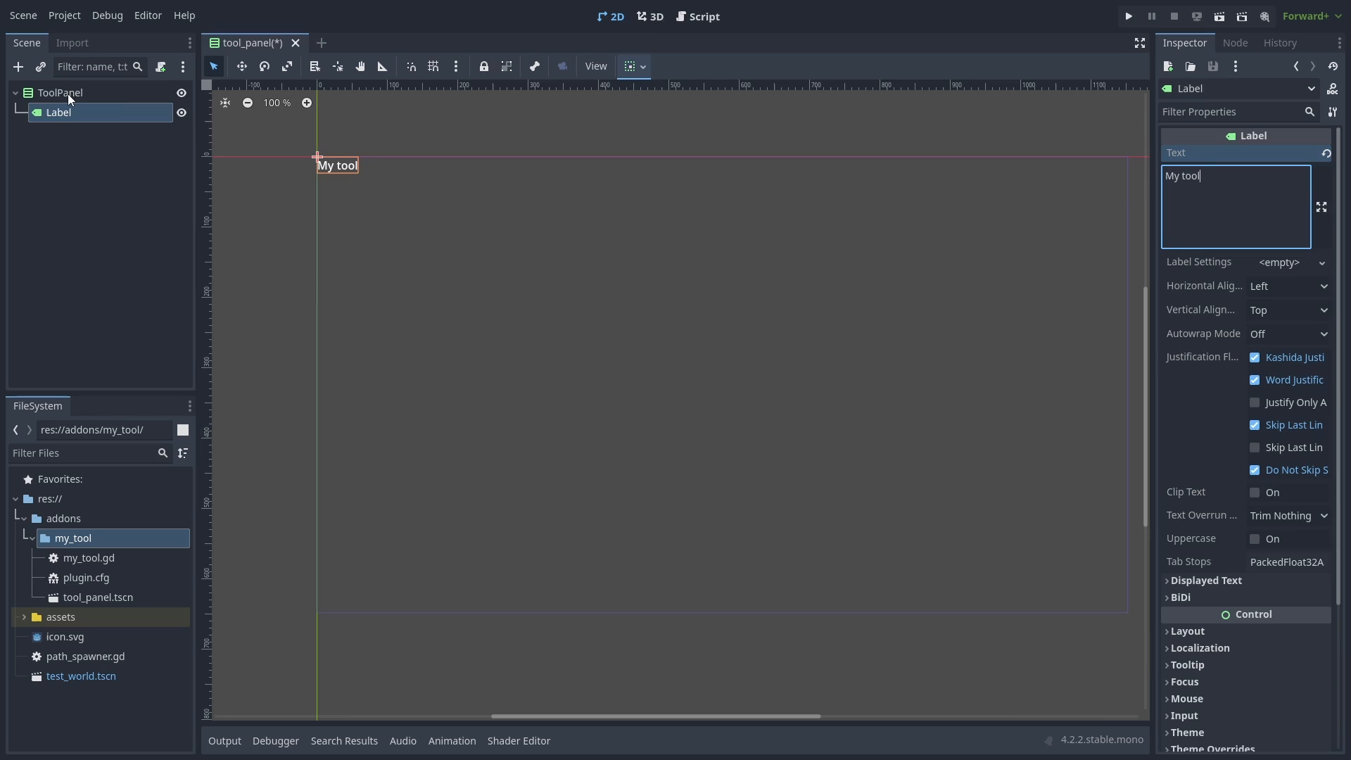
left_click(17, 66)
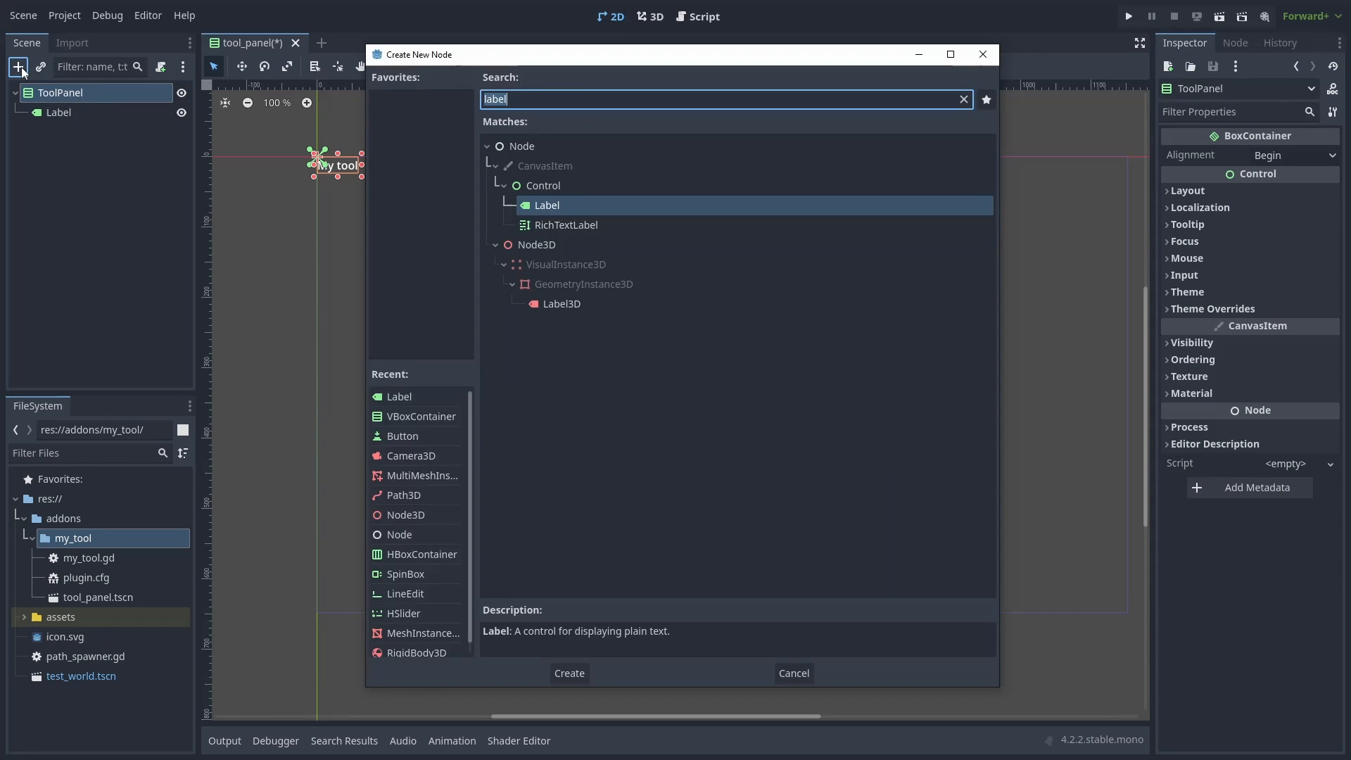
Step: Add an HBoxContainer holding a SpinBox and a Button with text 'Rotate nodes'
type("hbox")
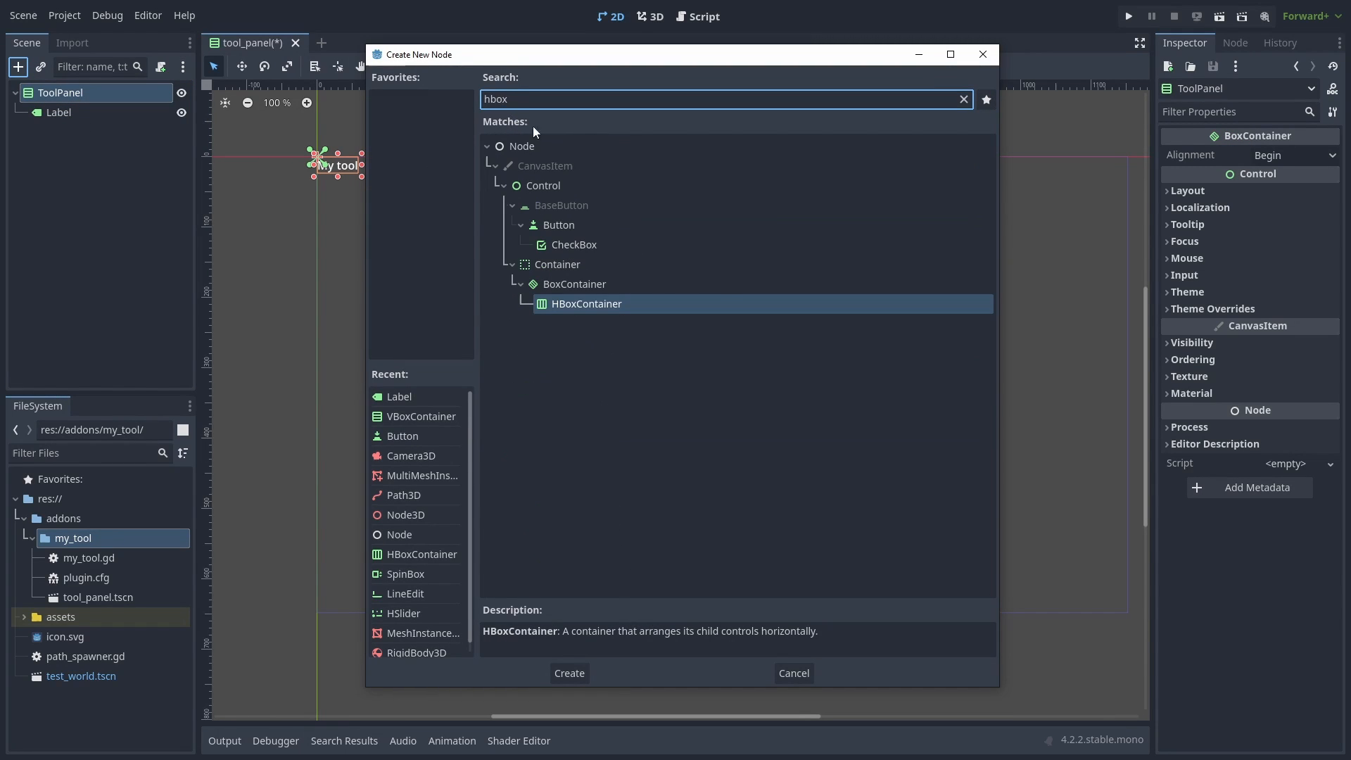
left_click(568, 673)
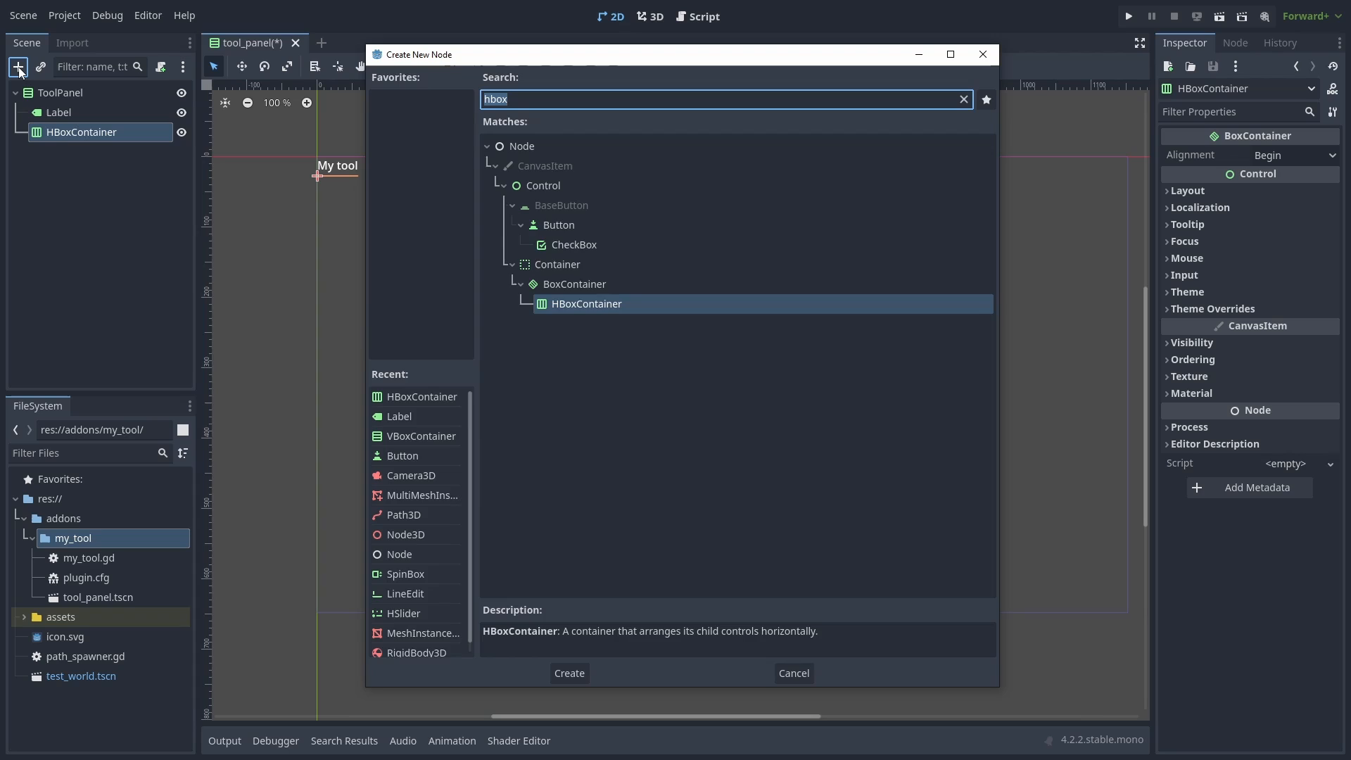
left_click(568, 673)
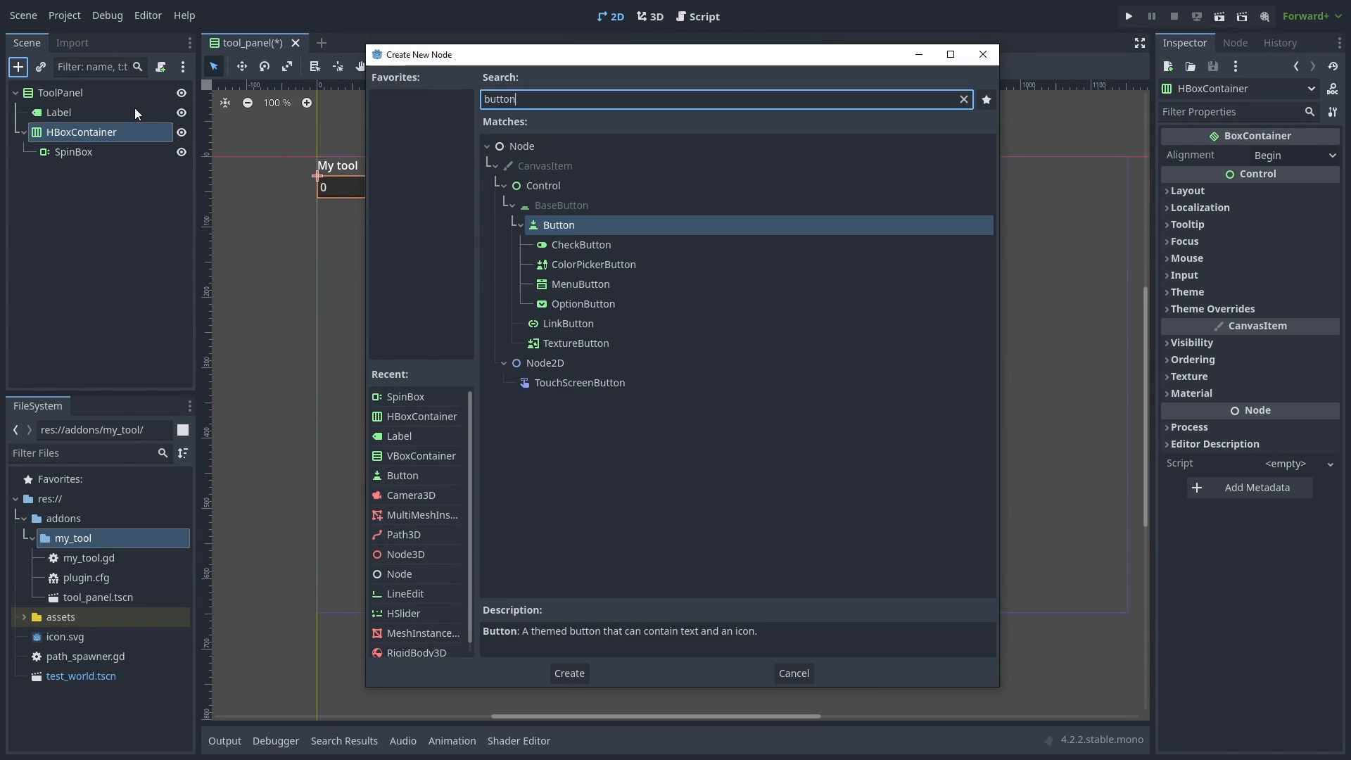
left_click(568, 673)
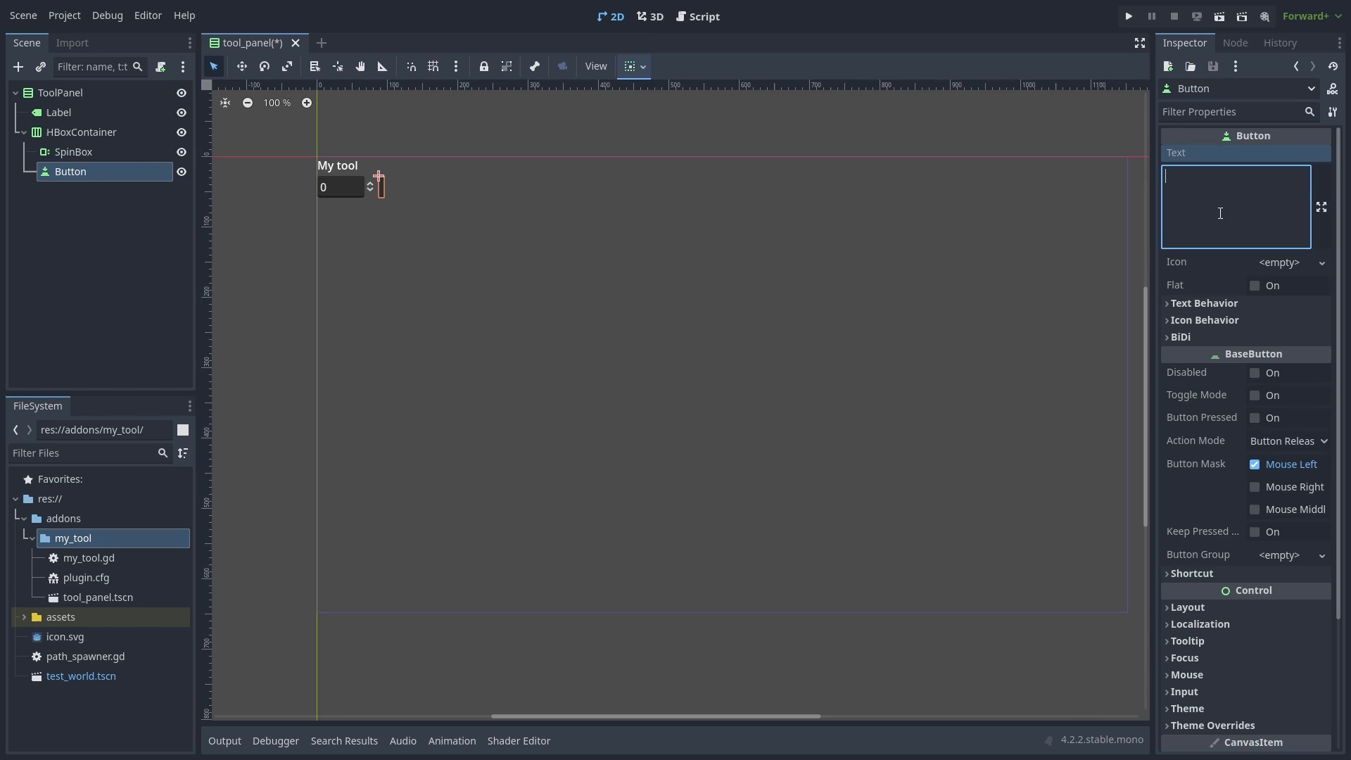
type("Rotate nodes")
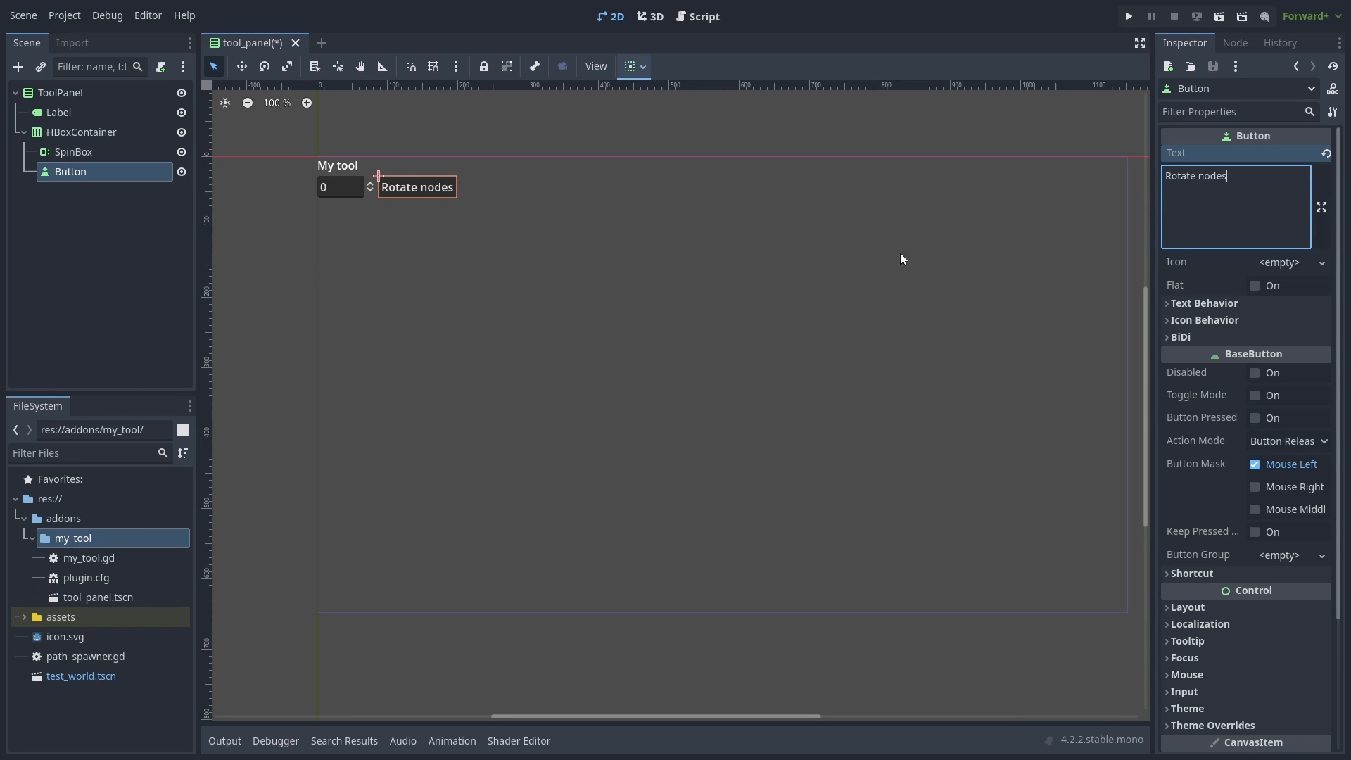
left_click(58, 112)
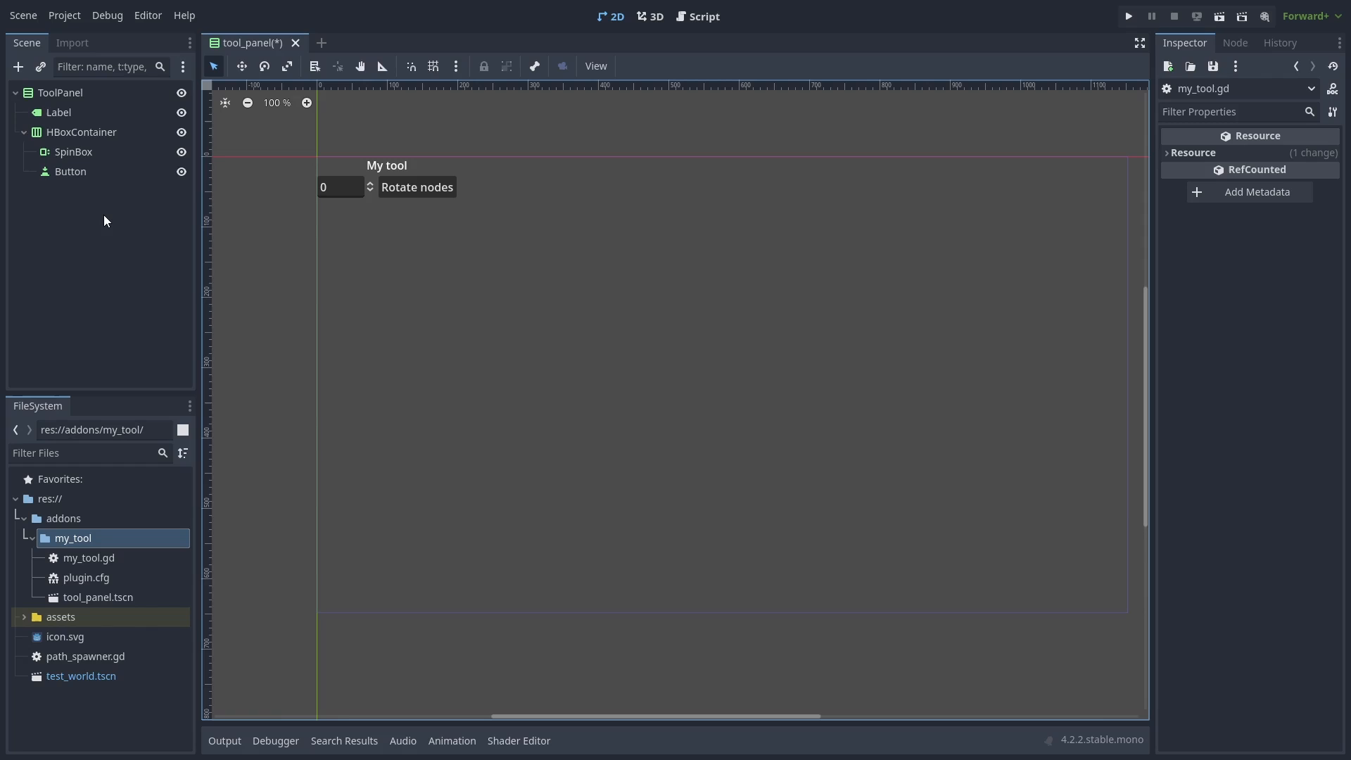
Step: Preload tool_panel.tscn as TOOL_PANEL in my_tool.gd, dock an instance, and re-enable the plugin
double_click(88, 557)
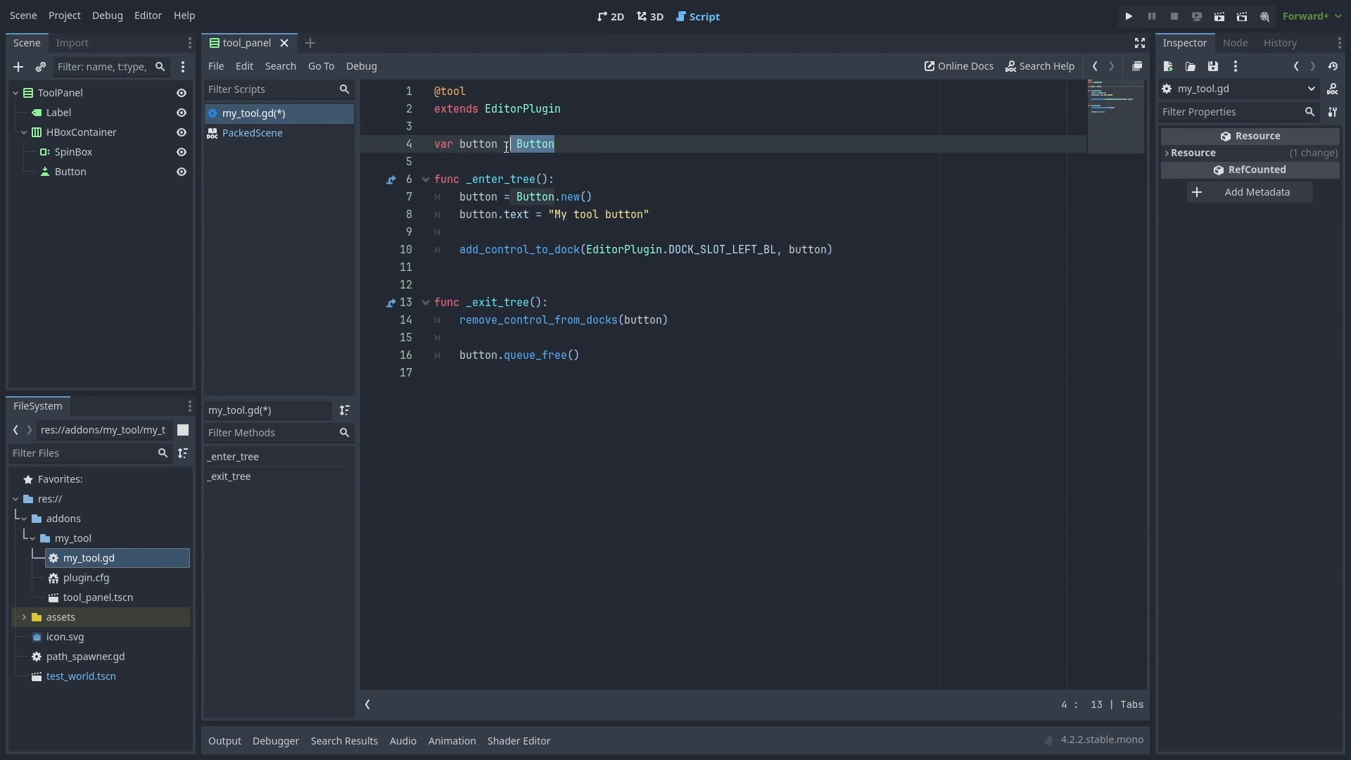
type("panel")
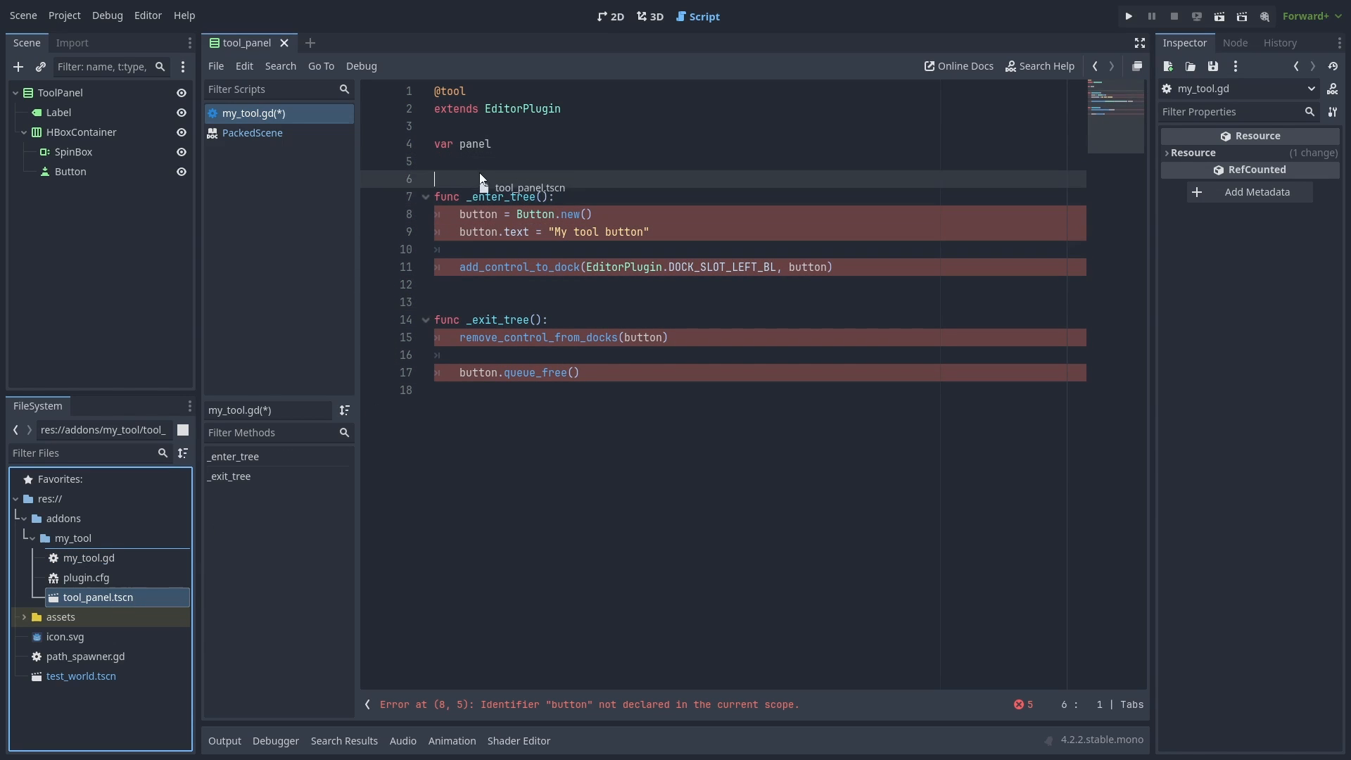
type("const TOOL_PANEL = preload(\"res://addons/my_tool/tool_panel.tscn\")")
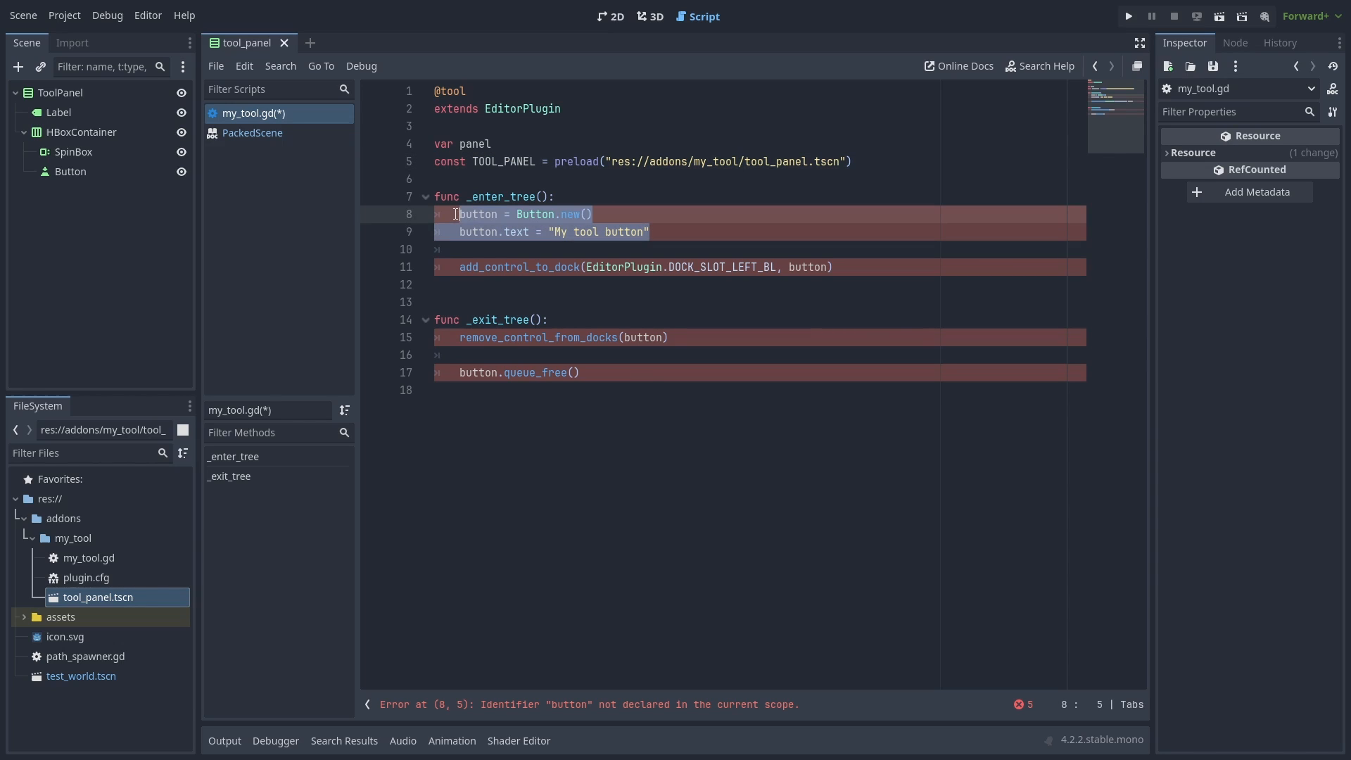
type("panel = TOOL_PANEL.instan")
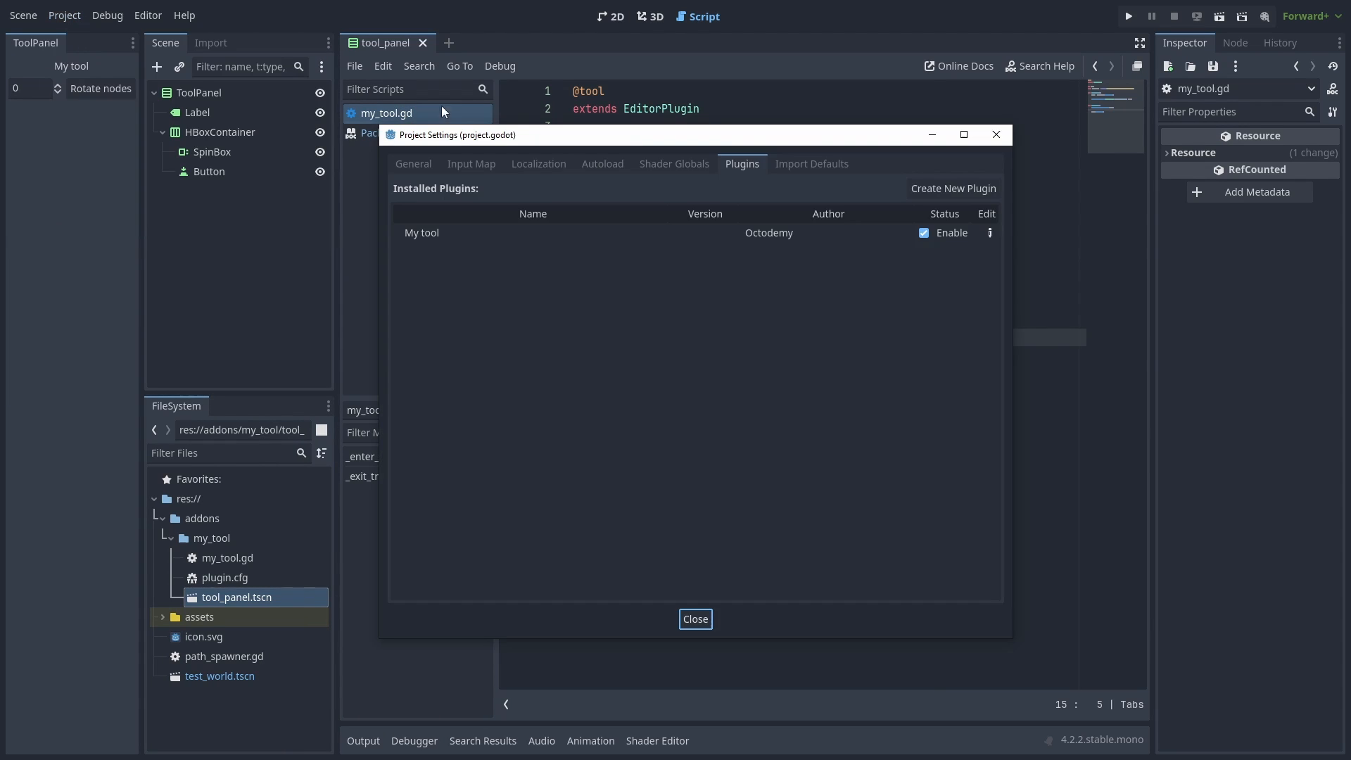
left_click(695, 619)
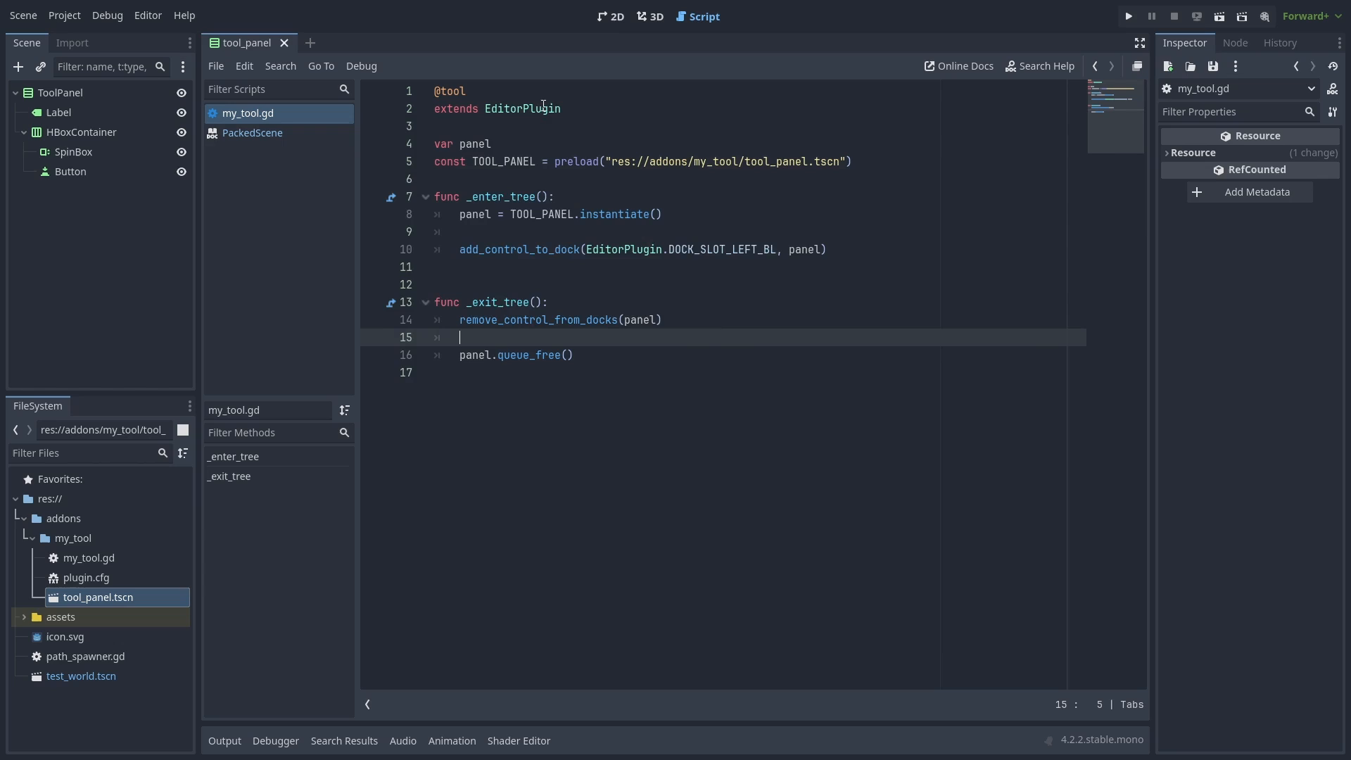
left_click(612, 16)
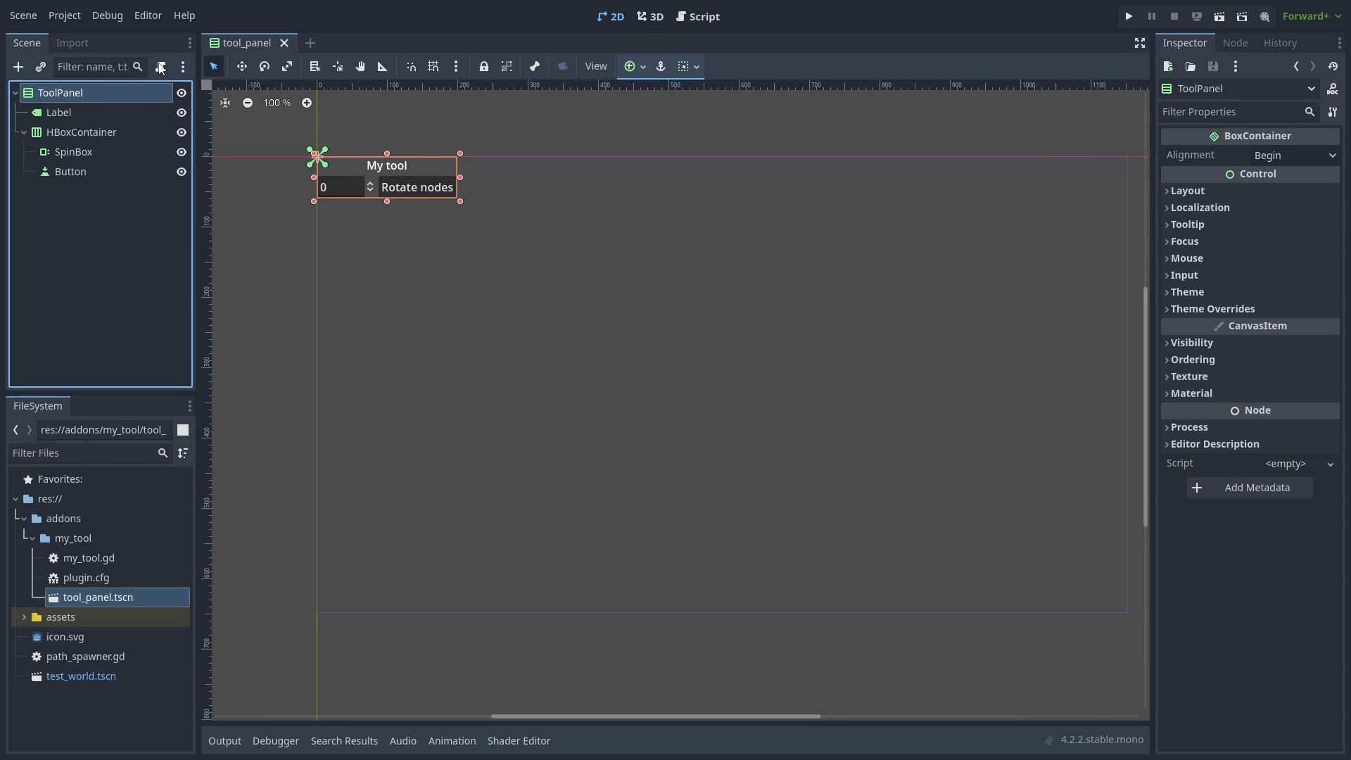
Step: Attach a new tool_panel.gd script extending VBoxContainer to ToolPanel
left_click(161, 66)
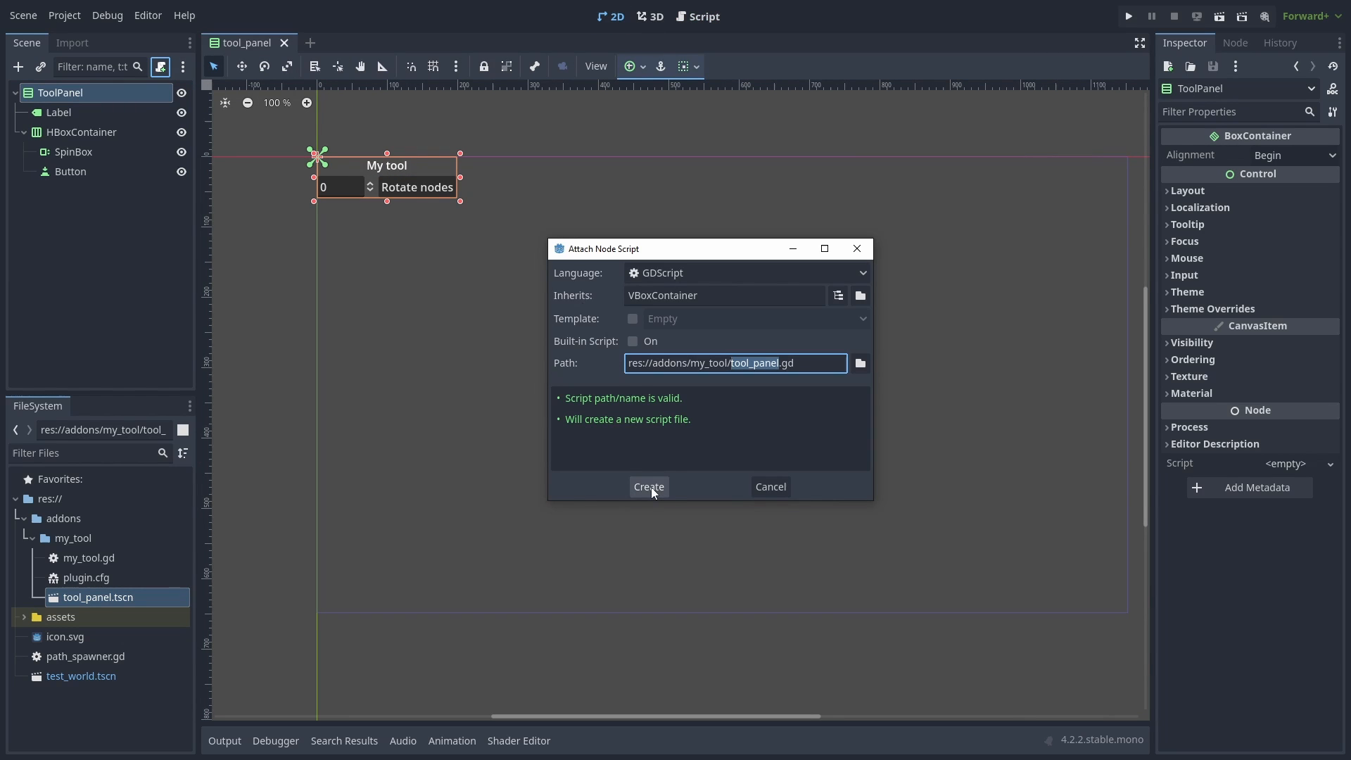
left_click(648, 487)
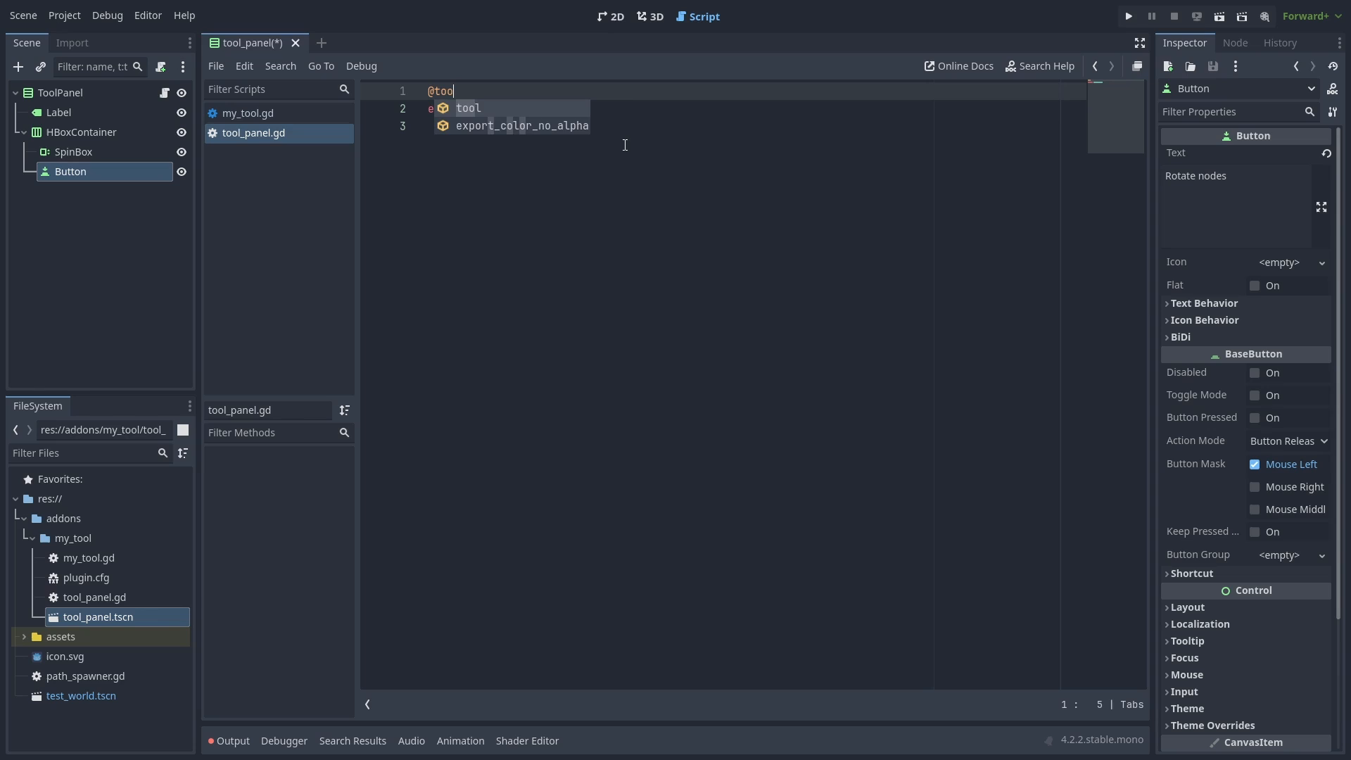
type("extends VBoxContainer")
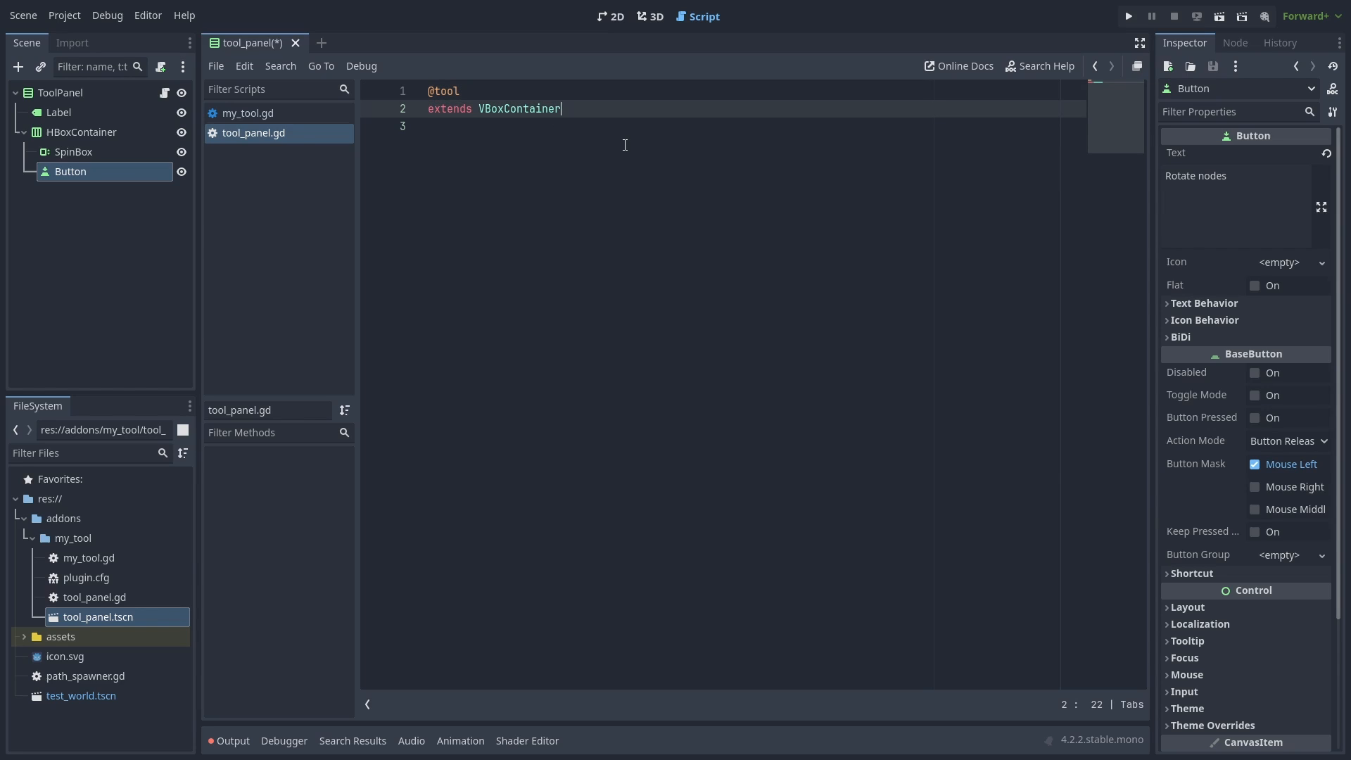
key("Return")
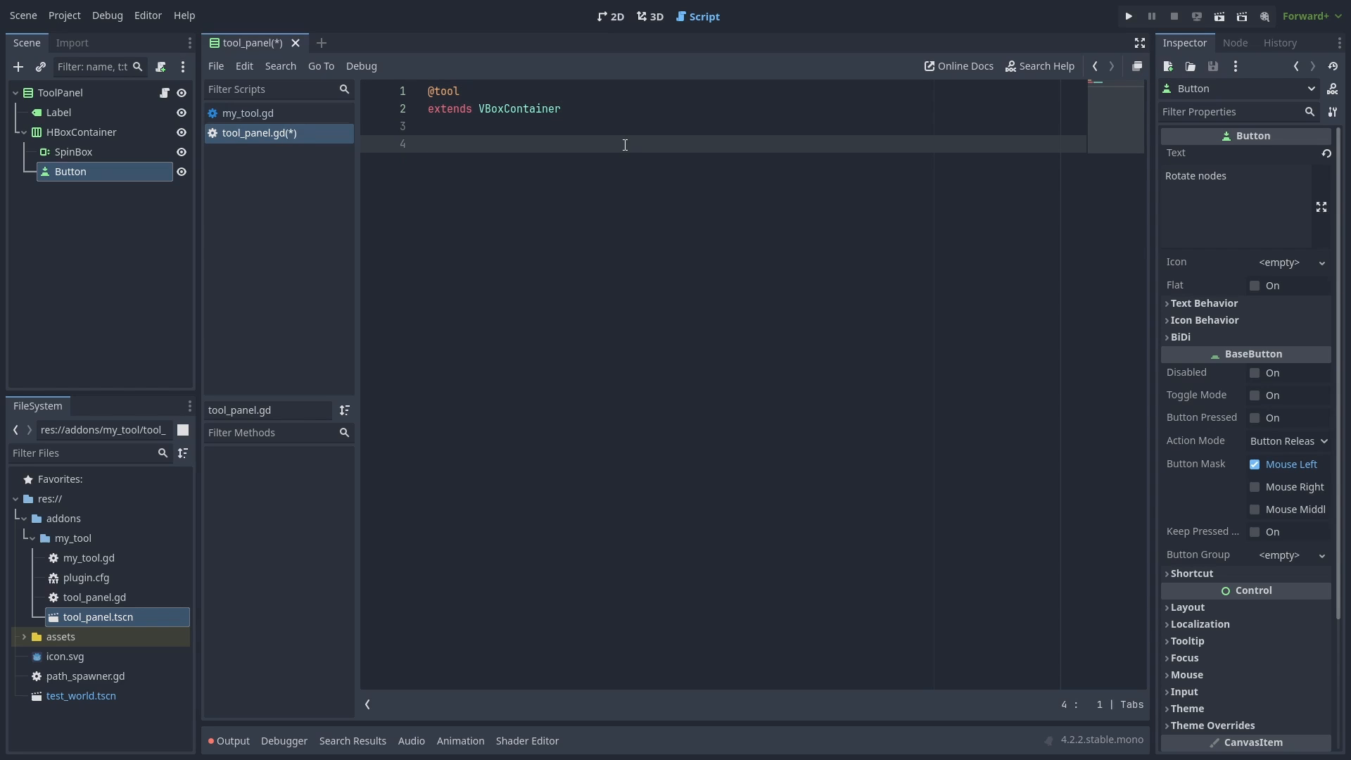
Step: Rename Button to RotateButton and connect its pressed signal to a new handler
double_click(70, 172)
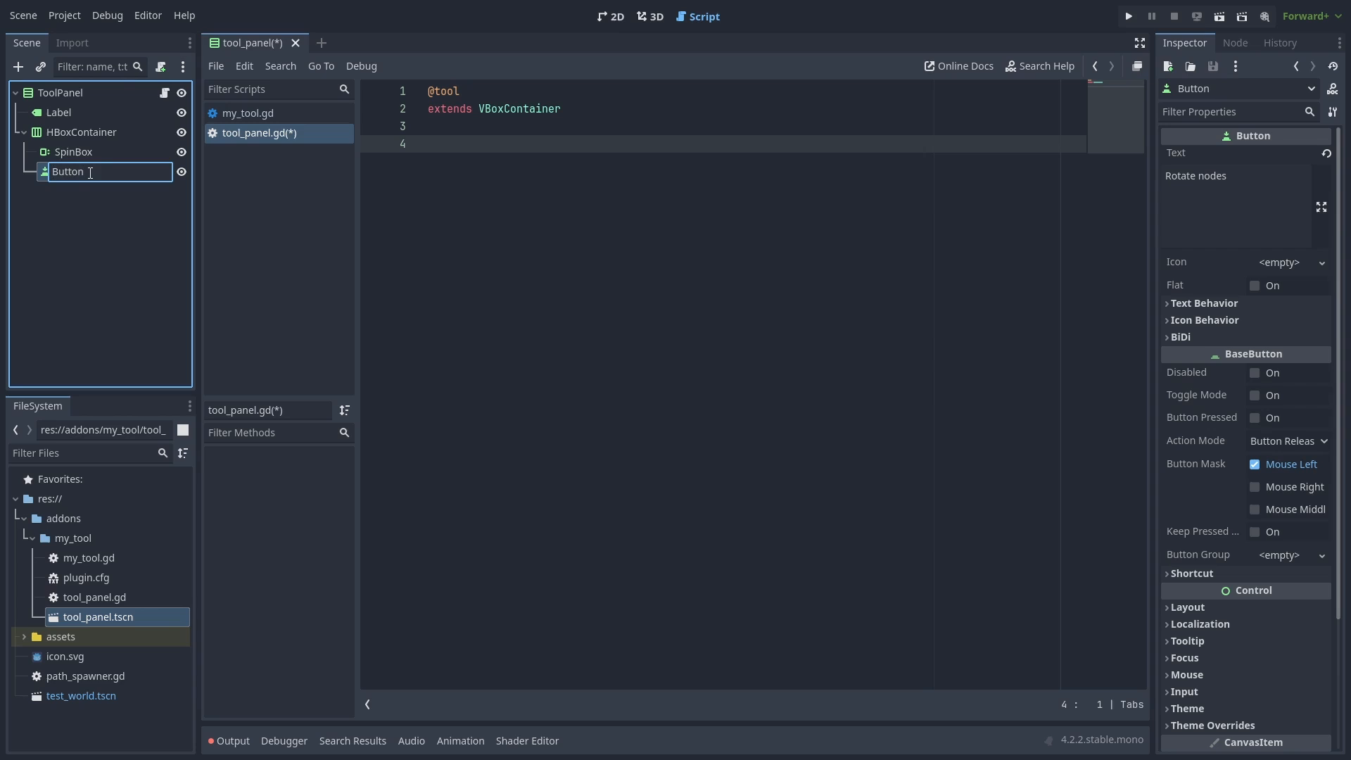
type("RotateButton")
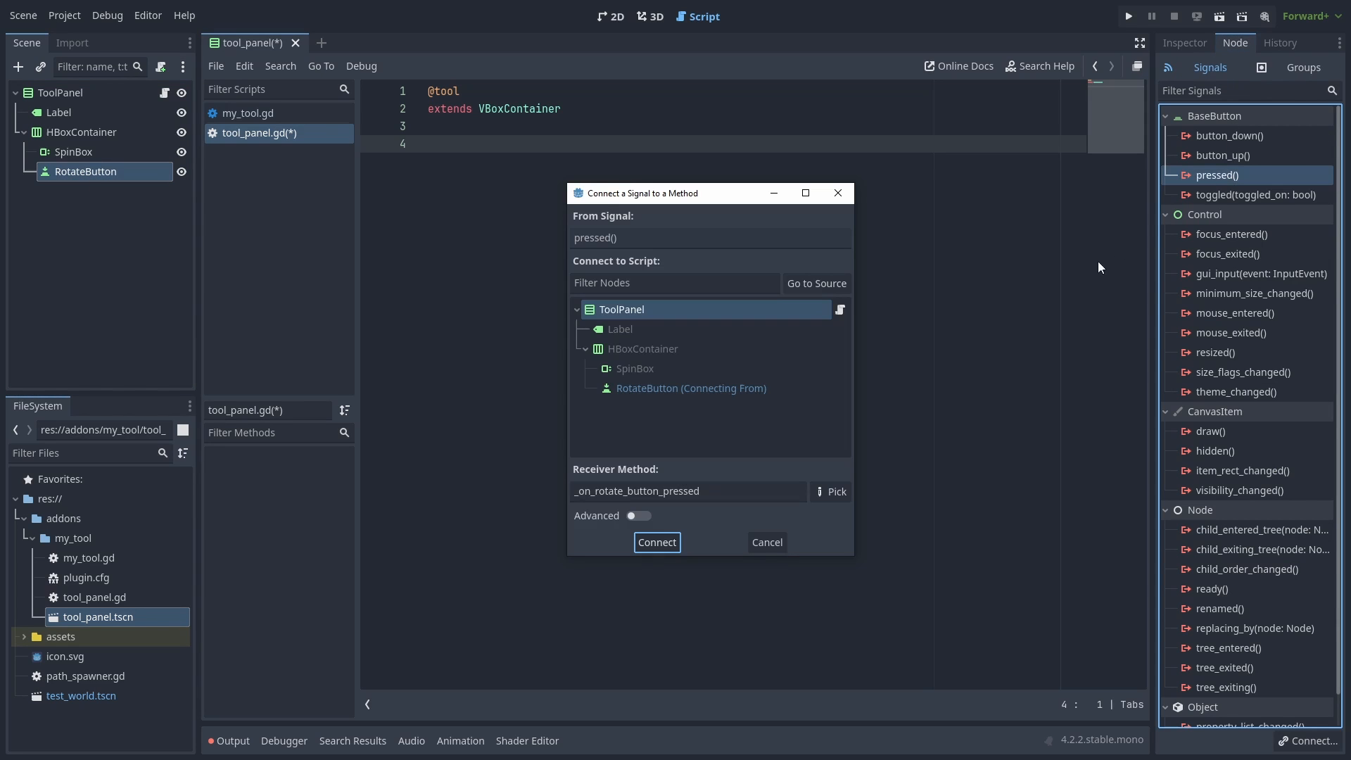
left_click(656, 542)
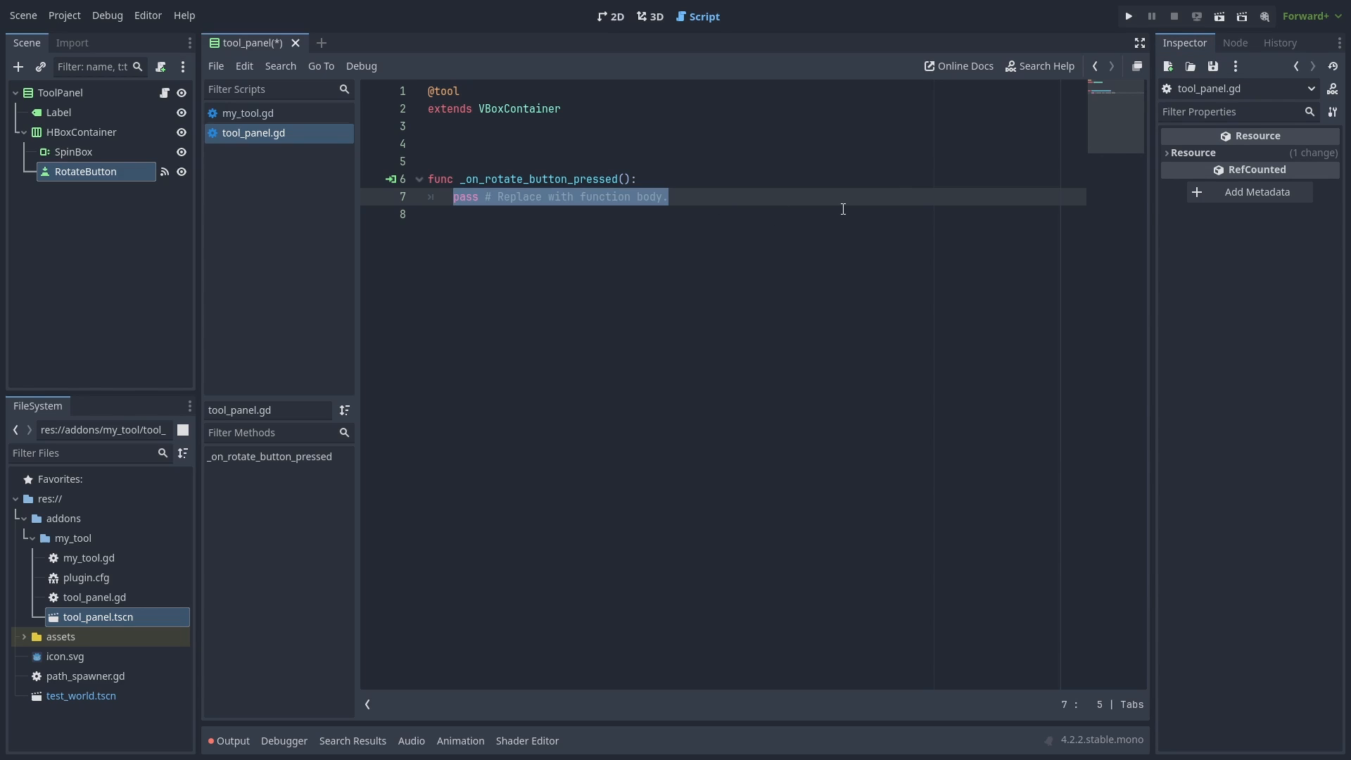
Step: Get the editor selection and read the angle from %SpinBox.value
type("var selection")
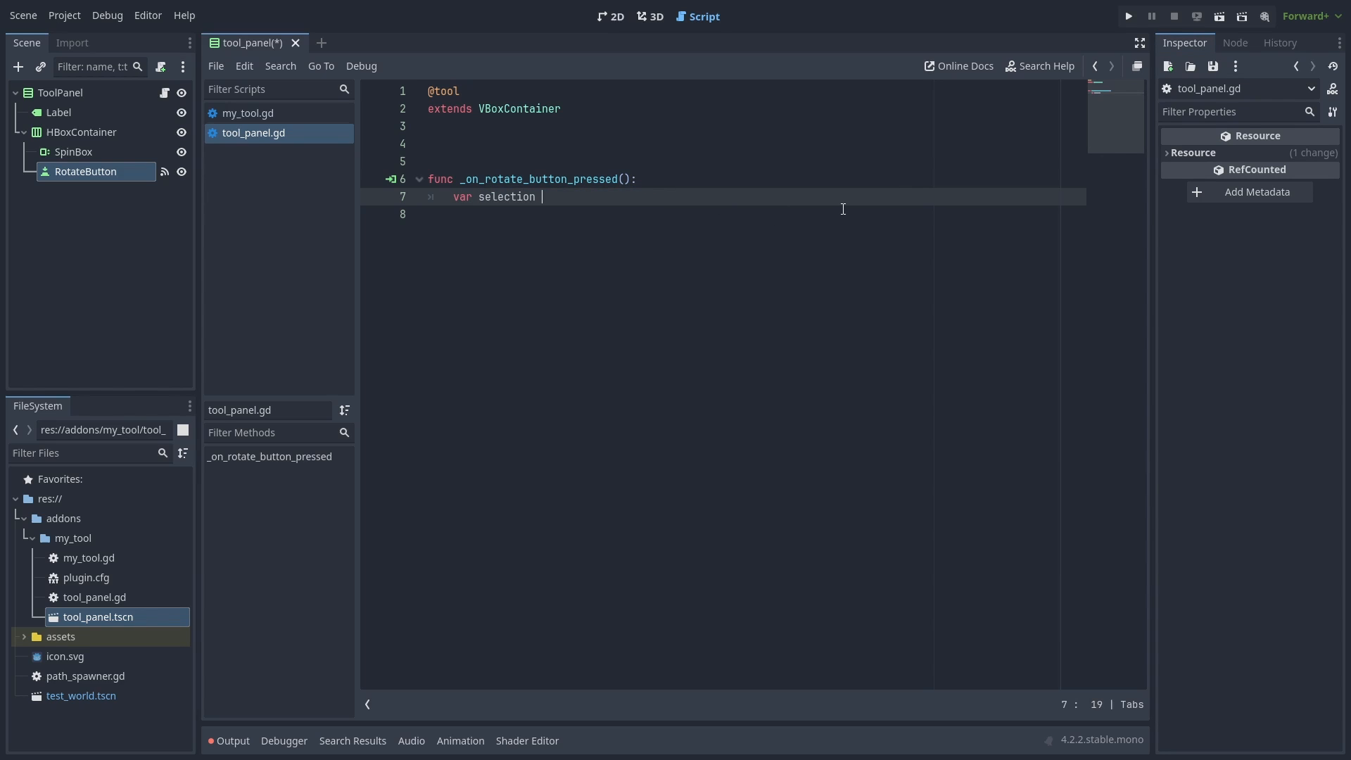
type("= EditorInterface.get_selection(")
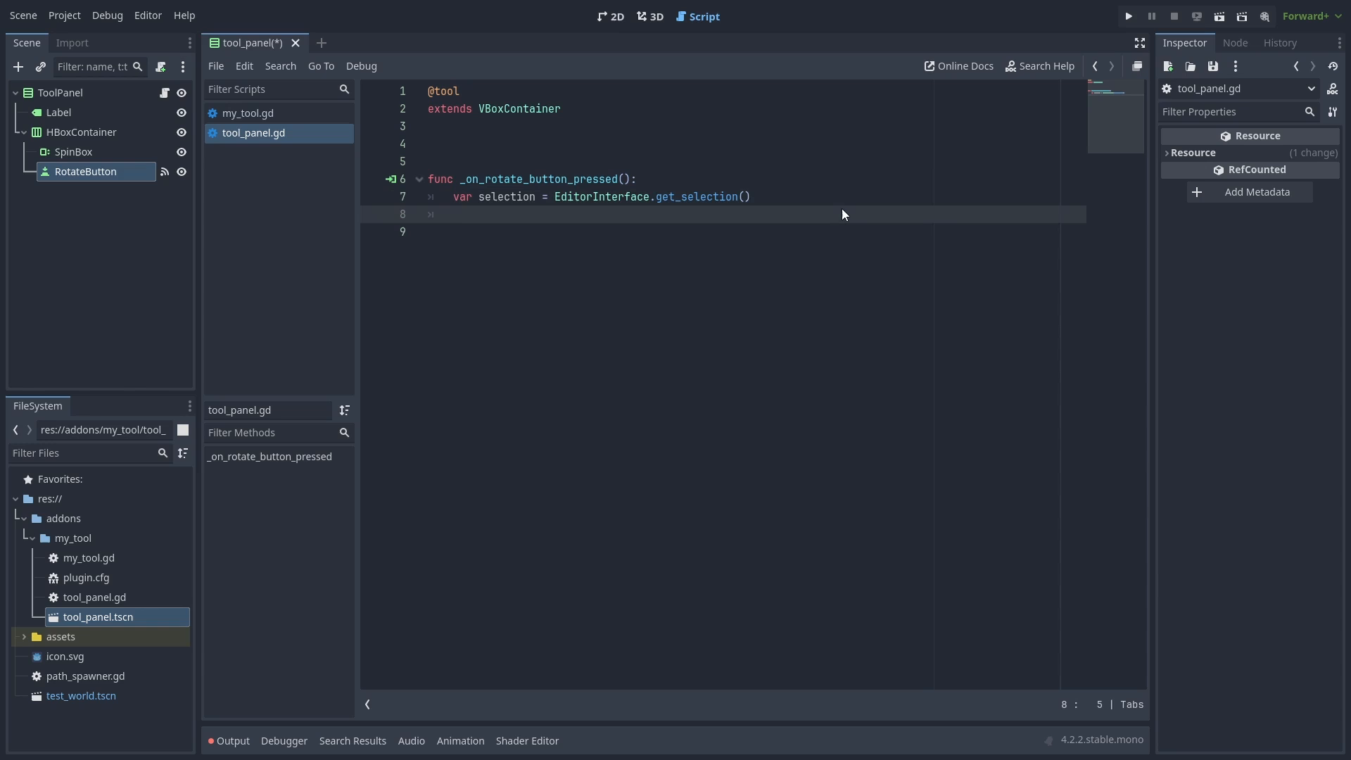
type("var angle =")
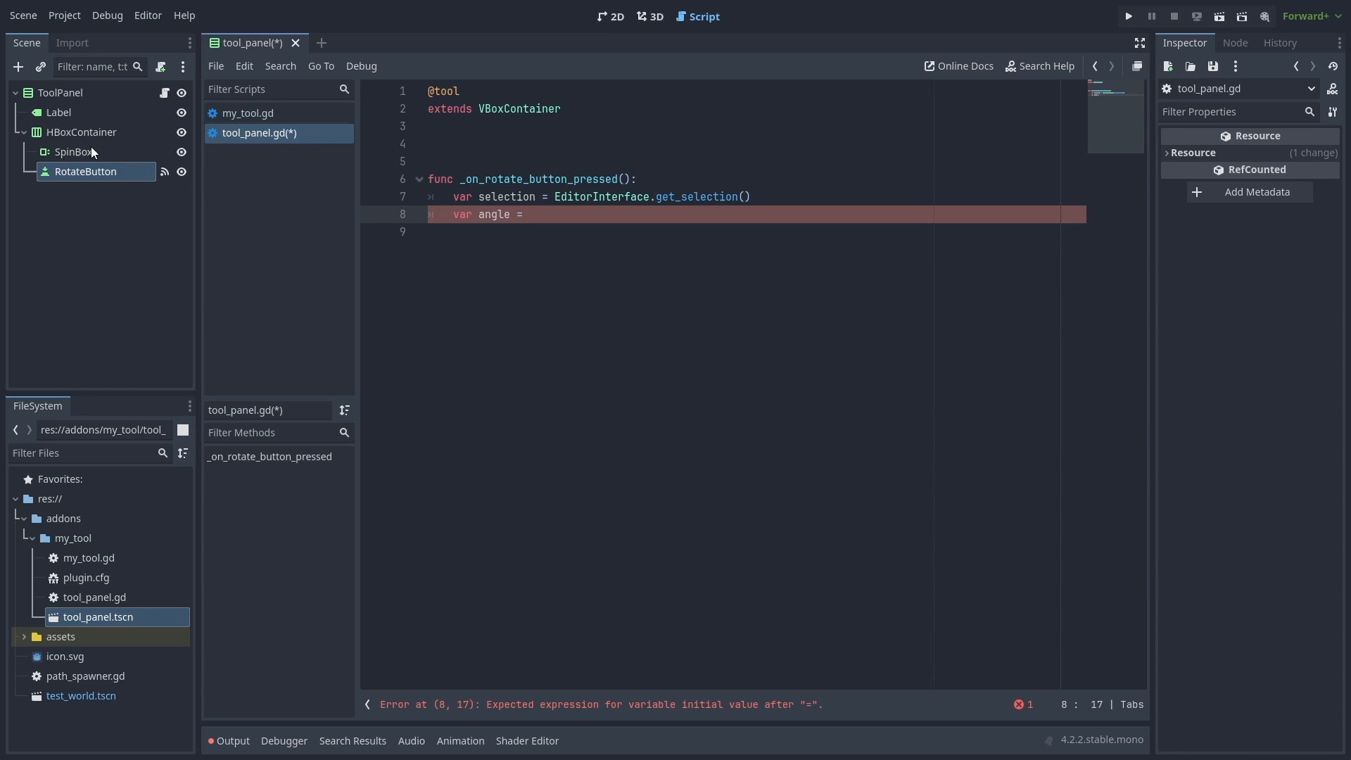
left_click(74, 152)
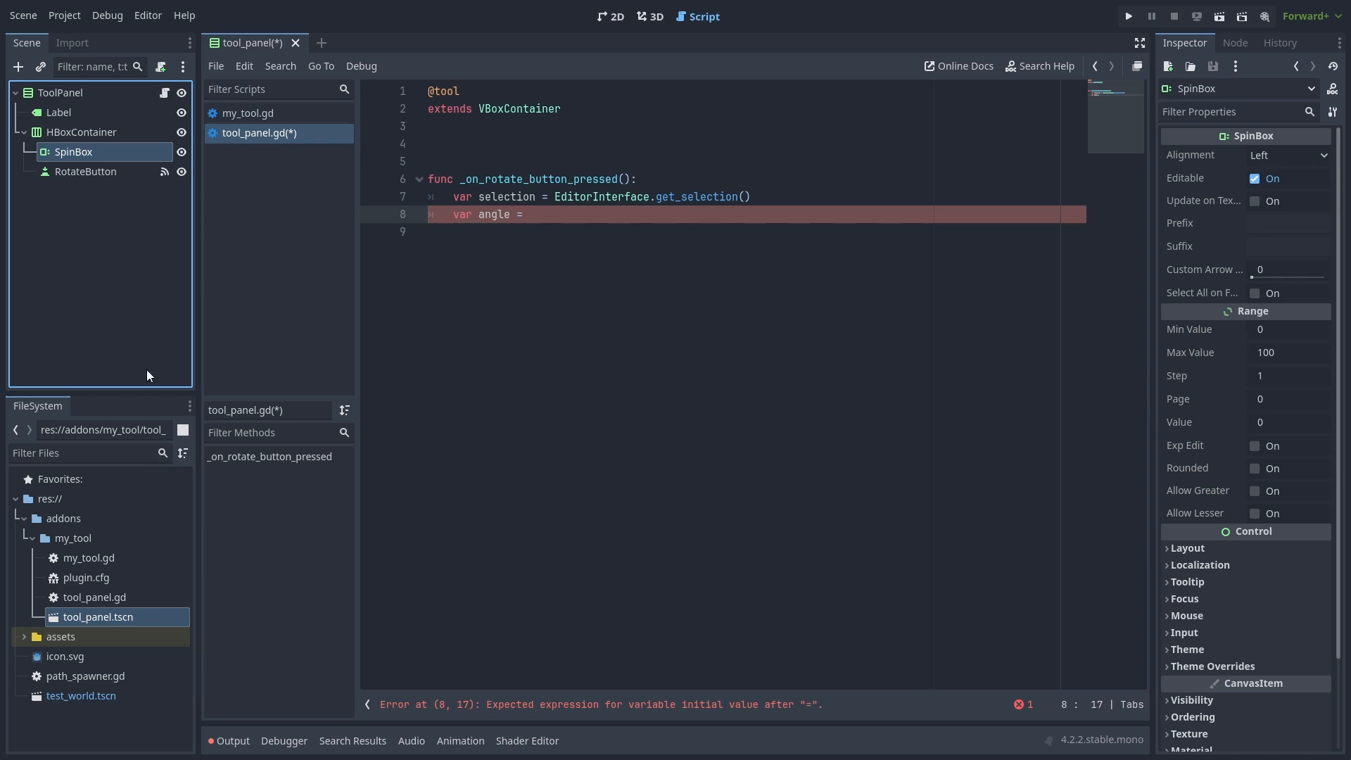
type("%SpinBox.value")
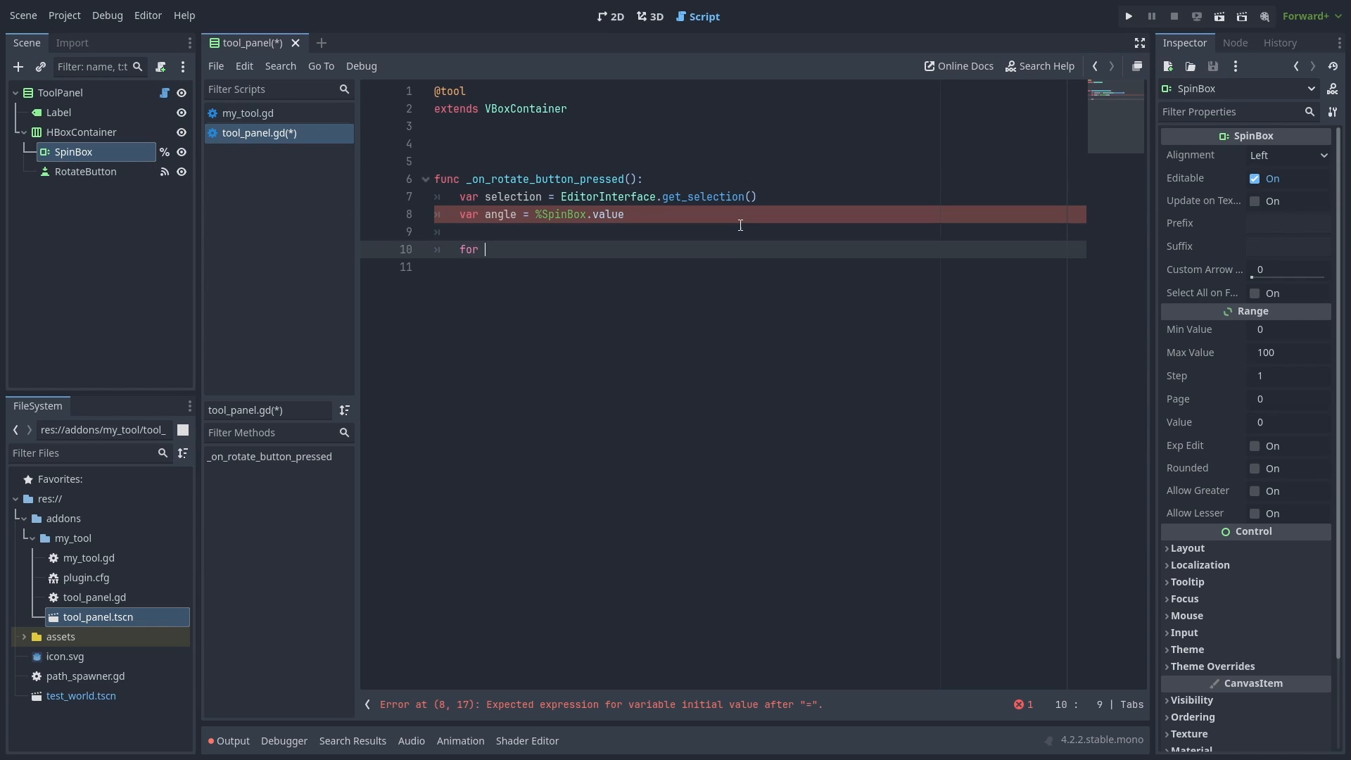
Step: Loop over selected Node3Ds, adding a random fposmod Y rotation up to the angle, and save
type("node in s")
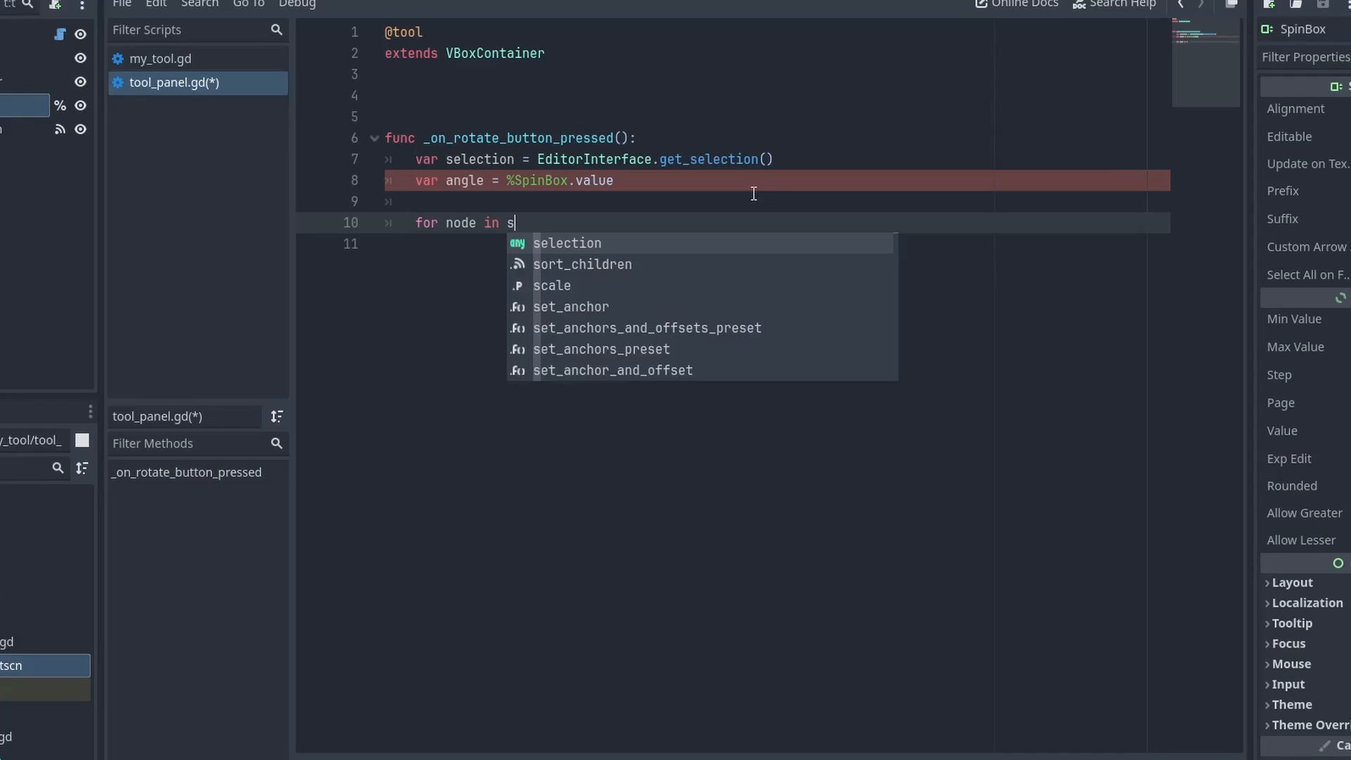
type("election.get_selected_nodes():")
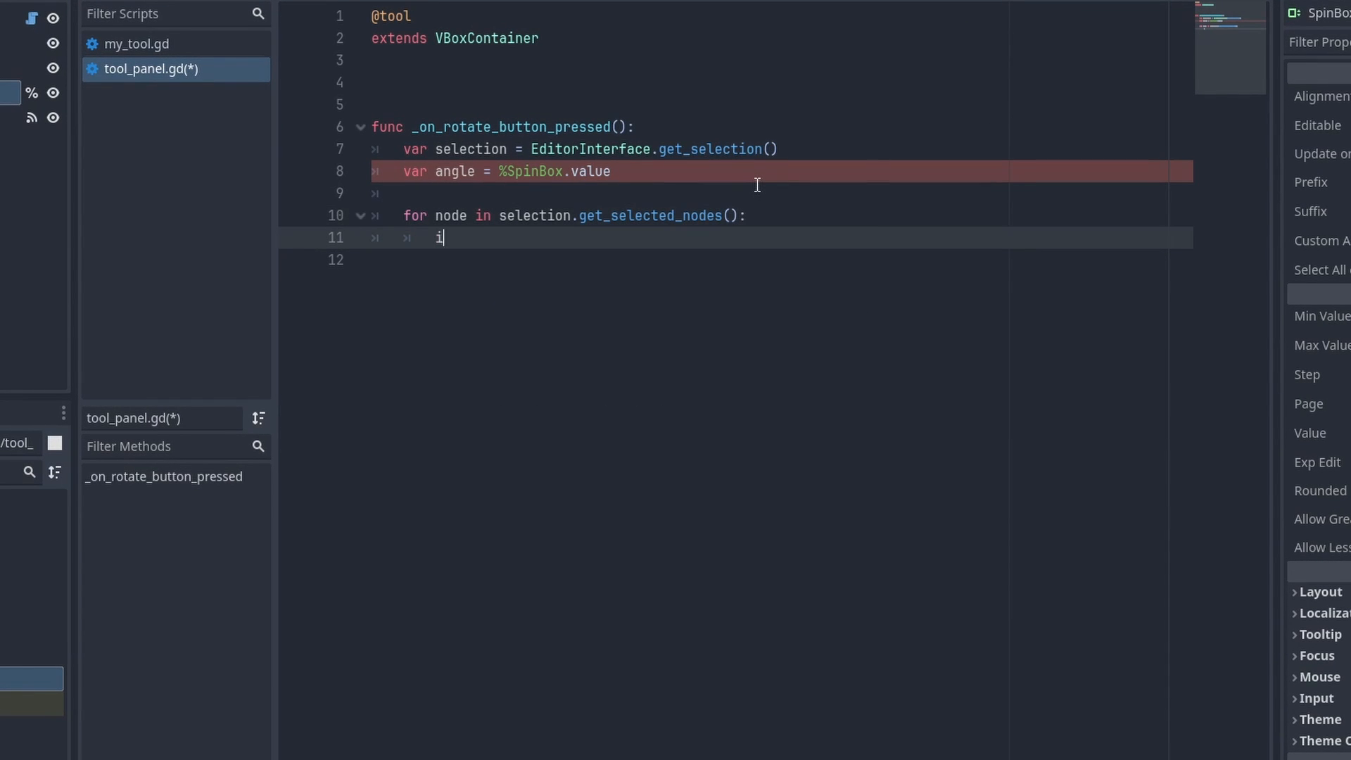
type("f node is Node3D:")
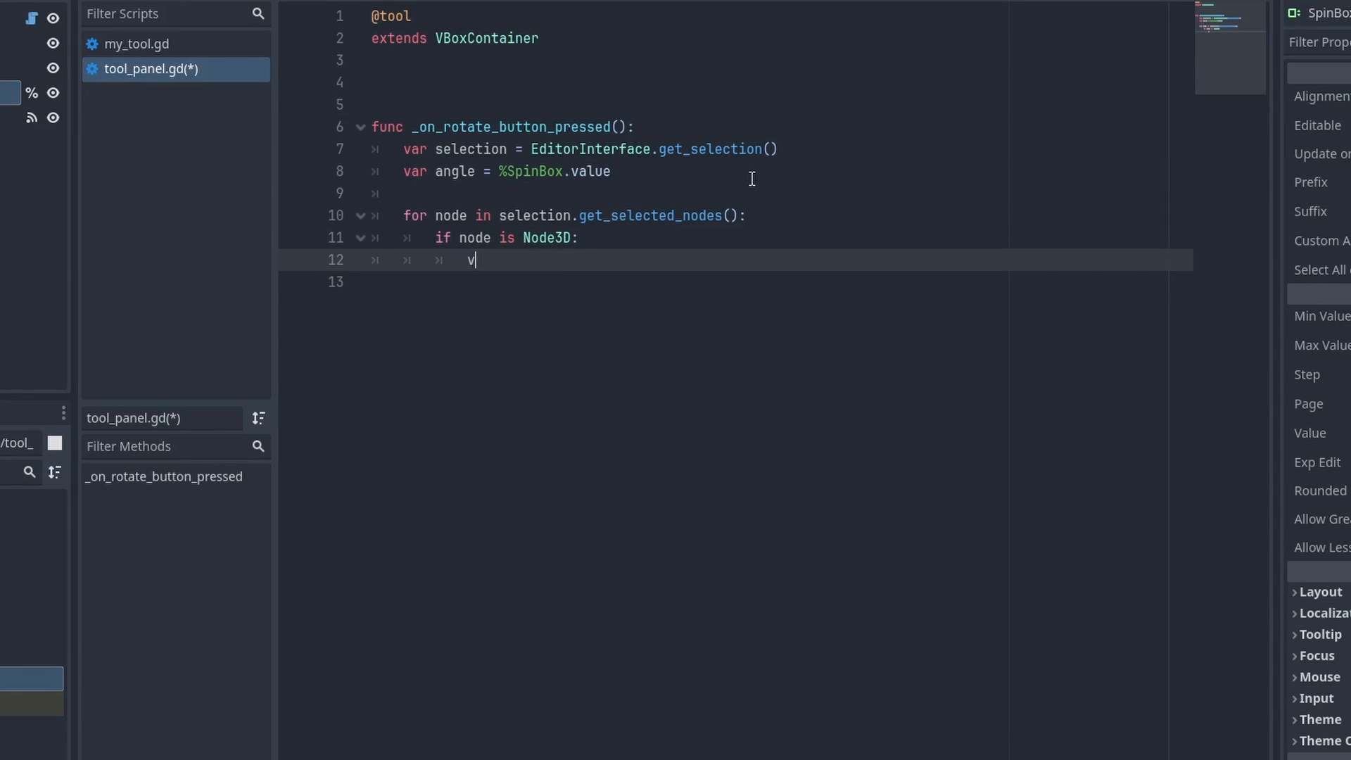
type("ar random_rotation = randf_range(")
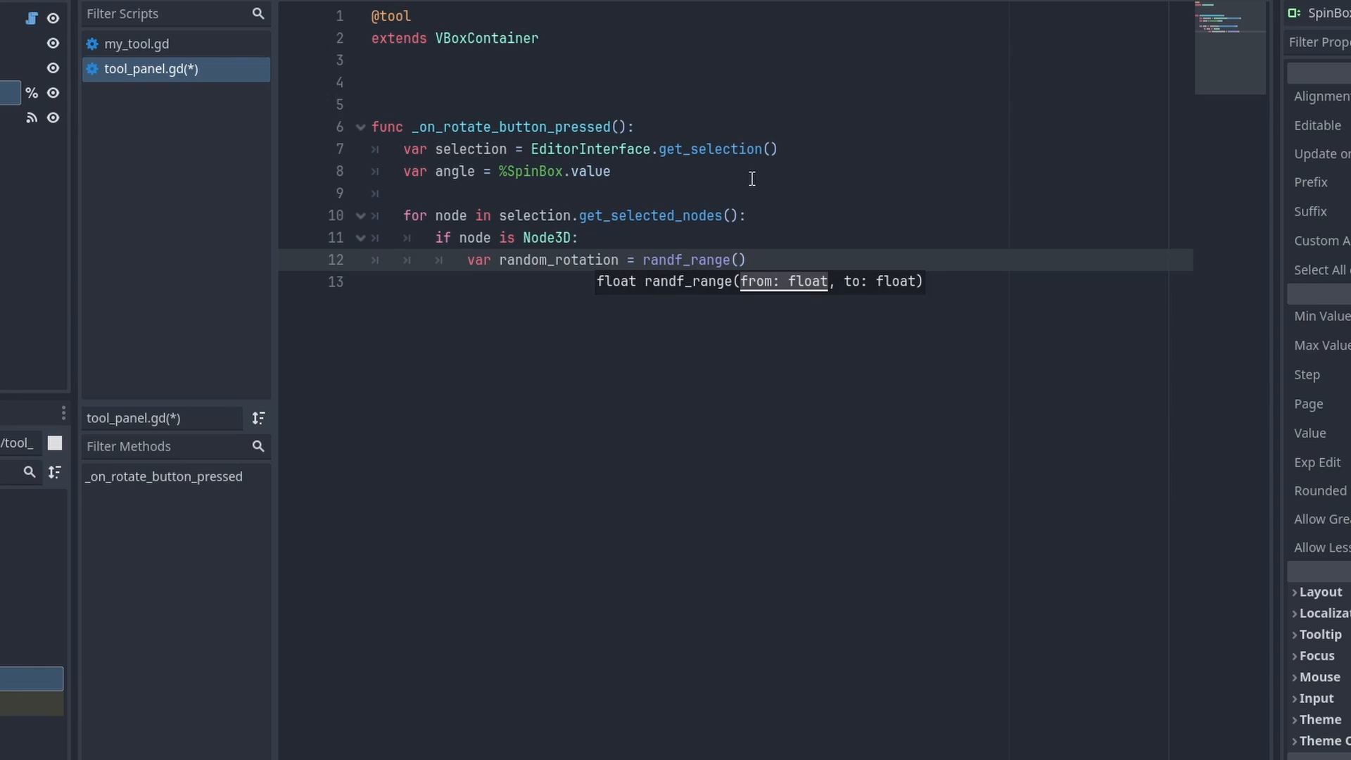
type("0, deg_to_rad(angle")
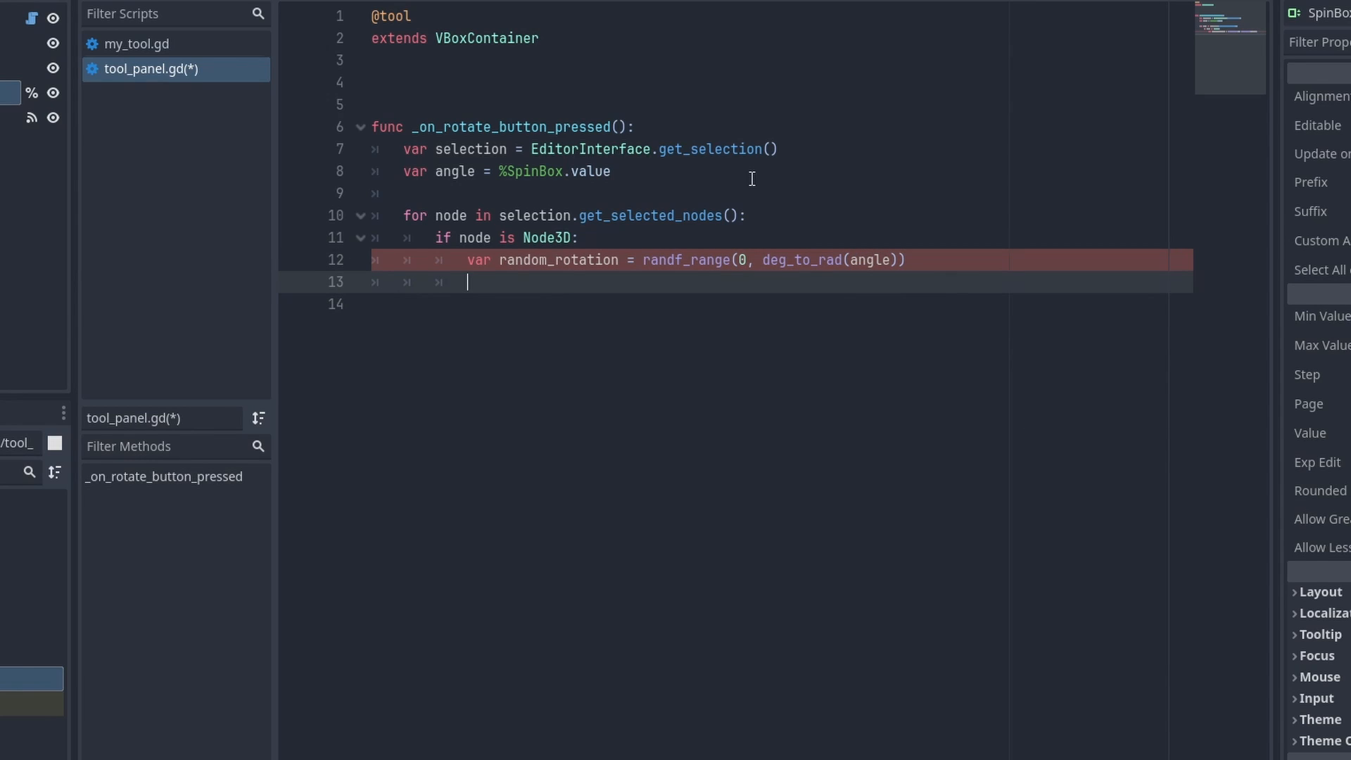
type("node.rotation.y =")
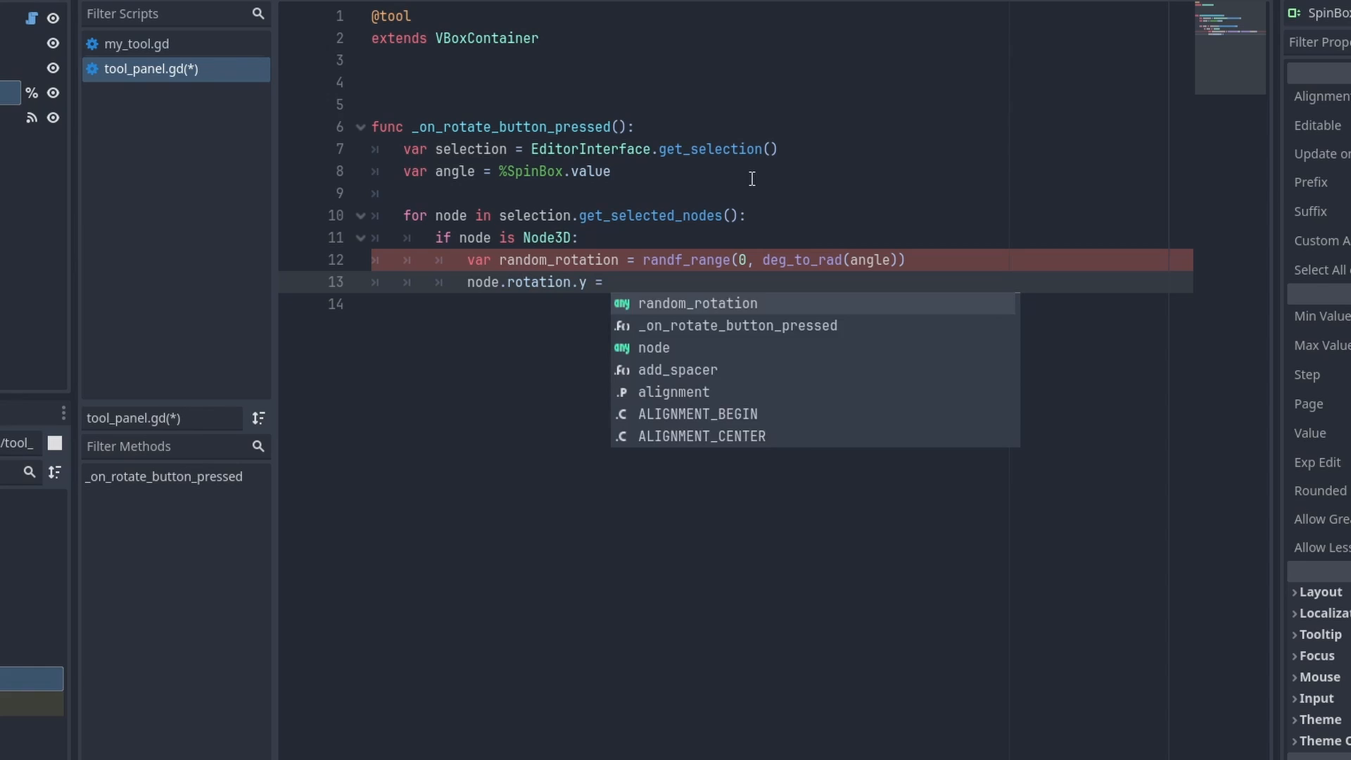
type("fposmod(")
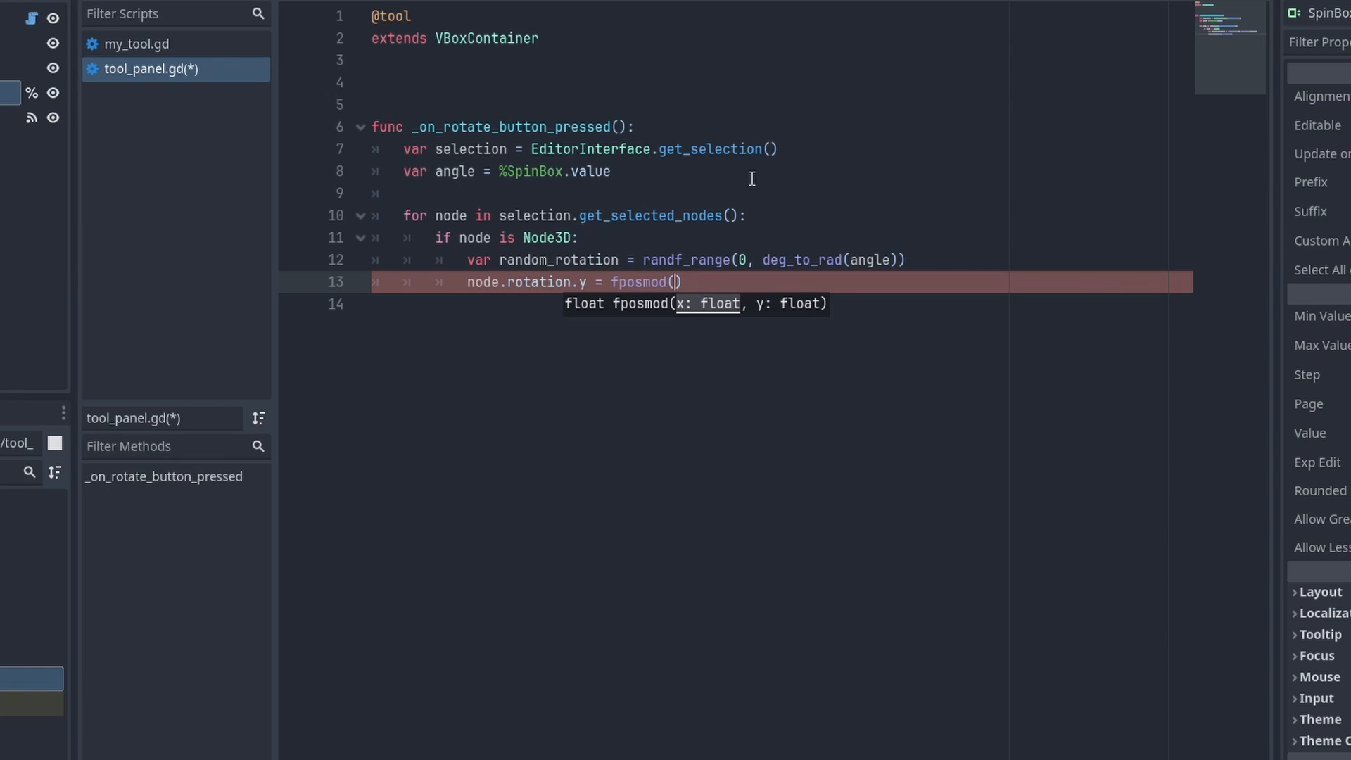
type("node.rotation.")
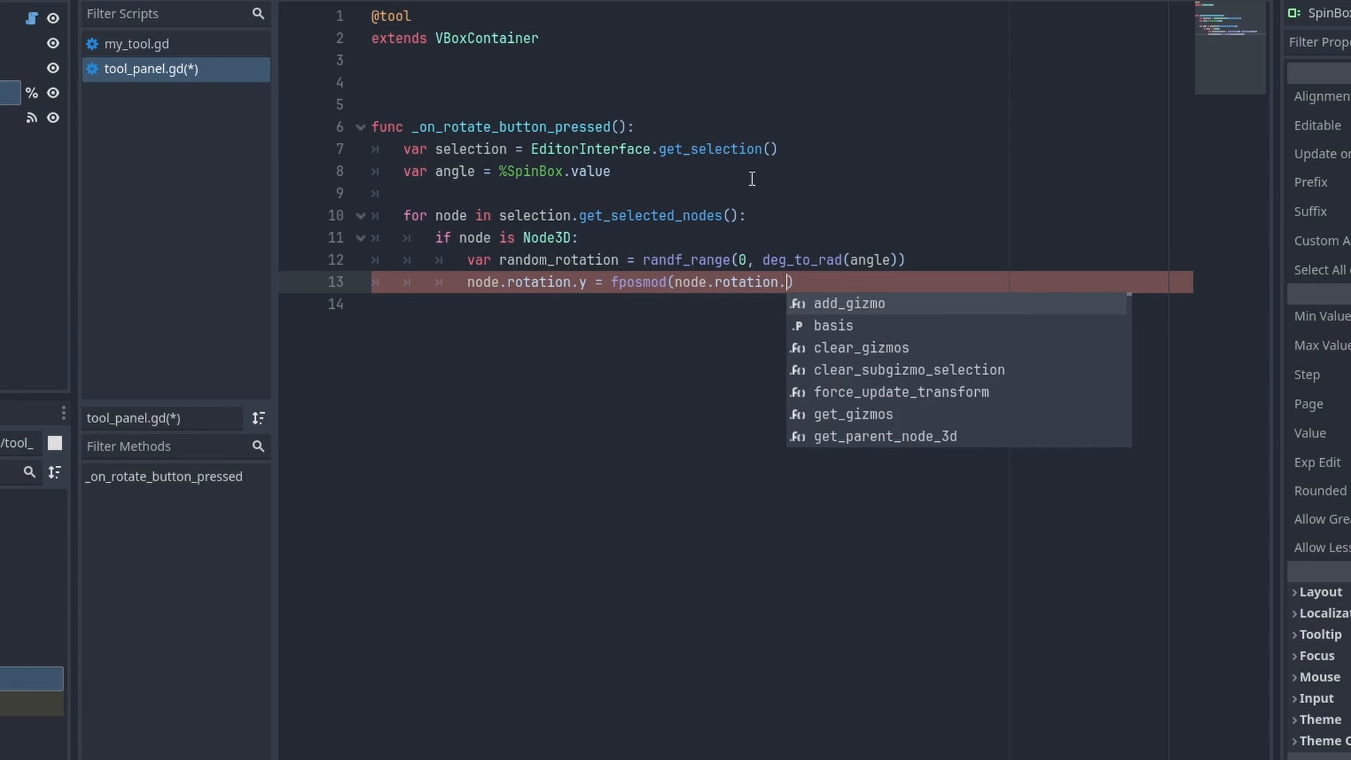
type("y + random_rotation, PI*2")
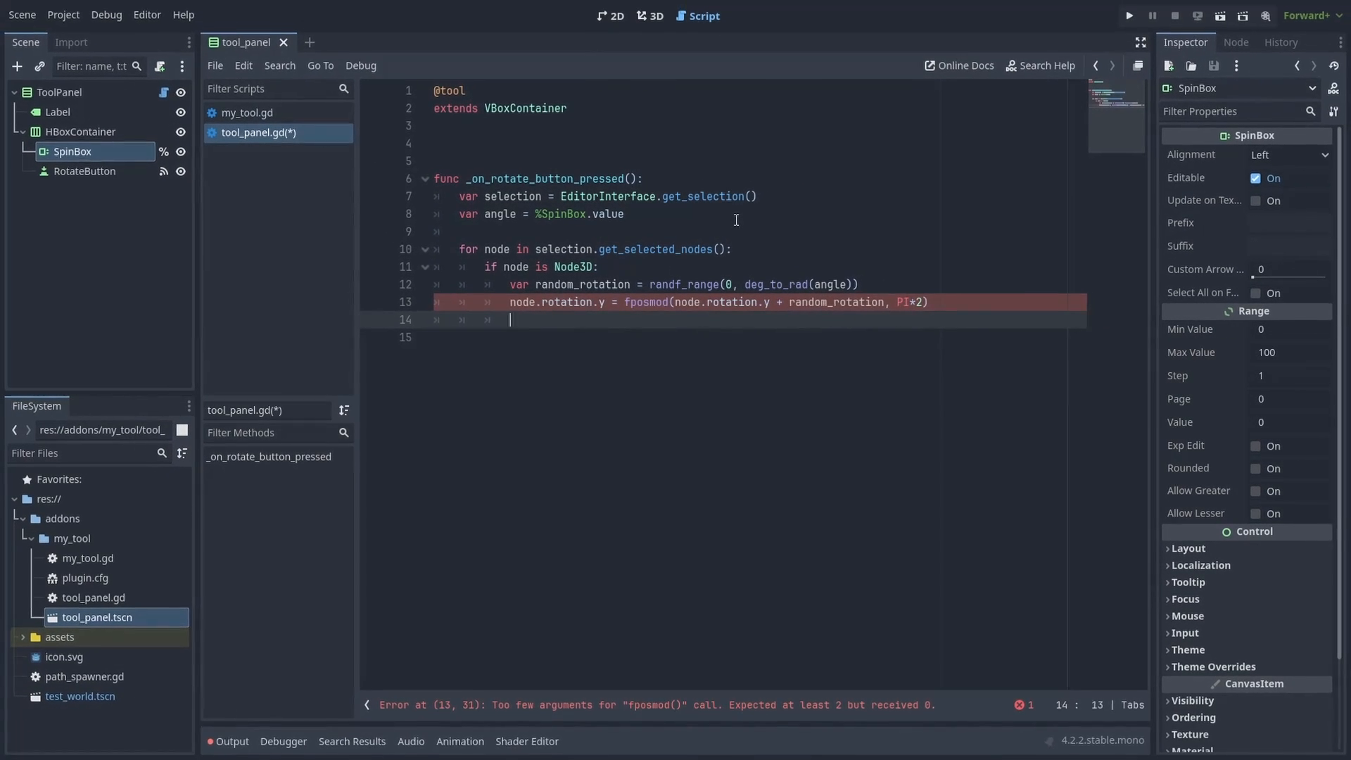
key("ctrl+s")
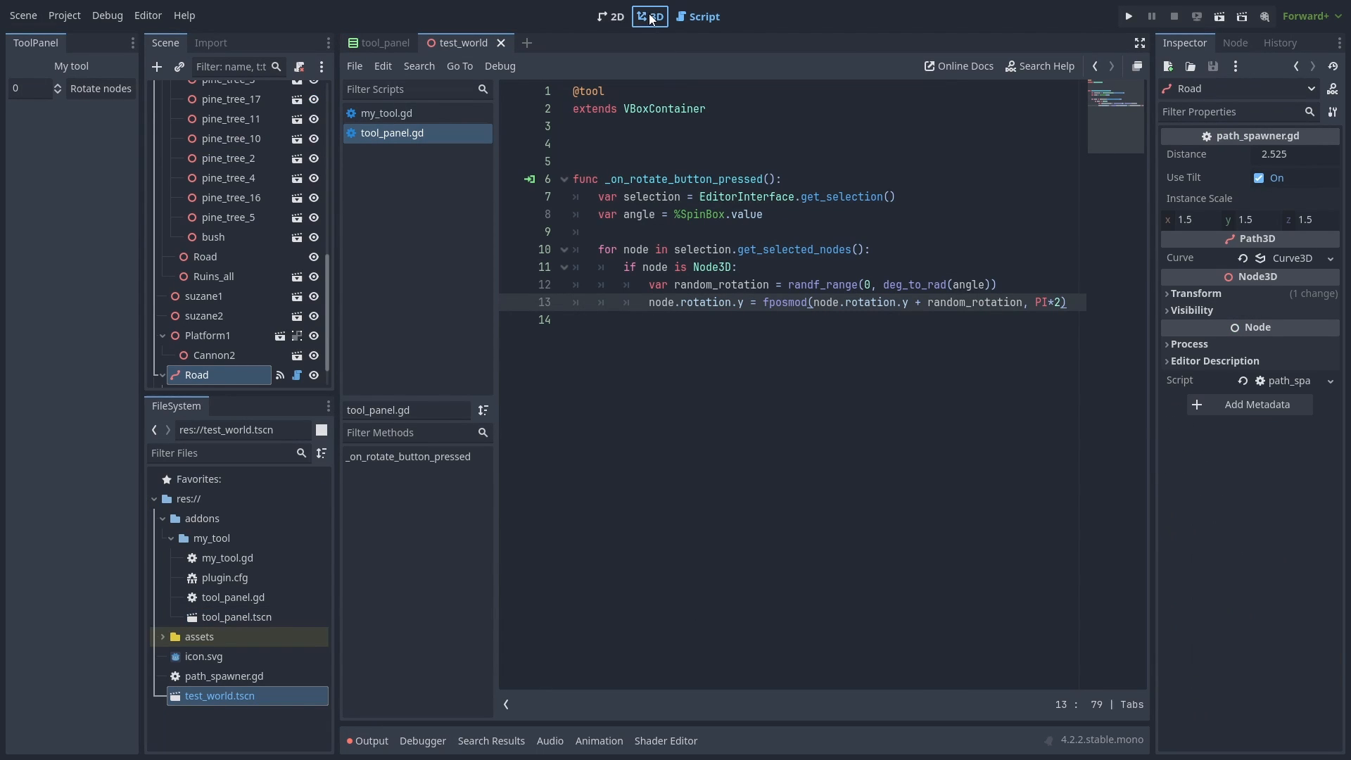
Step: Set the angle to 90, select the pine trees and cannon platform, and randomly rotate them
left_click(655, 17)
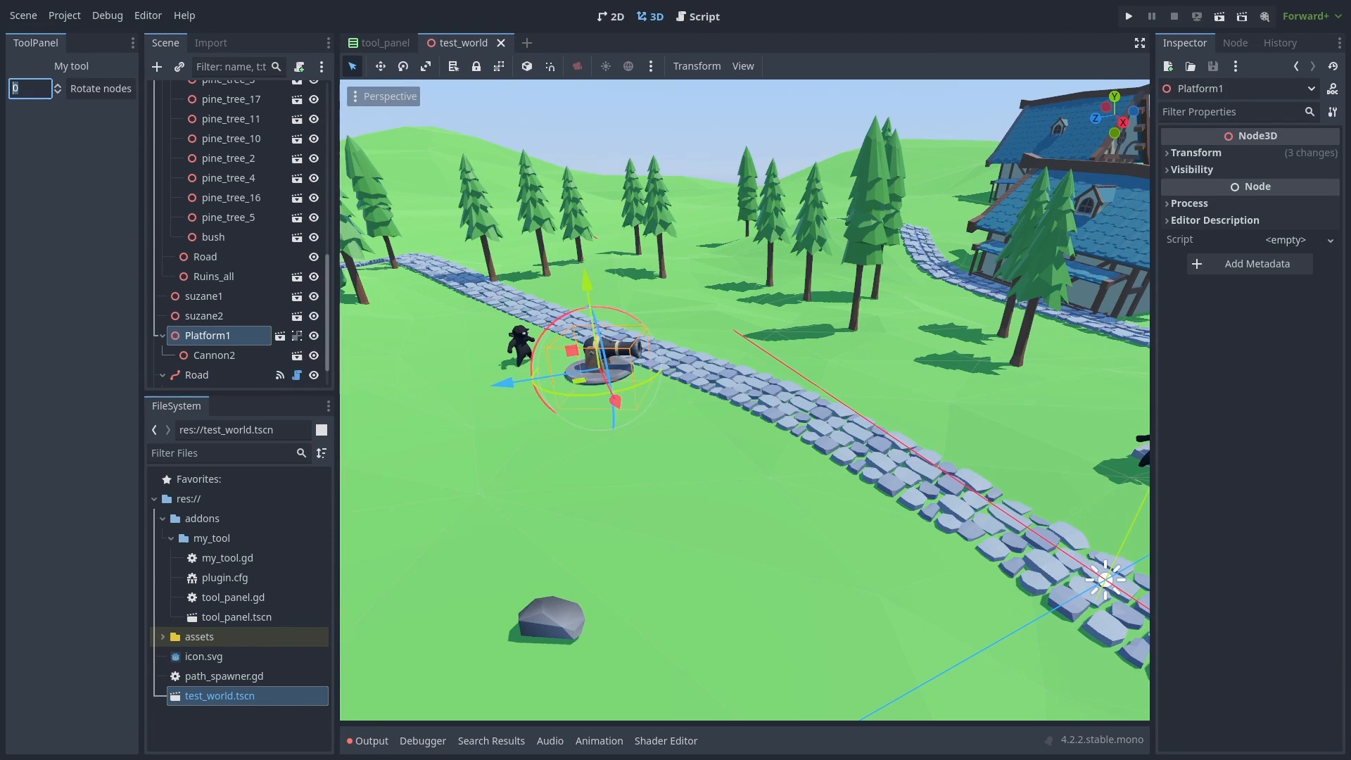
left_click(101, 88)
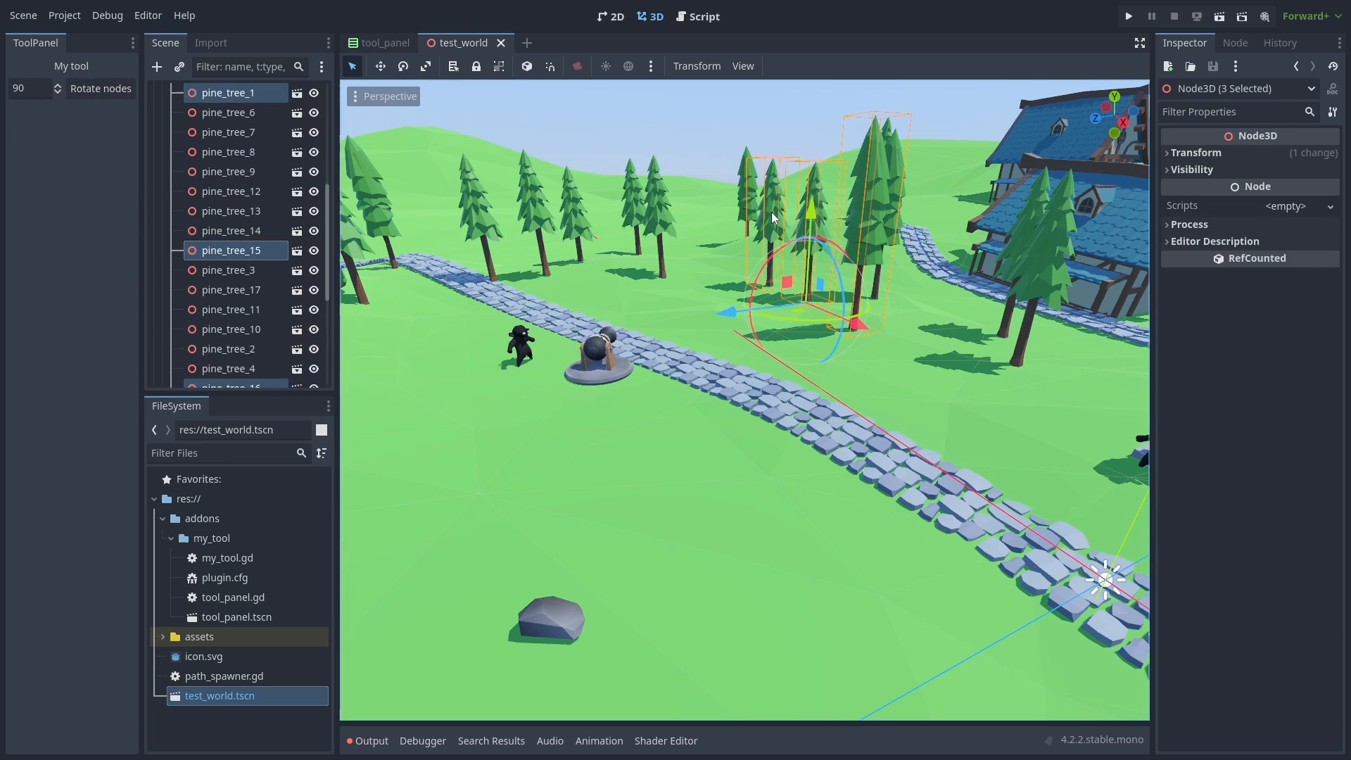
left_click(100, 88)
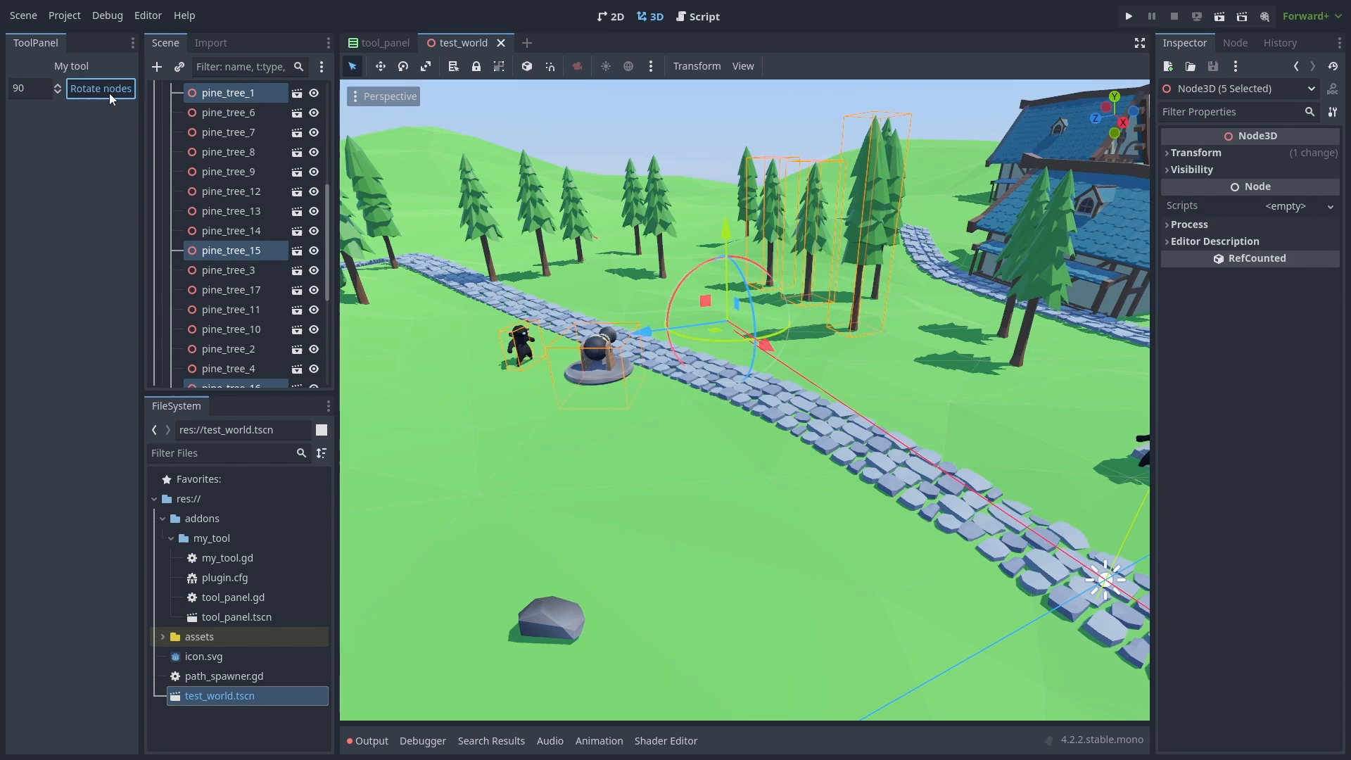
left_click(100, 88)
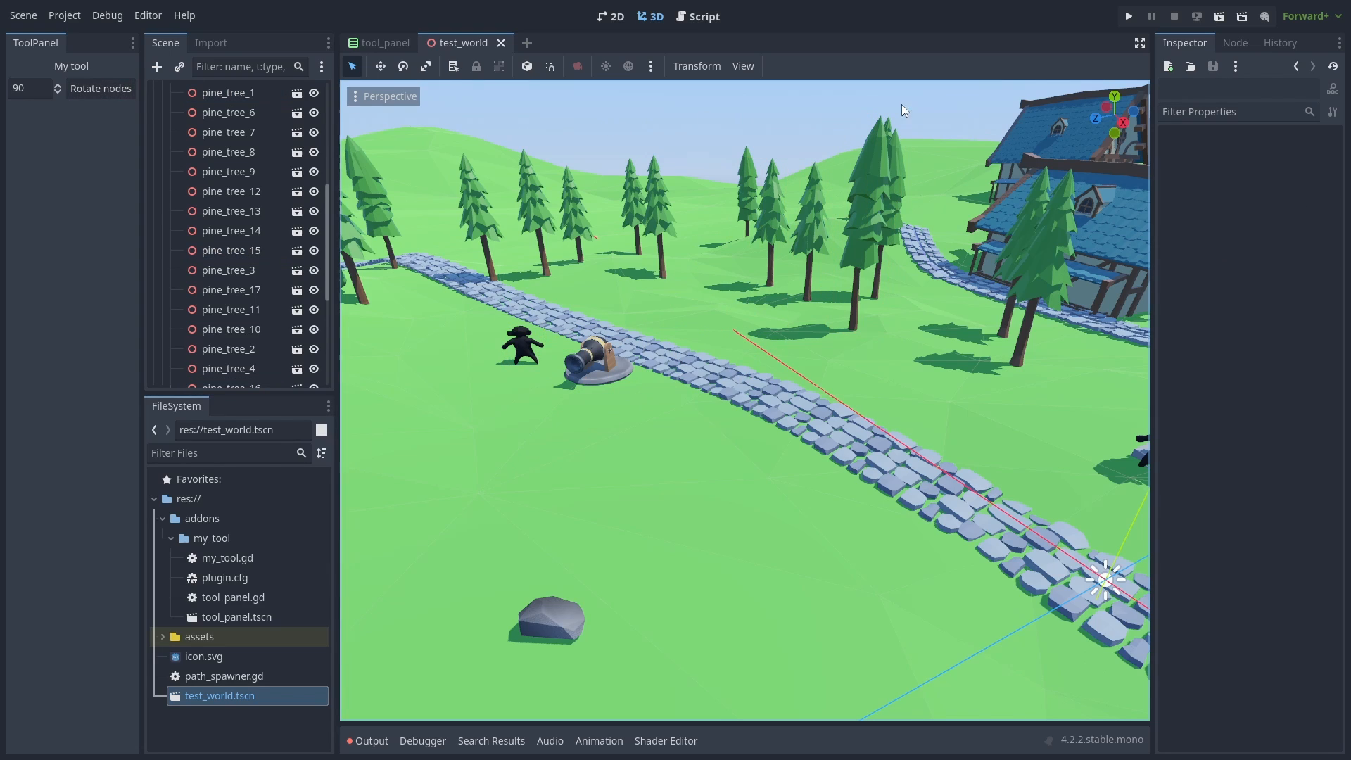
left_click(1279, 43)
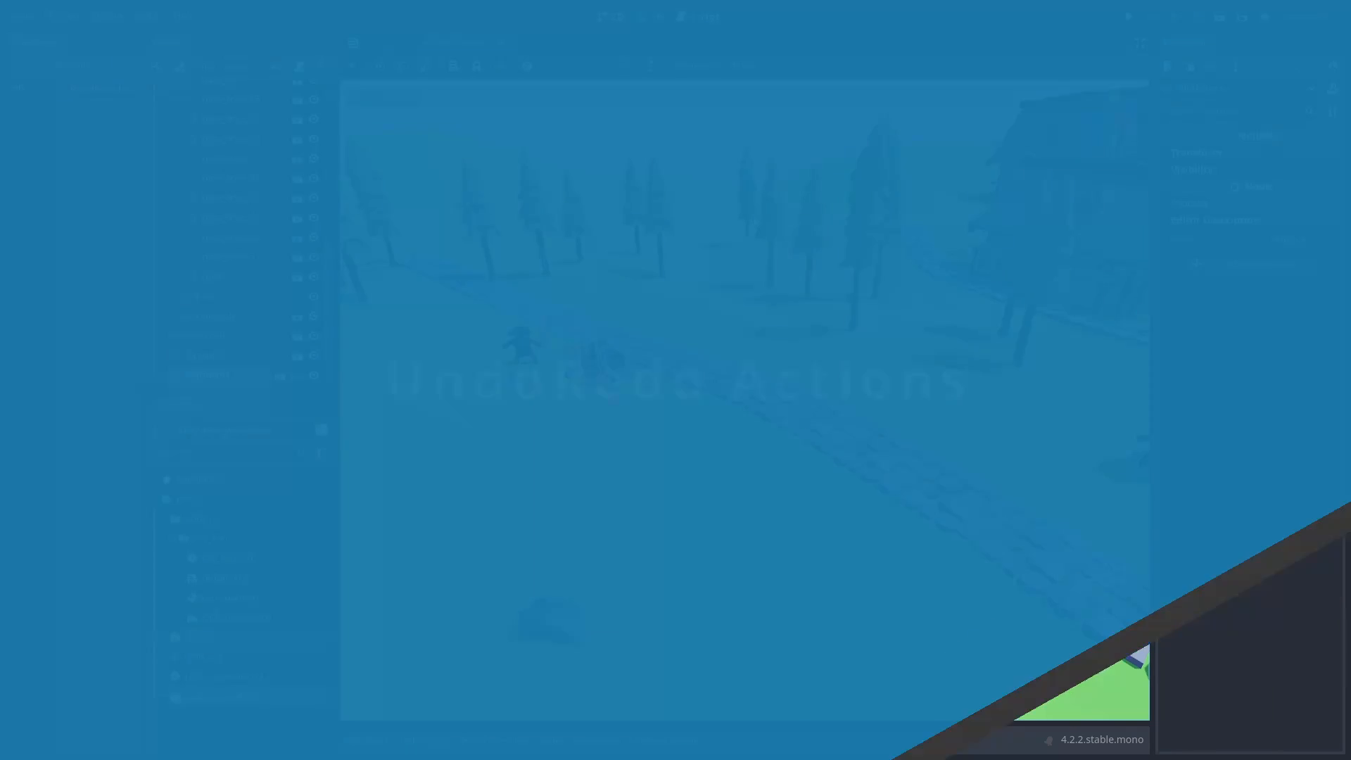
Step: Toggle the My tool plugin off and on in Project Settings > Plugins
left_click(64, 15)
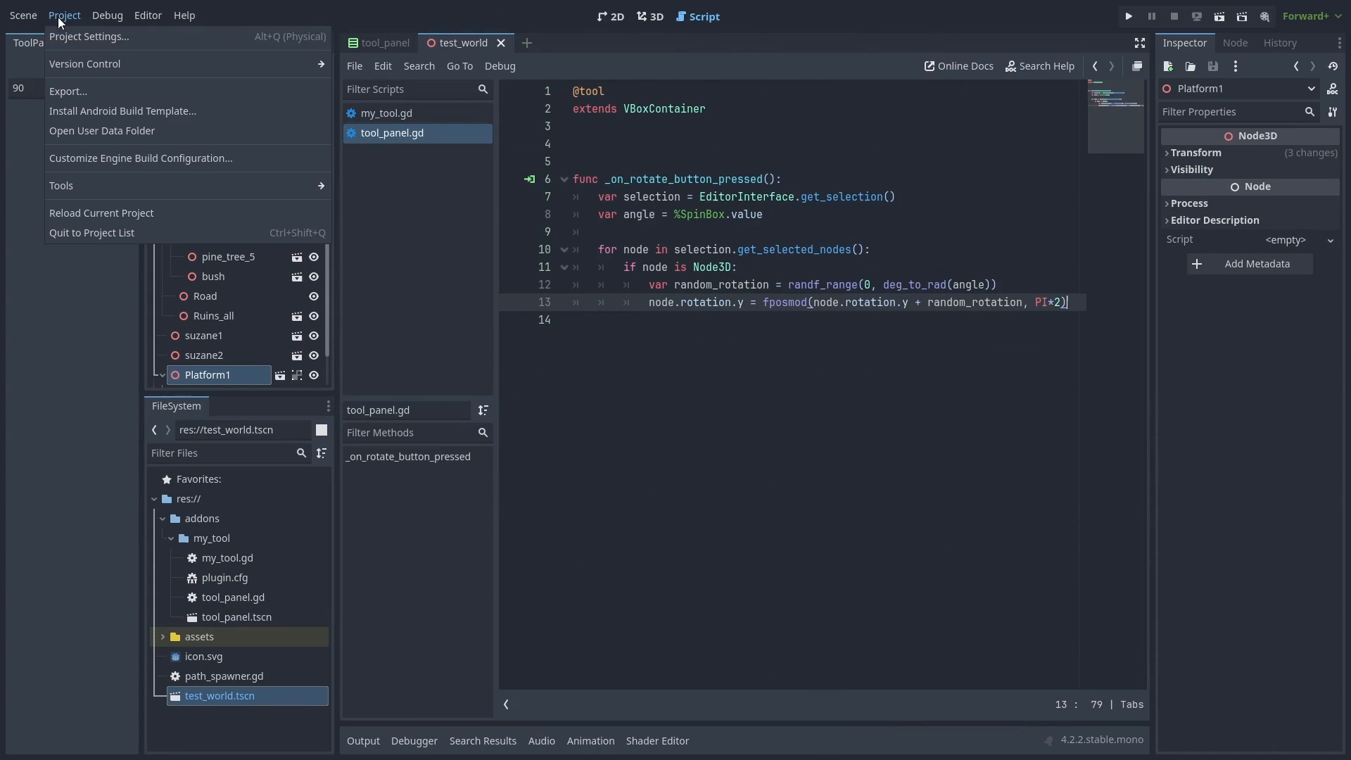
left_click(88, 36)
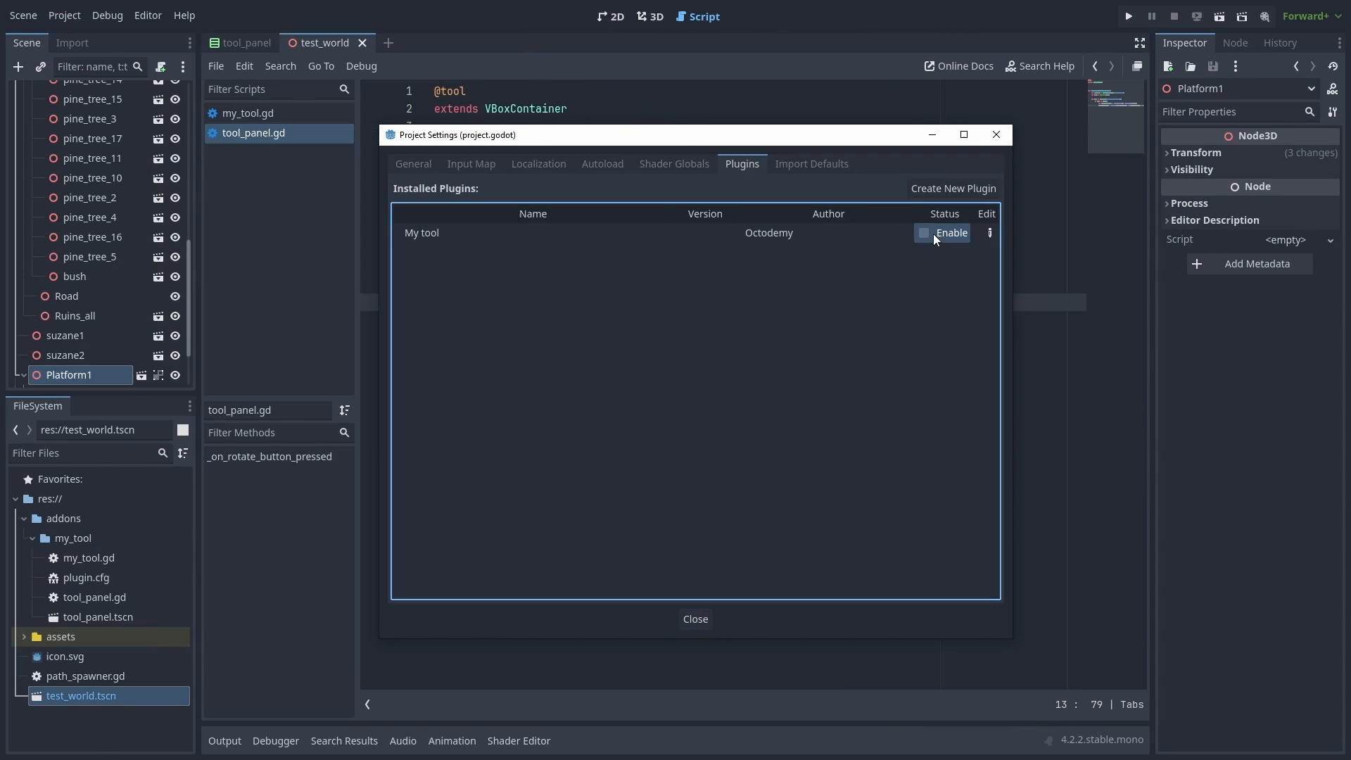
left_click(694, 619)
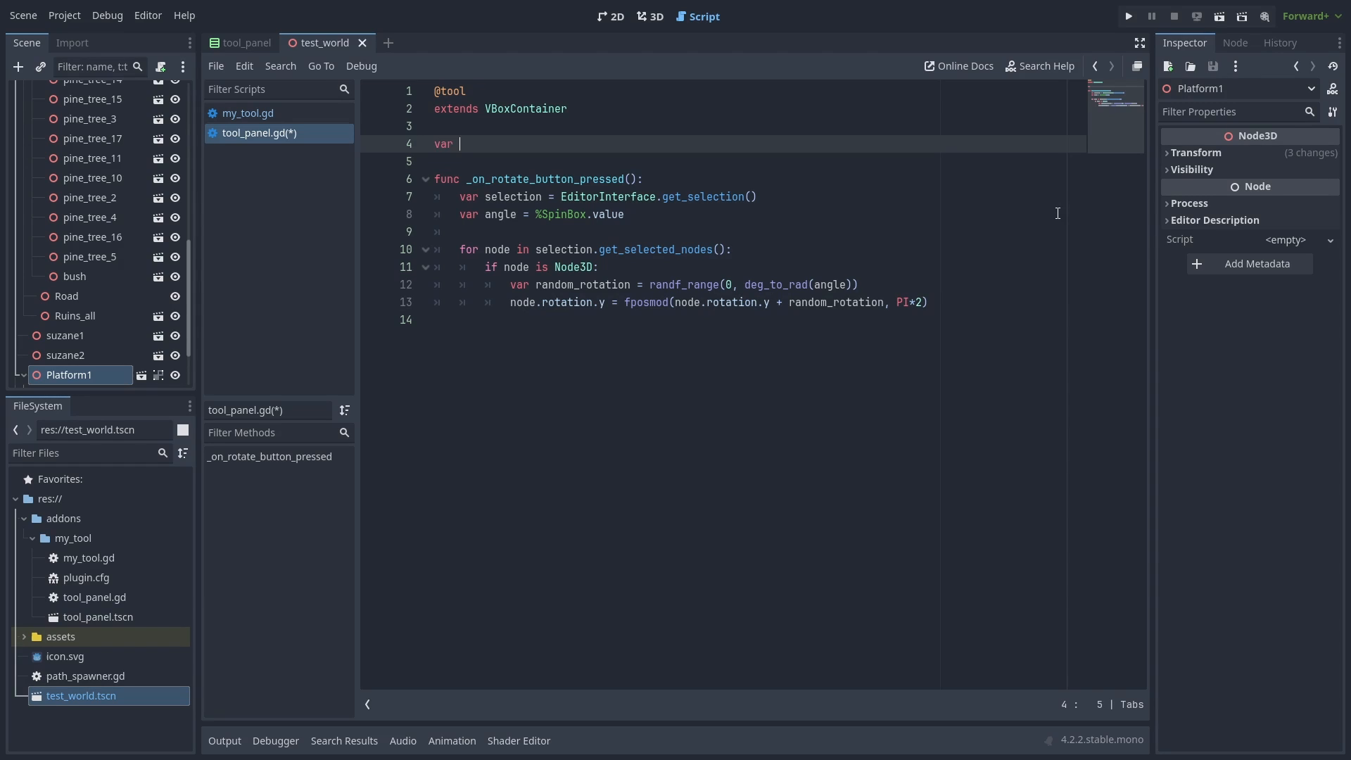
Step: Declare 'var undo_redo : EditorUndoRedoManager' in tool_panel.gd
type("undo_redo :")
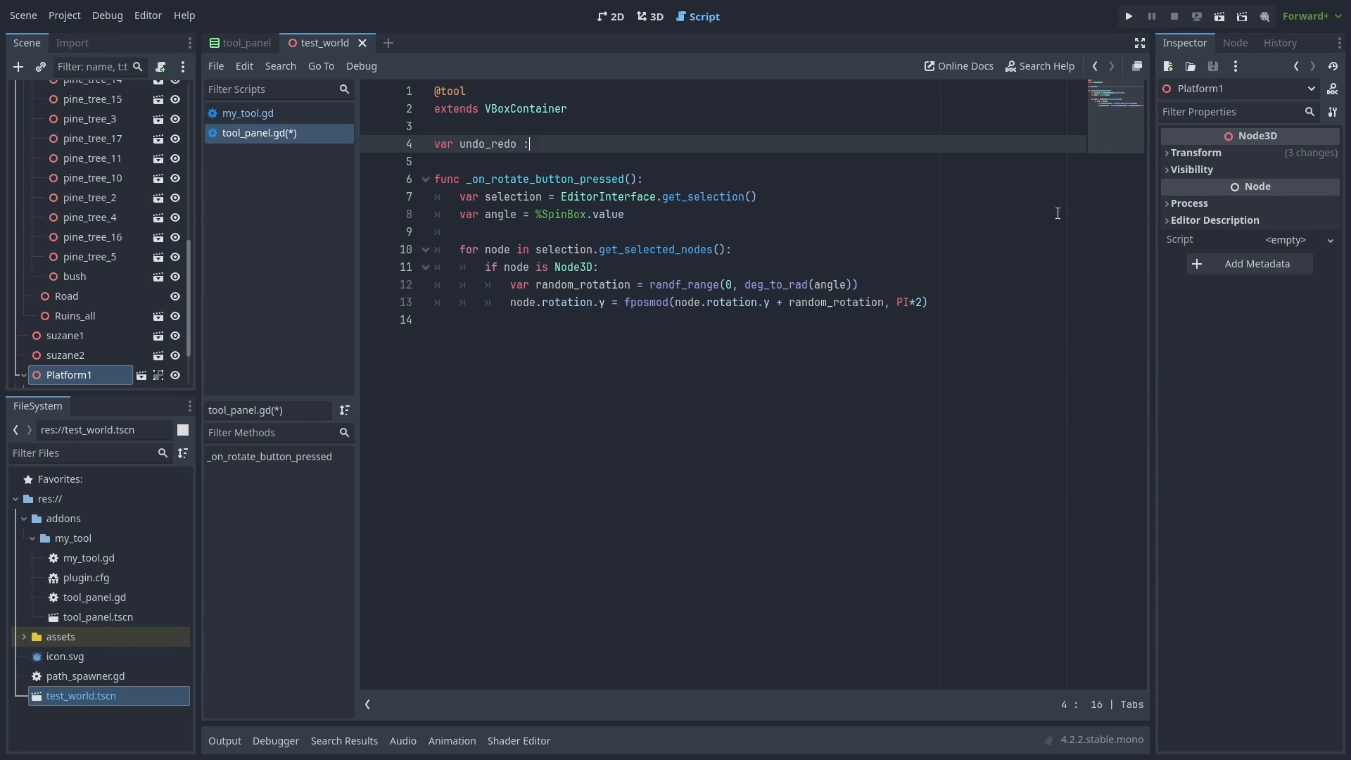
type("EditorU")
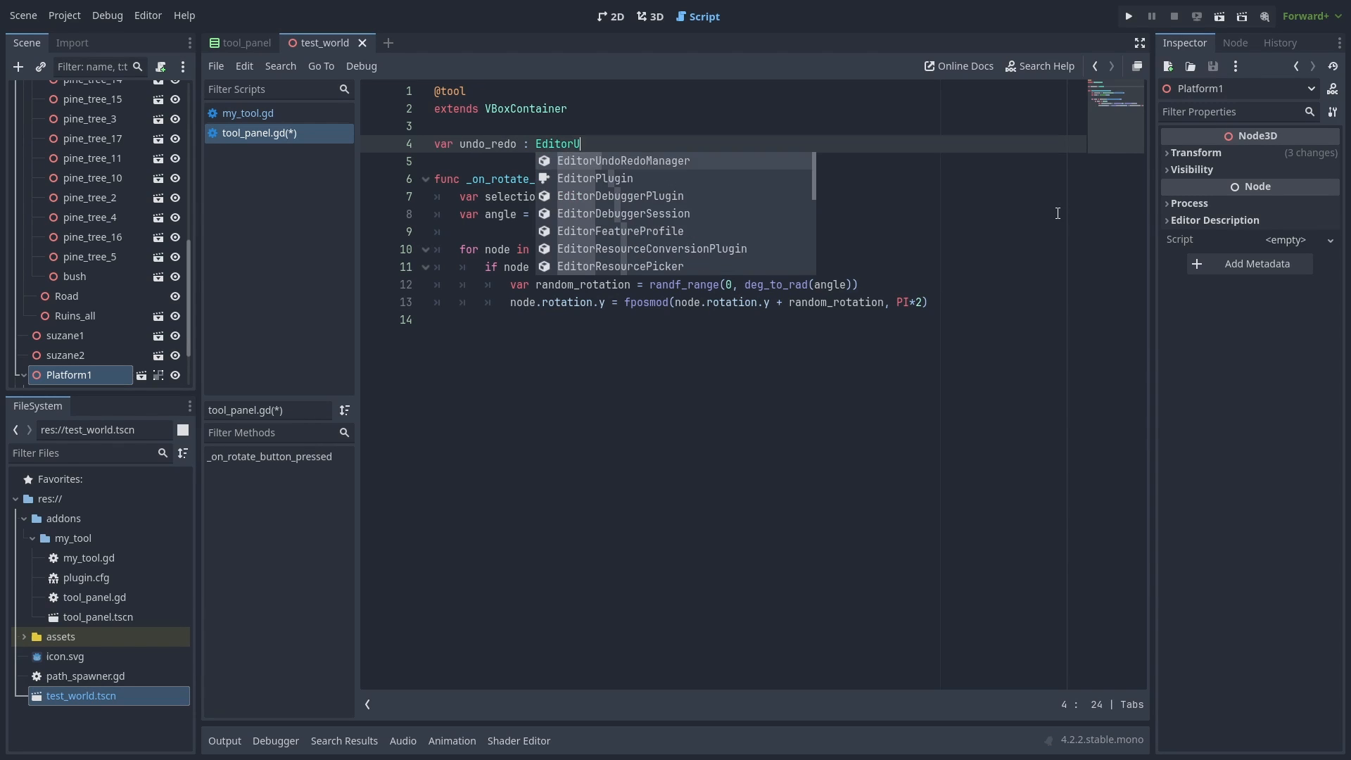
left_click(622, 160)
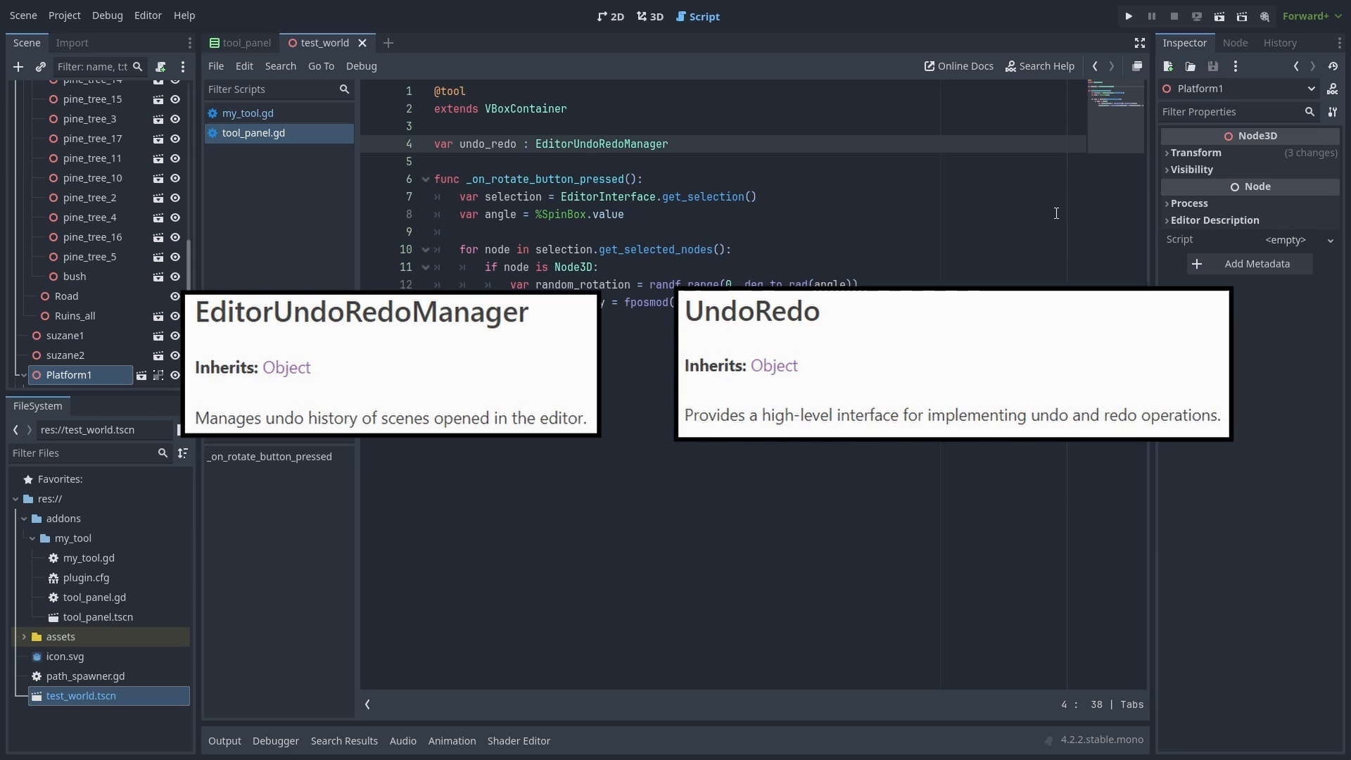
left_click(249, 112)
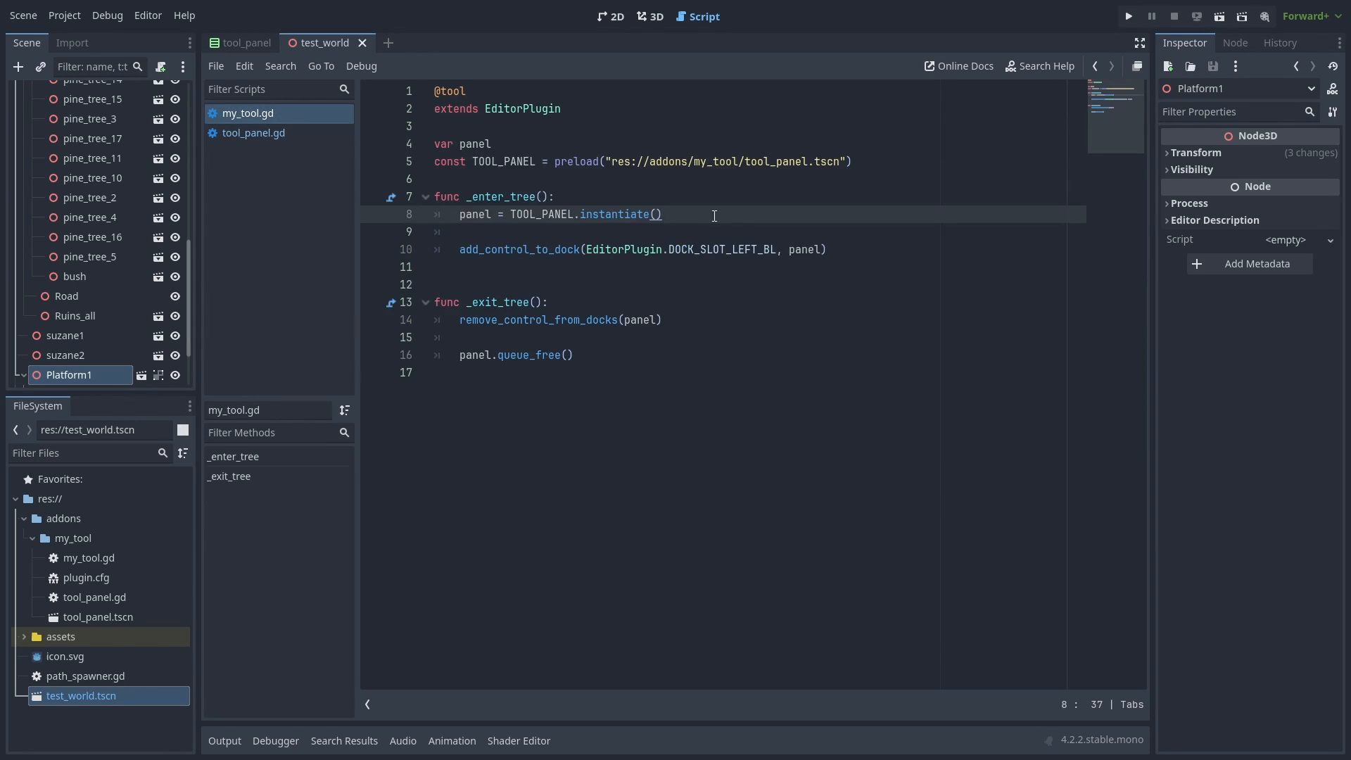
Step: Add 'panel.undo_redo = get_undo_redo()' after instantiating the panel in my_tool.gd
type("panel.undo_redo = get_")
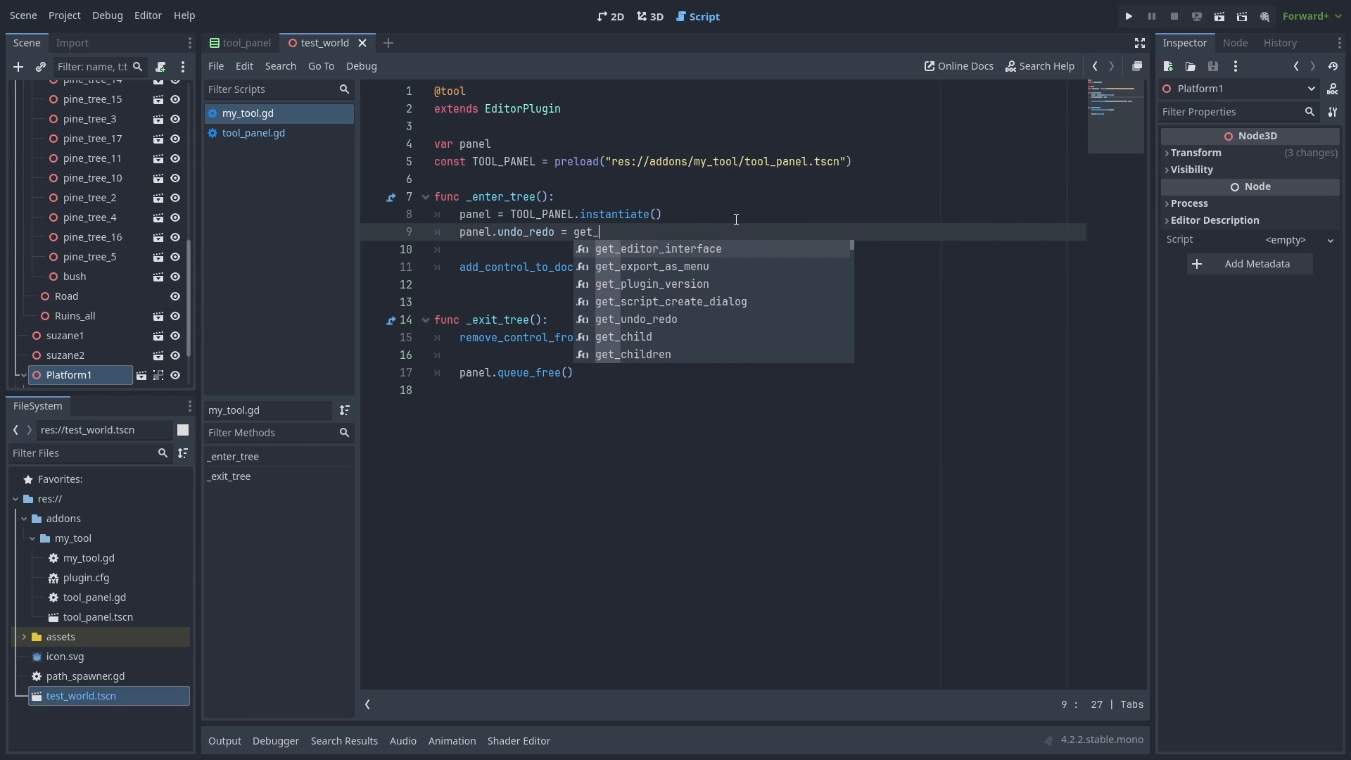
left_click(636, 319)
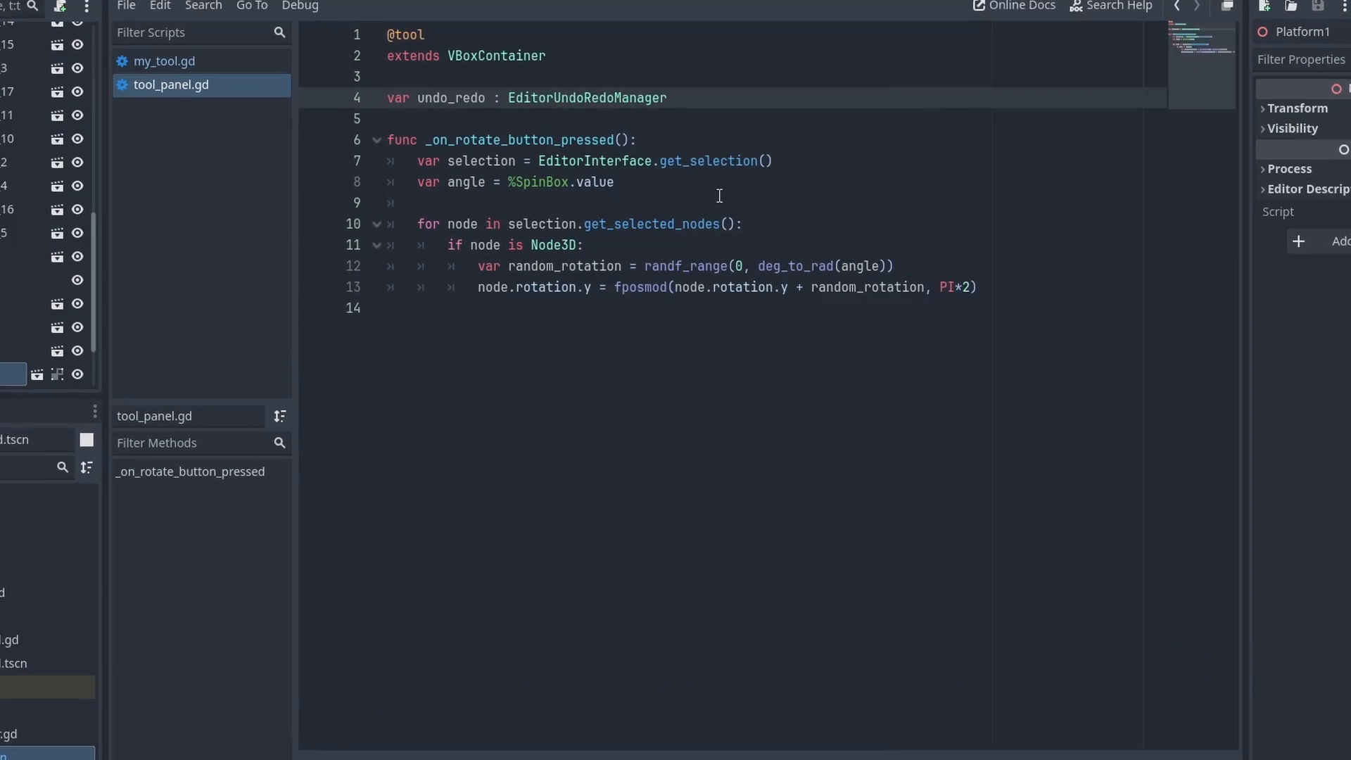
Step: Create the 'My tool: Random rotation' undo action and store node.rotation in rot
type("undo_redo.create_action(\"")
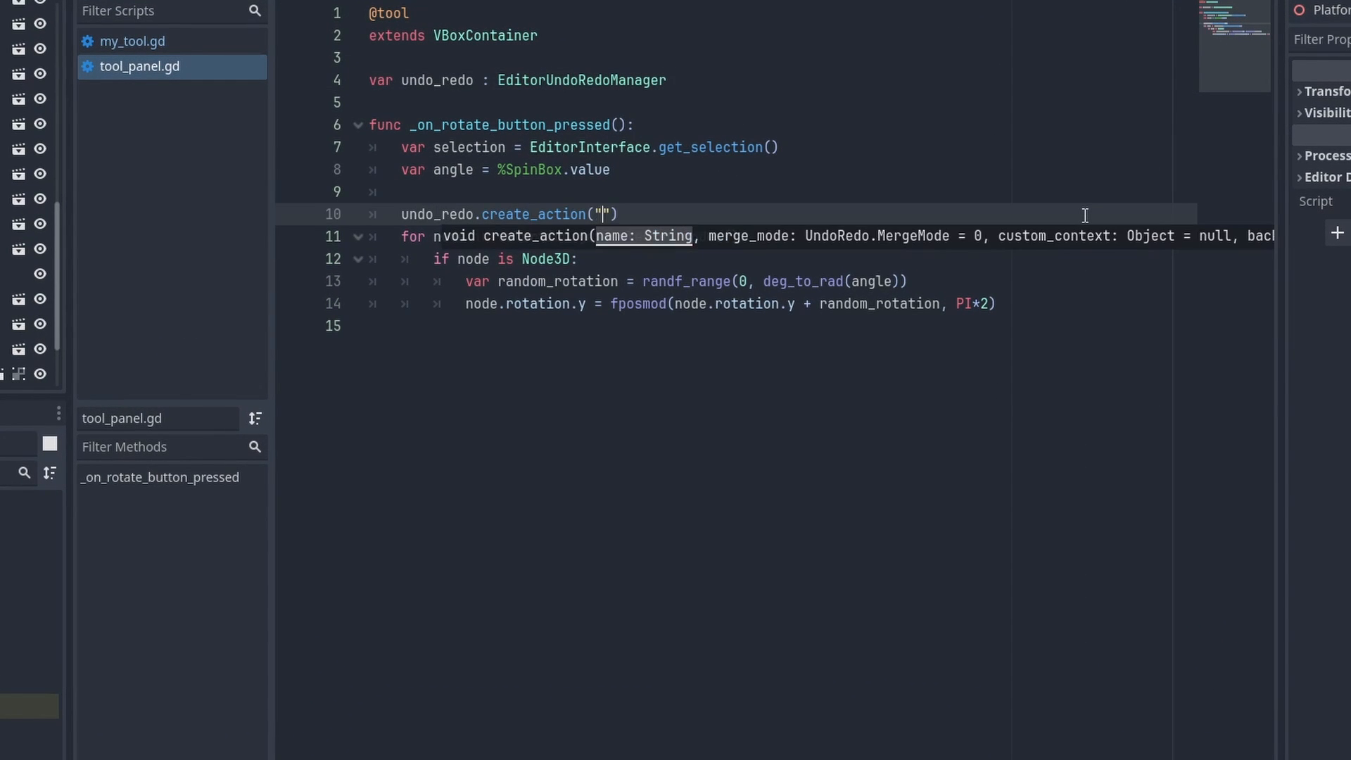
type("My tool: Random rotation")
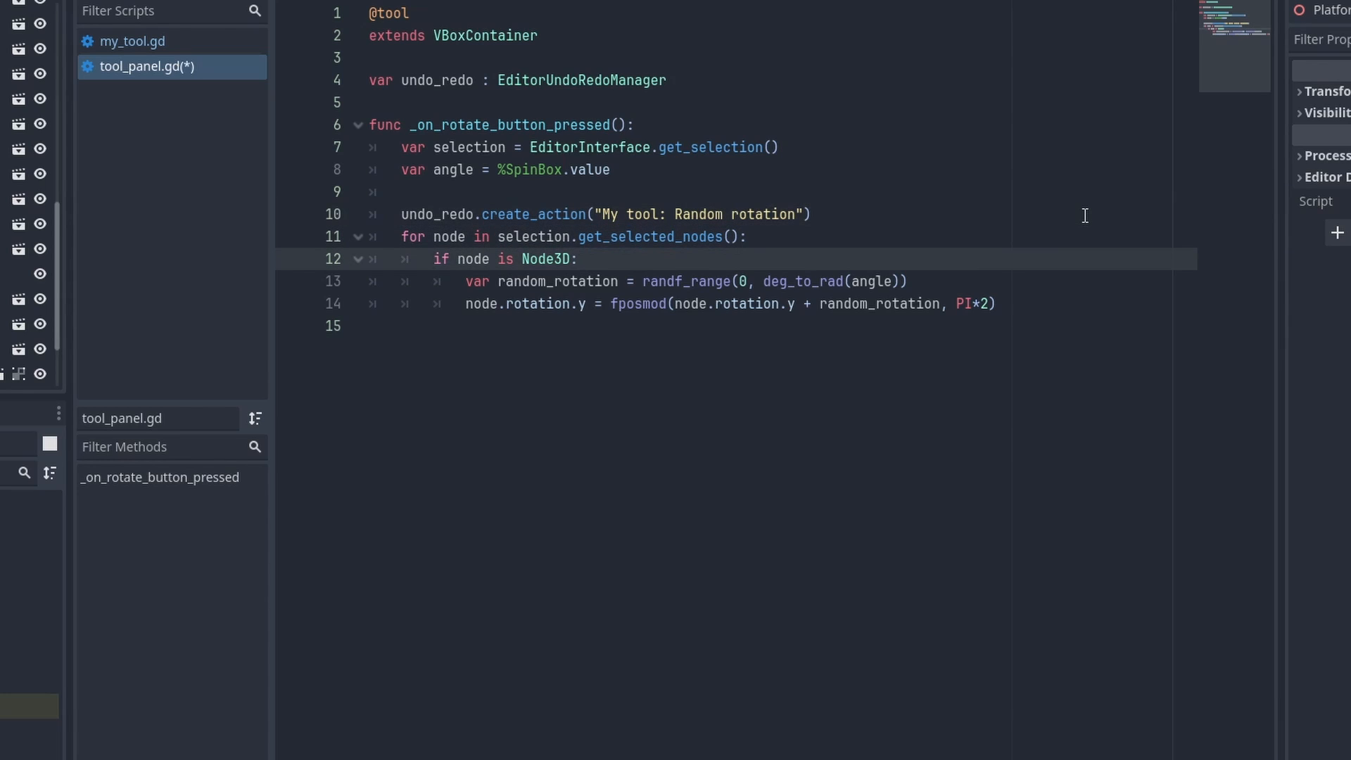
type("var")
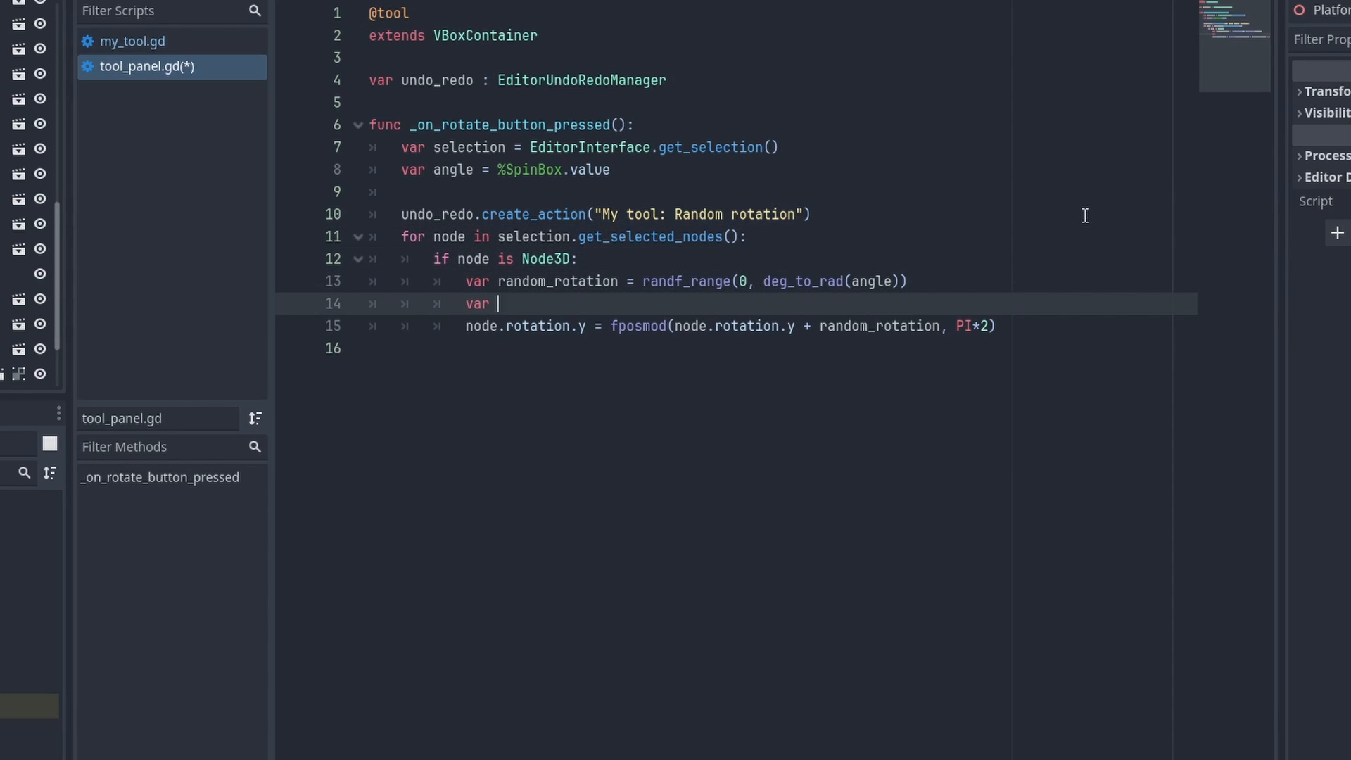
type("rot = node.rotation")
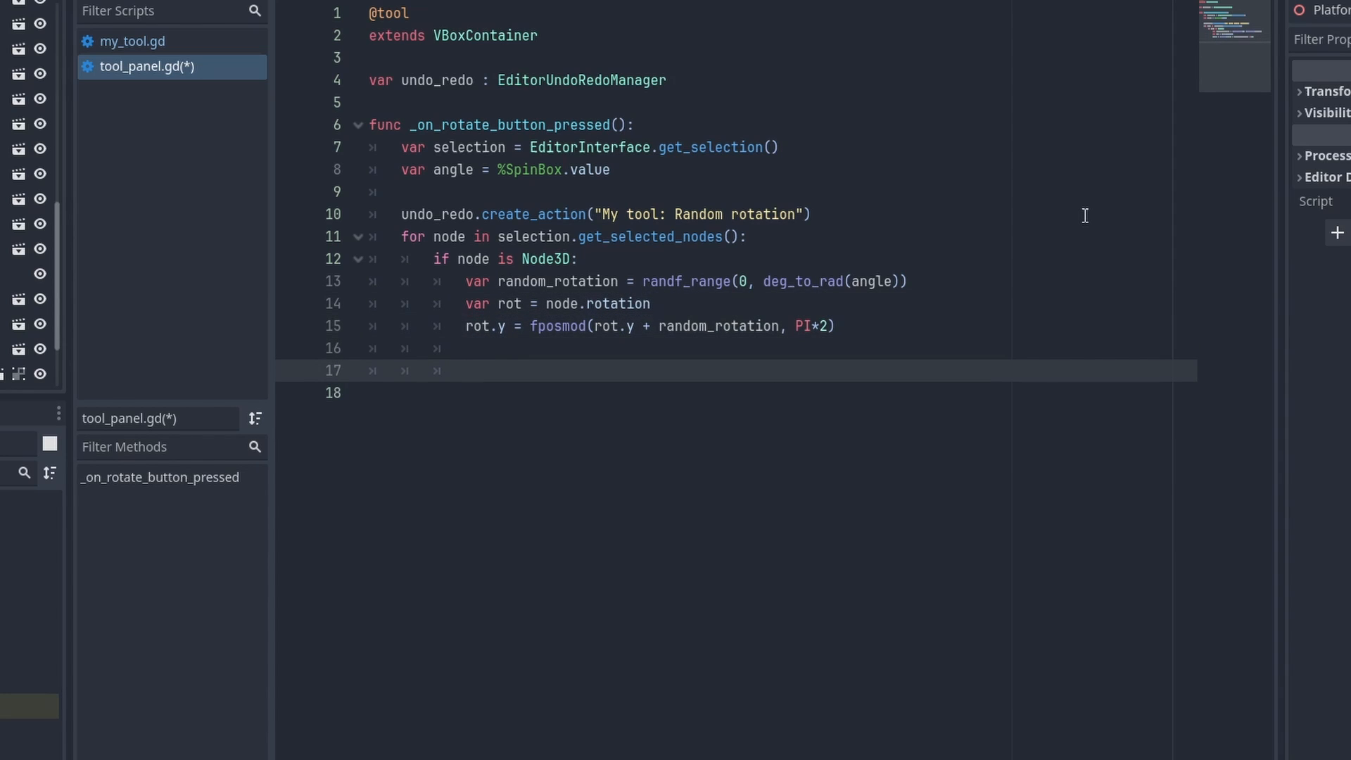
Step: Add undo_redo do and undo property calls for the node's "rotation"
type("undo_redo.")
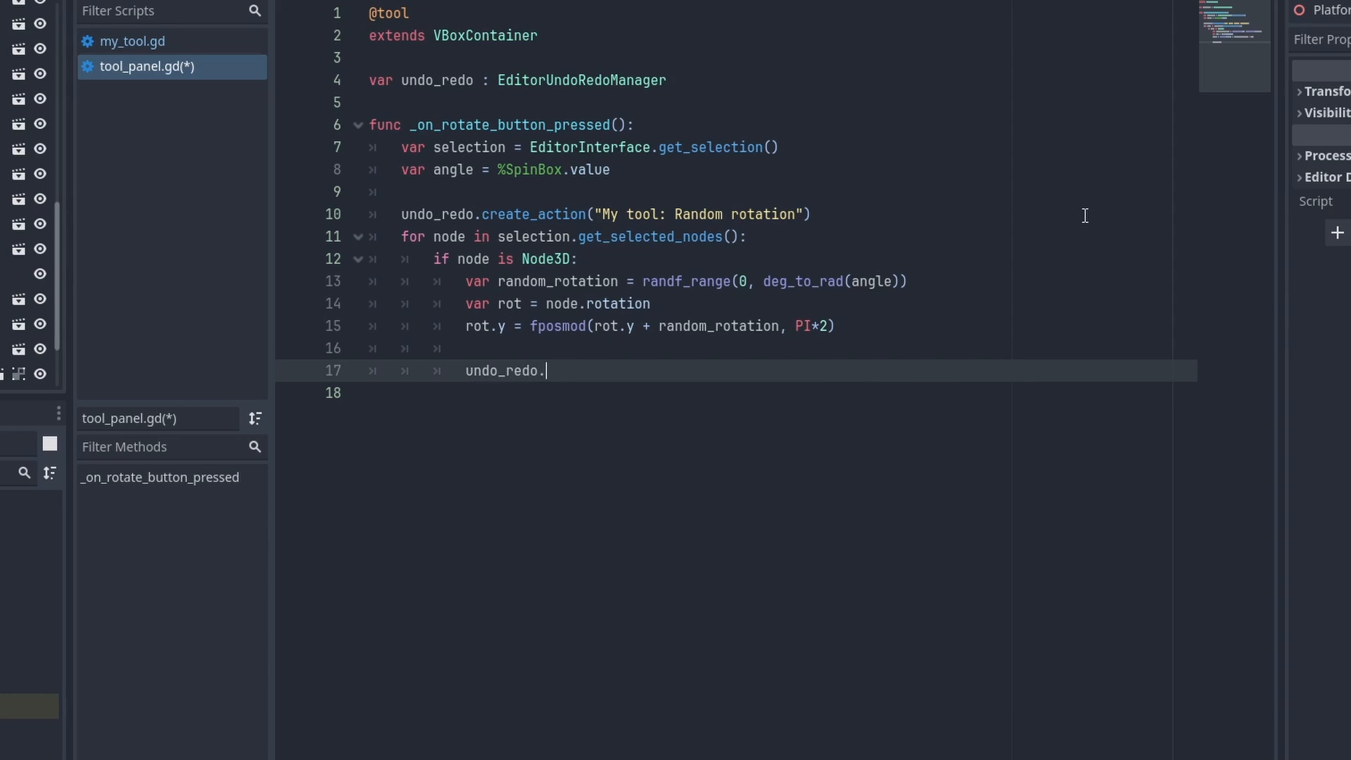
type("add_do_property()")
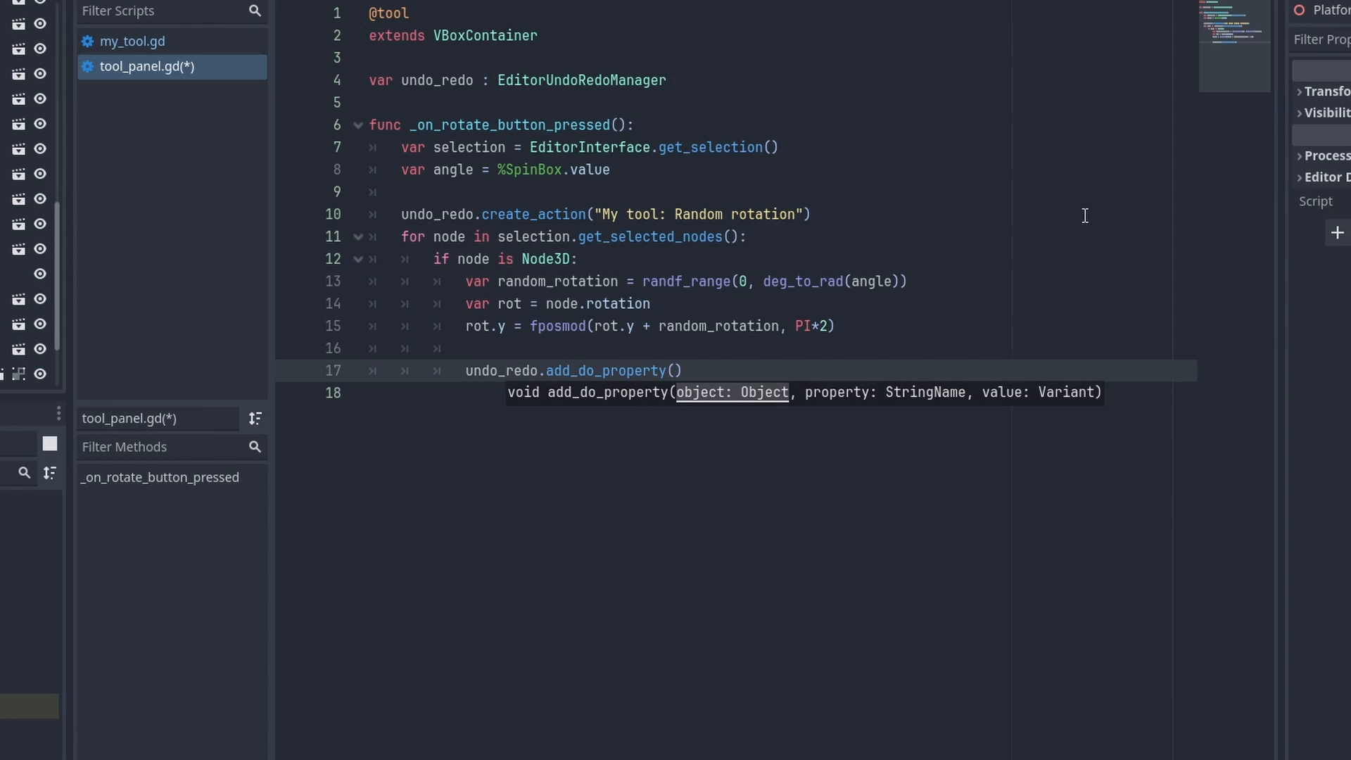
type("node, \"\"")
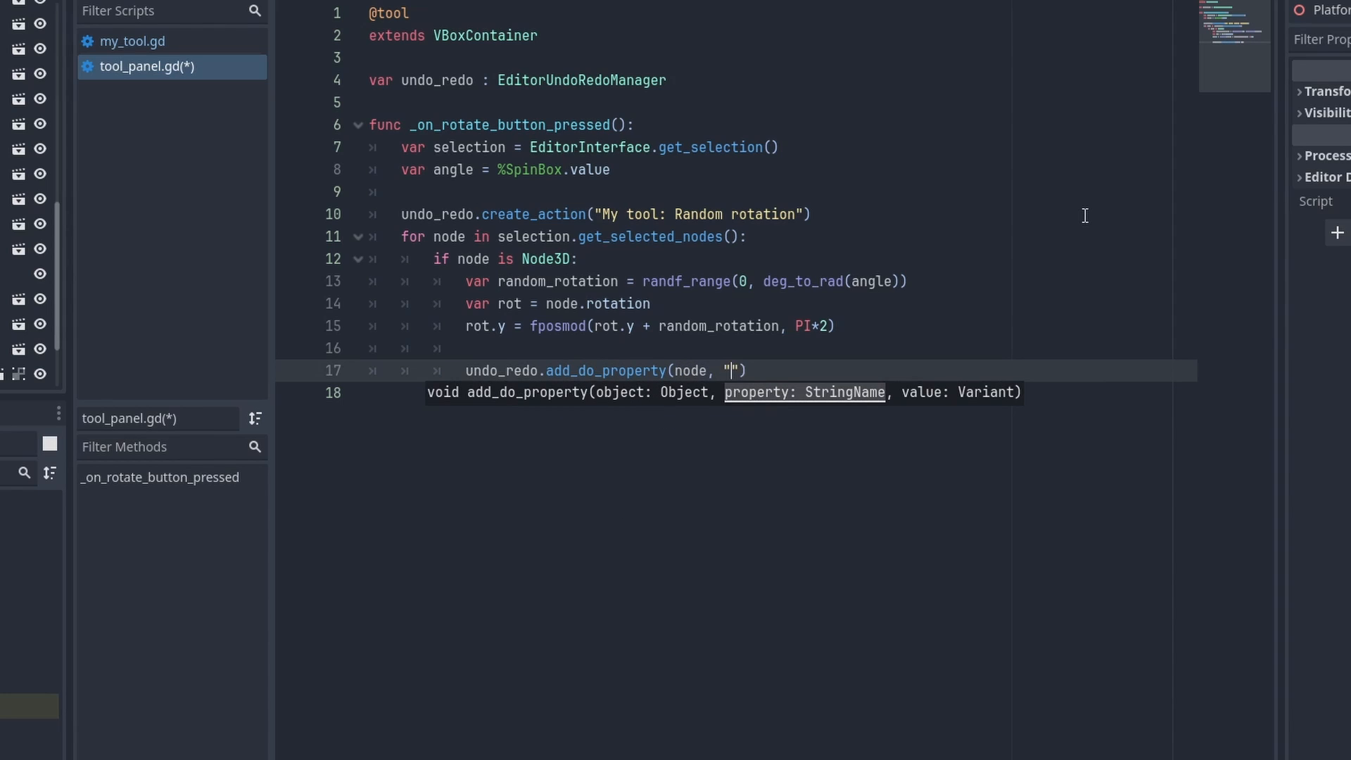
type("rotation")
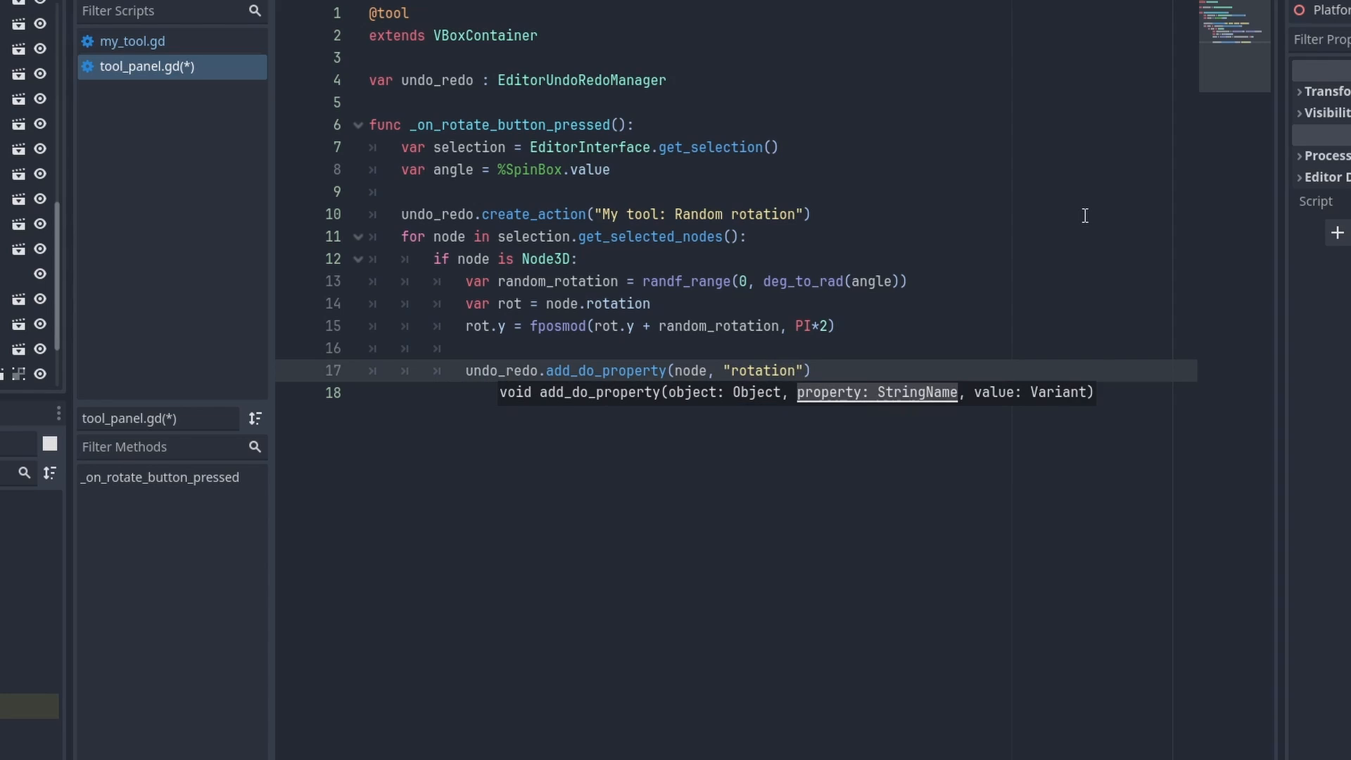
type(", rot")
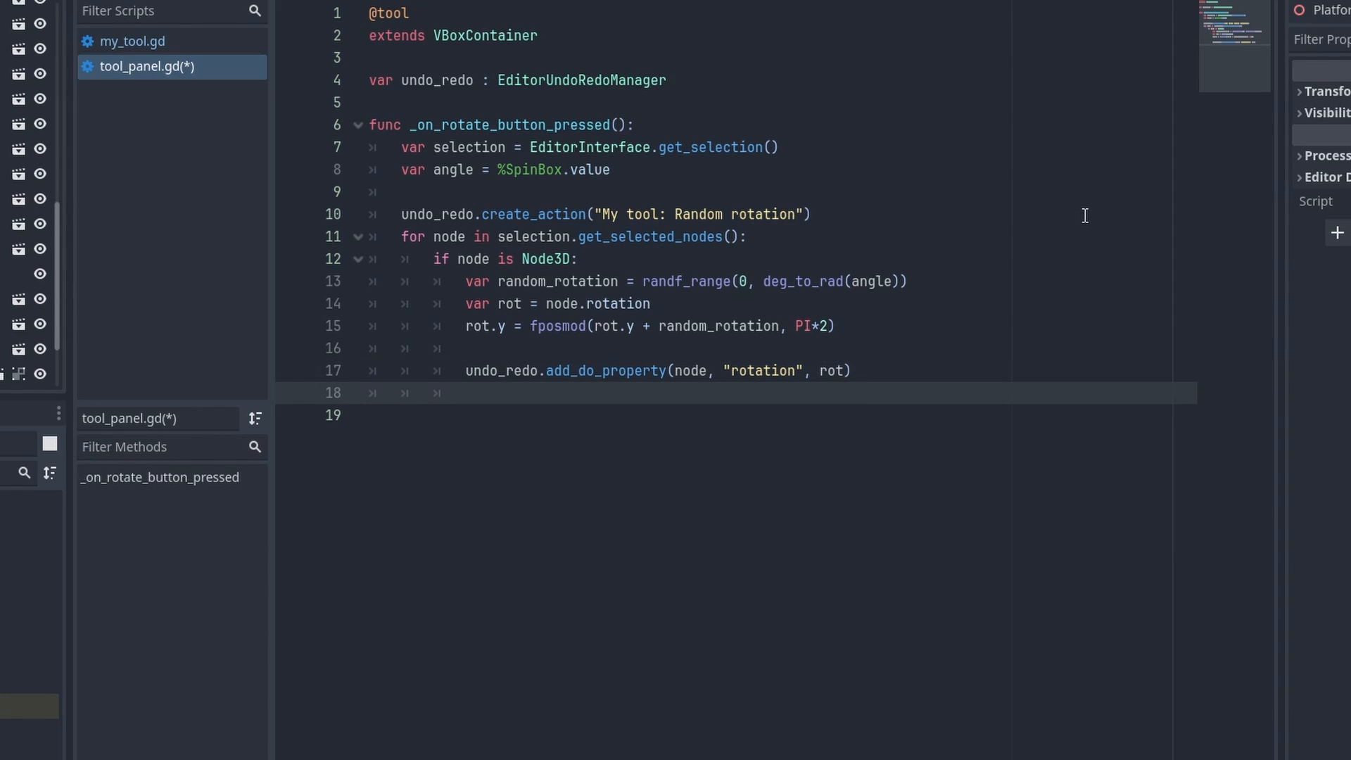
type("undo_redo.")
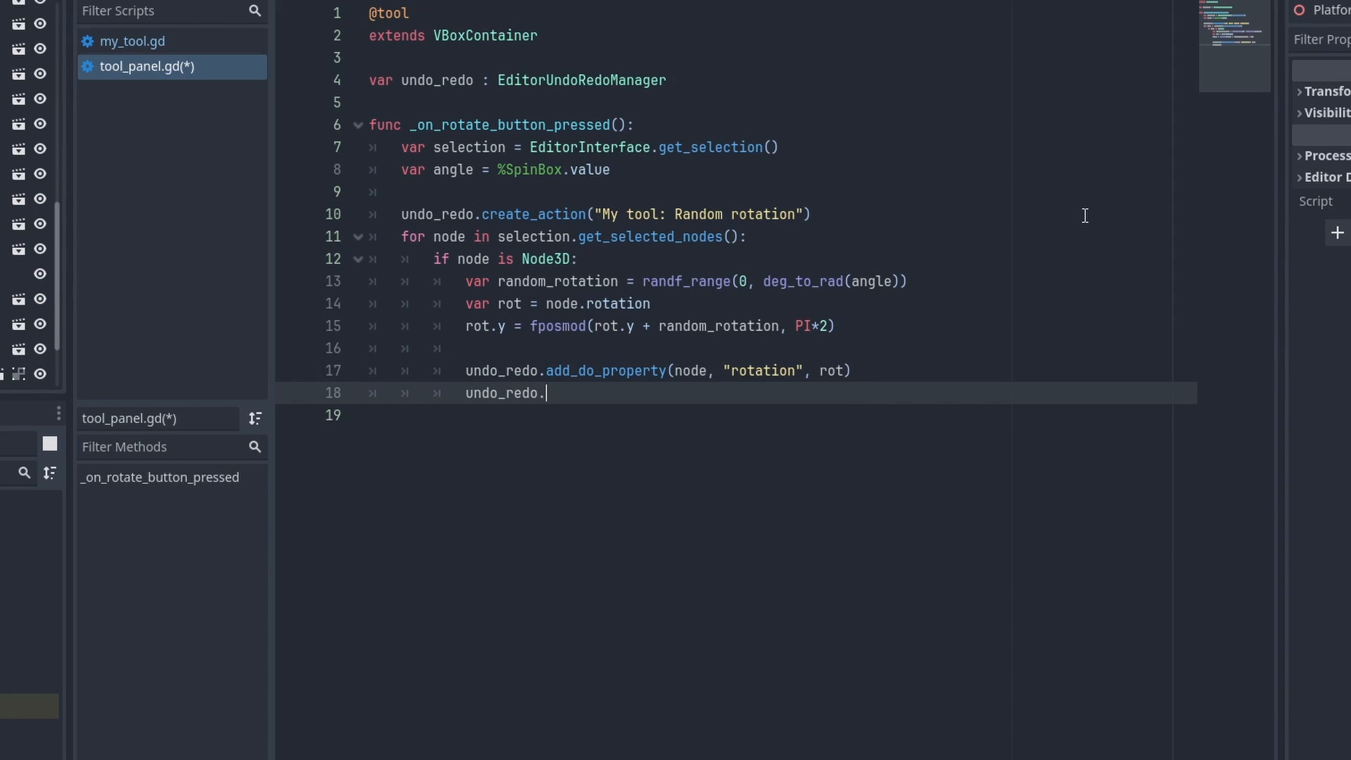
type("add_undo_property(node,")
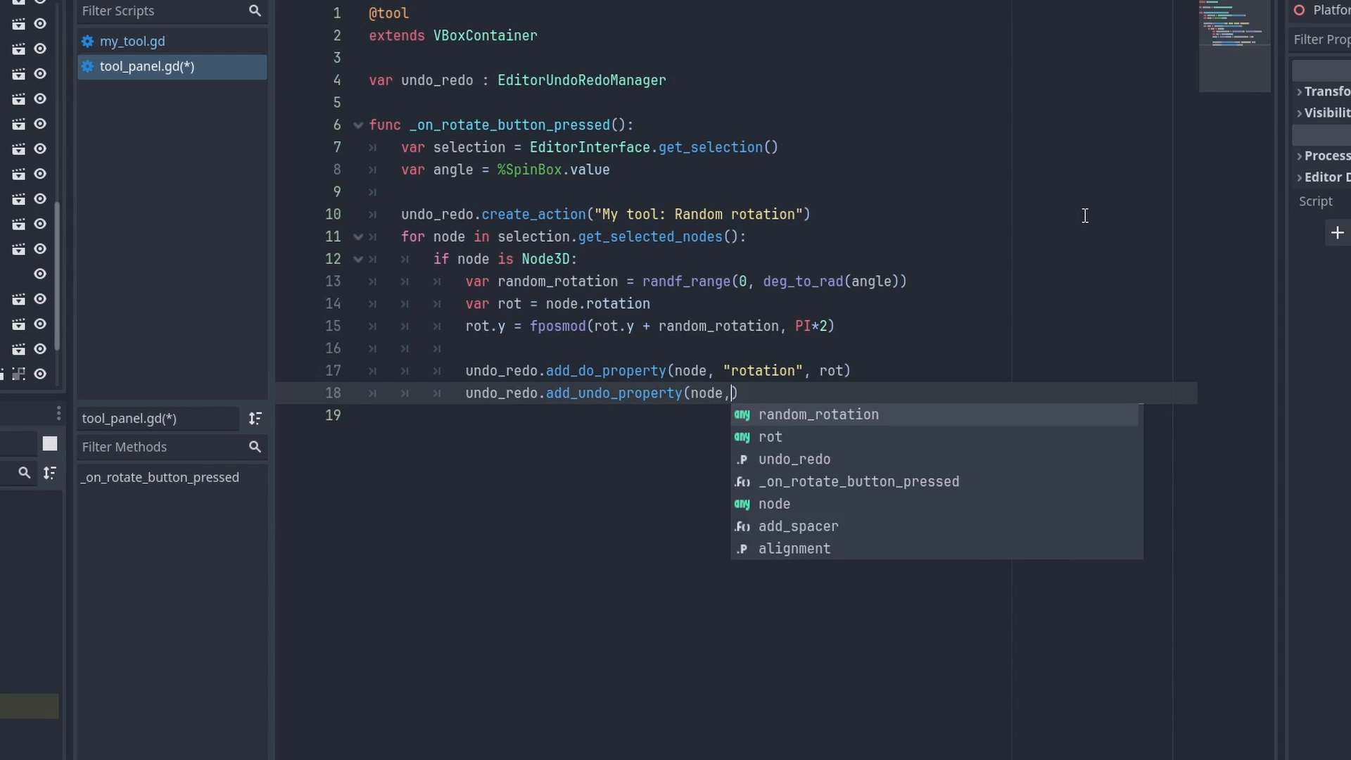
type("\"rotation\", node.rotation")
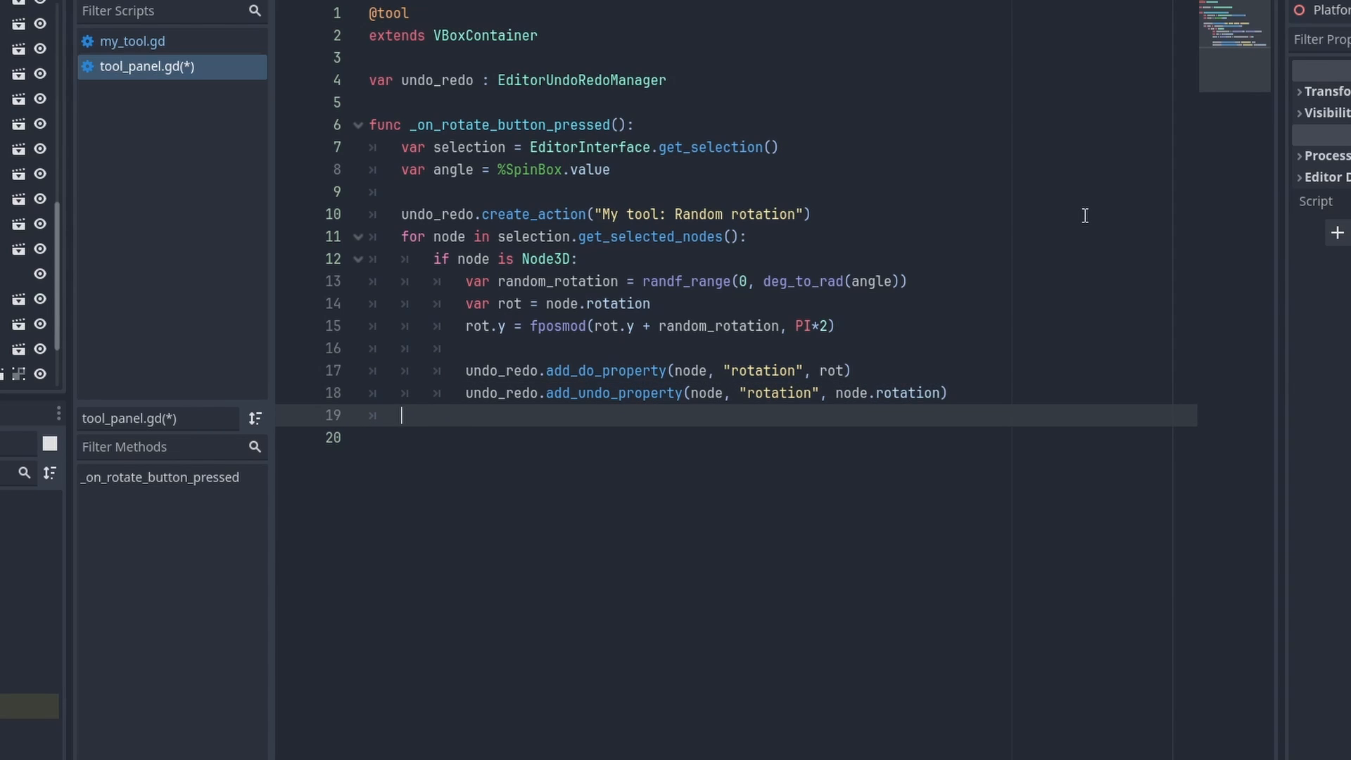
type("undo_")
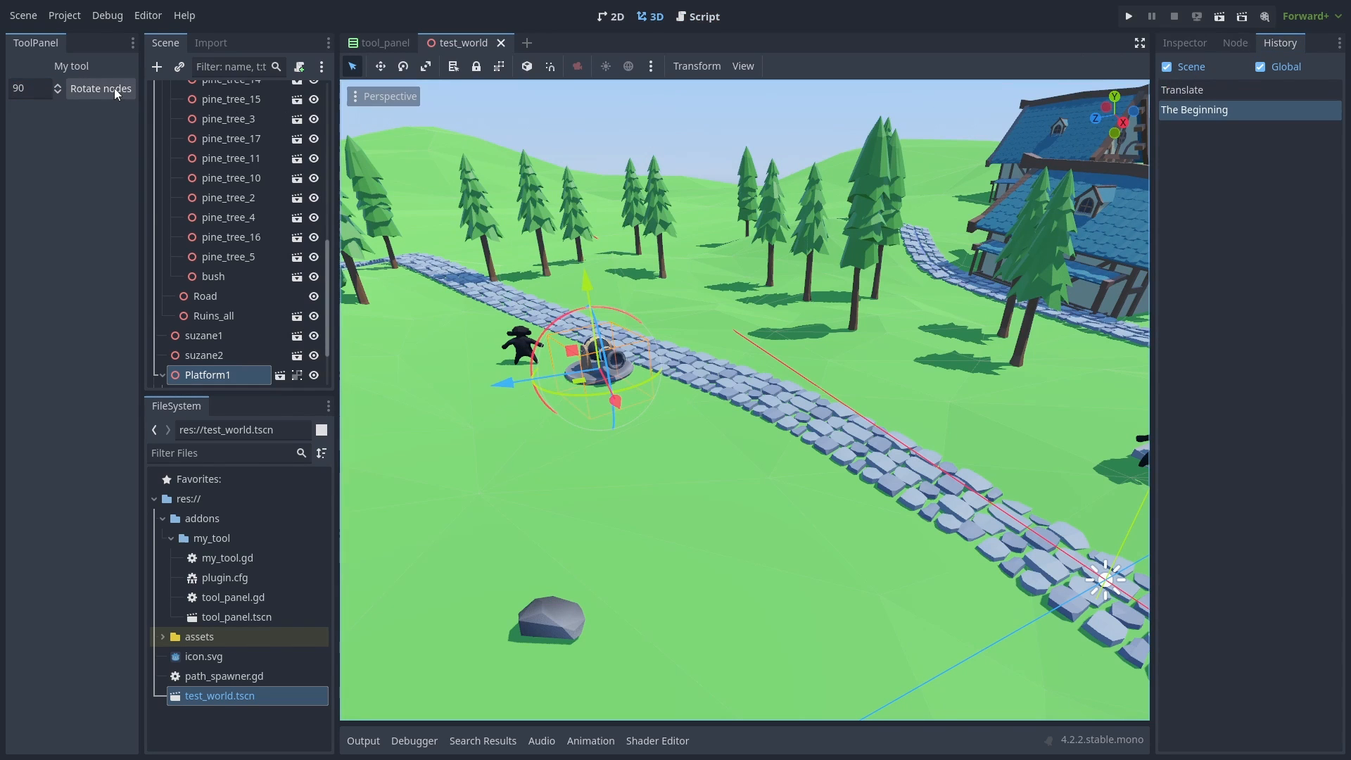
Step: Randomly rotate the platform and three nodes, undoing each via history
left_click(100, 87)
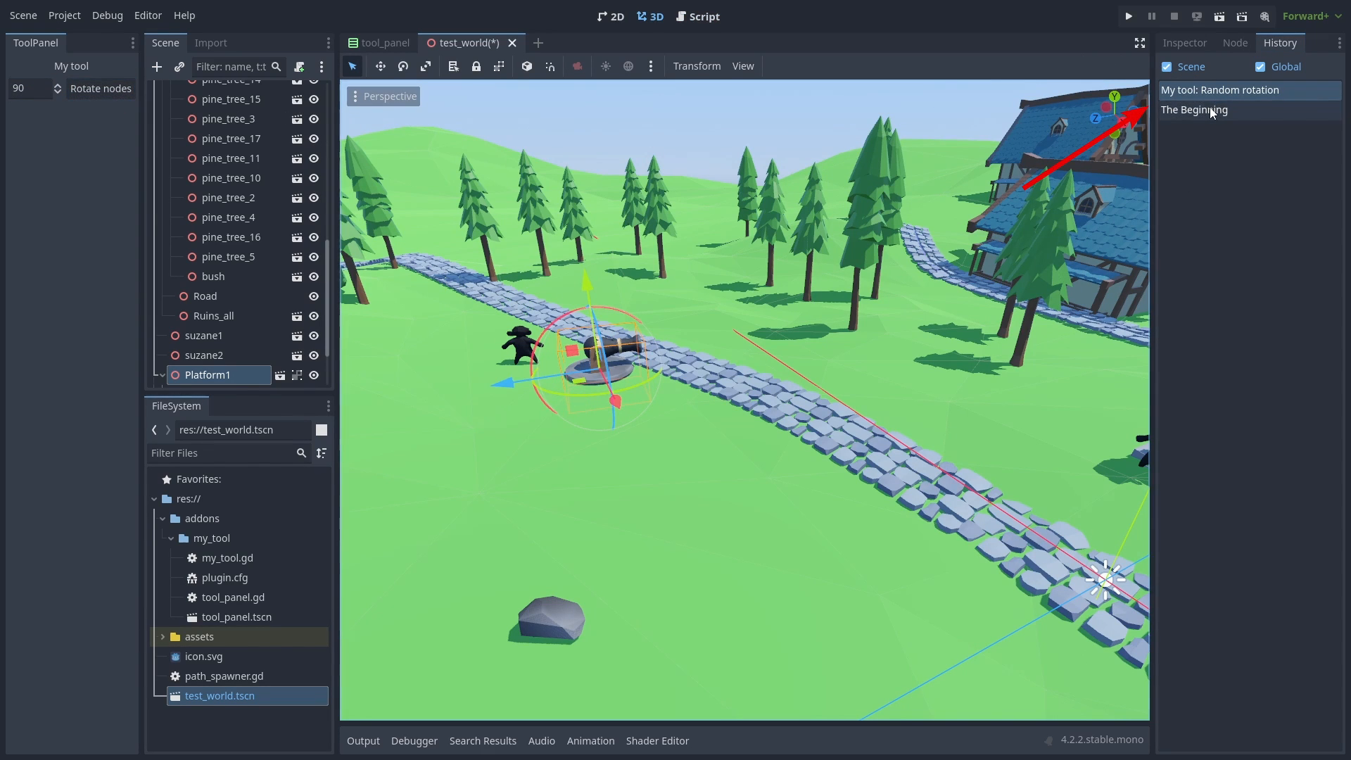
left_click(22, 16)
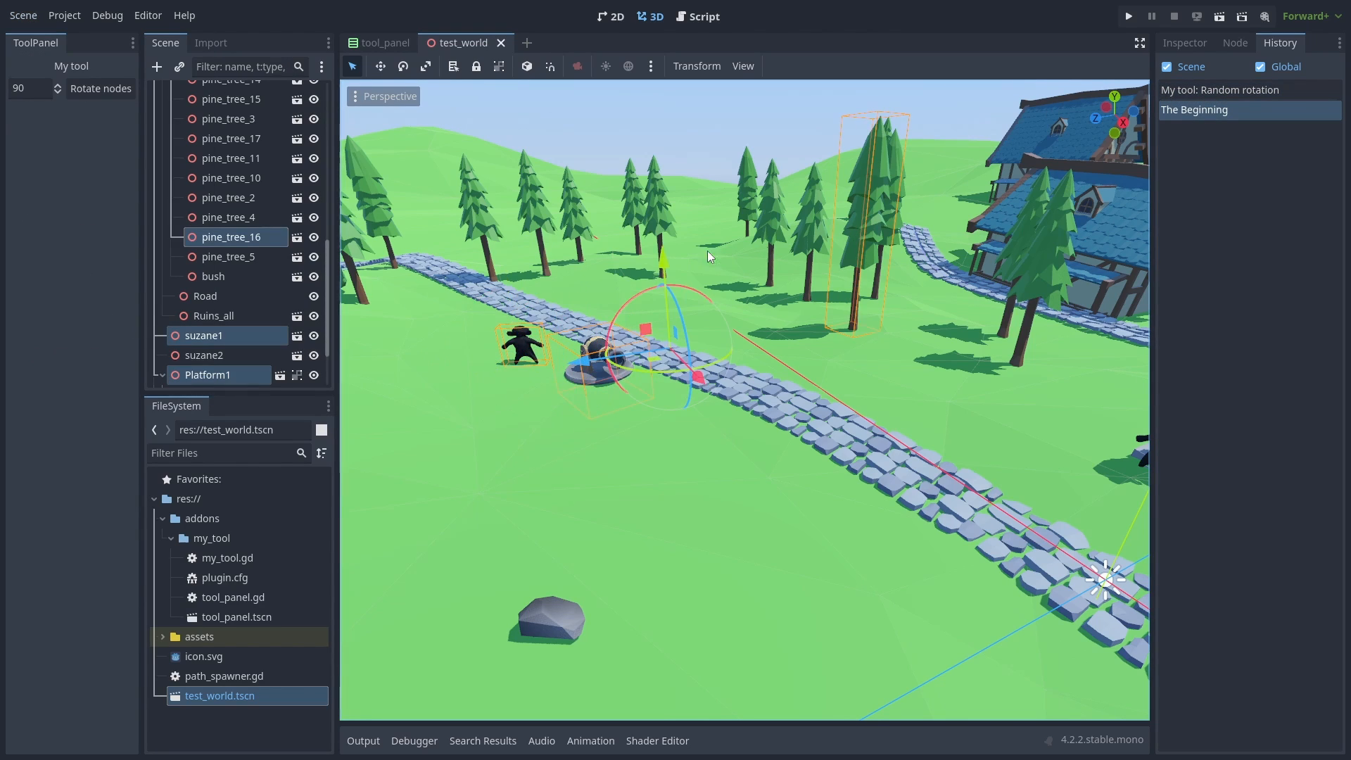
left_click(100, 88)
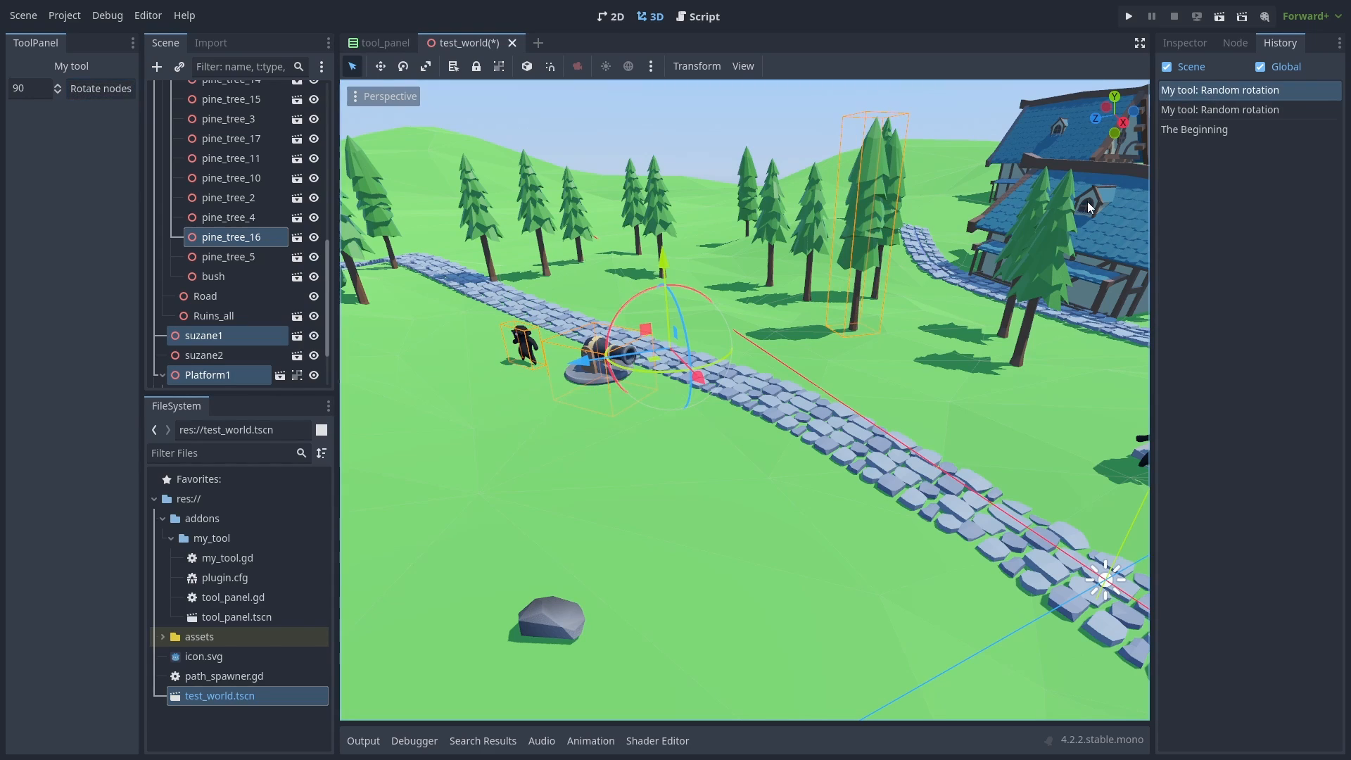
left_click(1194, 129)
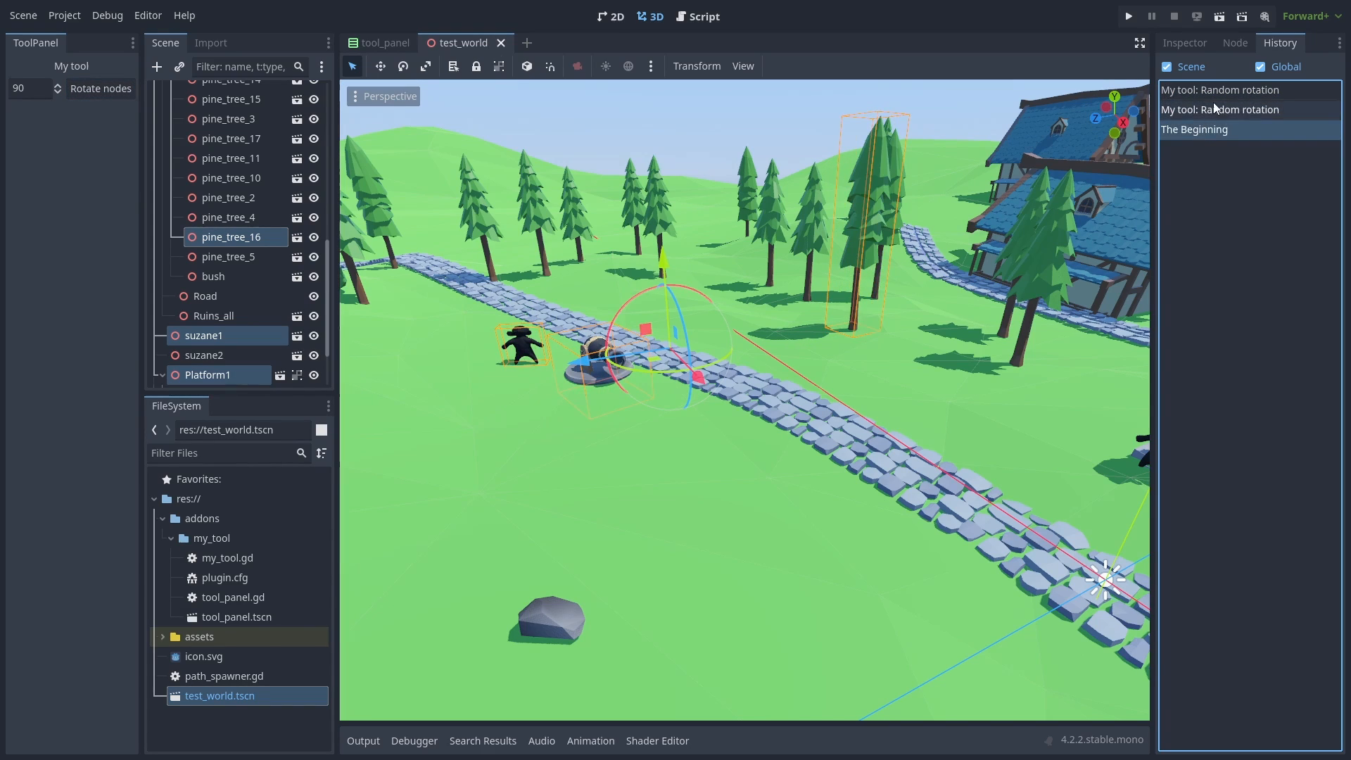
Step: Disable the My tool plugin, switch to the tool panel scene, and add an HSeparator
left_click(100, 88)
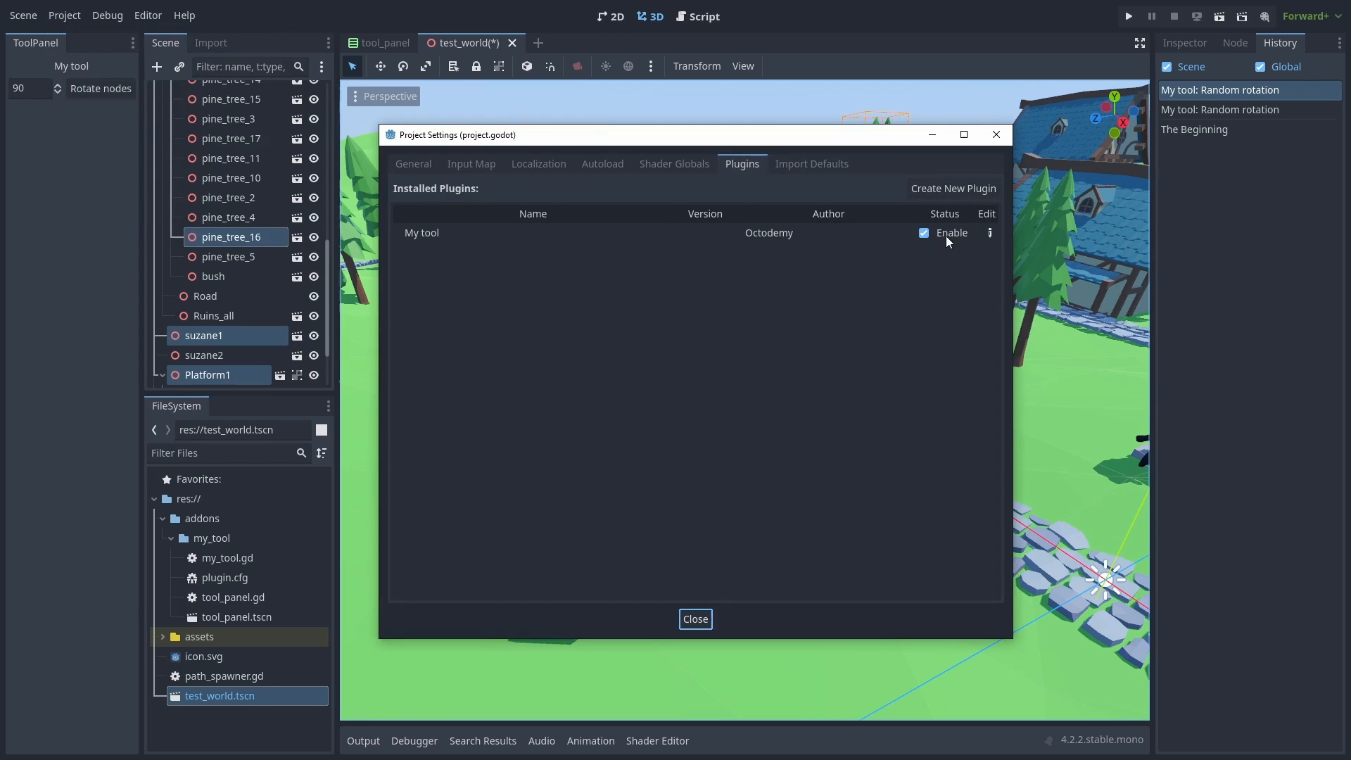
left_click(695, 618)
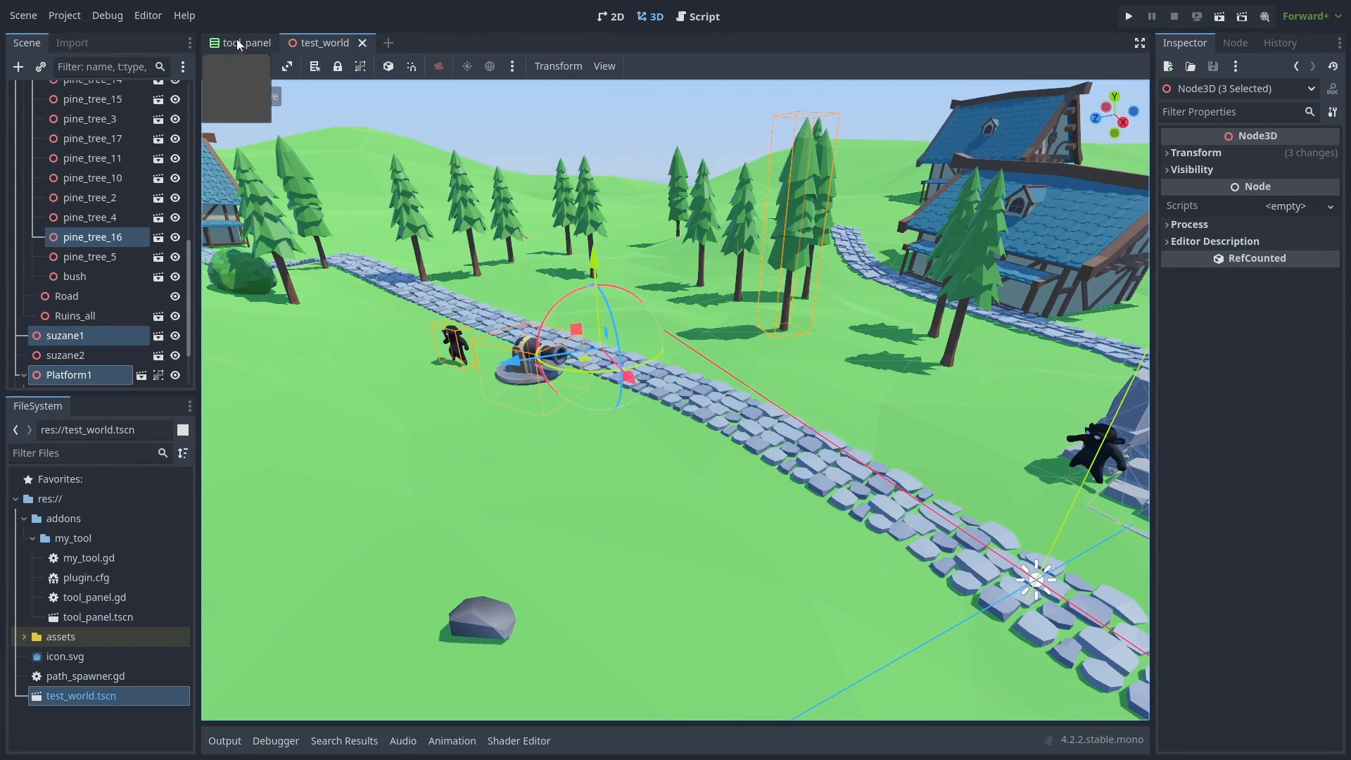
left_click(17, 67)
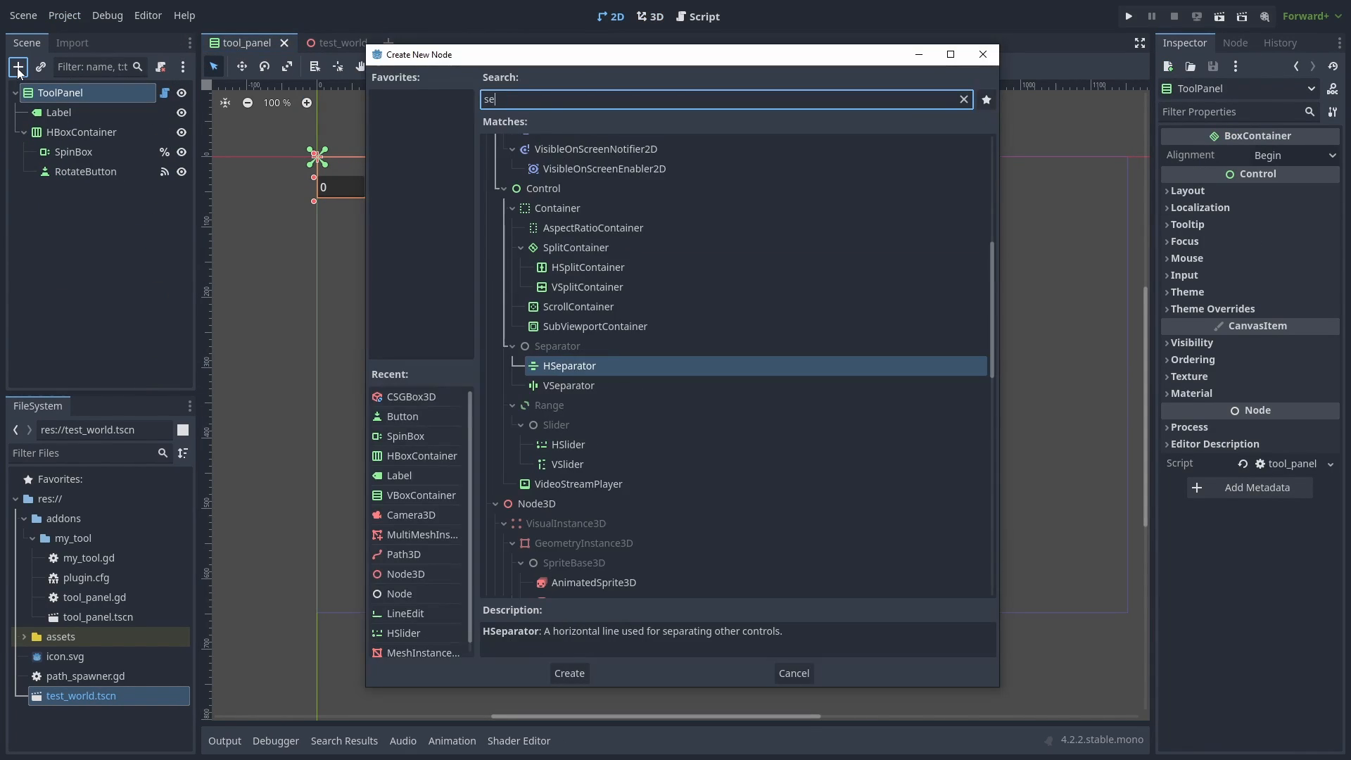
left_click(568, 672)
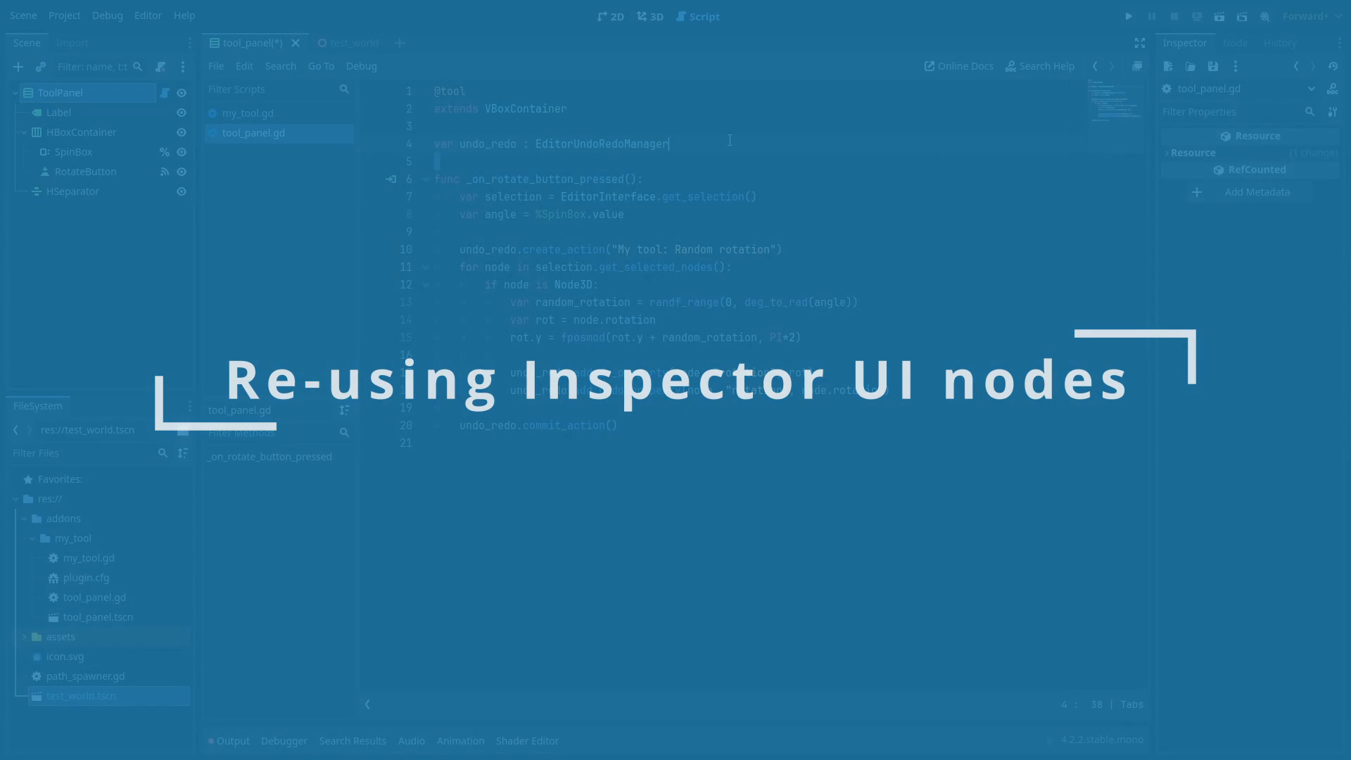
type("@export var")
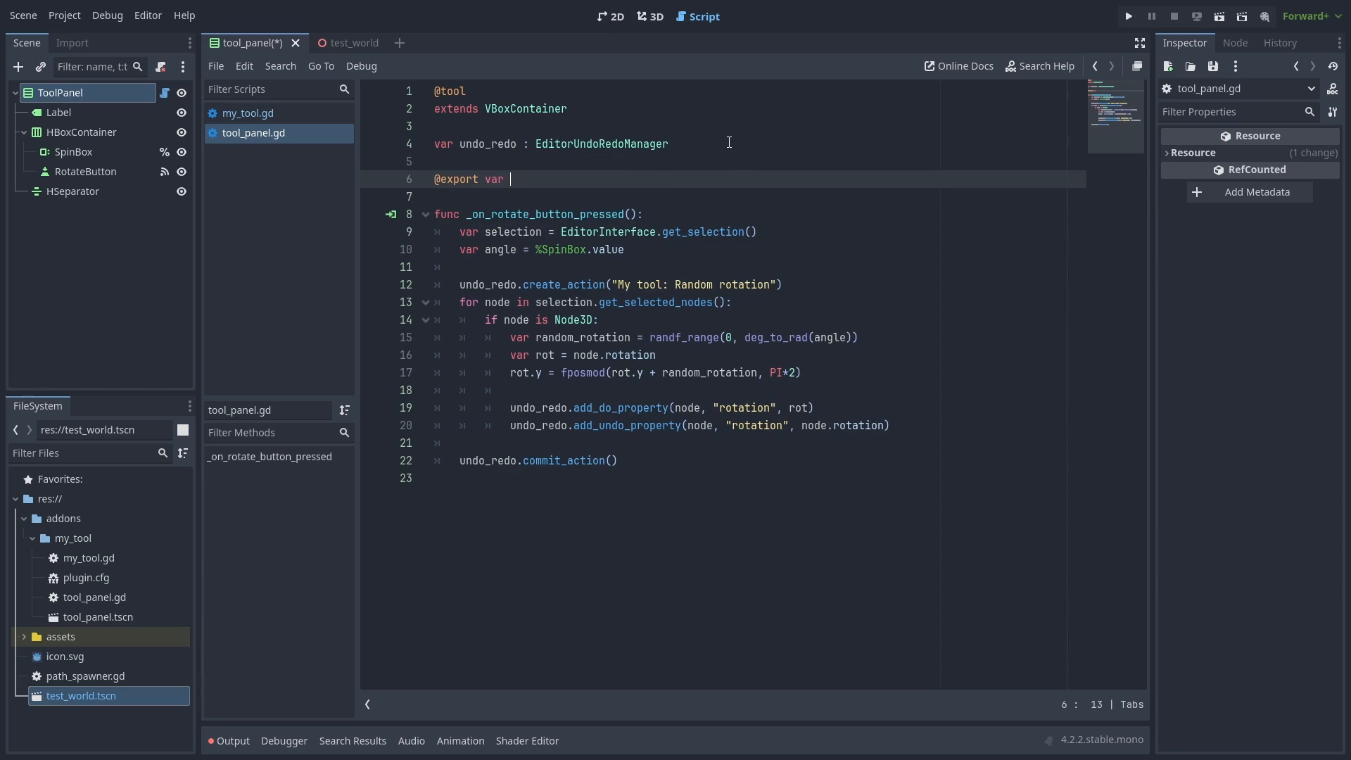
type("scene : P")
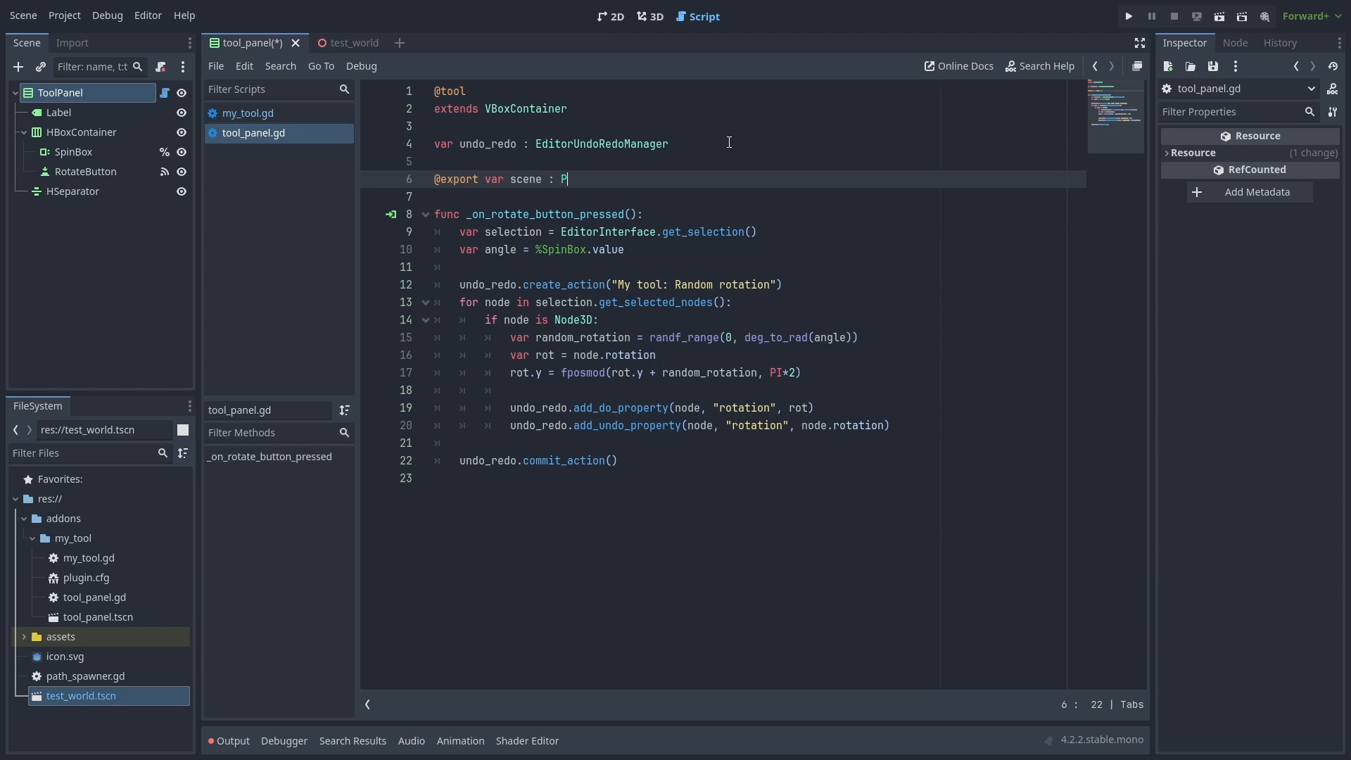
type("ackedScene")
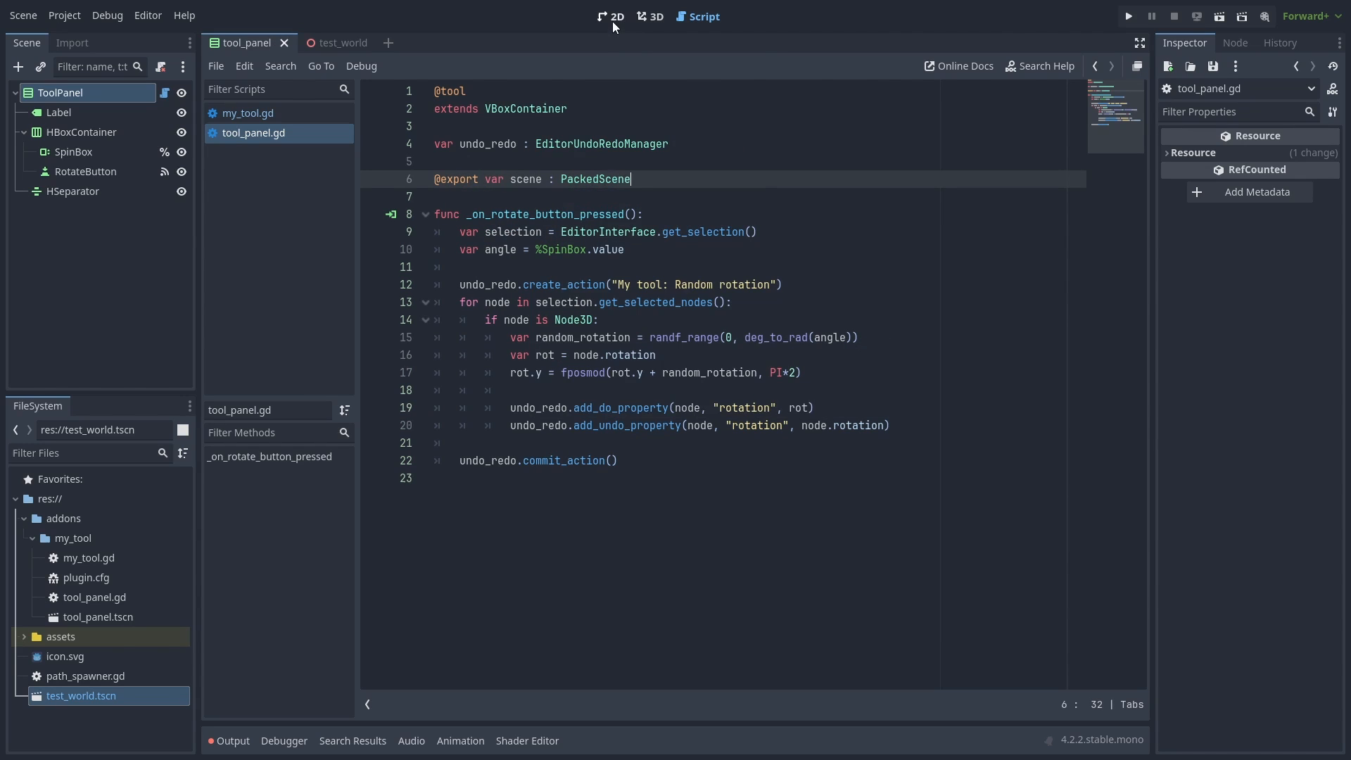
Step: Check the empty Scene resource picker on ToolPanel, then search resource node types
left_click(614, 15)
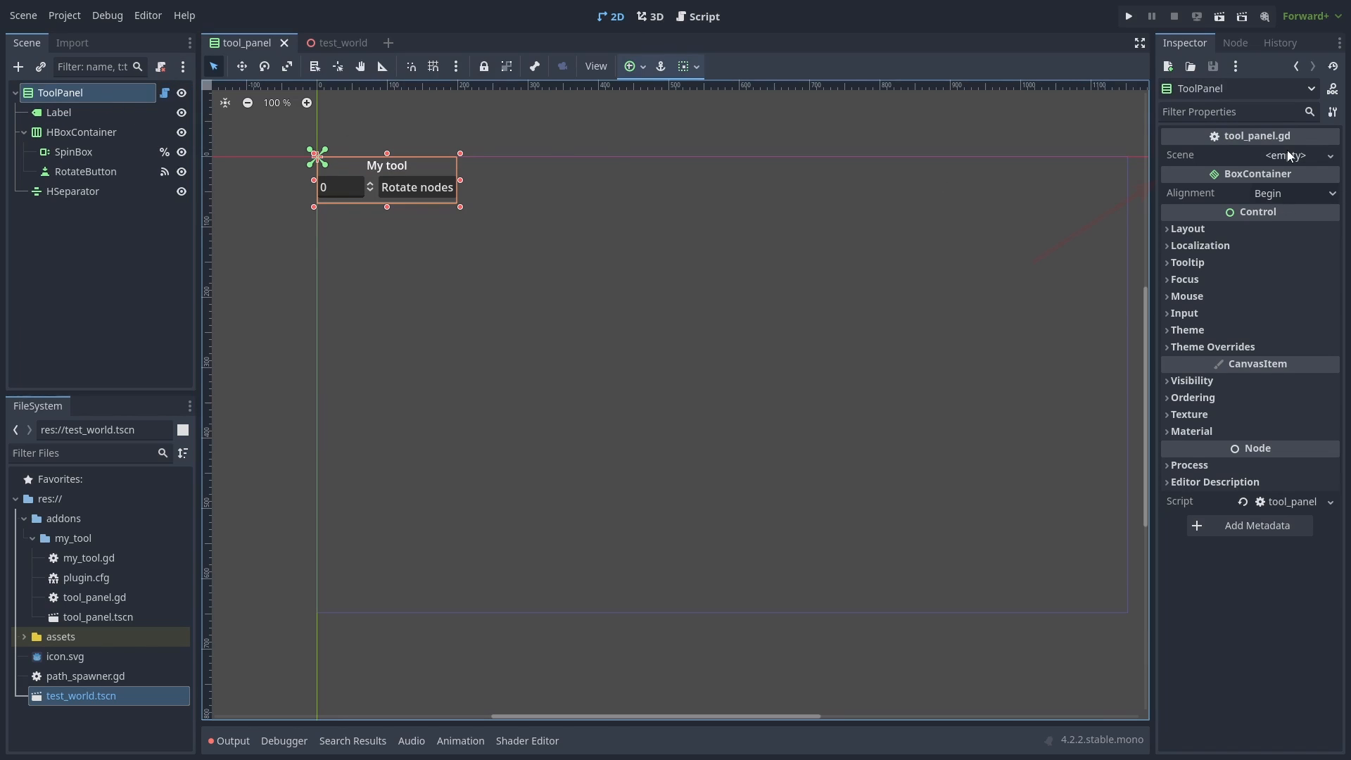
left_click(1284, 155)
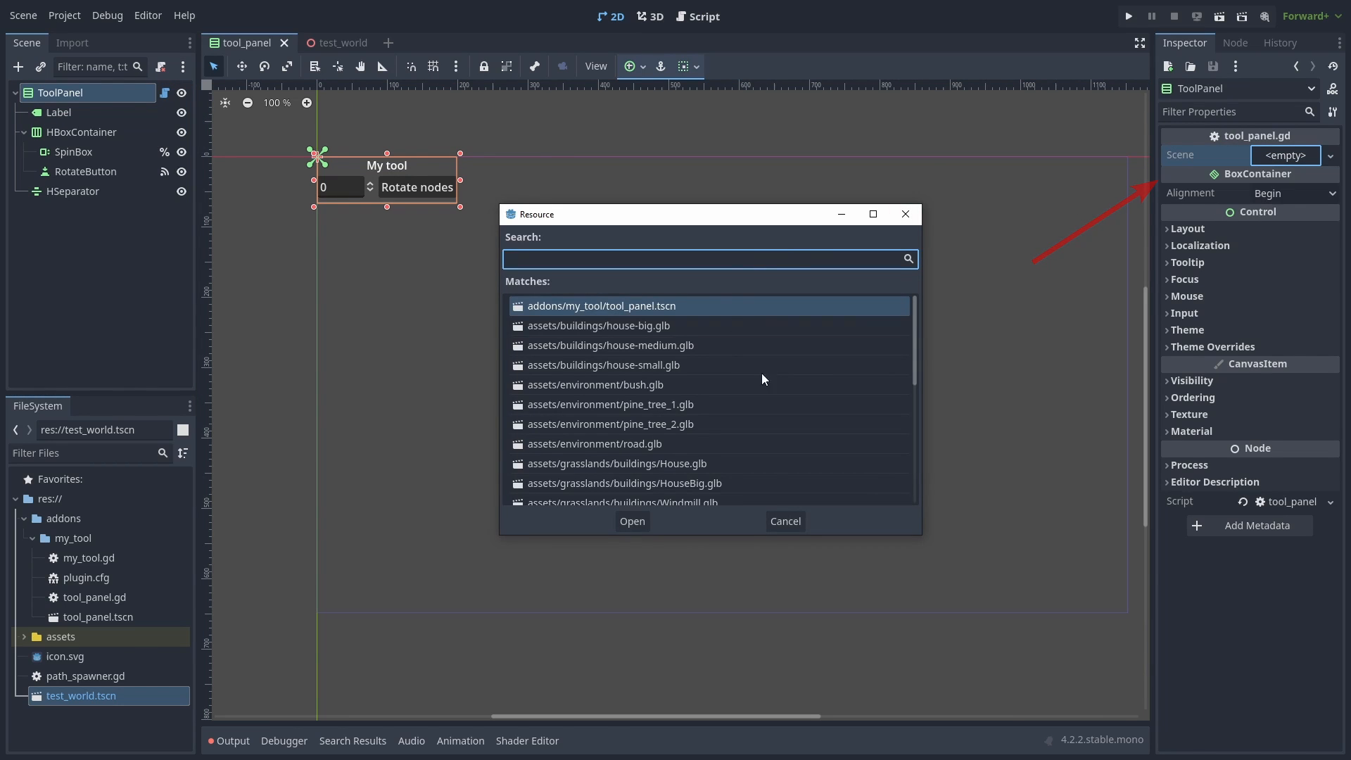
left_click(783, 520)
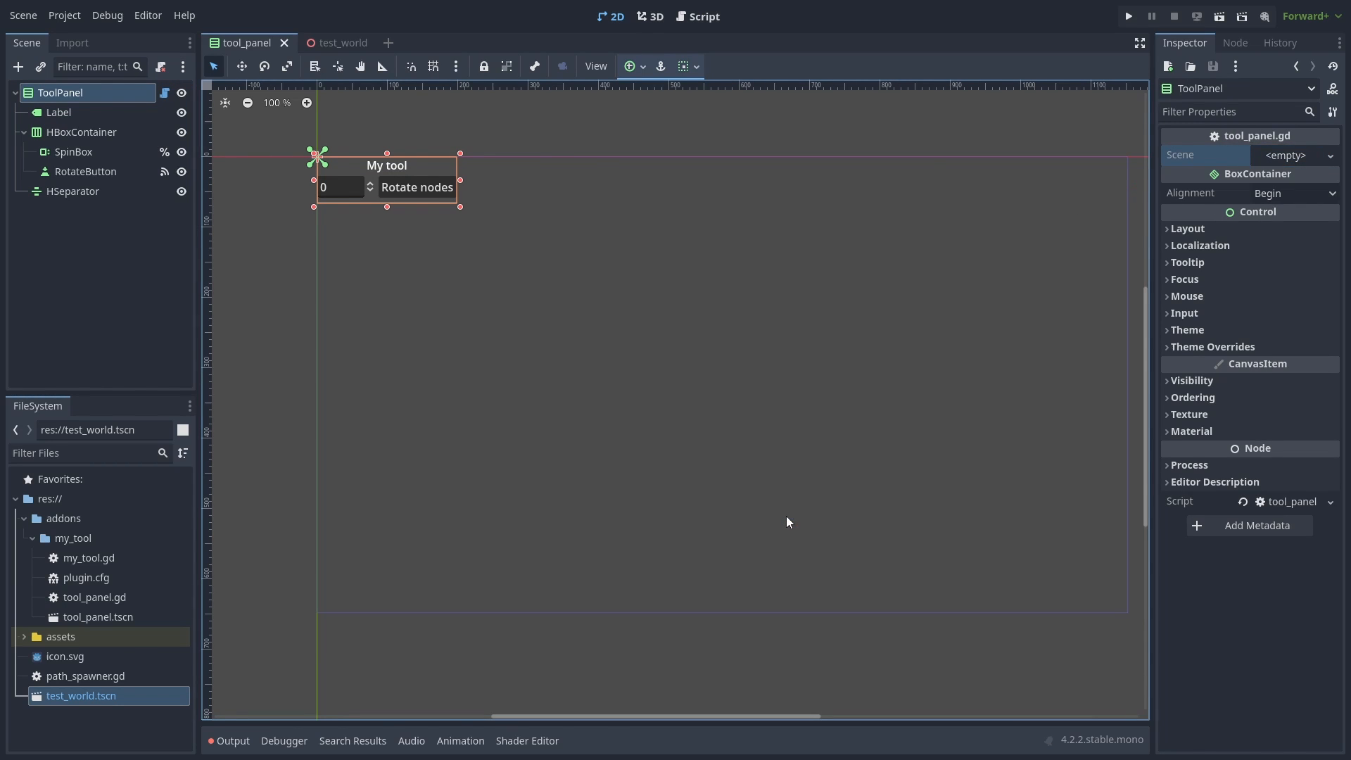
left_click(17, 68)
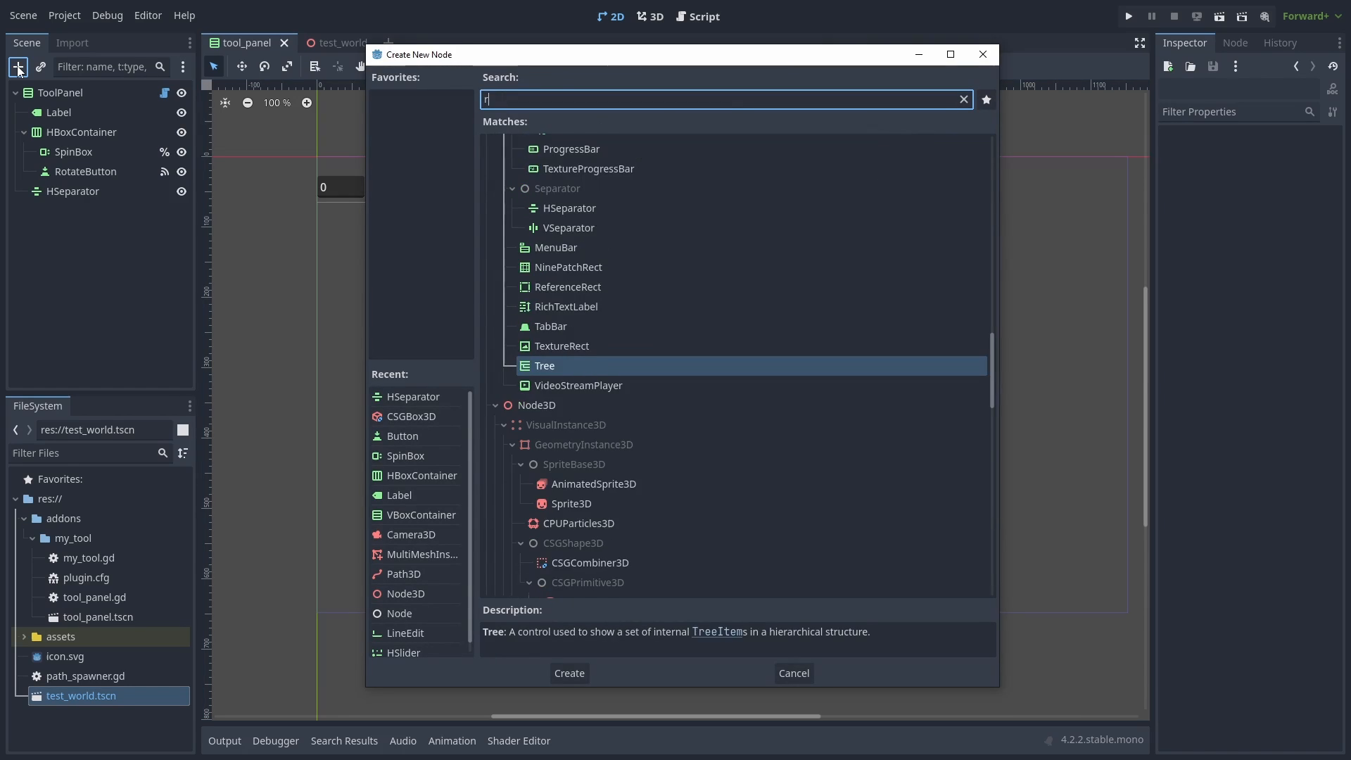
type("esour")
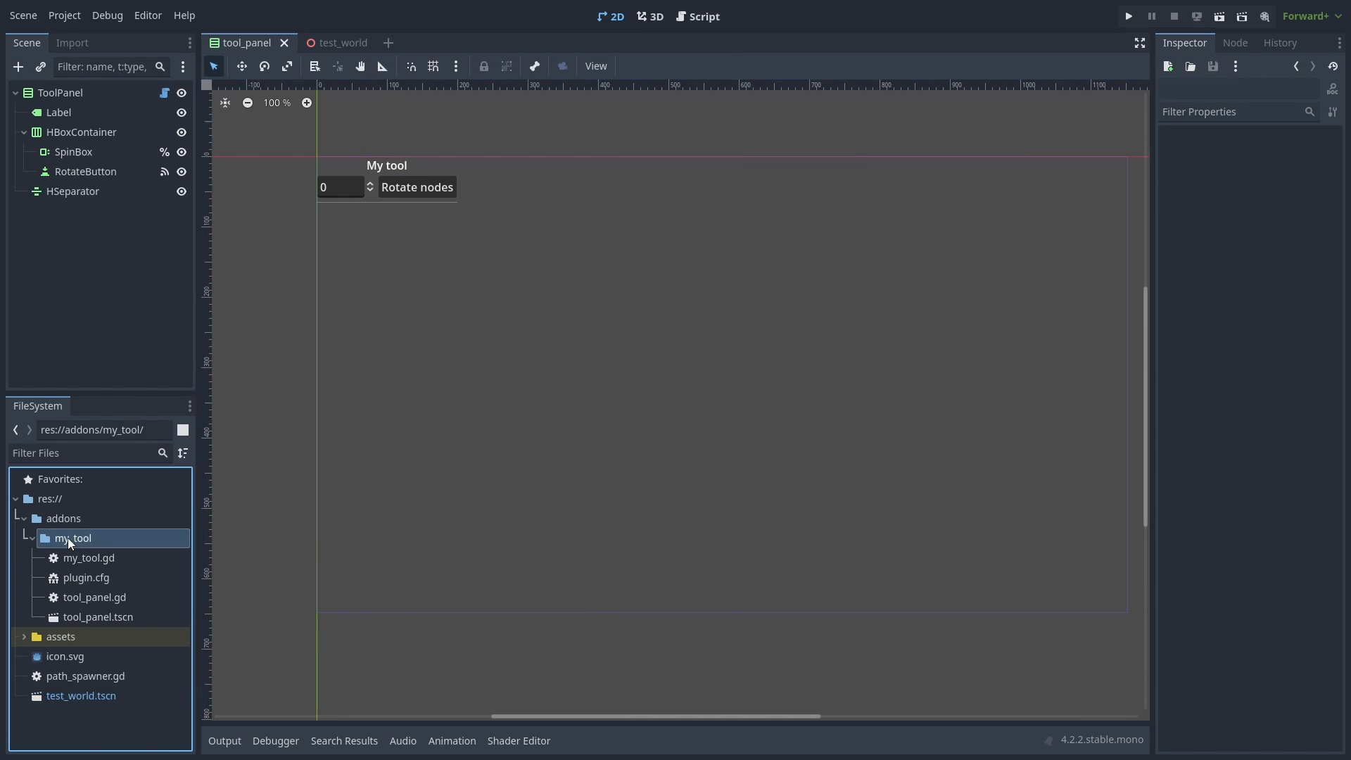
Step: Create addon_resource_picker.gd in the my_tool folder, inheriting EditorResourcePicker
right_click(72, 537)
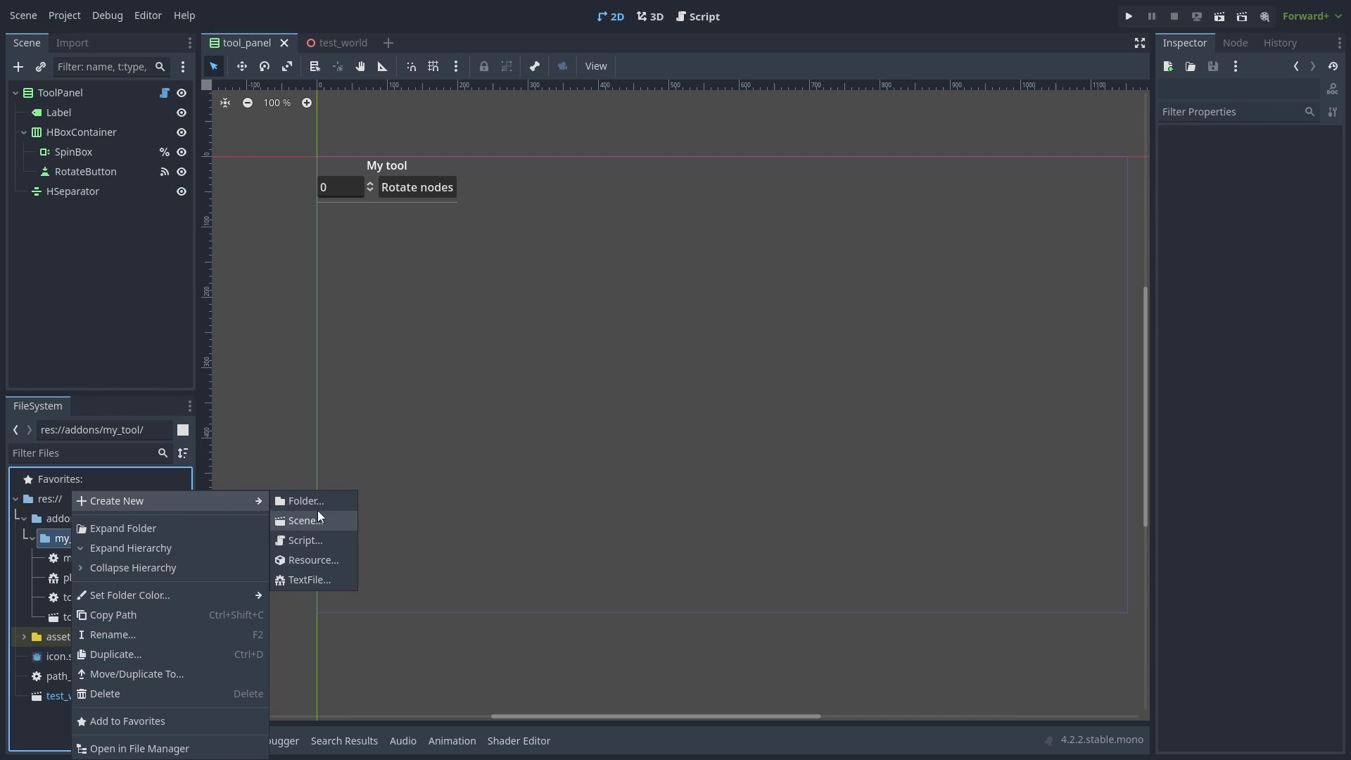
left_click(304, 541)
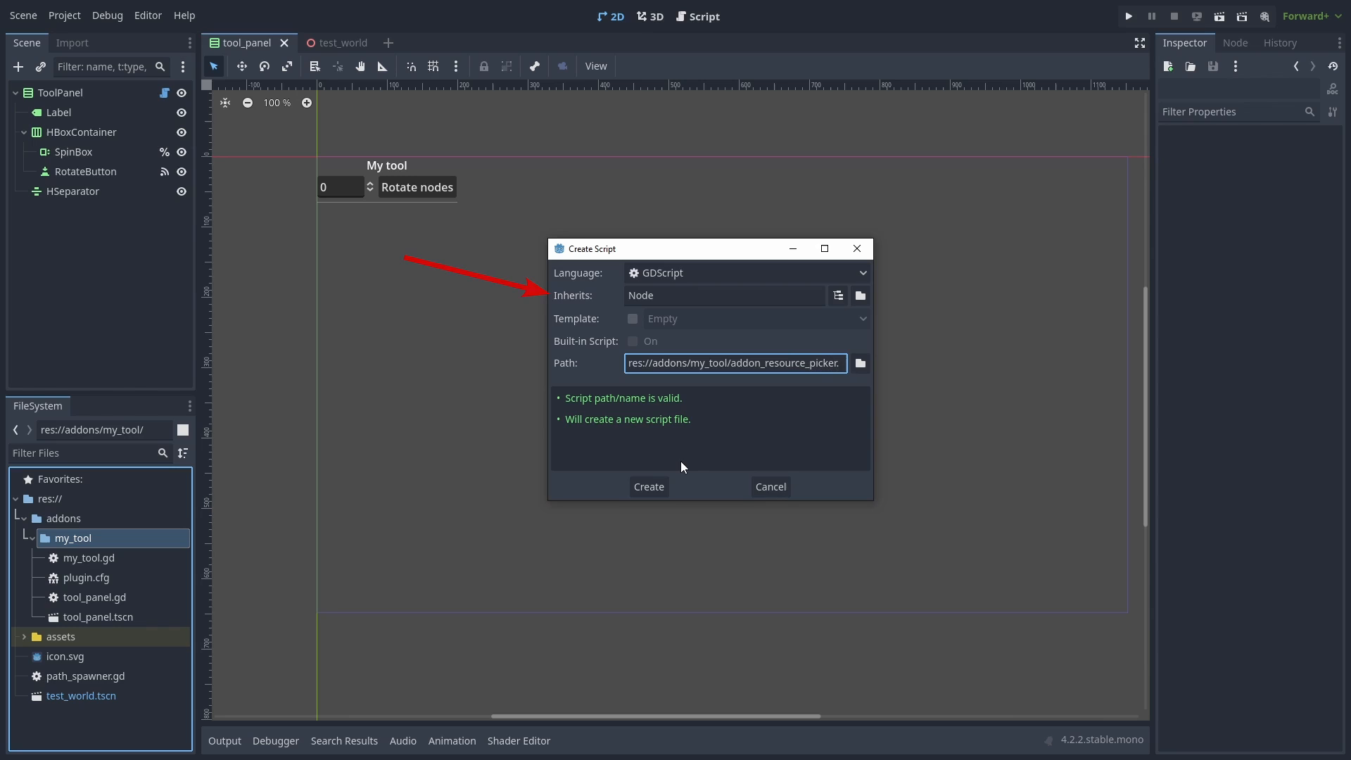
left_click(837, 296)
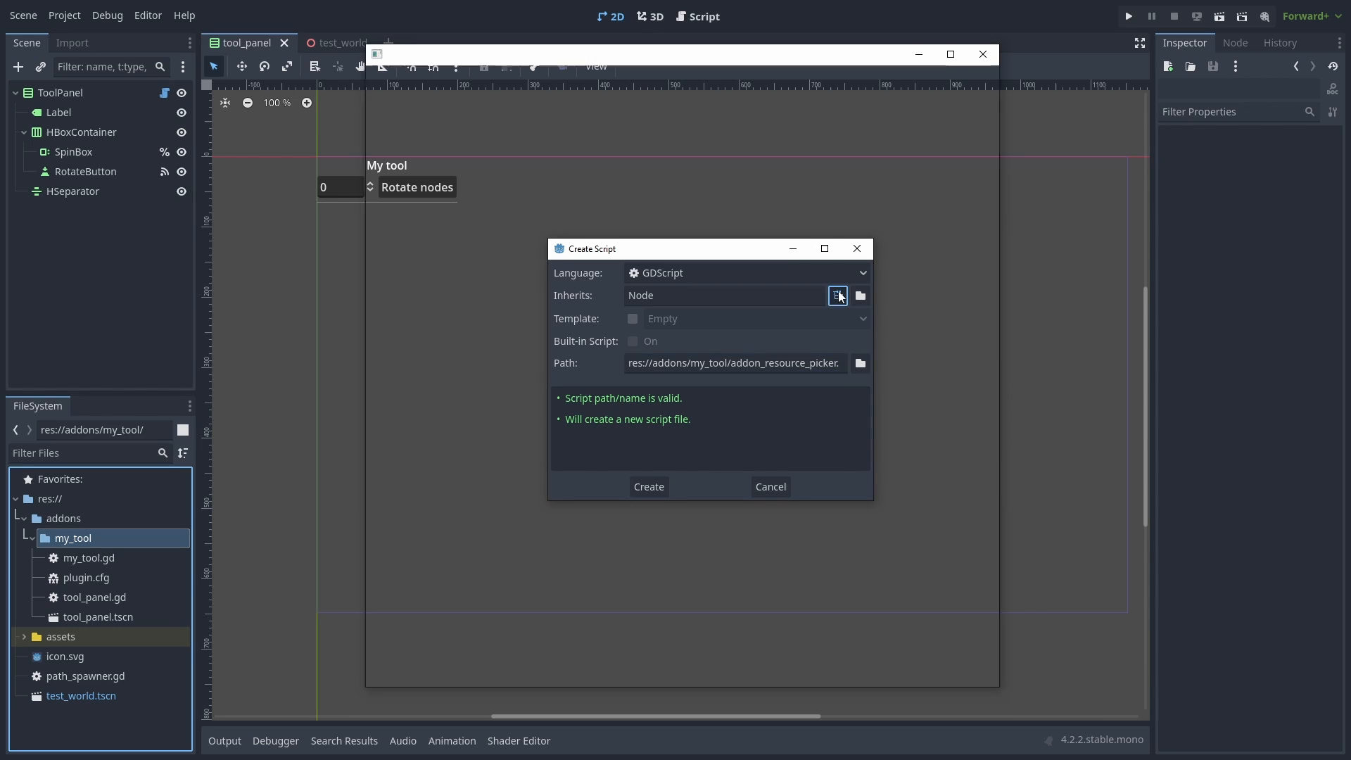
left_click(835, 295)
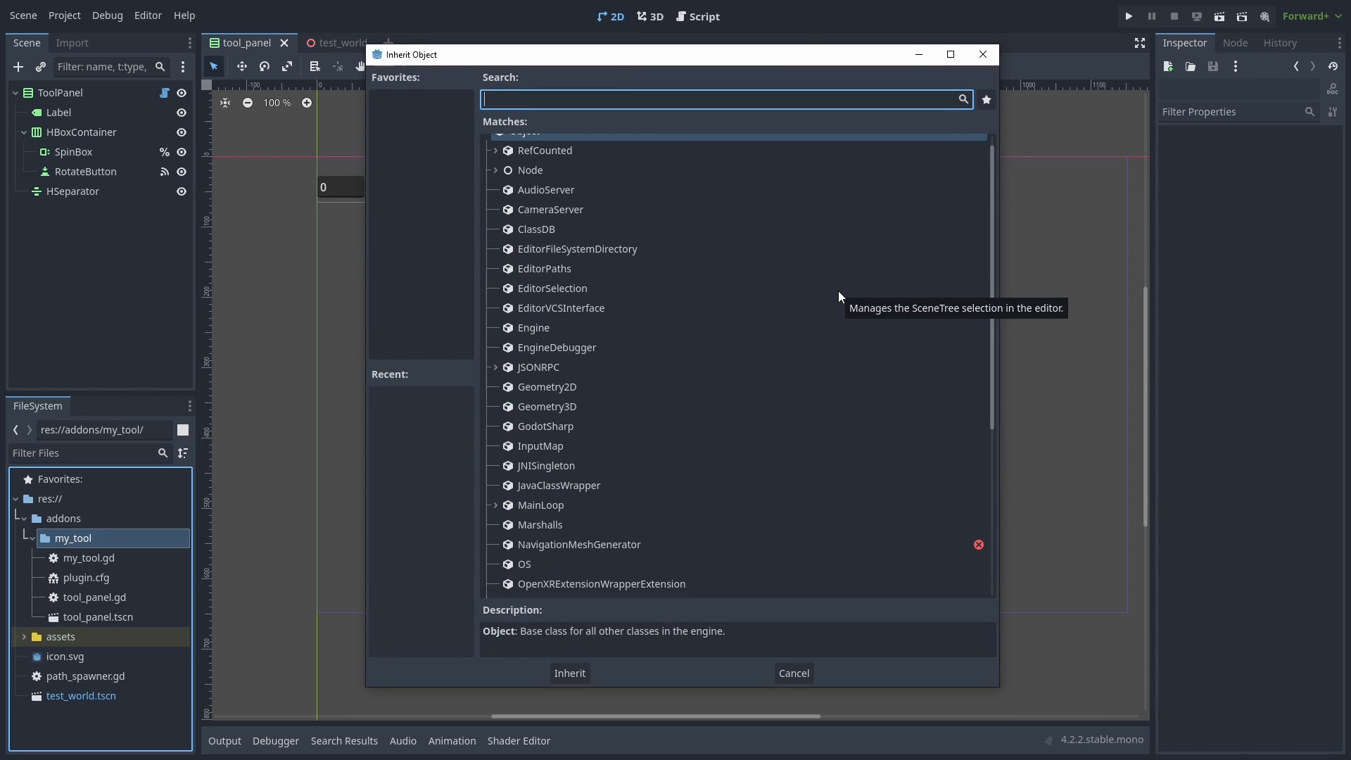
type("picker")
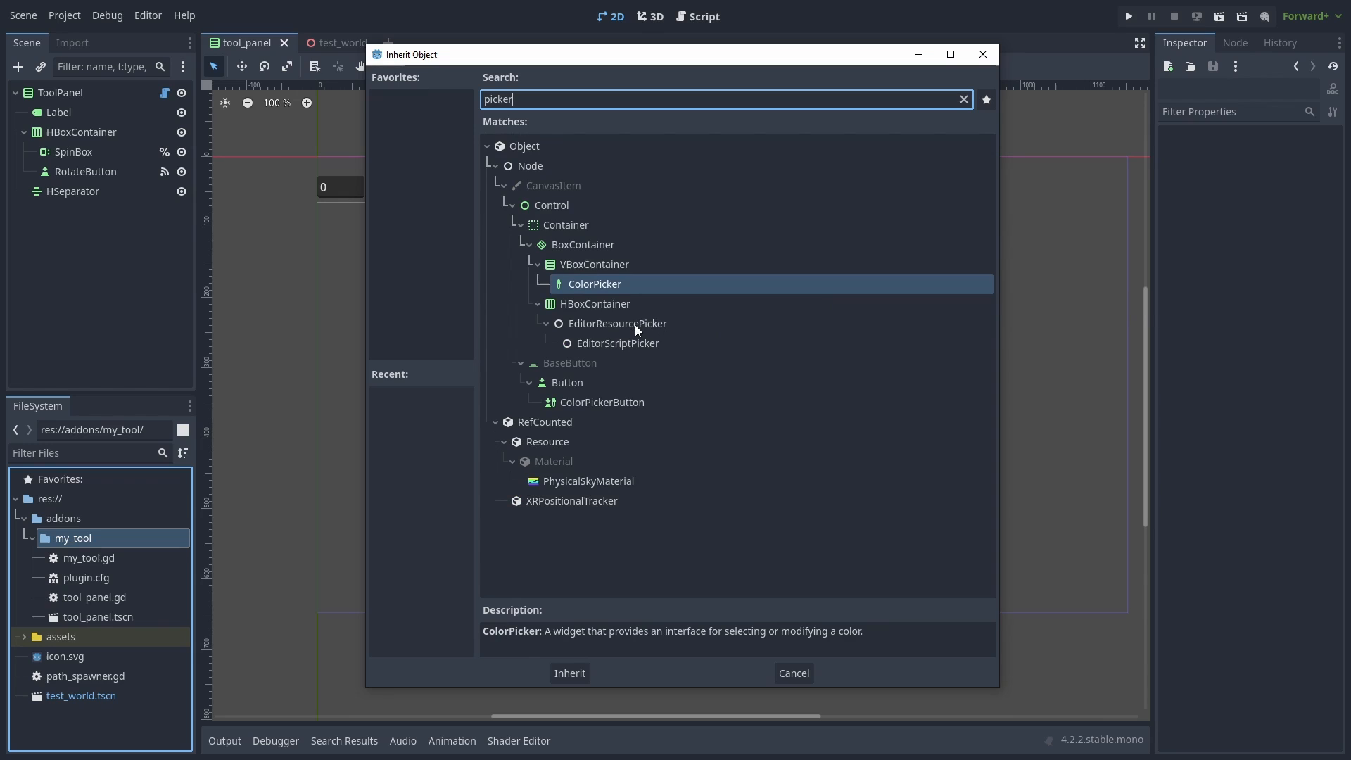
left_click(617, 323)
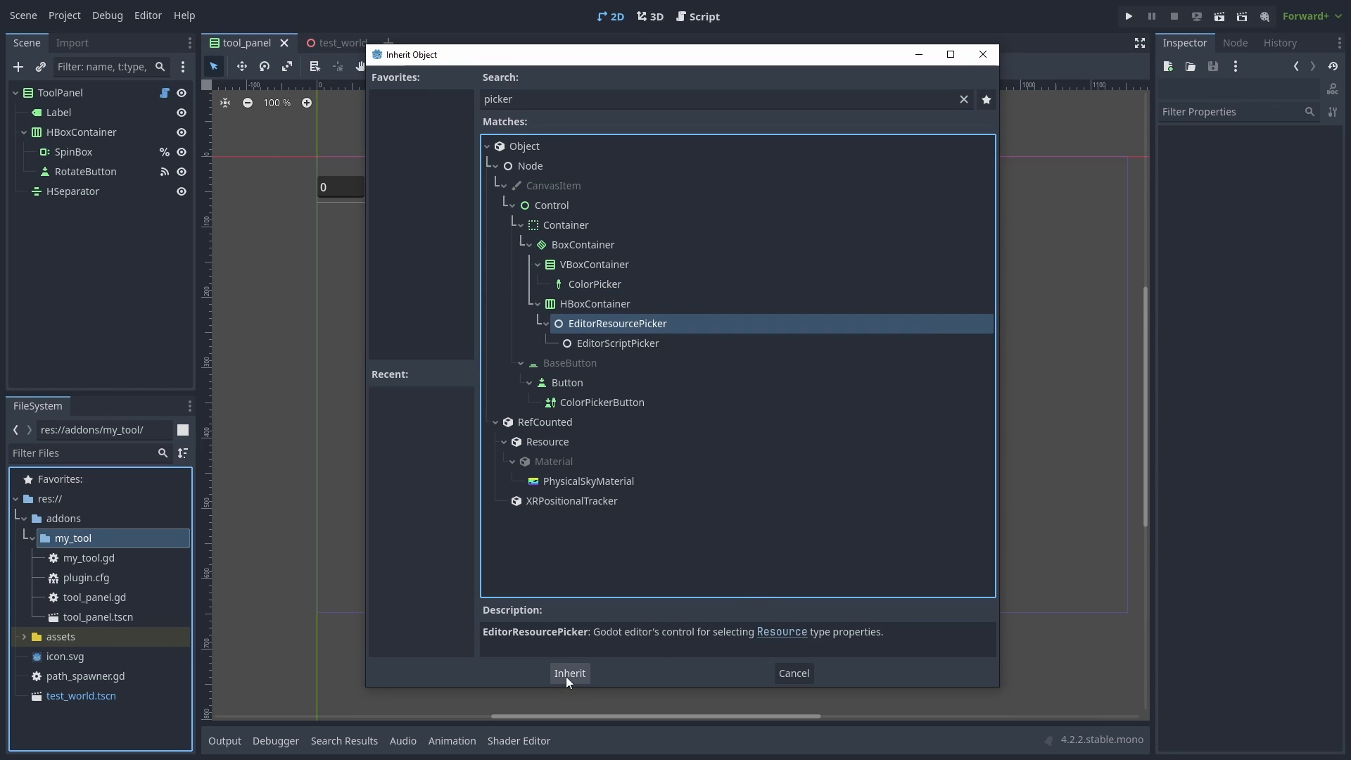
left_click(569, 673)
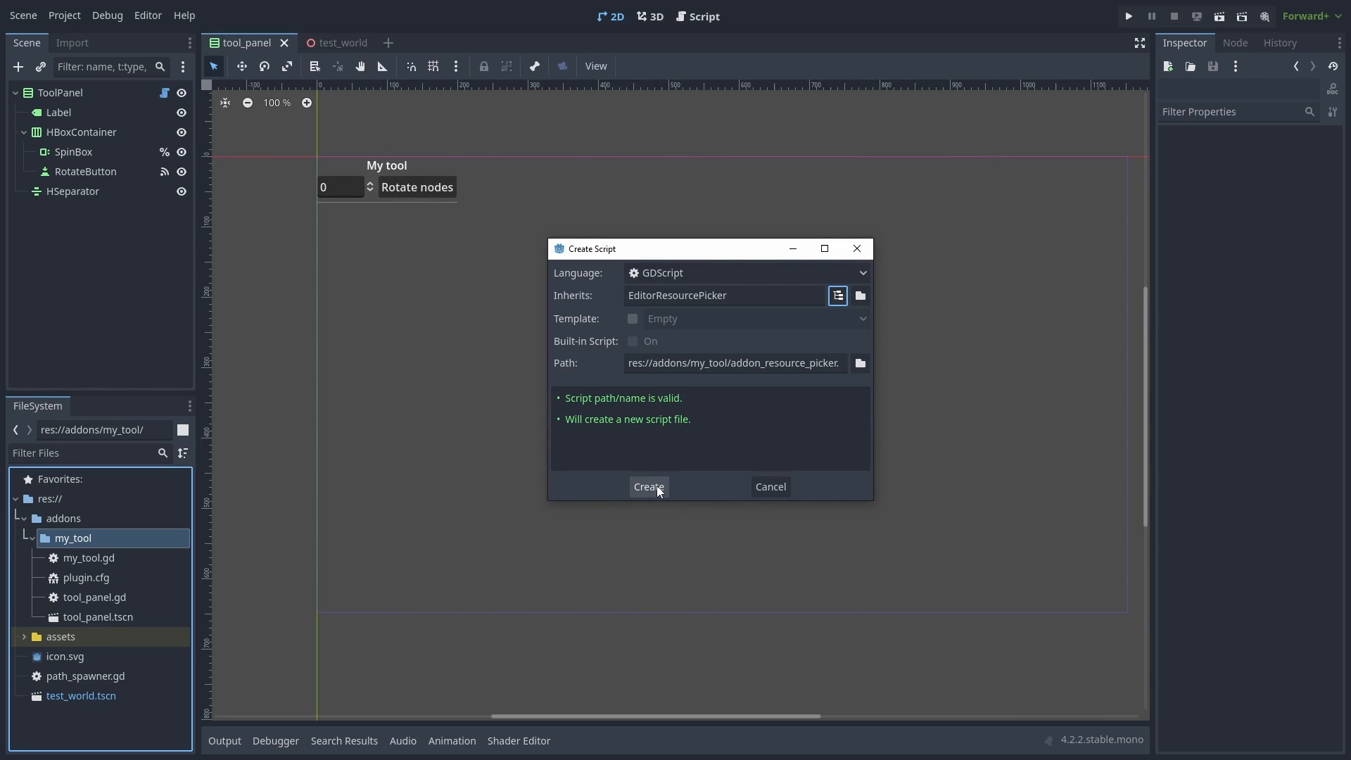
left_click(648, 486)
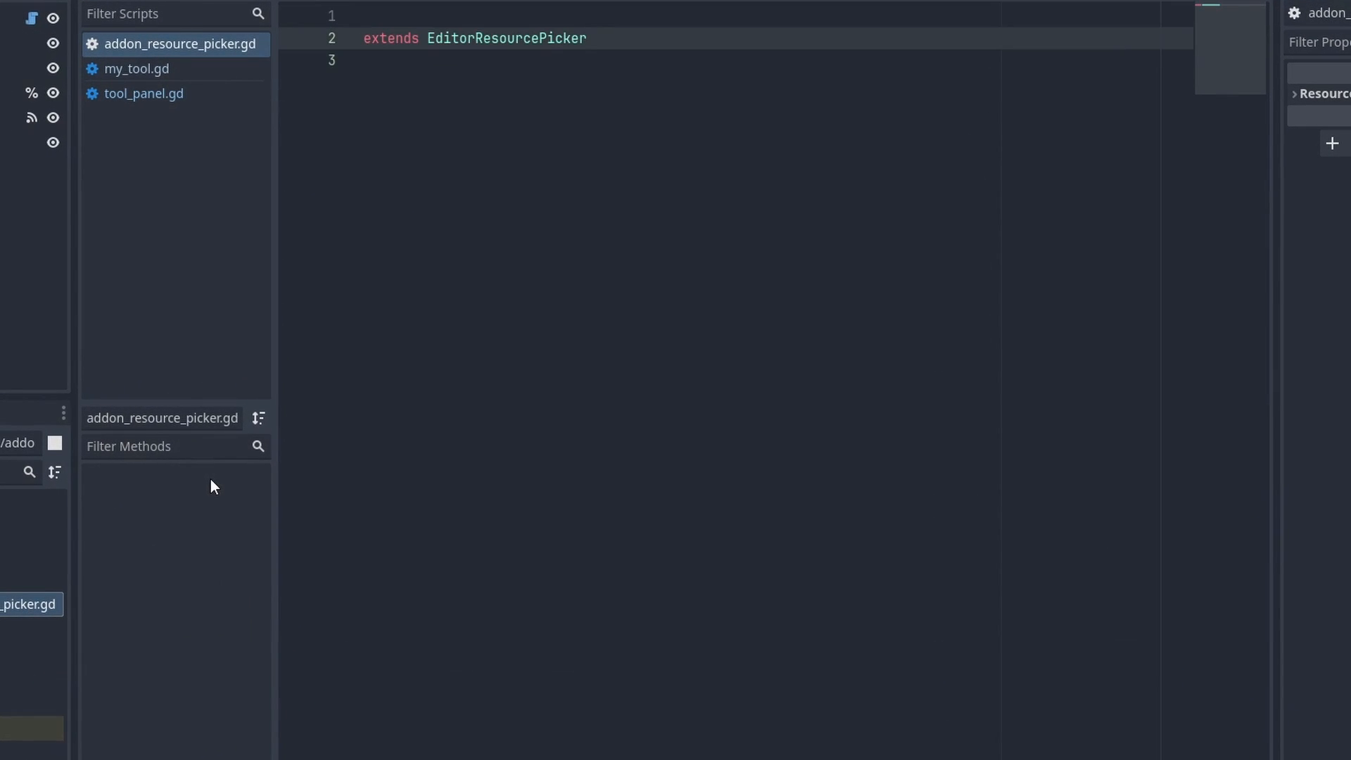
type("@tool")
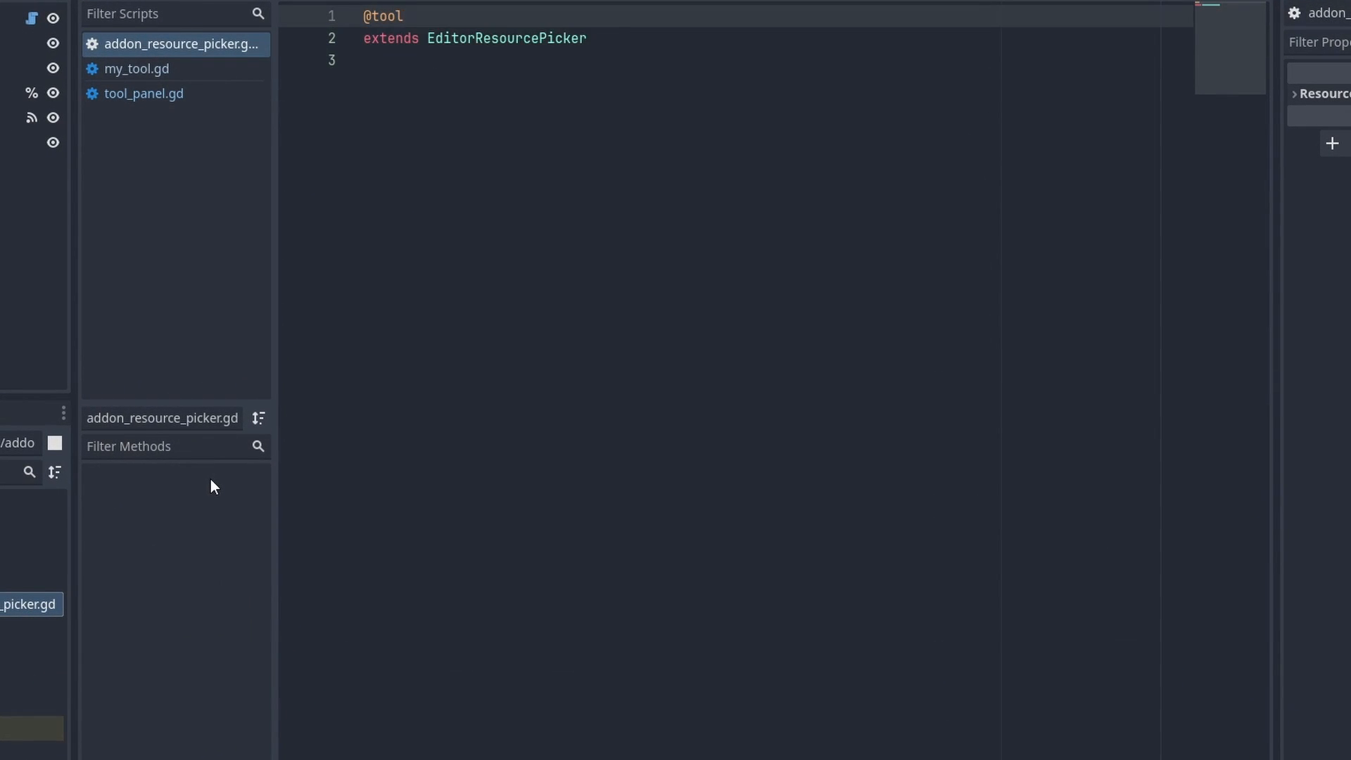
type("class_na")
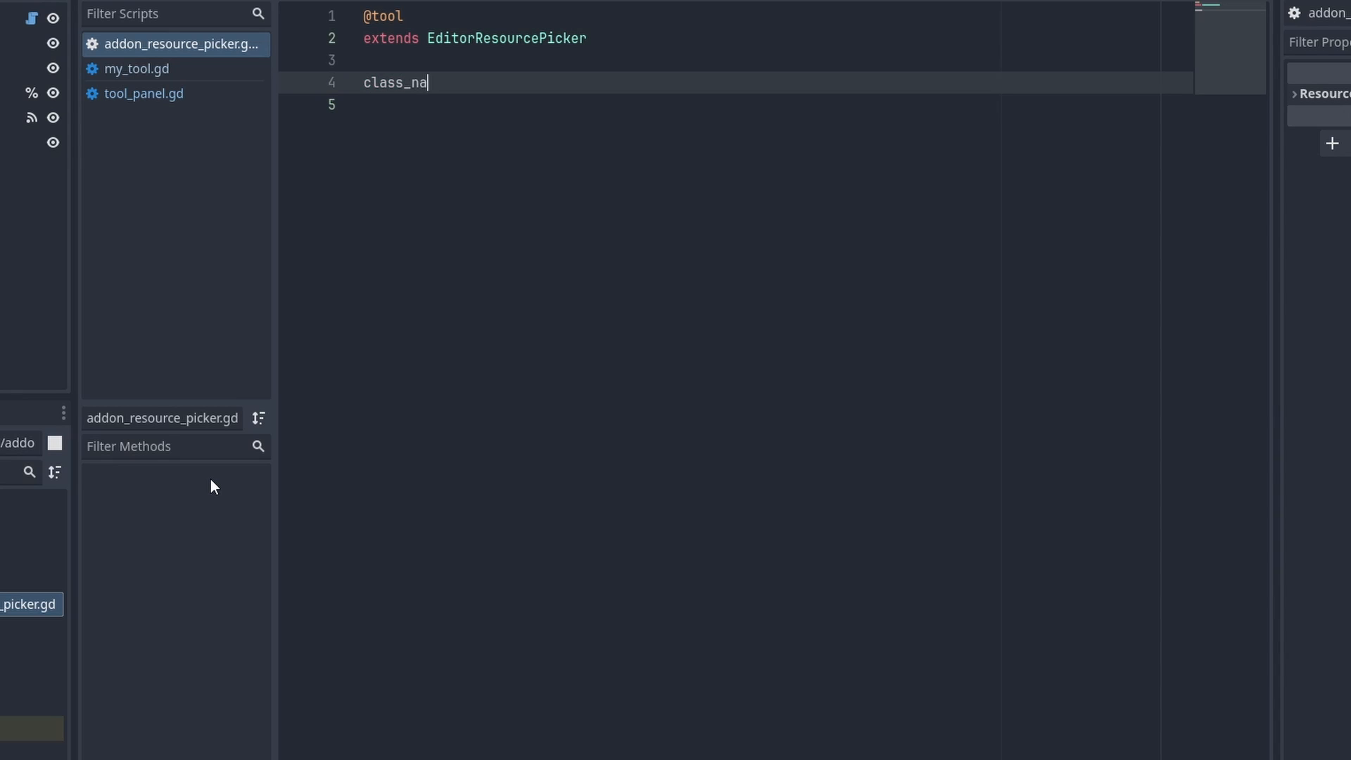
type("me AddonResourcePicker")
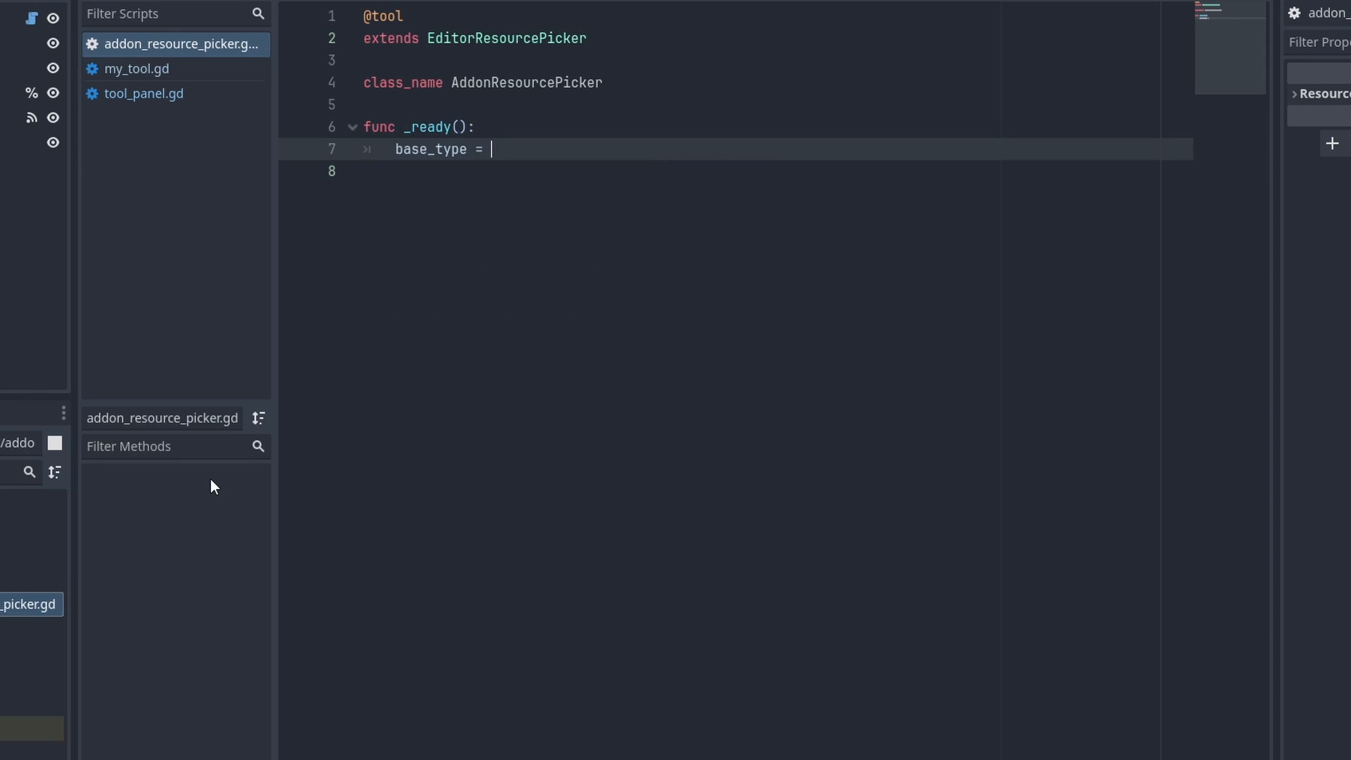
type("\"PackedScene\"")
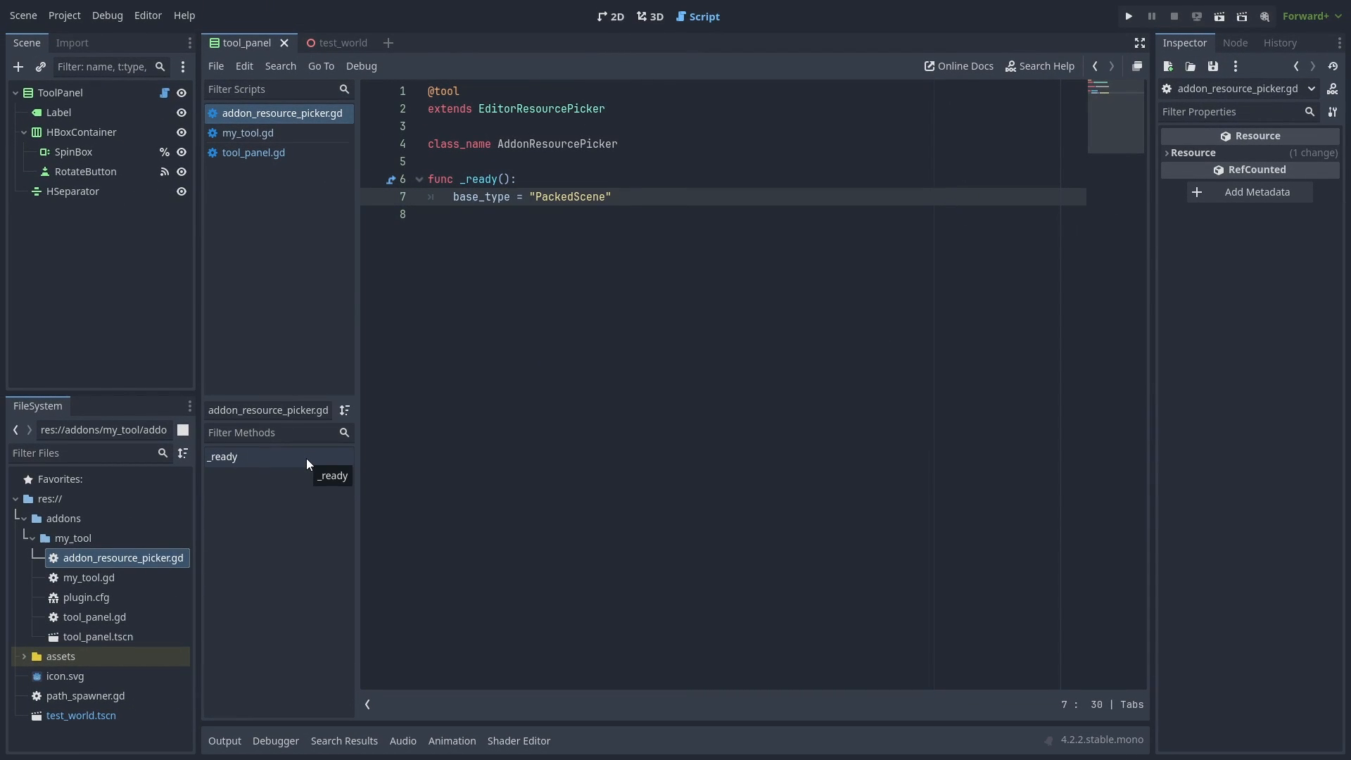
left_click(614, 15)
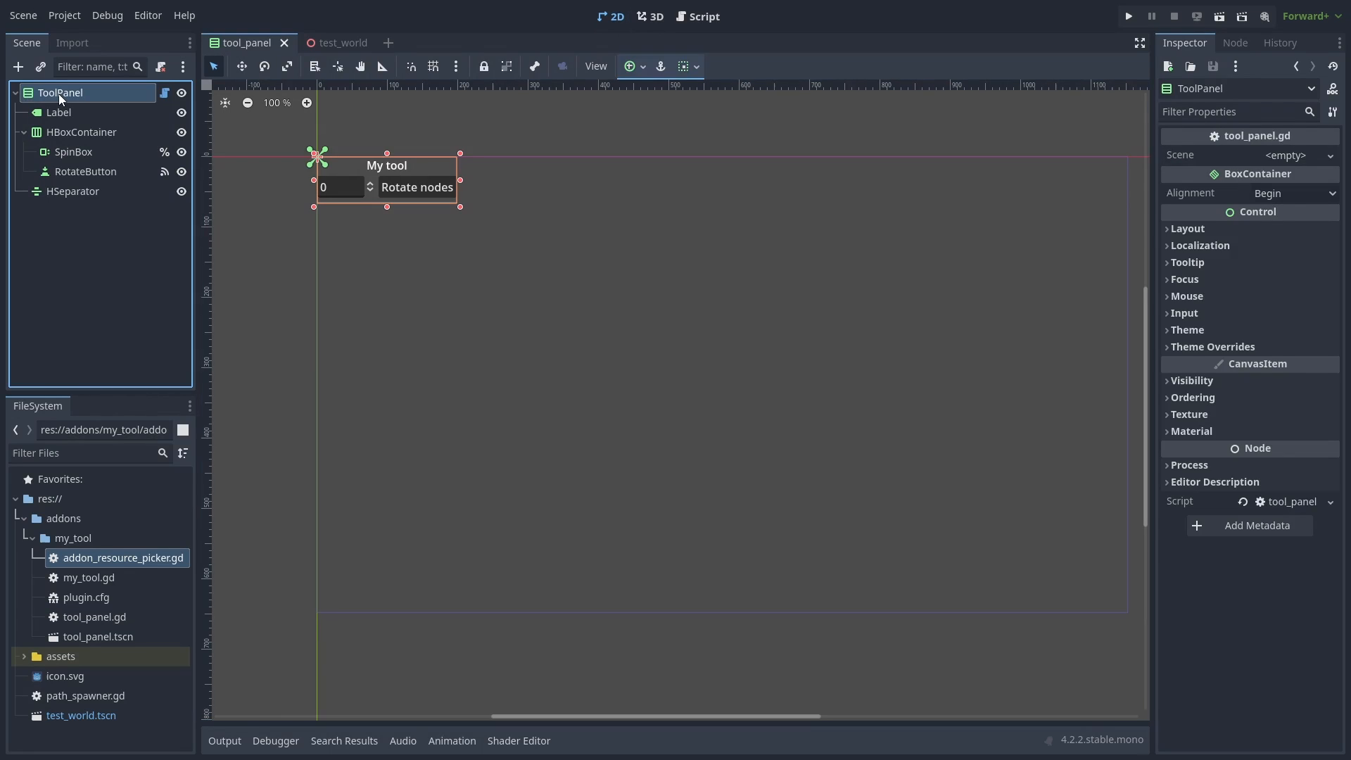
Step: Add an AddonResourcePicker child to ToolPanel via an 'addon' search, then reopen Add Child Node
left_click(17, 68)
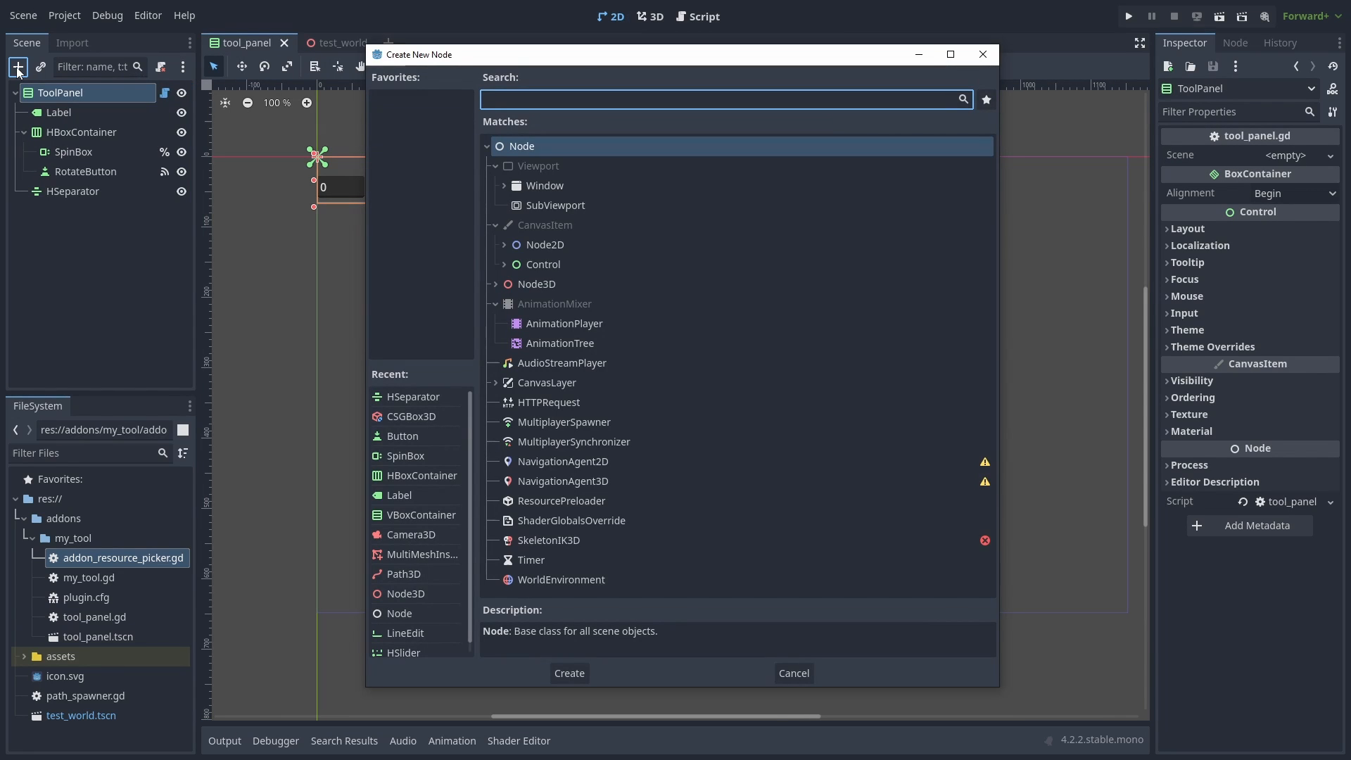
type("addon")
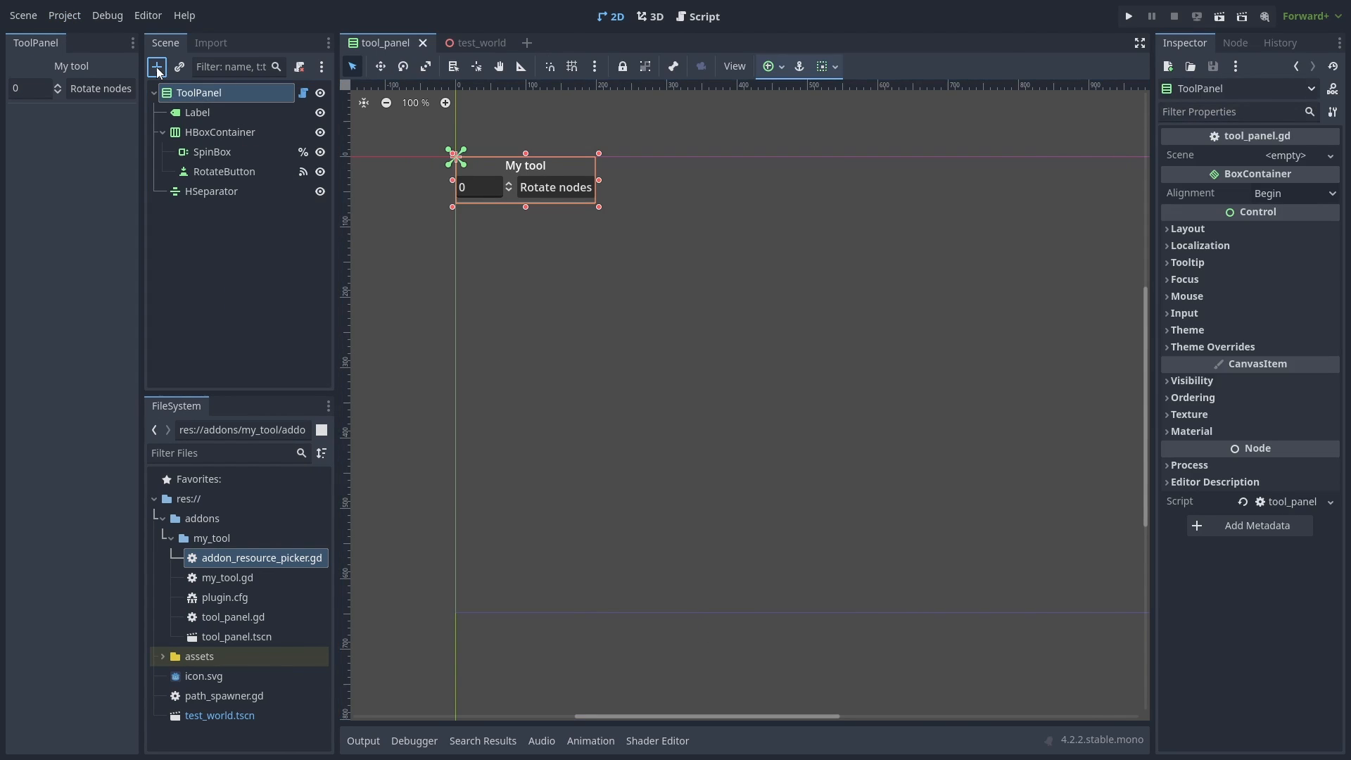
left_click(156, 66)
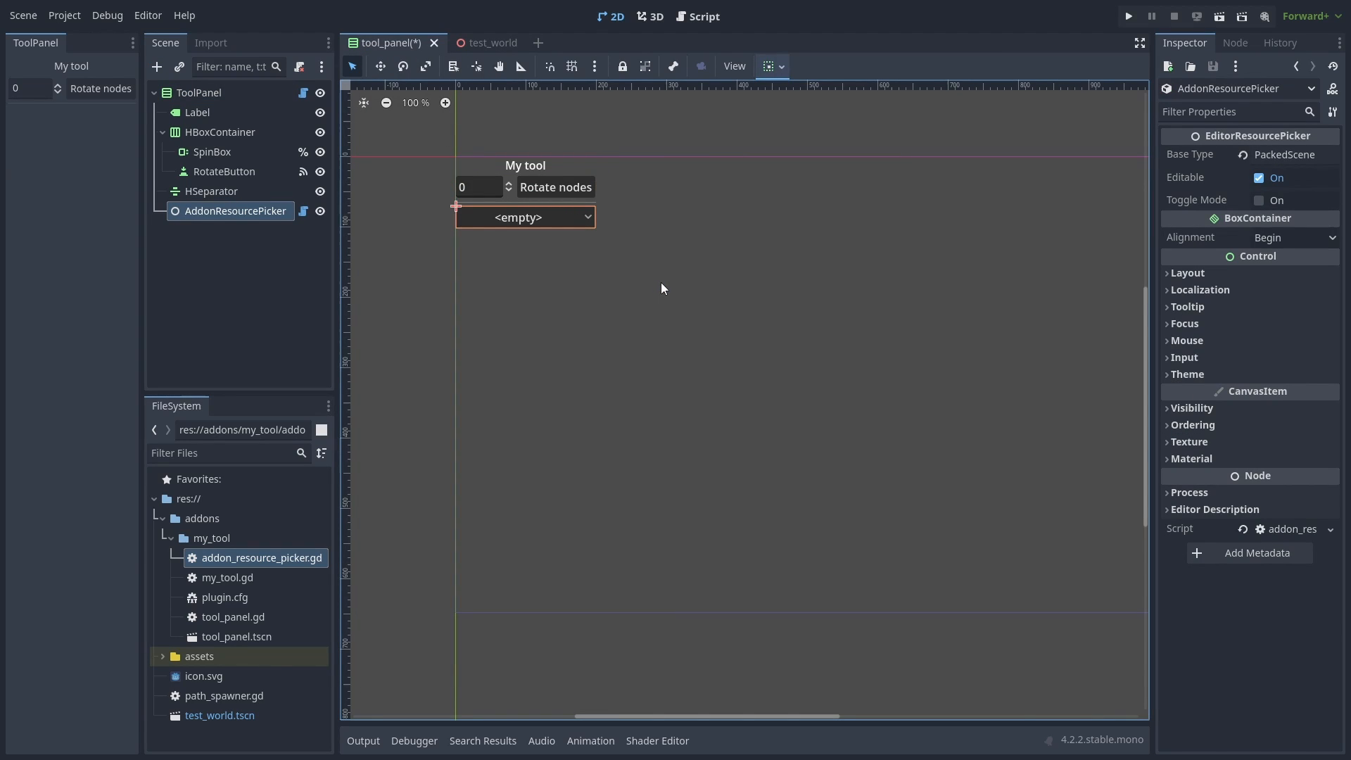
left_click(157, 66)
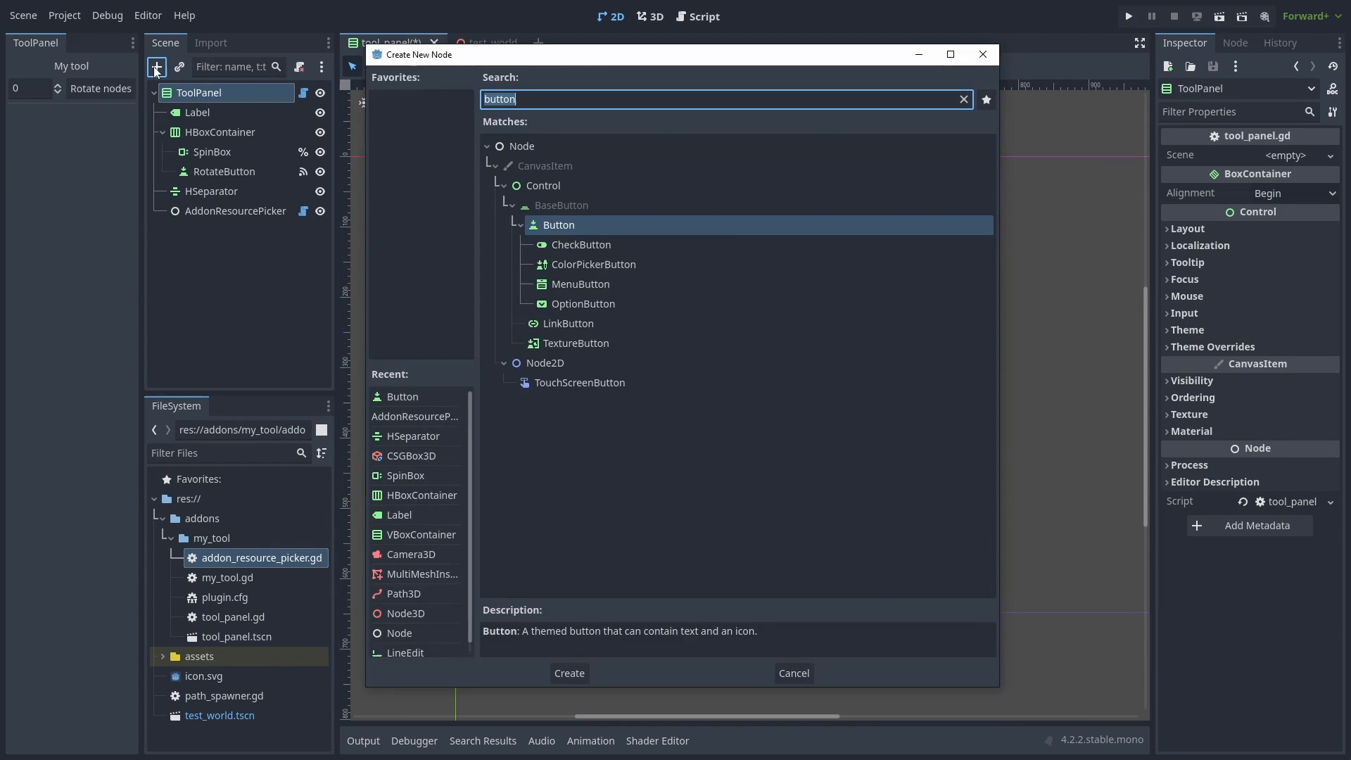
Step: Add a Button to ToolPanel labelled 'Spawn nodes'
left_click(568, 672)
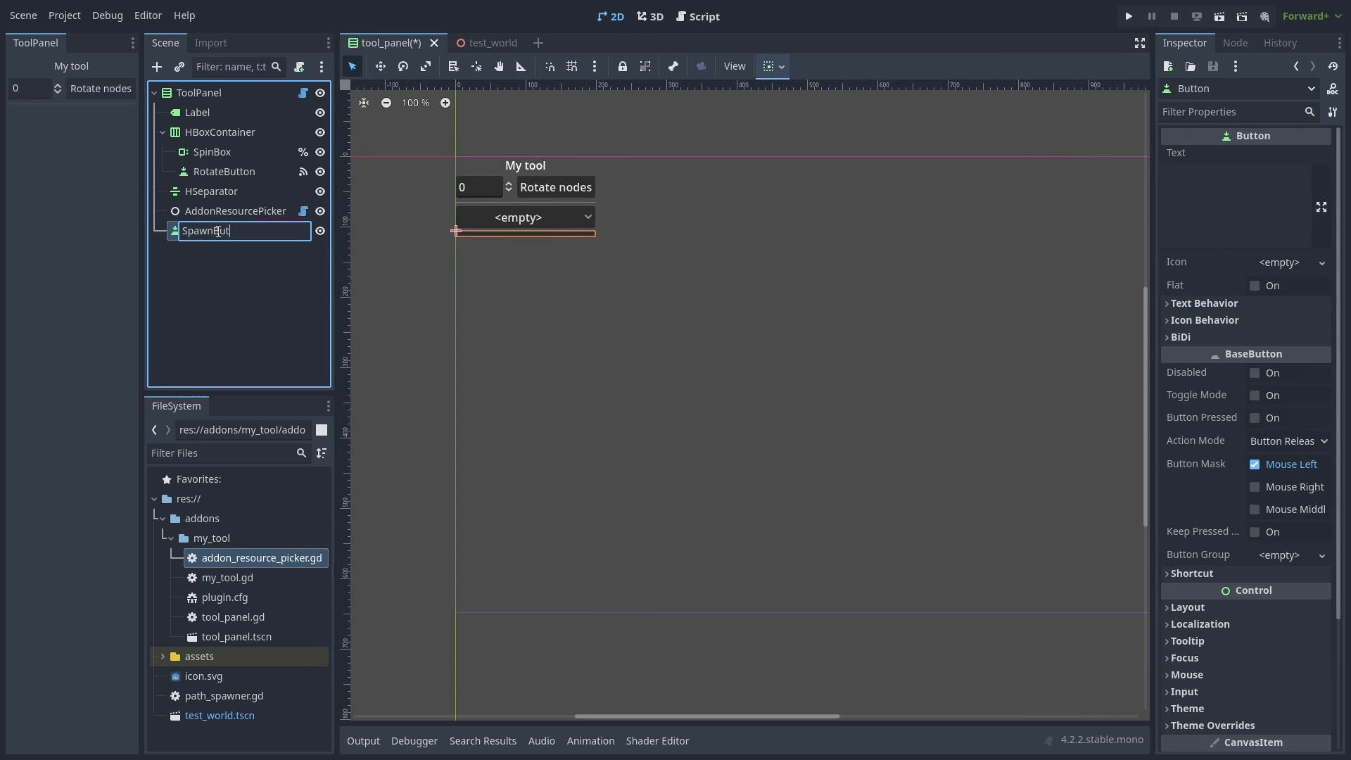
type("Spawn nodes")
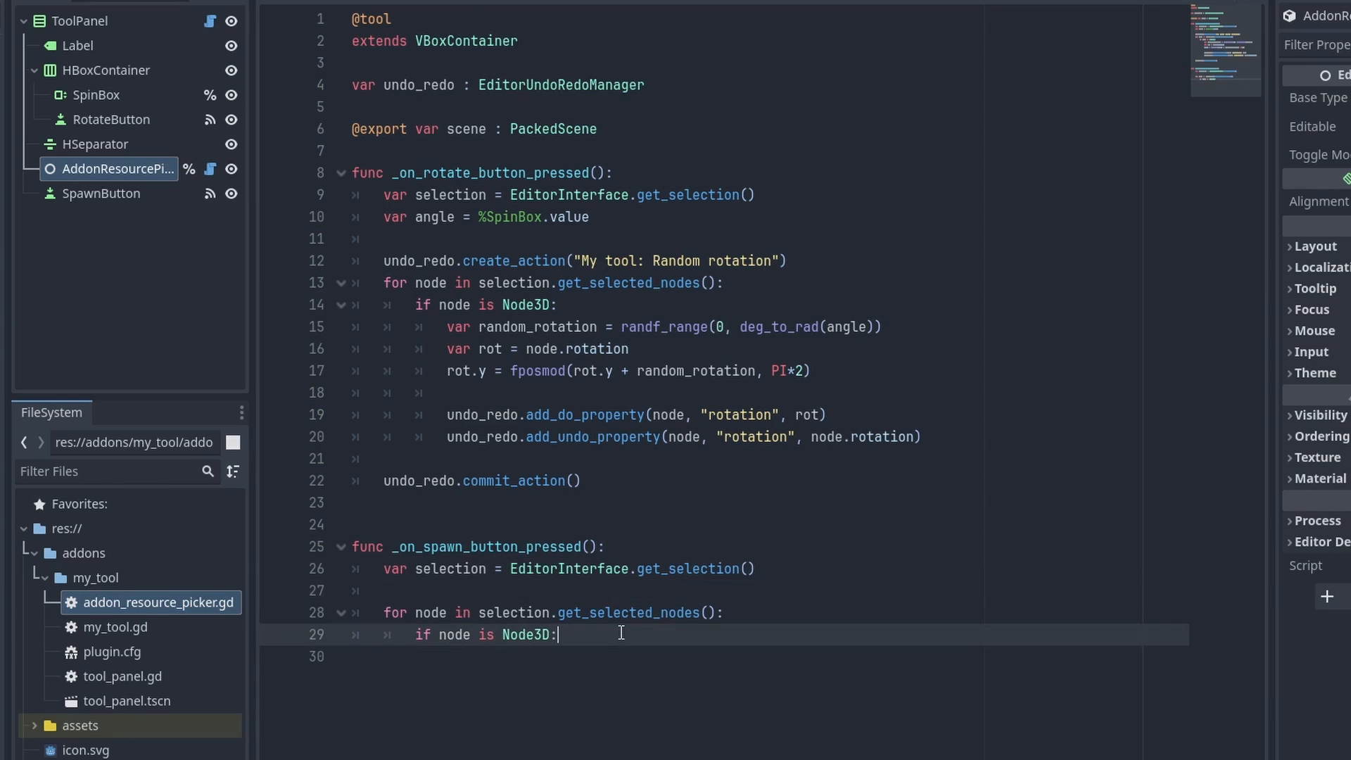
Step: Instantiate the picked scene as spawned_child and add it under each selected node
type("var spawned")
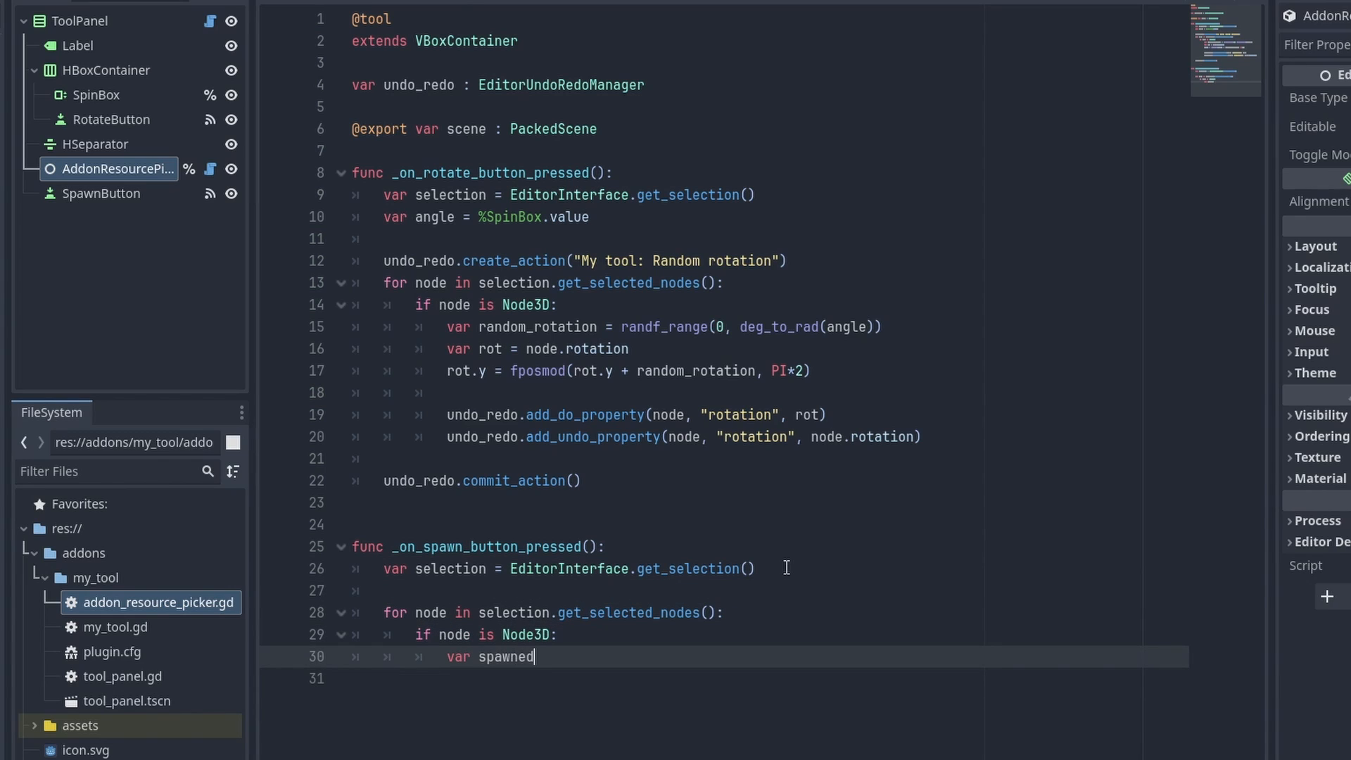
type("_child =")
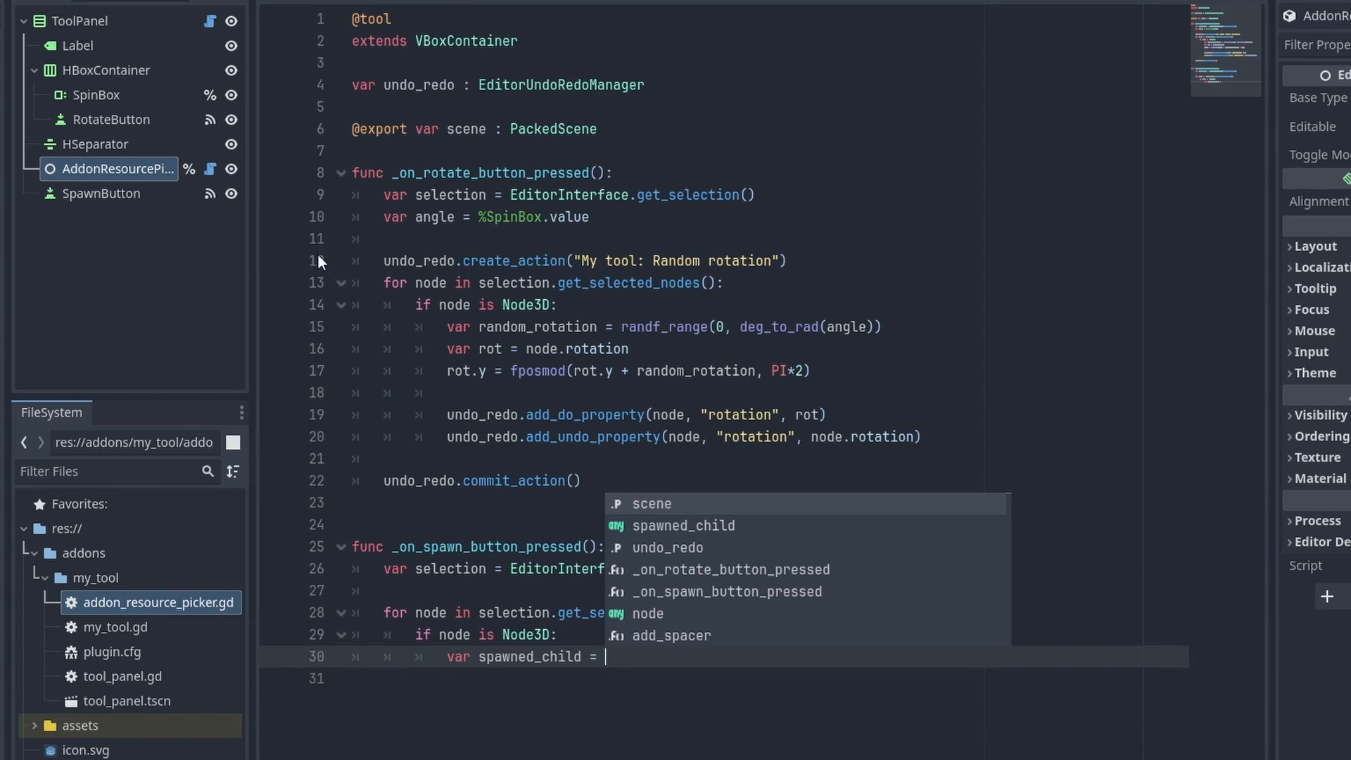
type("%AddonResourcePicker.edited_resource.instantiate(")
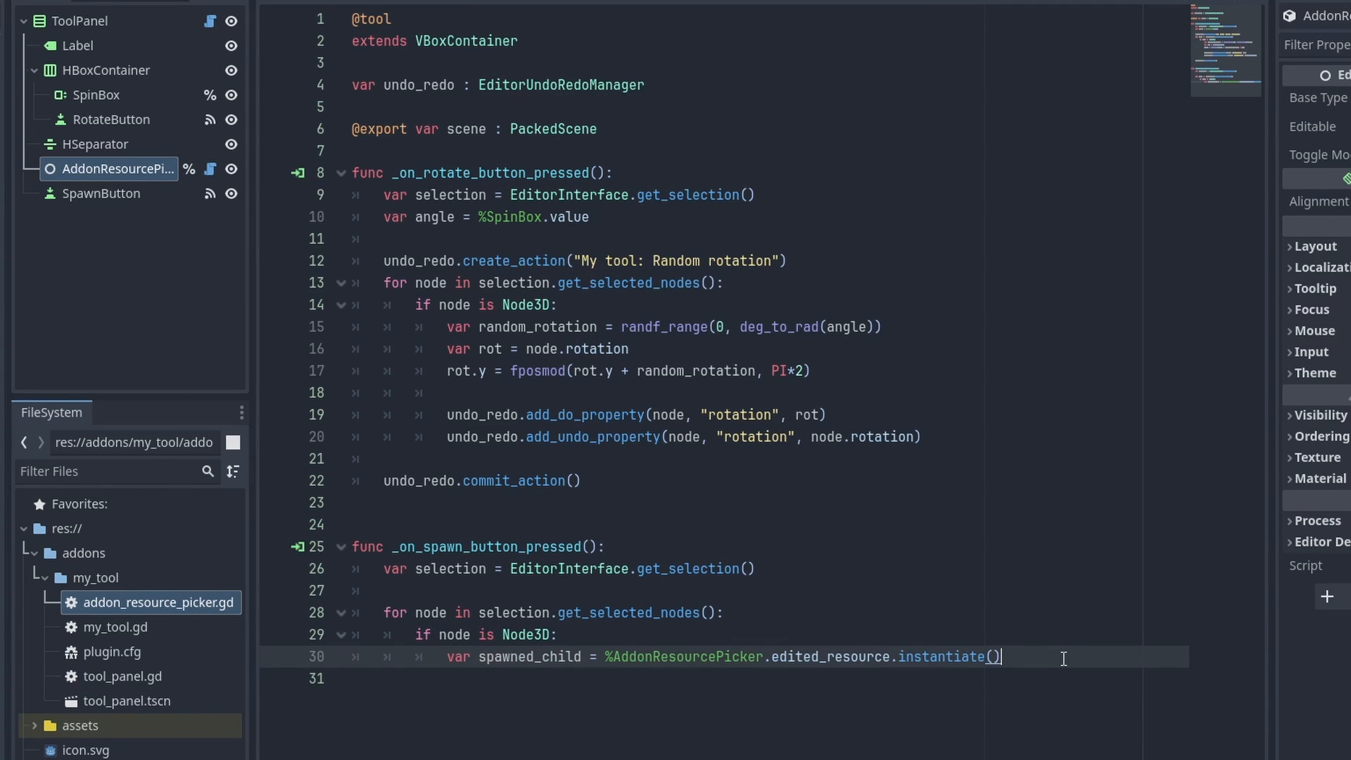
type("node.add_child(spawned_child")
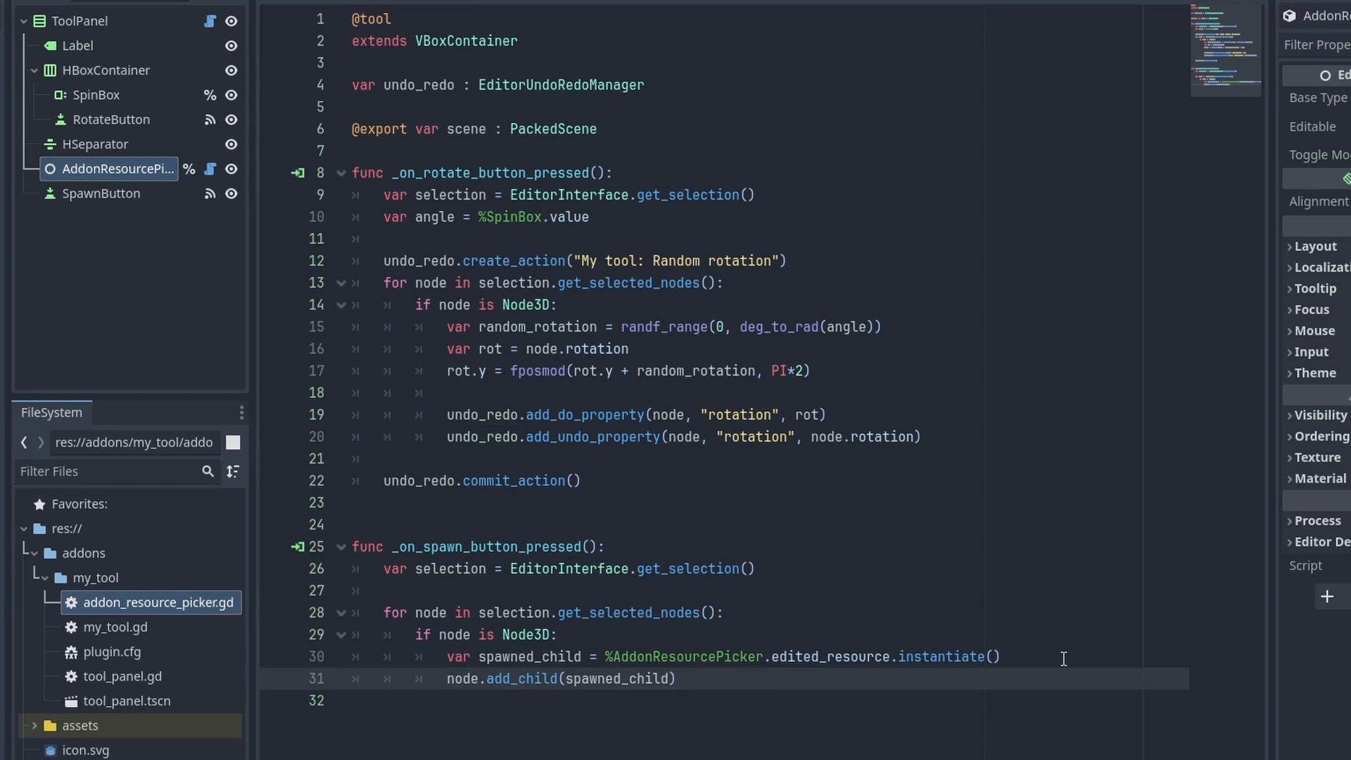
type("spawned_child.")
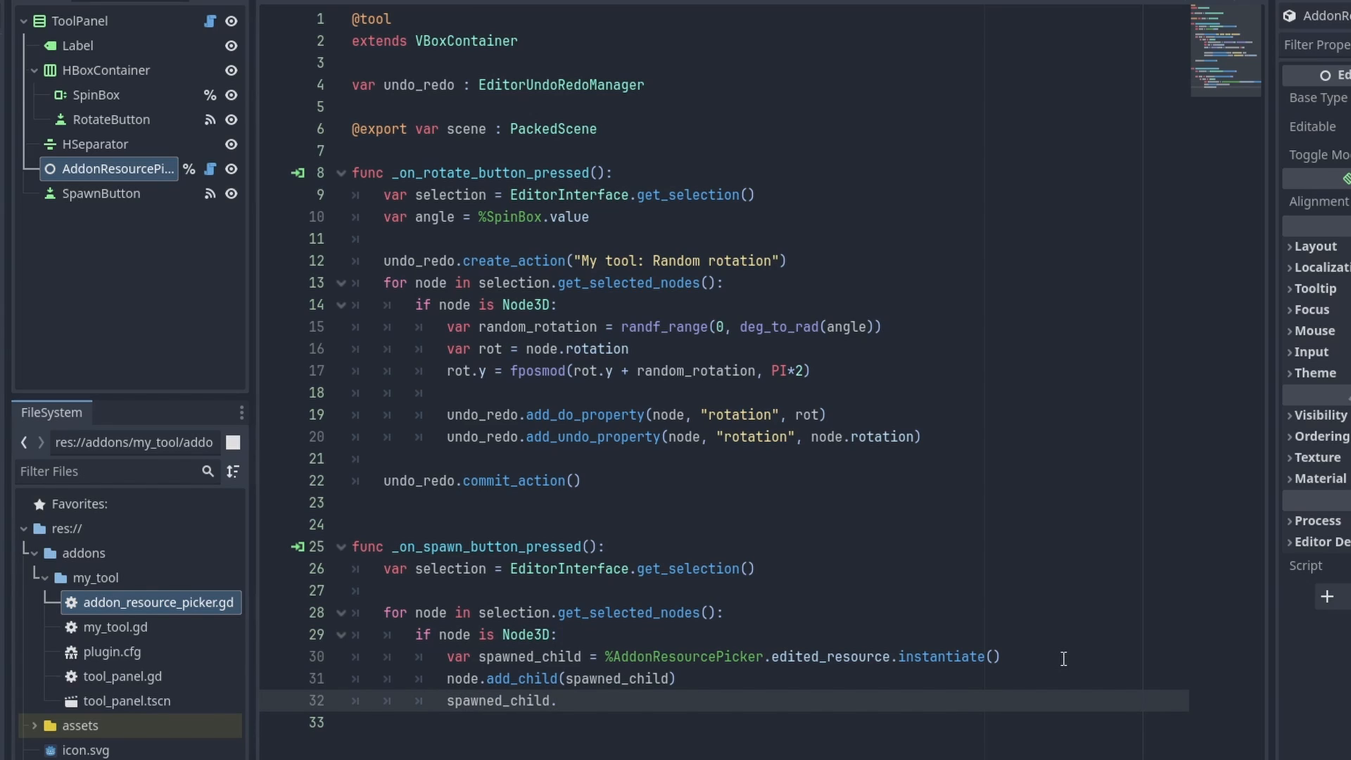
Step: Set the spawned child's owner to get_tree().edited_scene_root
type("owner =")
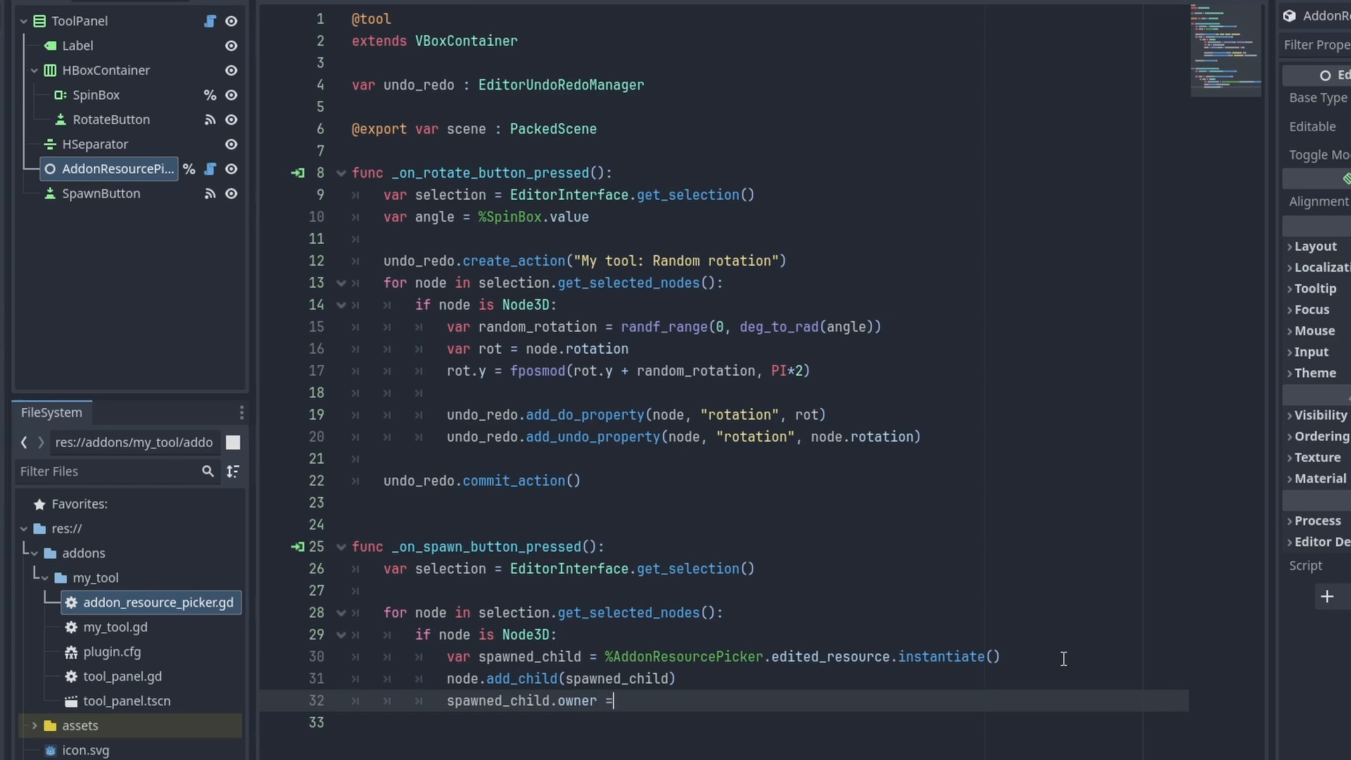
type("get_tree()")
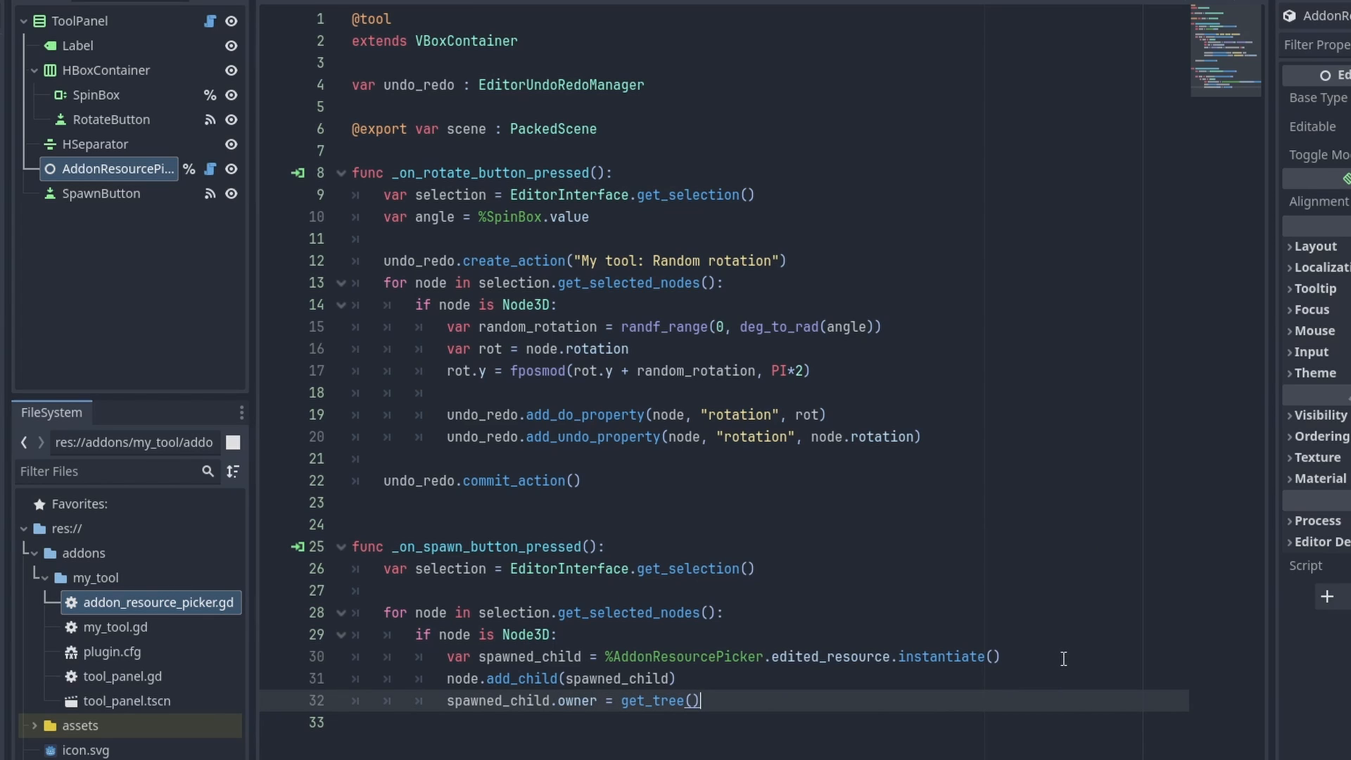
type(".edited_scene_root")
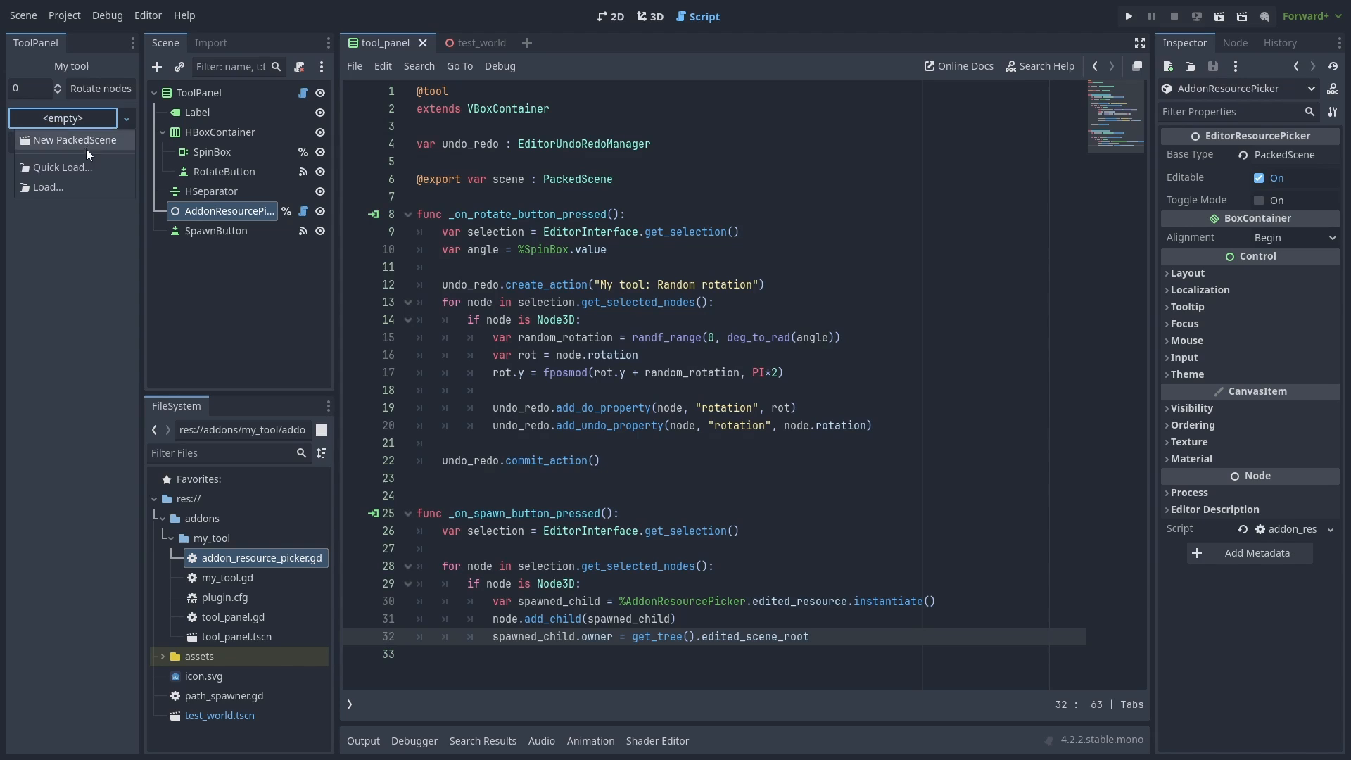
Step: Pick Rock1.glb, spawn rocks, and inspect the Rock12 nodes under pine_tree_16 and suzane1
left_click(475, 43)
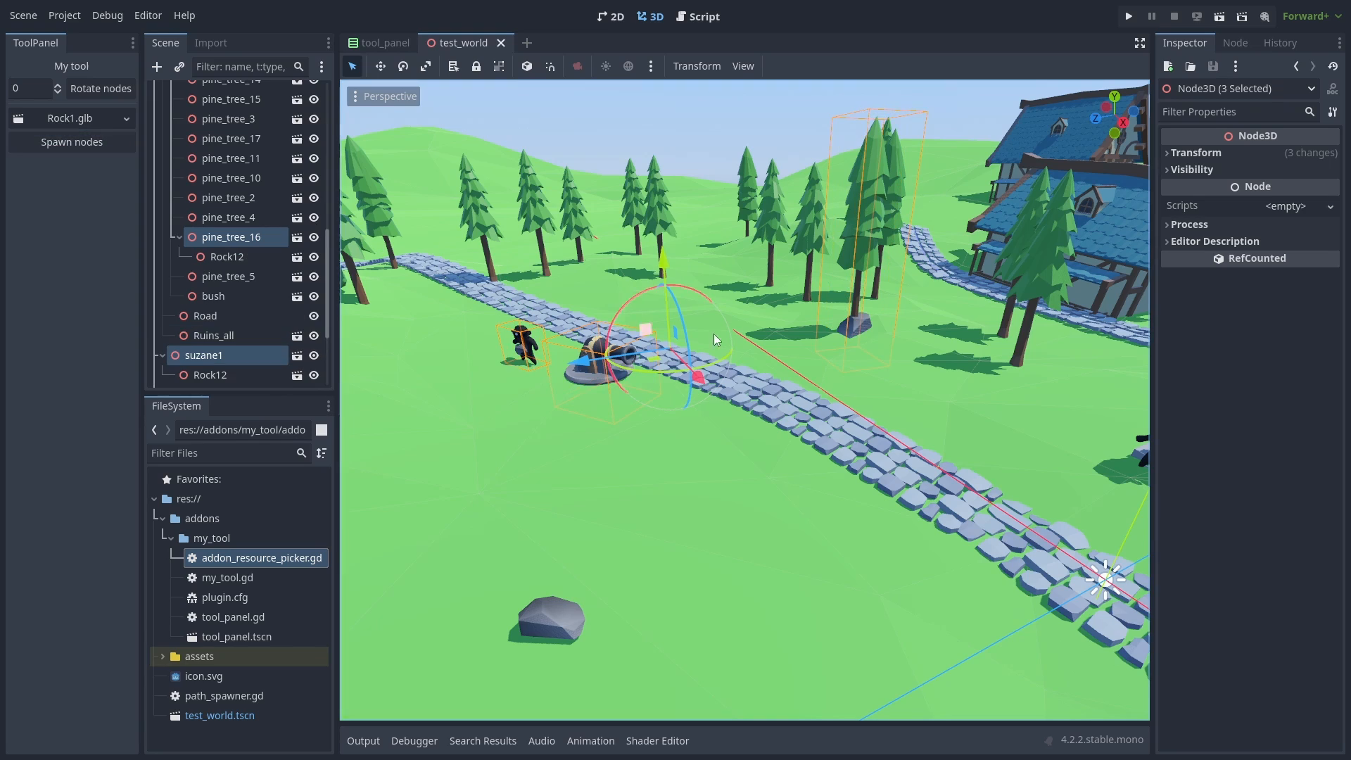
left_click(226, 256)
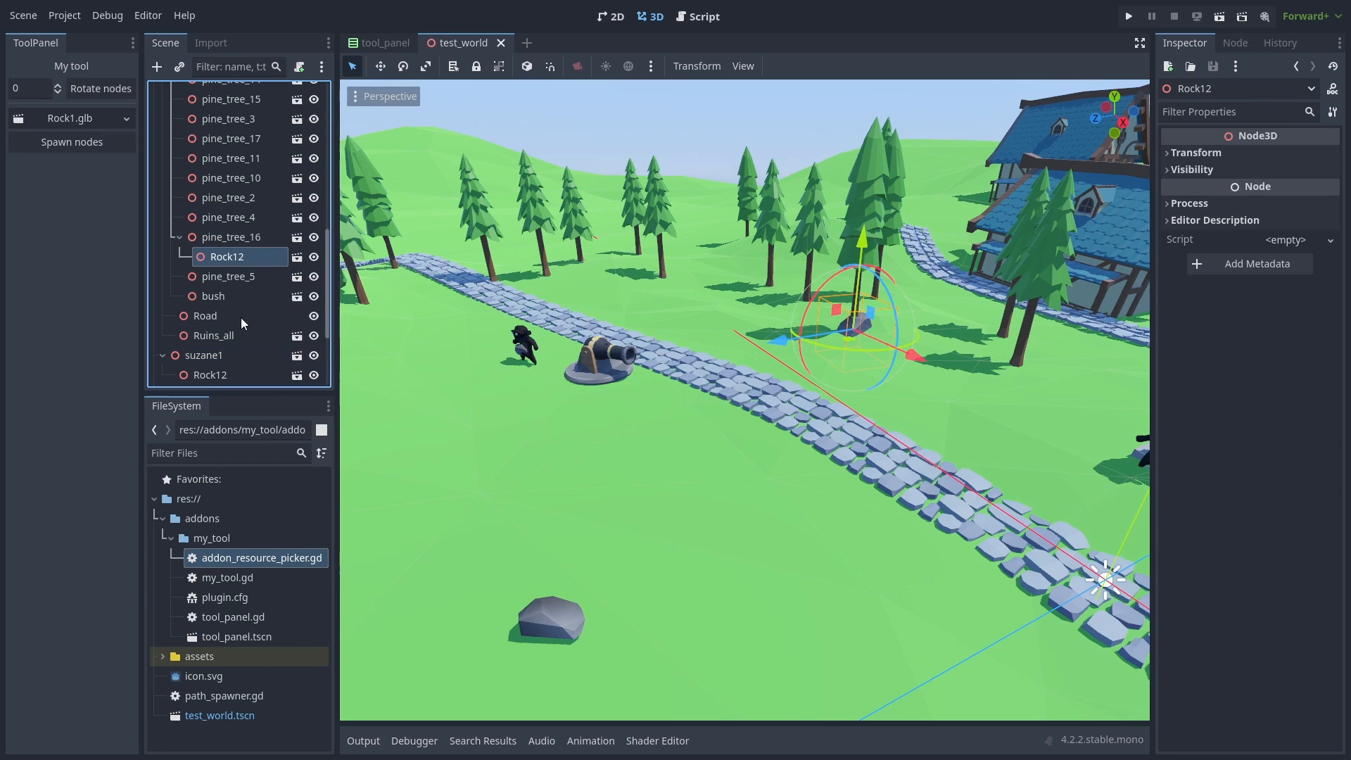
left_click(210, 373)
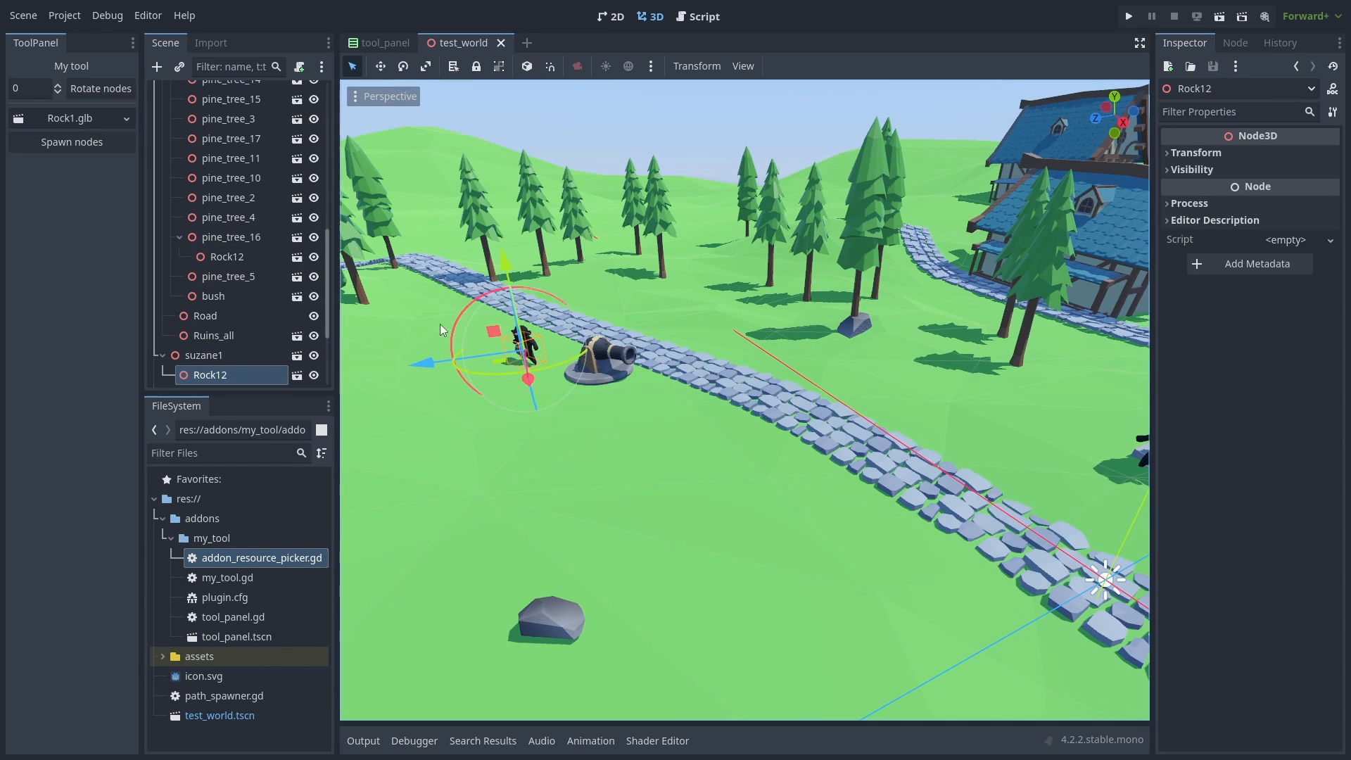